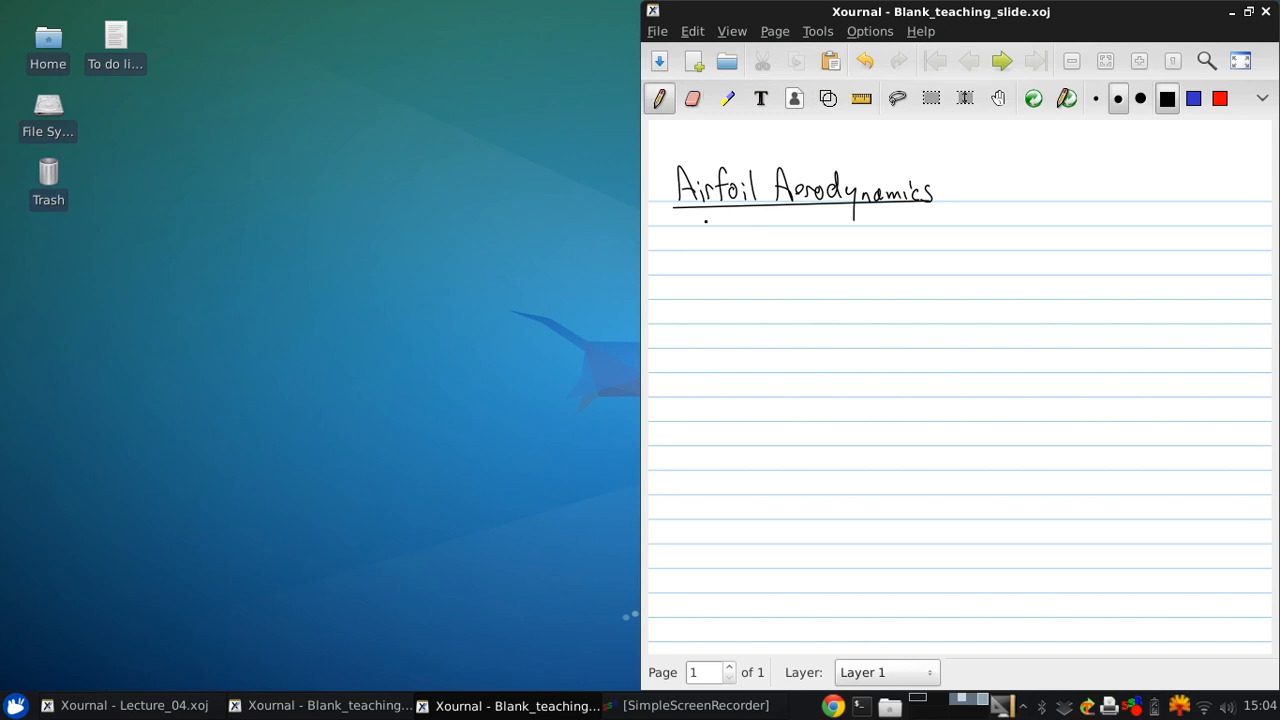
Step: Handwrite '- will focus on incompressible flow - so Mach numbers < 0.3' below the title
{"action": "left_click", "coordinate": [742, 260]}
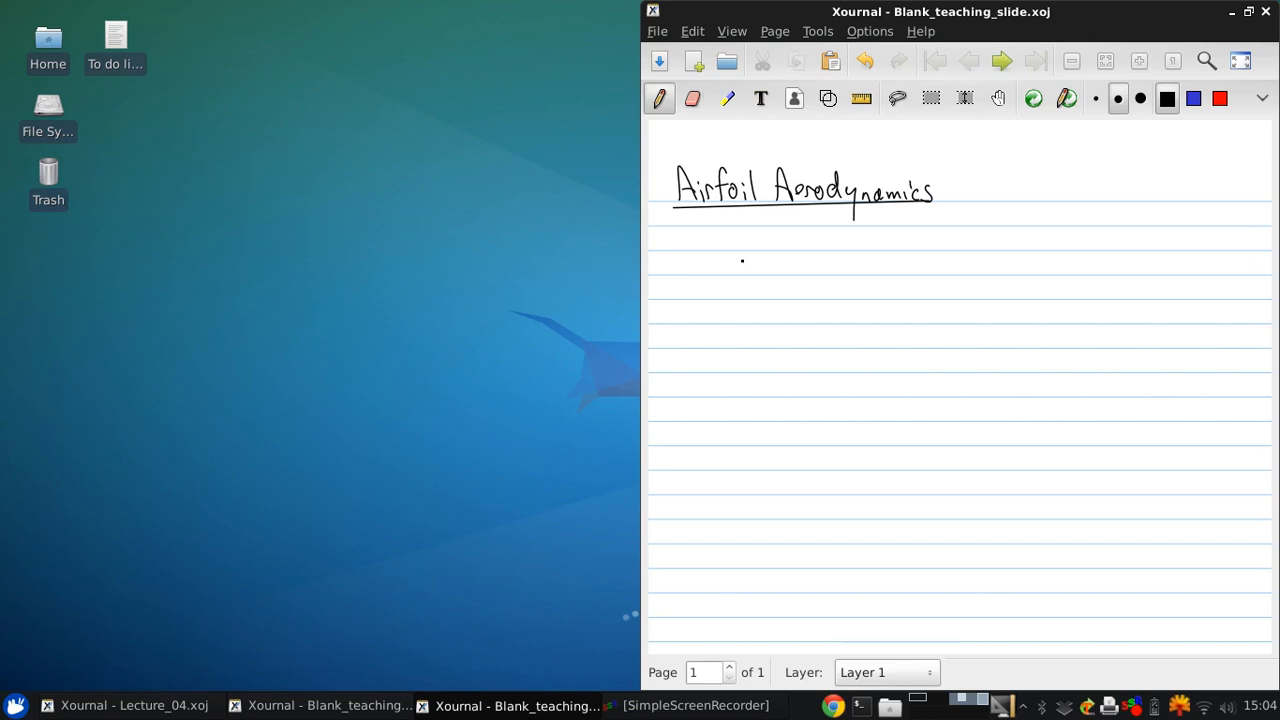
{"action": "left_click_drag", "start_coordinate": [676, 236], "coordinate": [692, 236]}
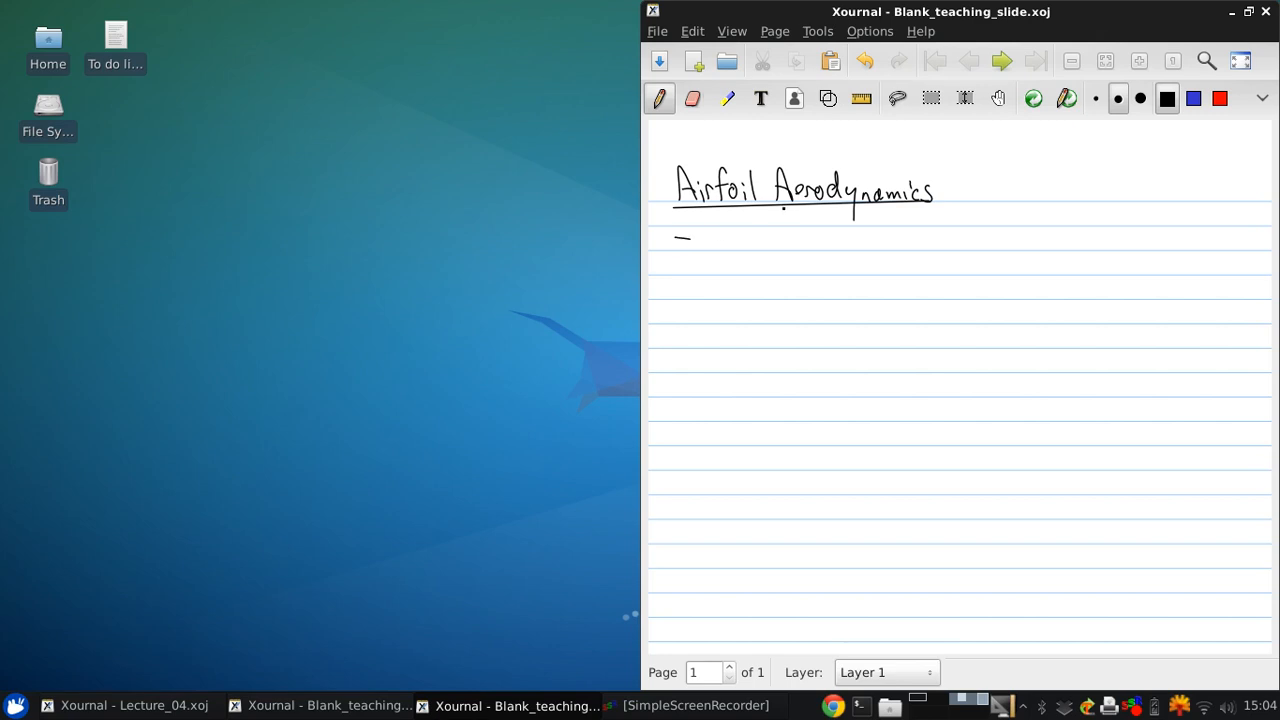
{"action": "left_click_drag", "start_coordinate": [700, 244], "coordinate": [722, 244]}
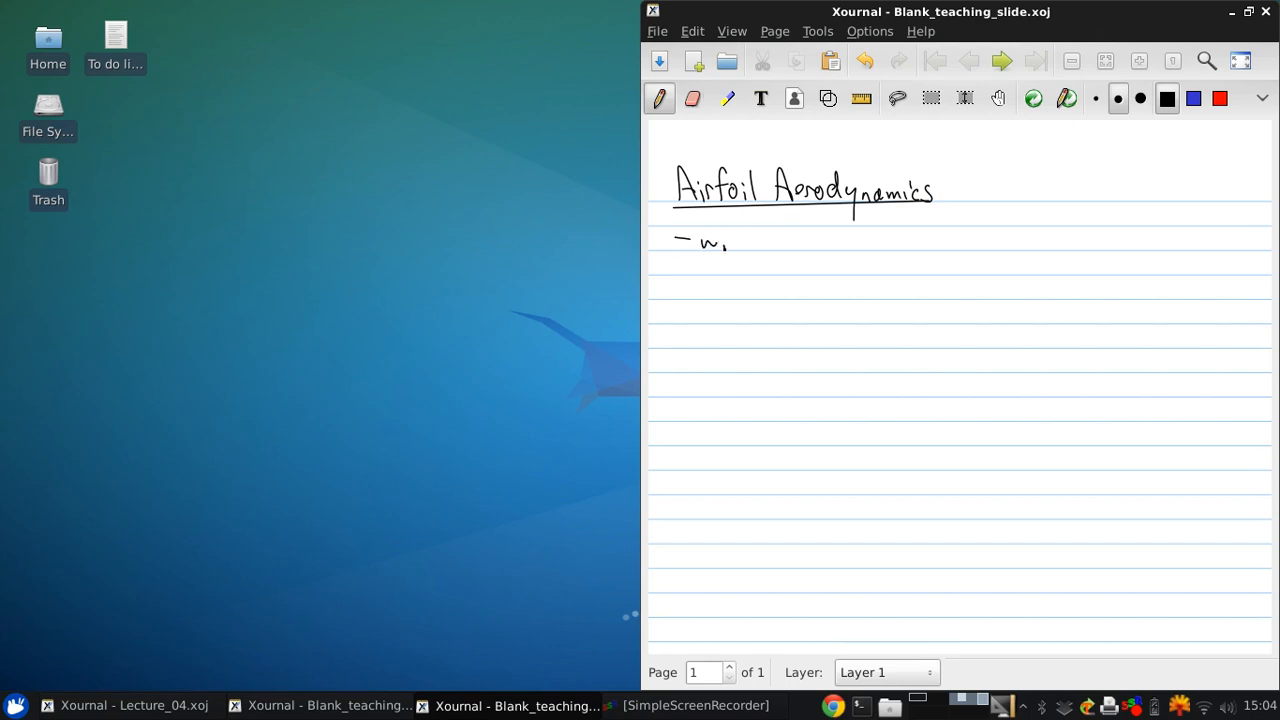
{"action": "left_click_drag", "start_coordinate": [700, 240], "coordinate": [800, 242]}
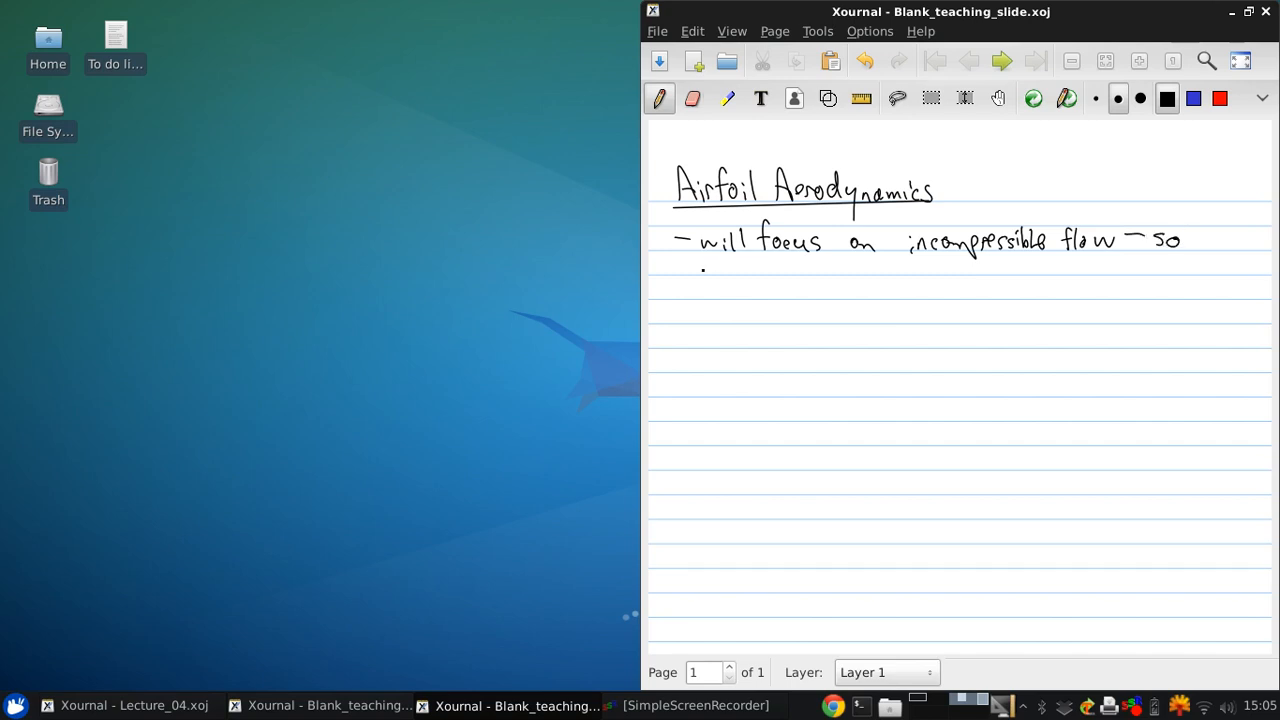
{"action": "left_click_drag", "start_coordinate": [700, 270], "coordinate": [760, 264]}
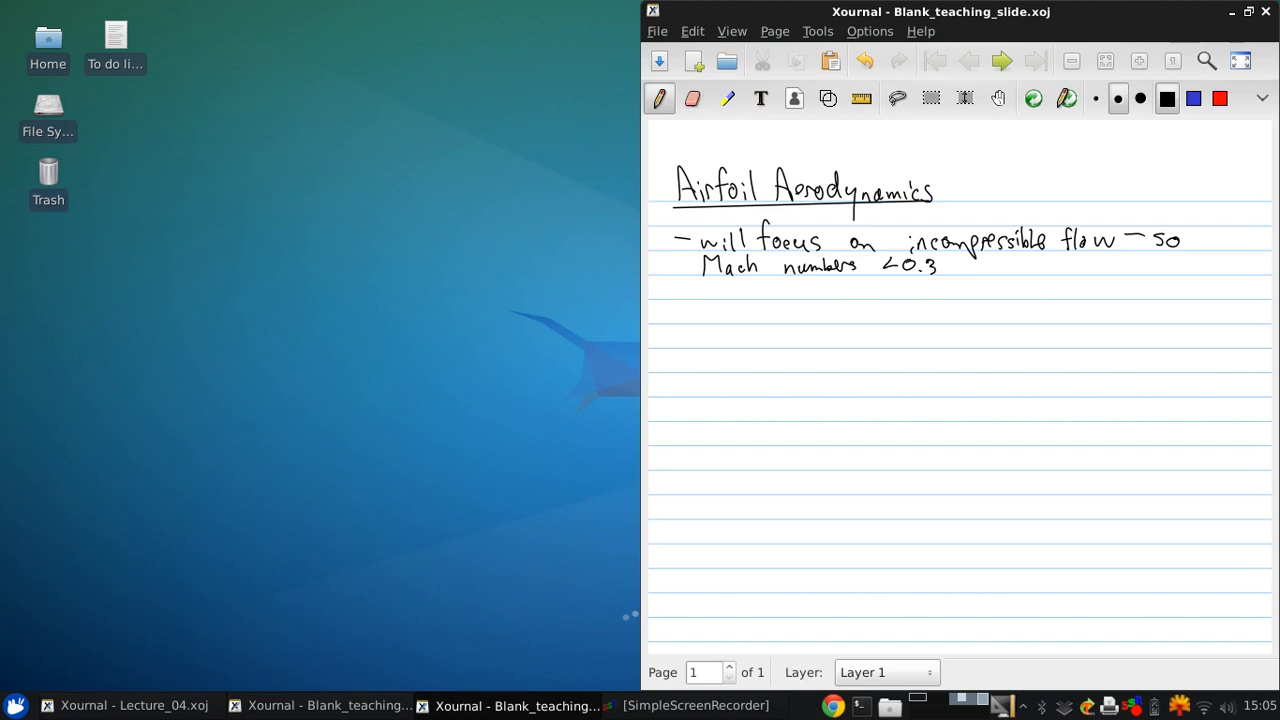
Step: Add an arrowed sub-point 'critical to good grasp before tackling other regimes!' under the Mach note
{"action": "left_click_drag", "start_coordinate": [718, 290], "coordinate": [712, 318]}
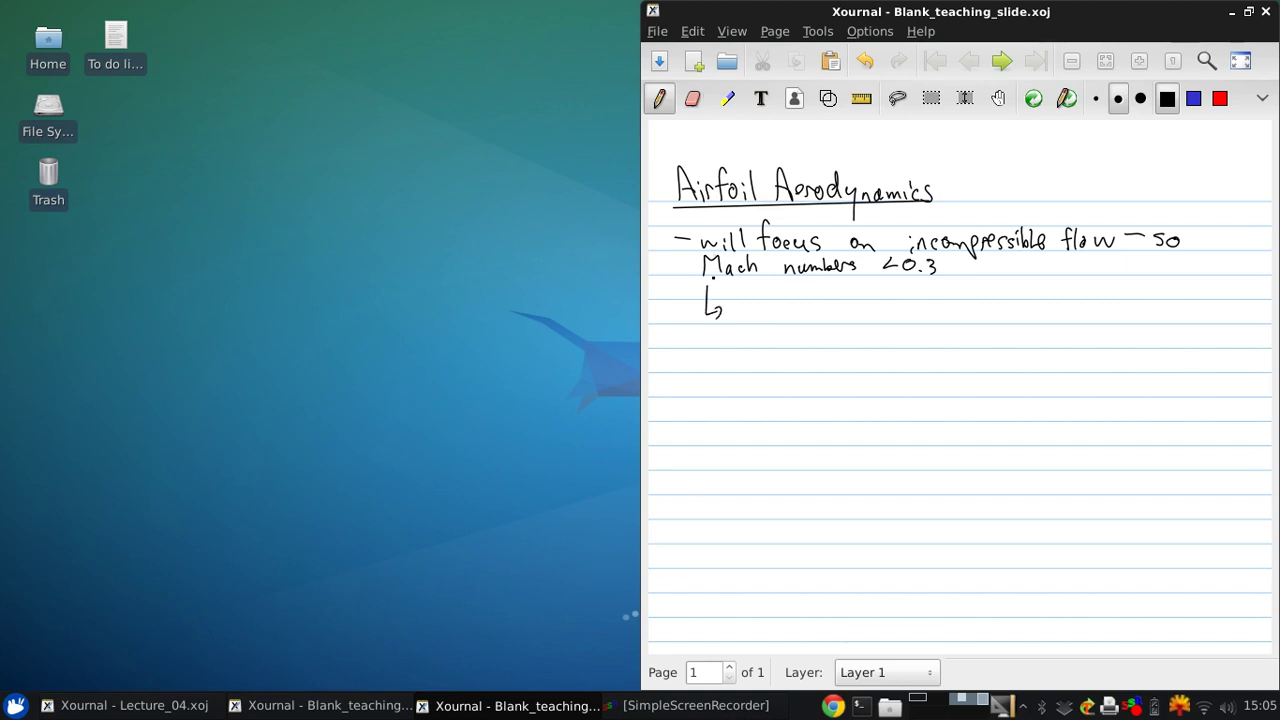
{"action": "mouse_move", "coordinate": [604, 556]}
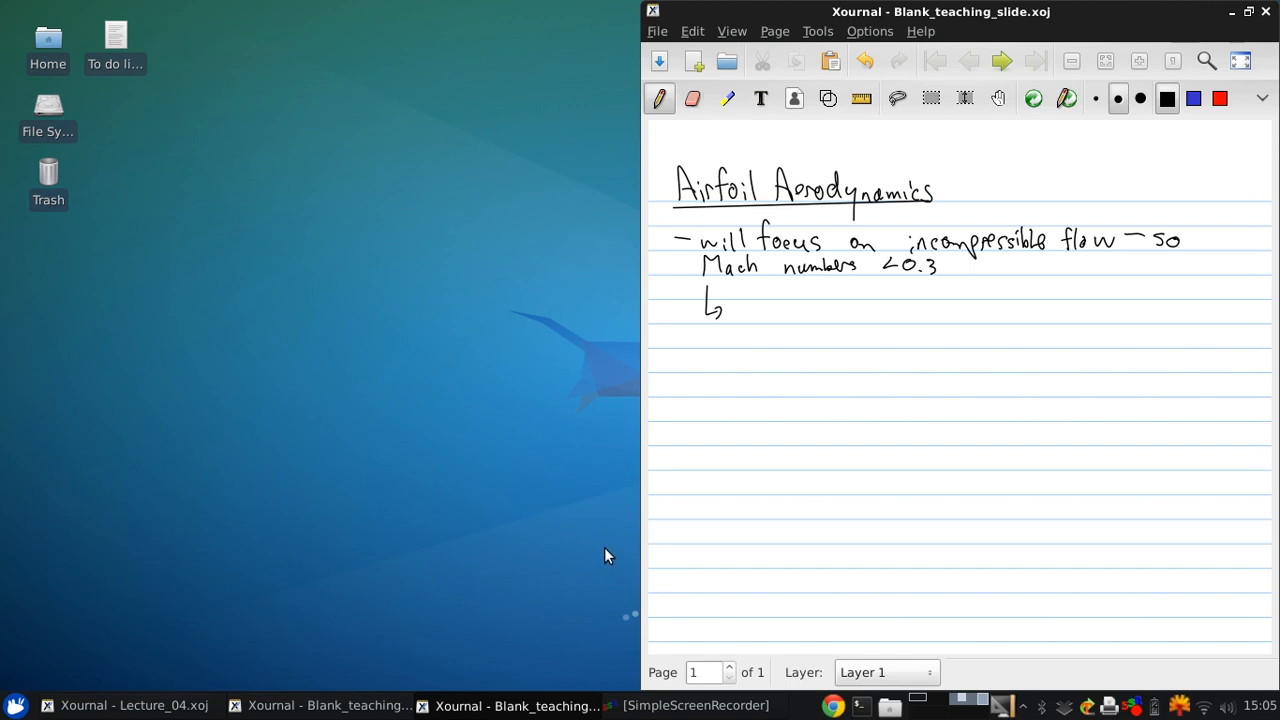
{"action": "left_click", "coordinate": [792, 296]}
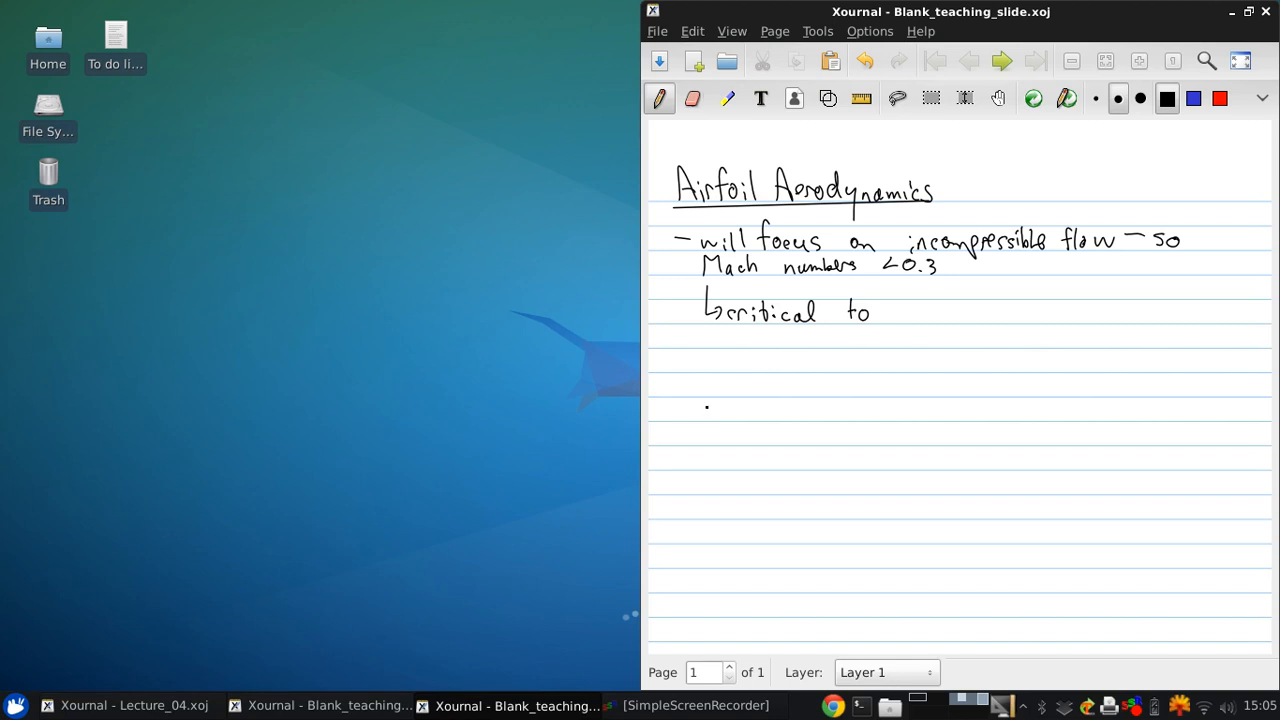
{"action": "left_click_drag", "start_coordinate": [884, 316], "coordinate": [916, 324]}
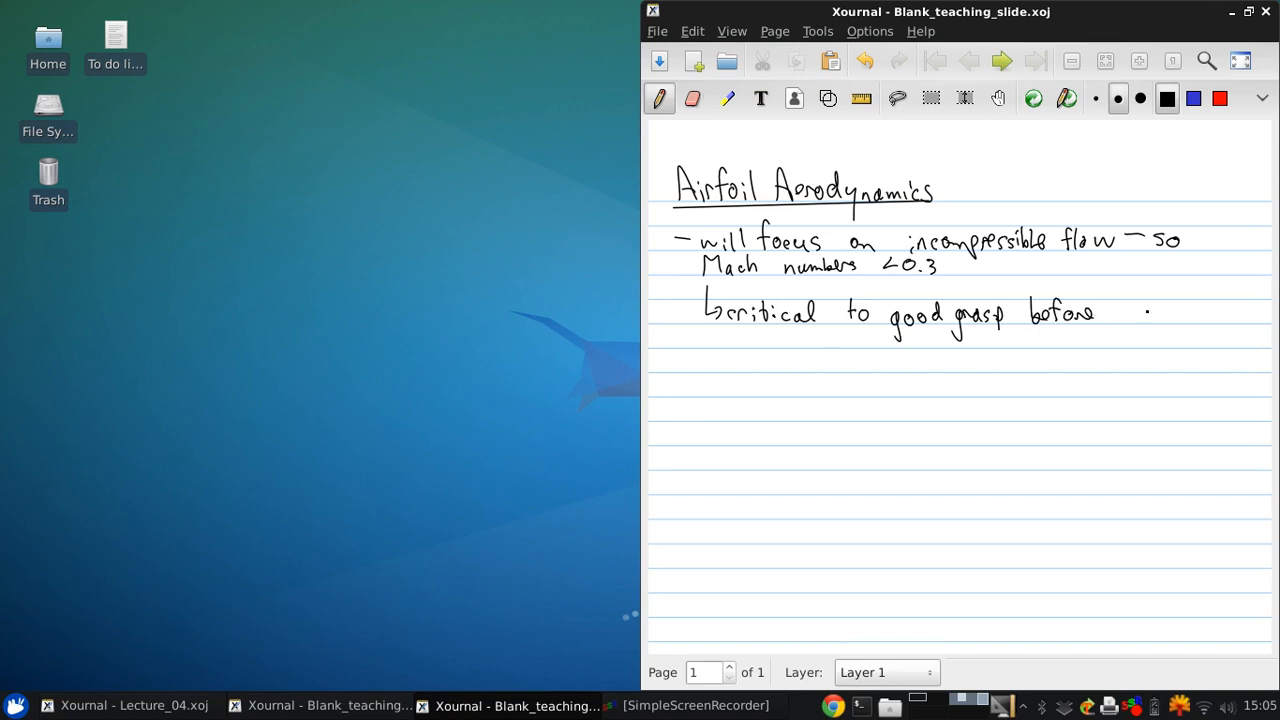
{"action": "left_click_drag", "start_coordinate": [1120, 312], "coordinate": [1180, 312]}
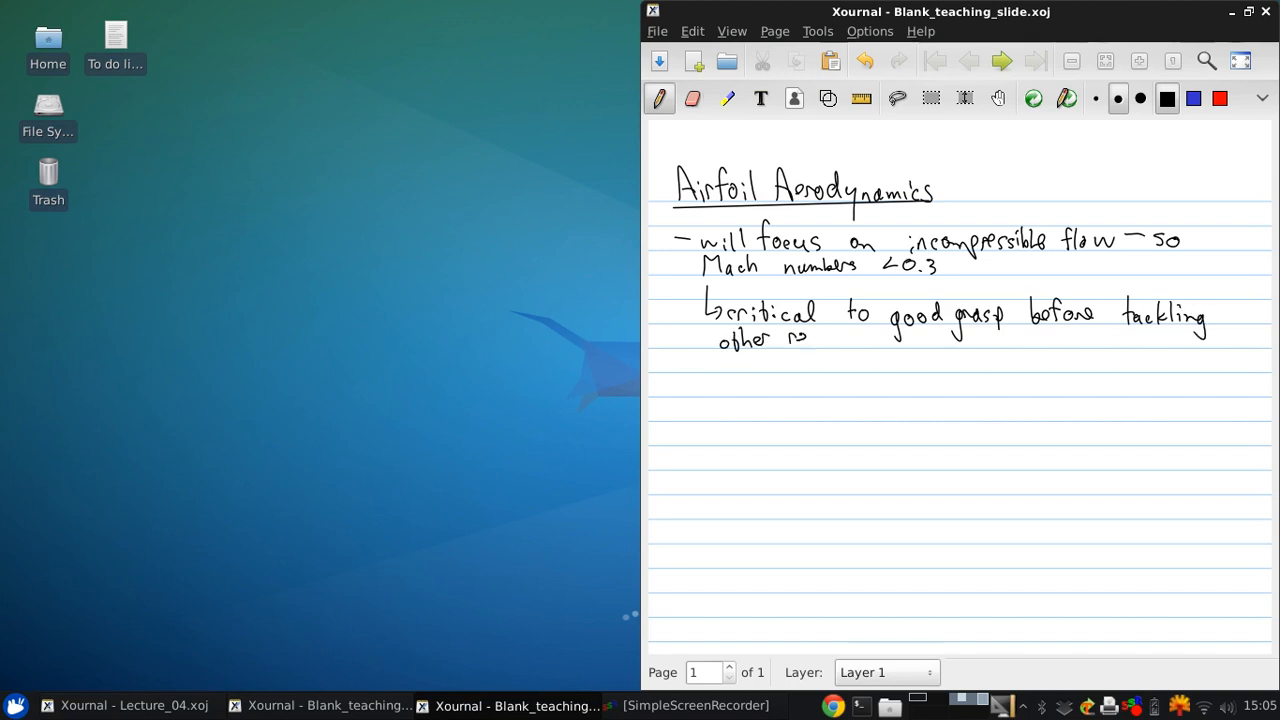
{"action": "left_click_drag", "start_coordinate": [810, 340], "coordinate": [860, 340]}
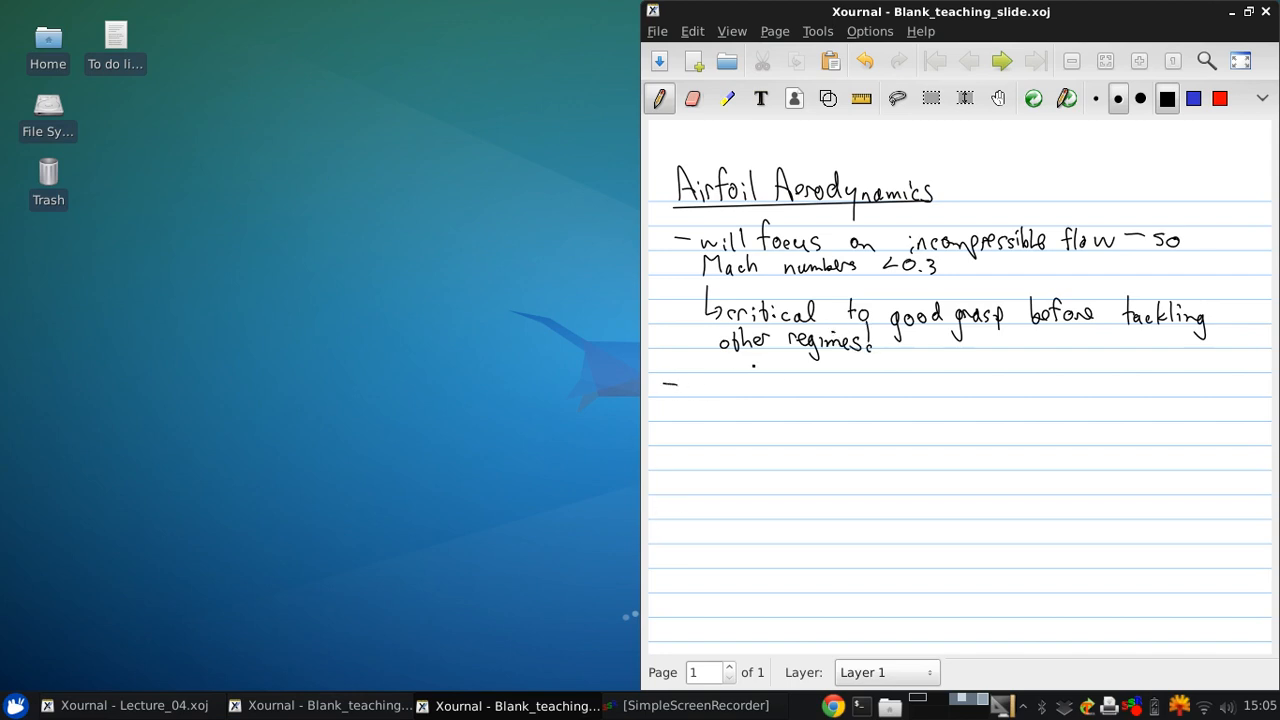
Step: Write the bullet '- key point: airfoil ≠ wing!'
{"action": "left_click_drag", "start_coordinate": [680, 384], "coordinate": [756, 396]}
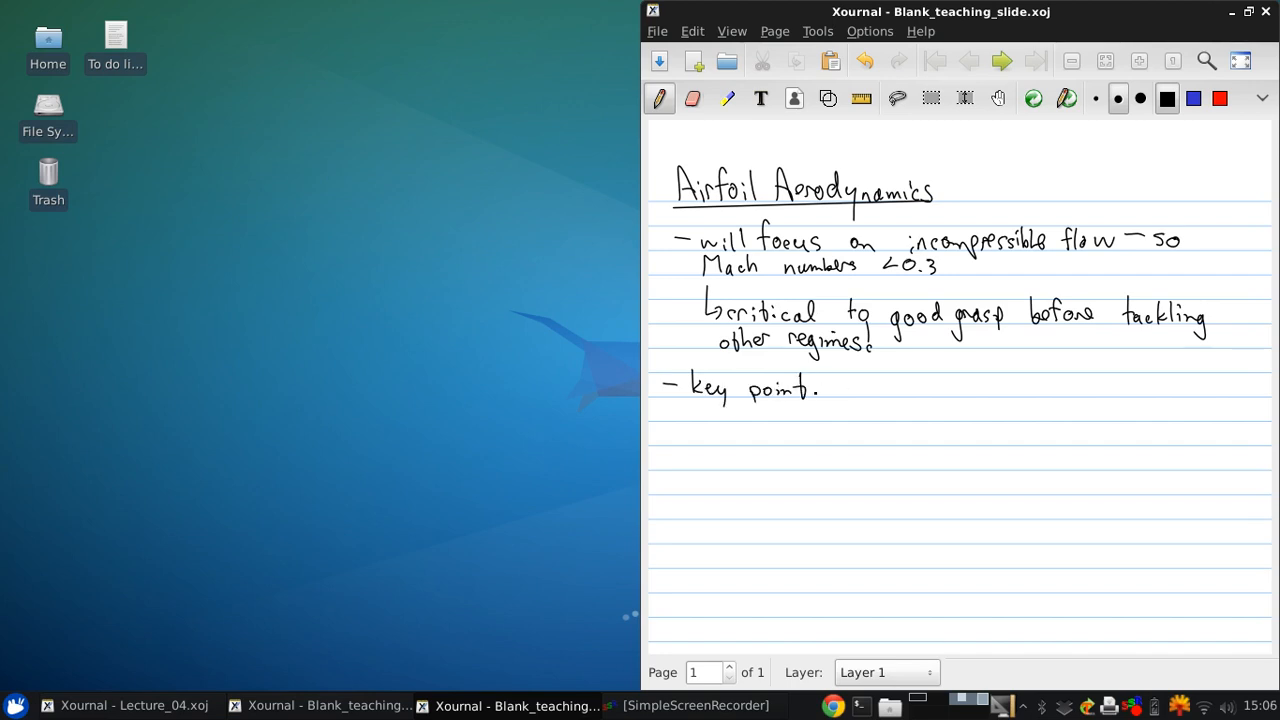
{"action": "left_click", "coordinate": [840, 388]}
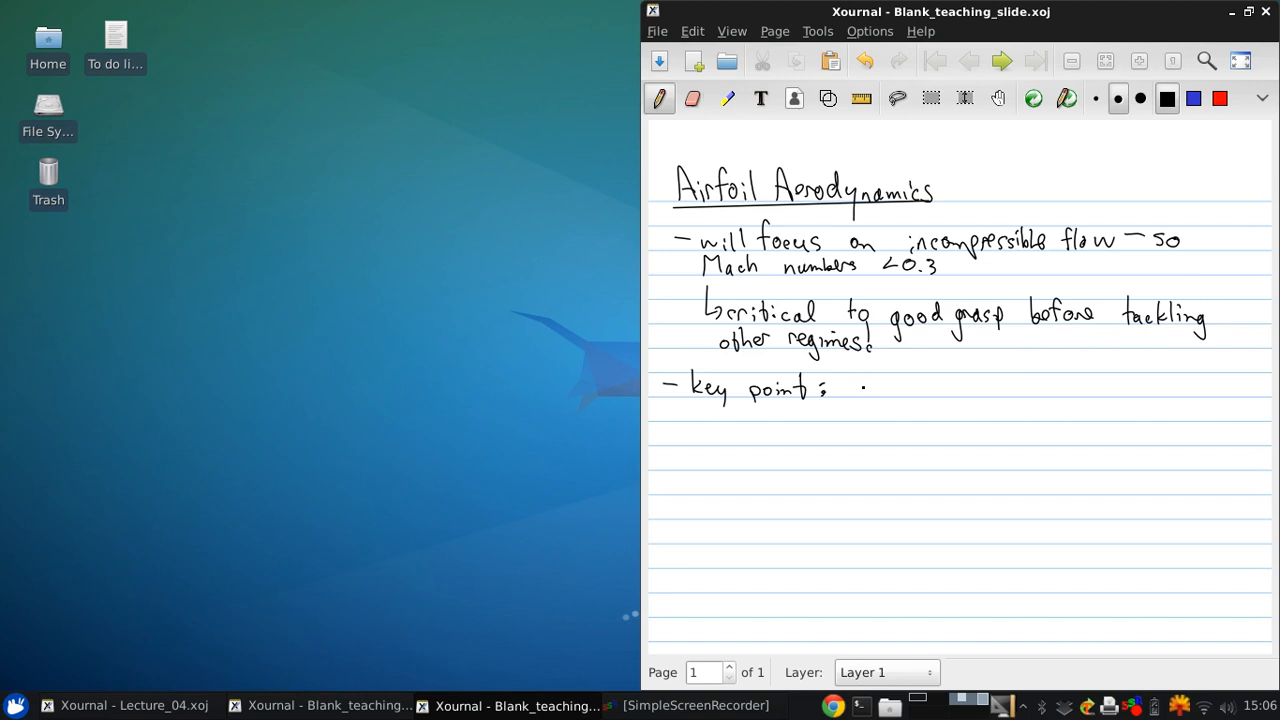
{"action": "type", "text": "airfo"}
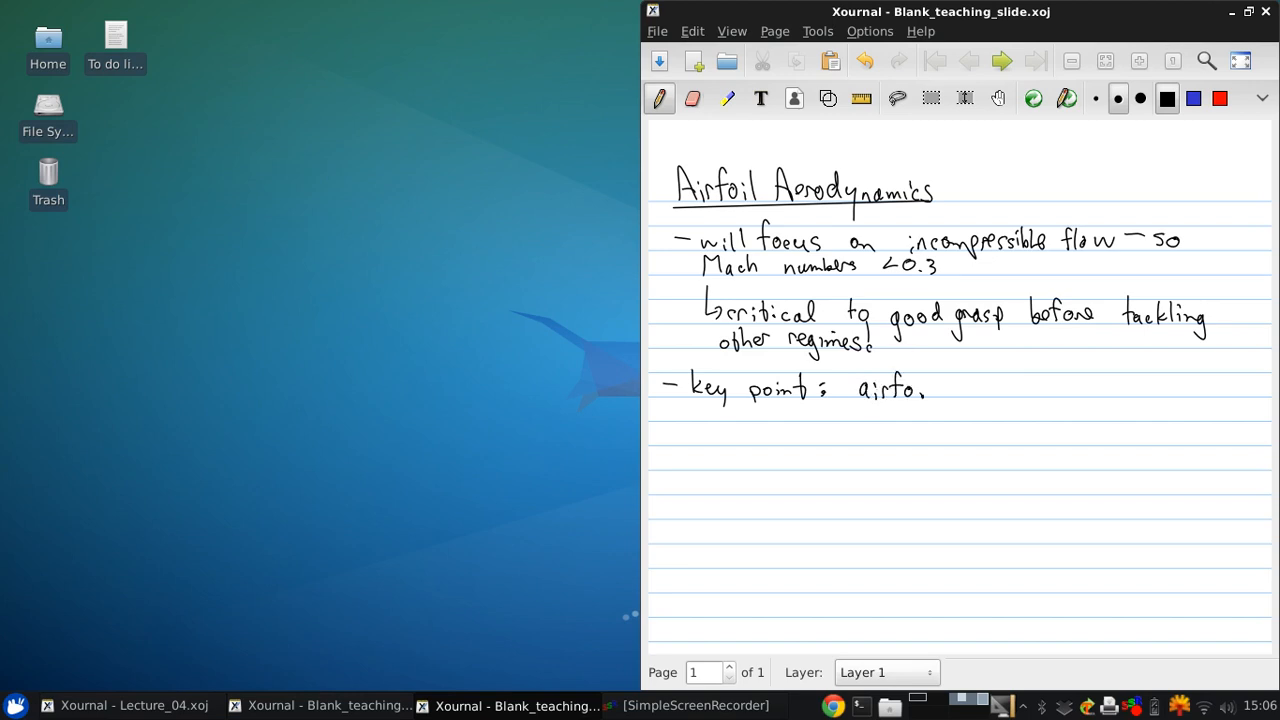
{"action": "left_click_drag", "start_coordinate": [920, 388], "coordinate": [1010, 388]}
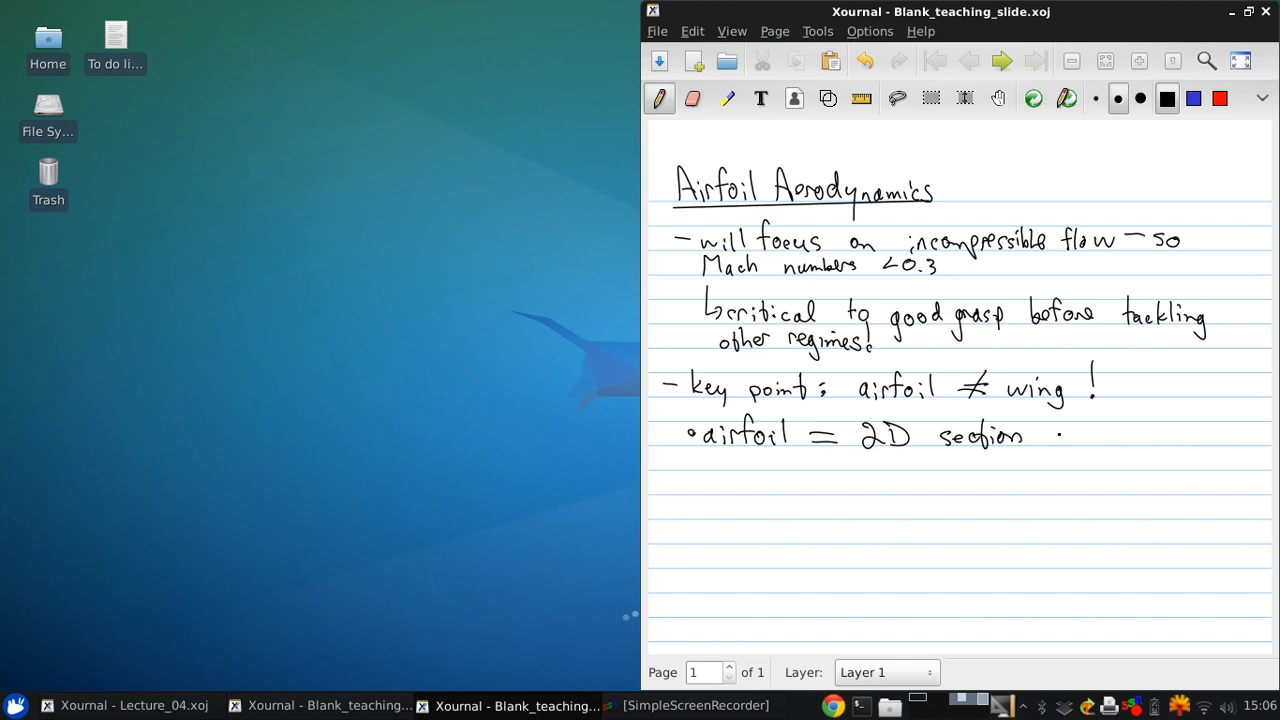
Step: Define '• airfoil = 2D section of a wing in the plane of the incoming velocity'
{"action": "left_click_drag", "start_coordinate": [1040, 436], "coordinate": [1136, 436]}
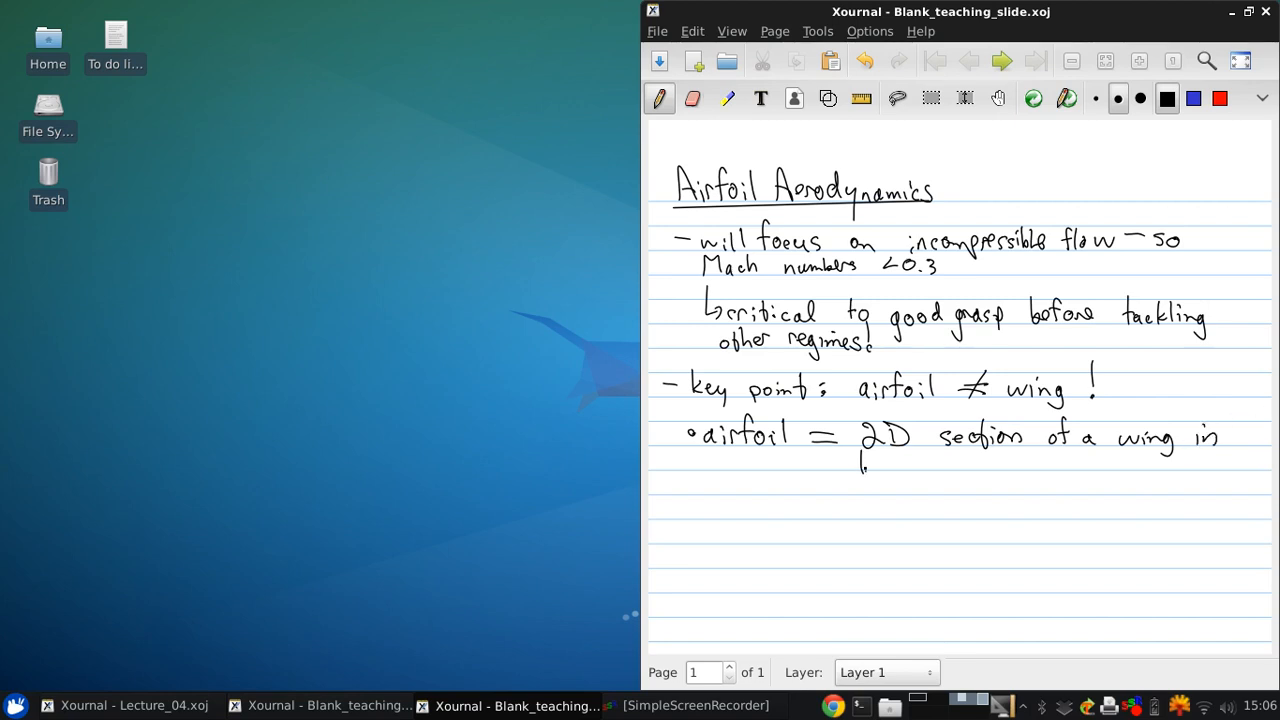
{"action": "left_click_drag", "start_coordinate": [856, 464], "coordinate": [920, 464]}
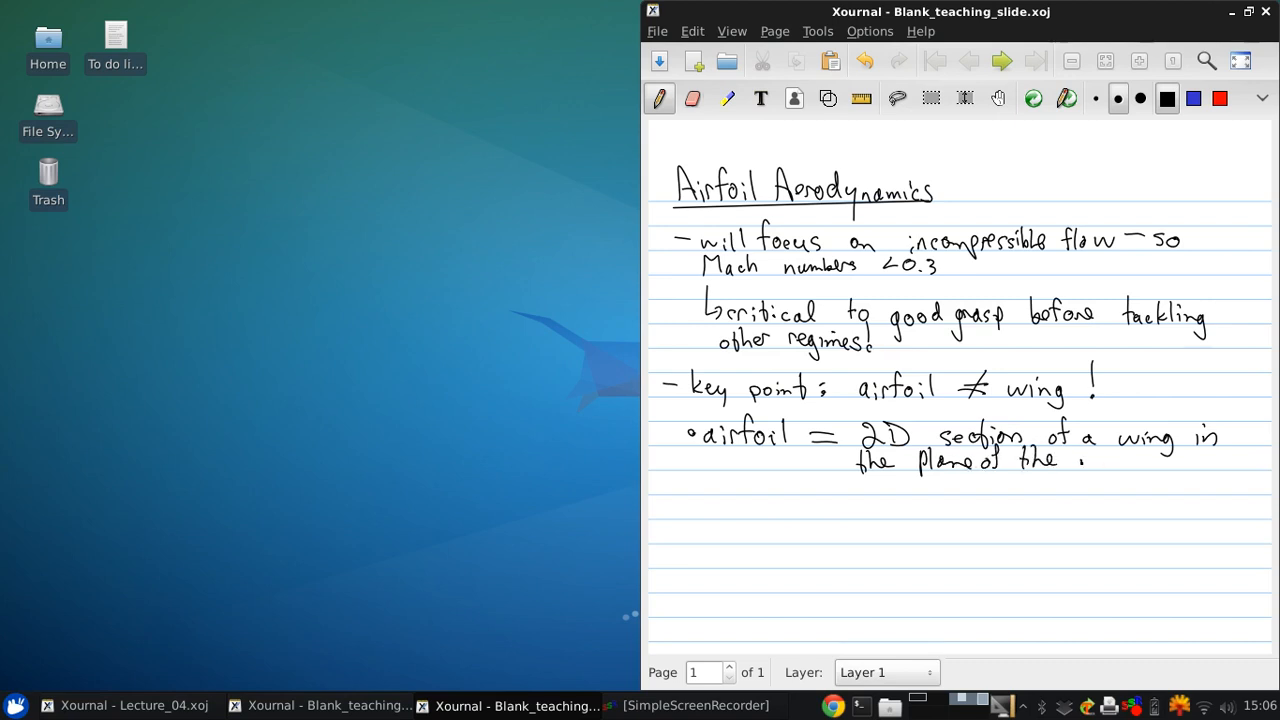
{"action": "left_click", "coordinate": [1110, 460]}
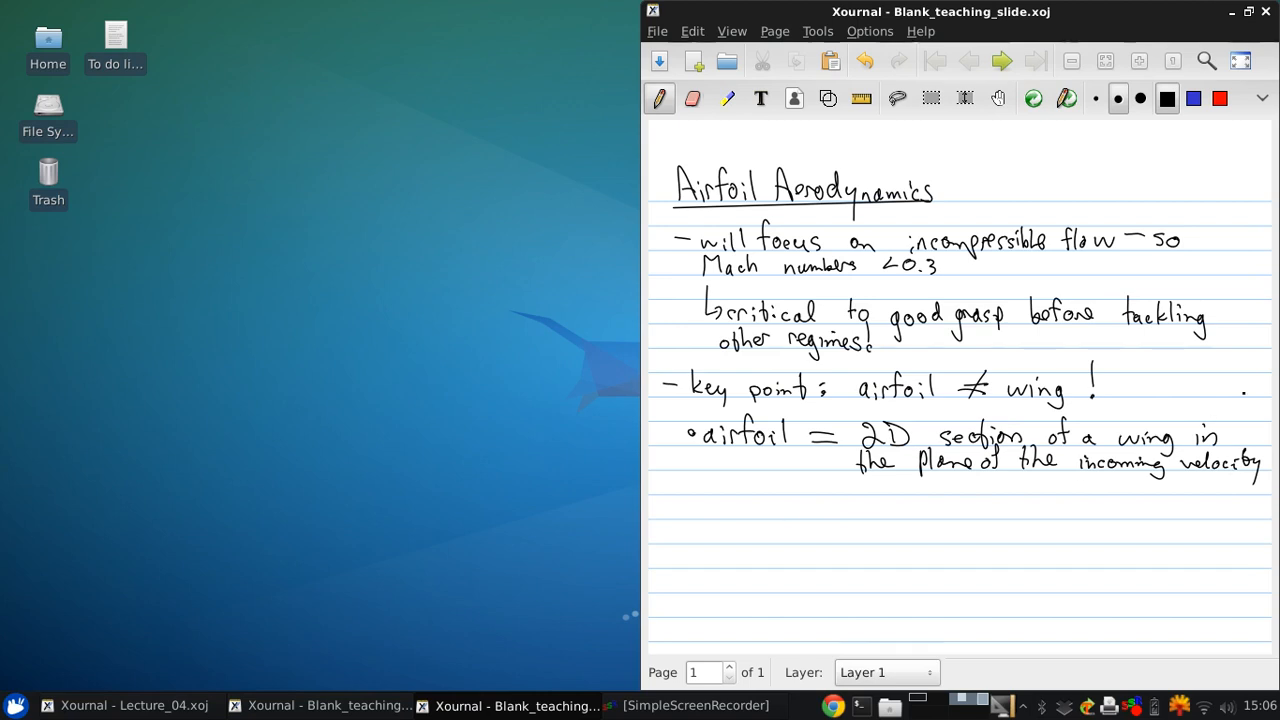
{"action": "left_click", "coordinate": [980, 530]}
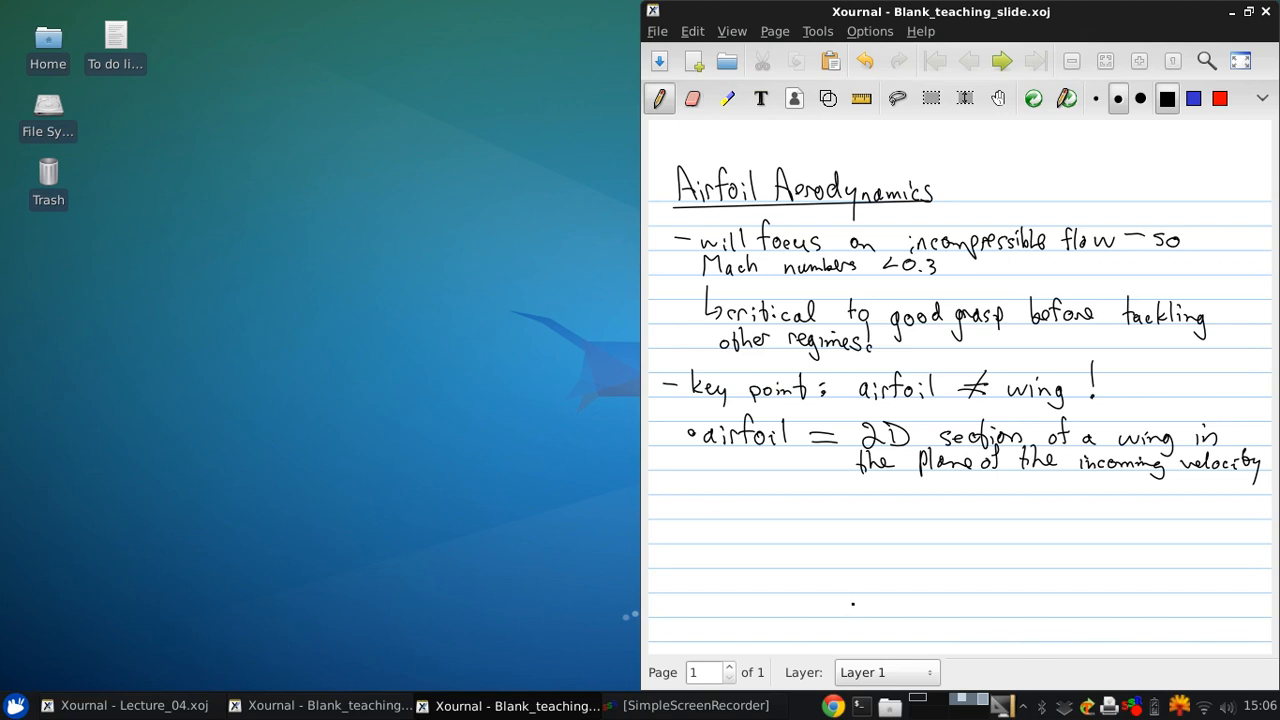
Step: Sketch the wing outline with its rounded front edge below the definition
{"action": "left_click_drag", "start_coordinate": [836, 600], "coordinate": [1010, 608]}
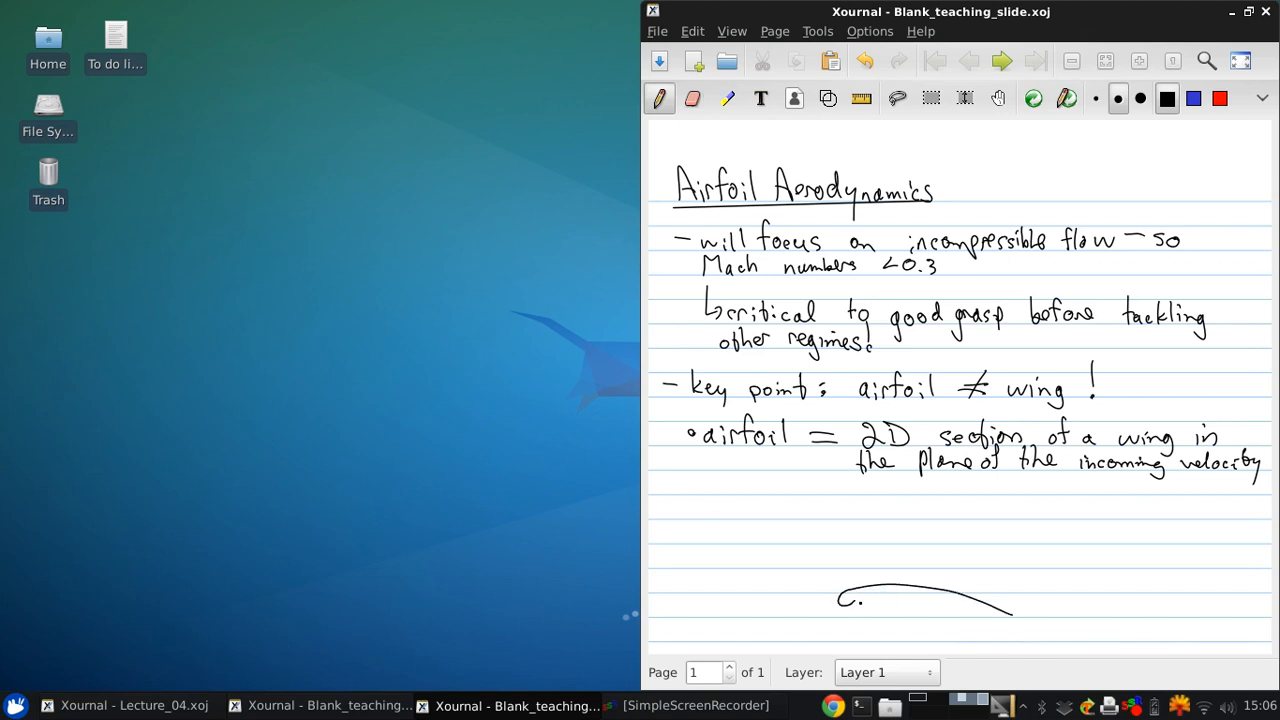
{"action": "left_click_drag", "start_coordinate": [840, 608], "coordinate": [1010, 600]}
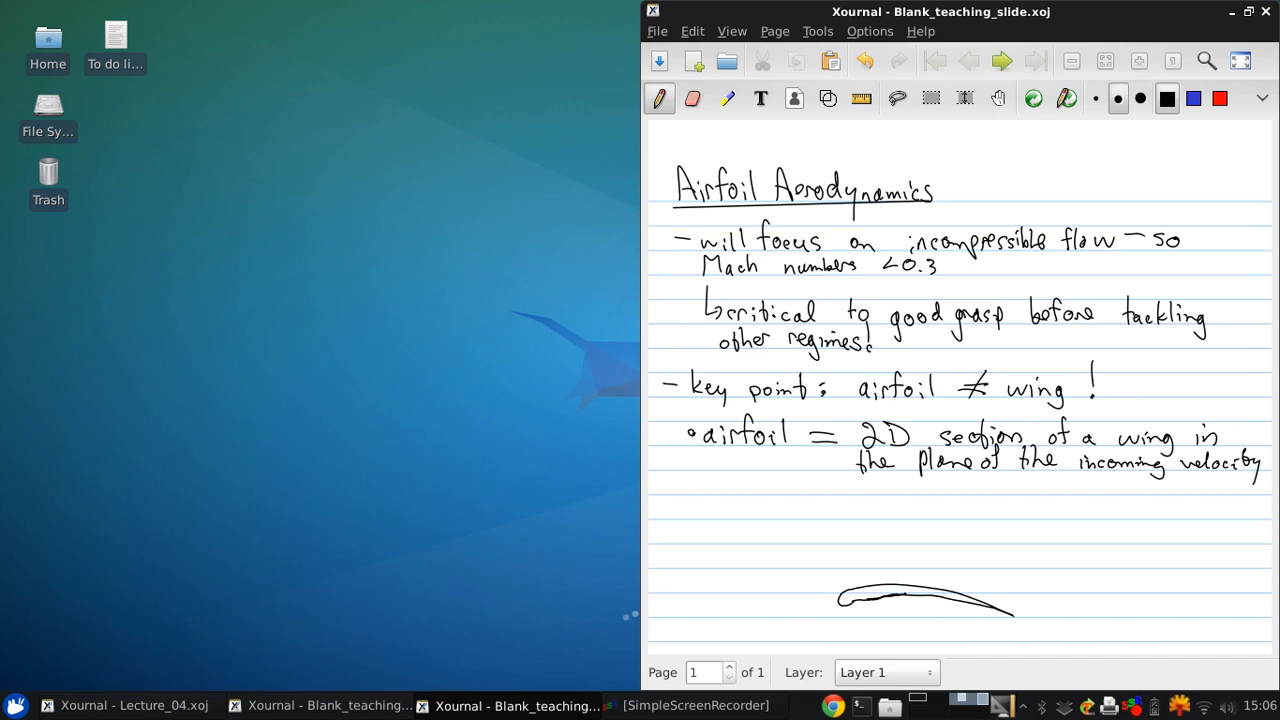
{"action": "left_click_drag", "start_coordinate": [1016, 618], "coordinate": [1092, 504]}
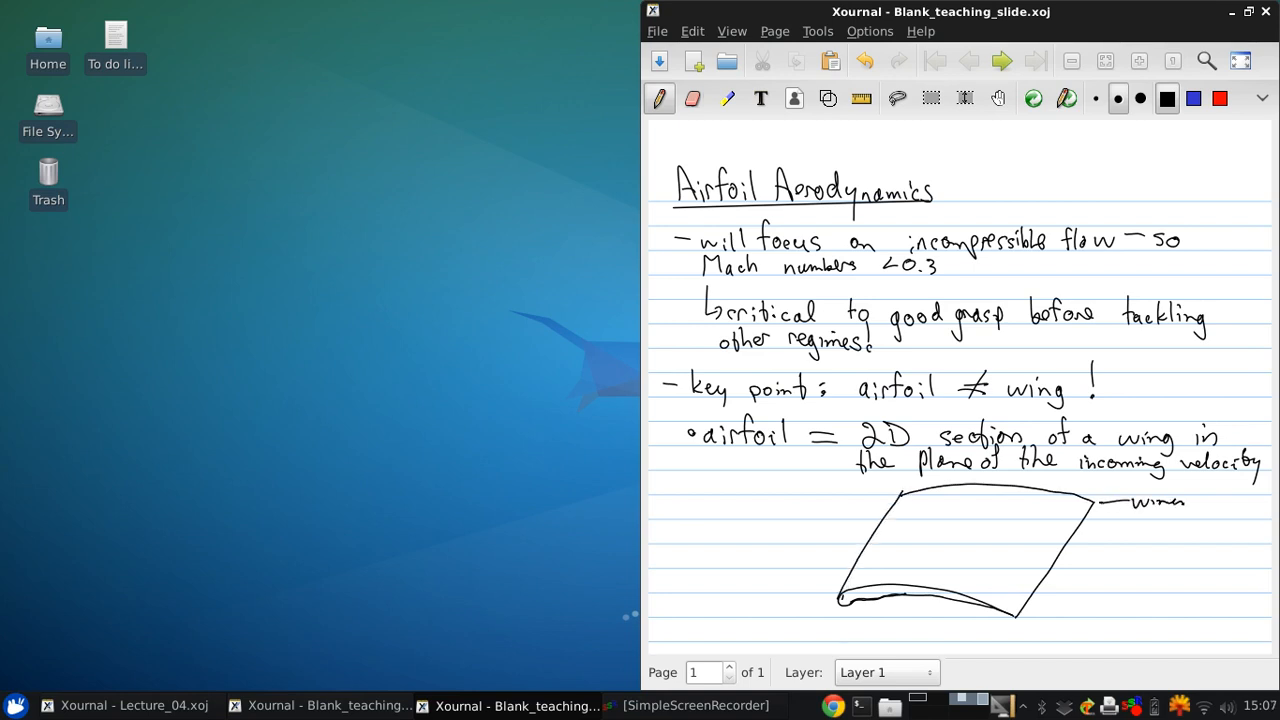
Step: Label 'wing' with the V∞ arrow, draw the dashed airfoil section and label 'airfoil'
{"action": "left_click_drag", "start_coordinate": [672, 536], "coordinate": [716, 536]}
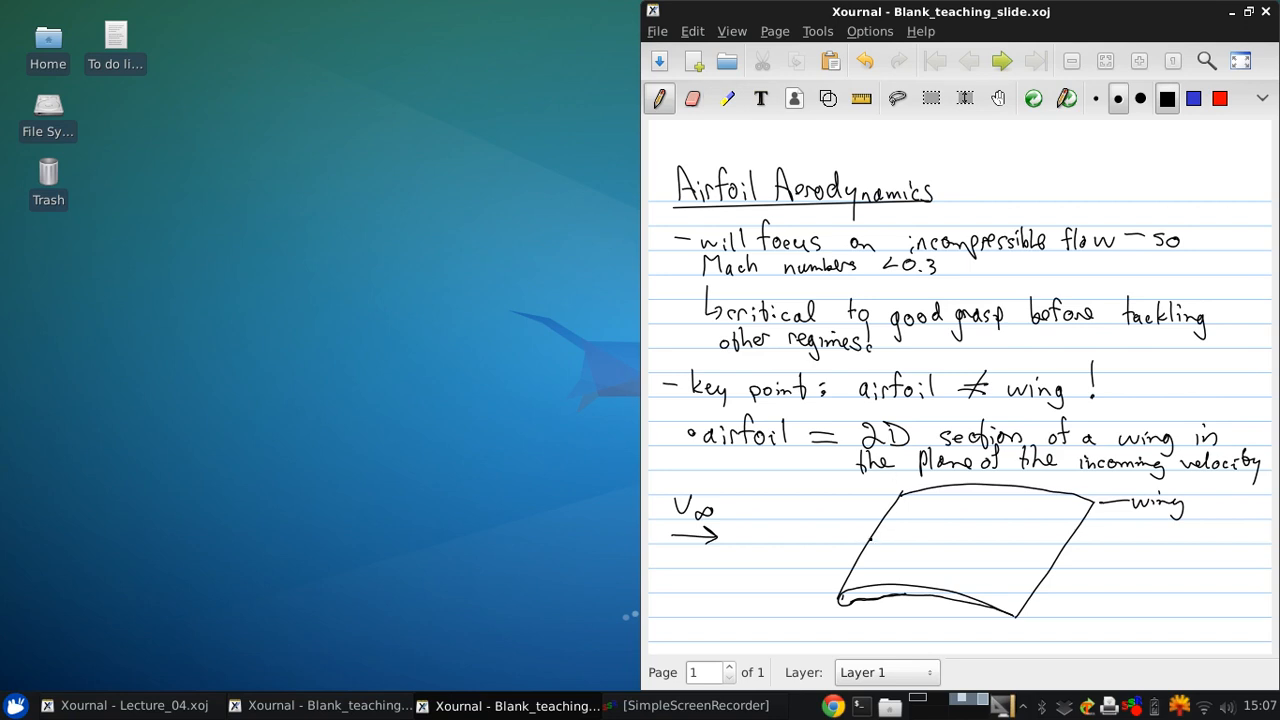
{"action": "left_click_drag", "start_coordinate": [868, 540], "coordinate": [976, 524]}
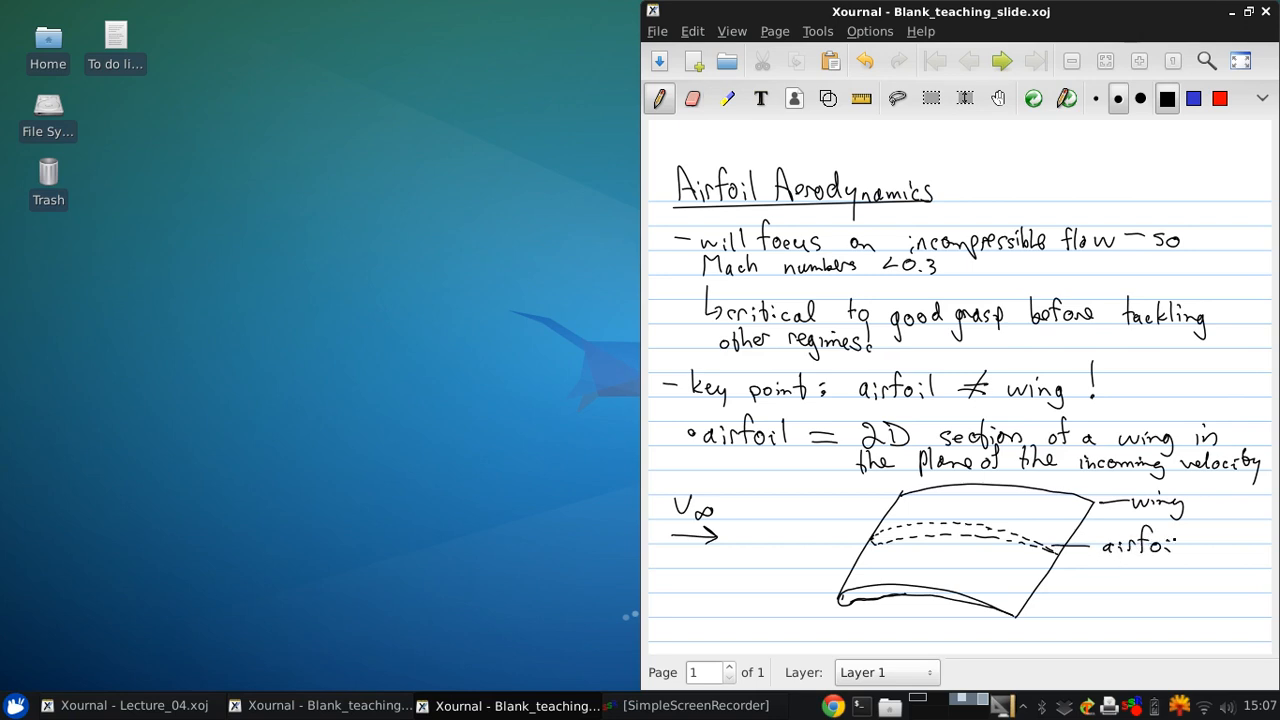
{"action": "left_click", "coordinate": [1180, 544]}
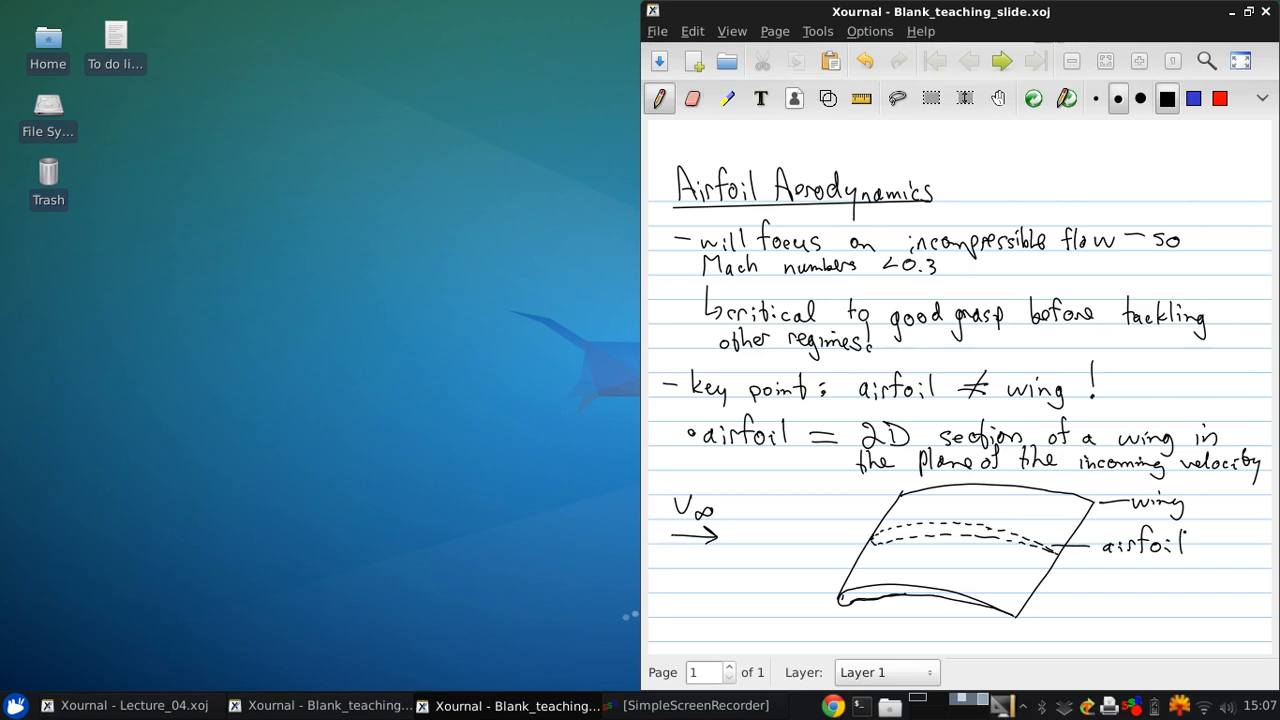
{"action": "mouse_move", "coordinate": [756, 24]}
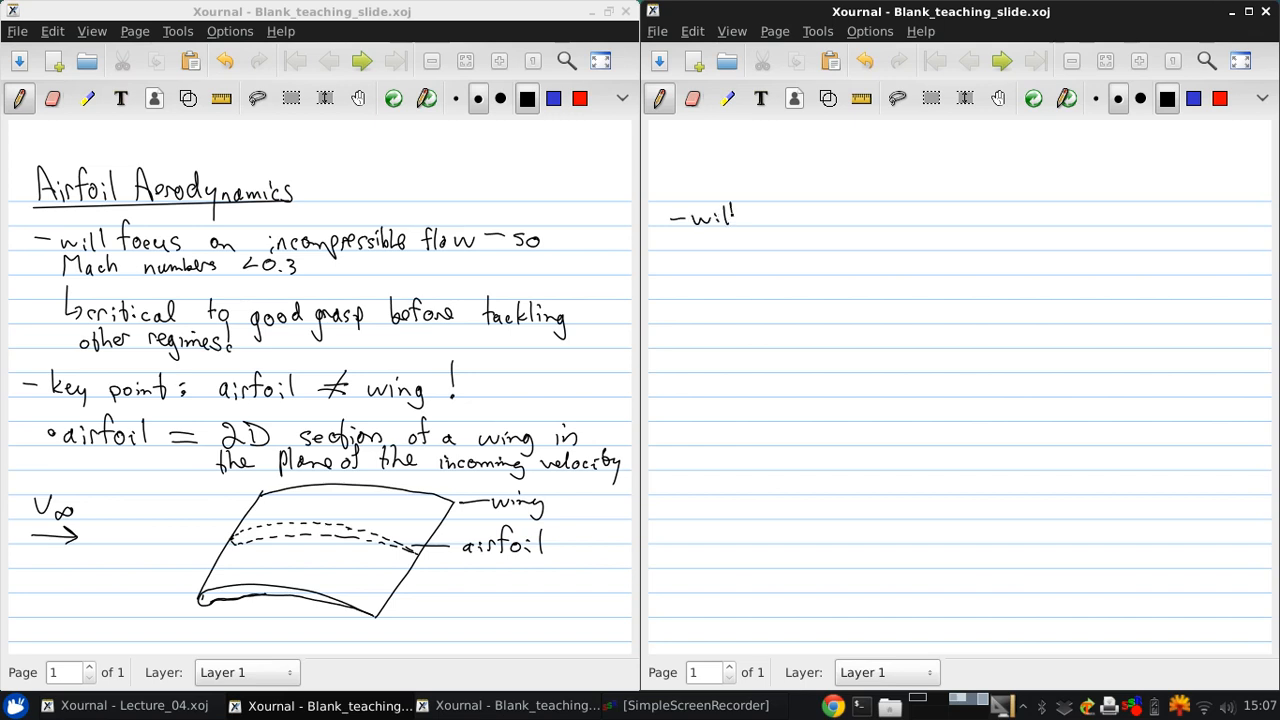
Step: Write 'will explore airfoil aerodynamics using low-speed airfoil theory' on the new page
{"action": "left_click_drag", "start_coordinate": [730, 210], "coordinate": [764, 218]}
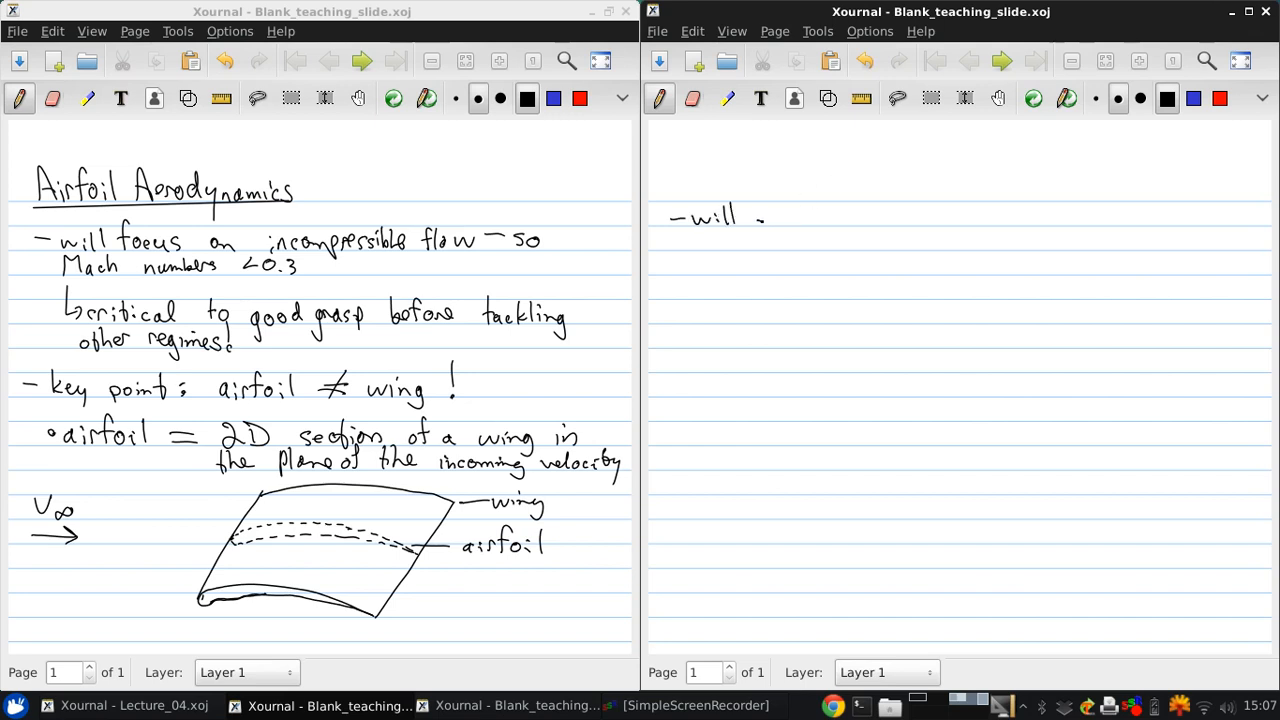
{"action": "type", "text": "explore"}
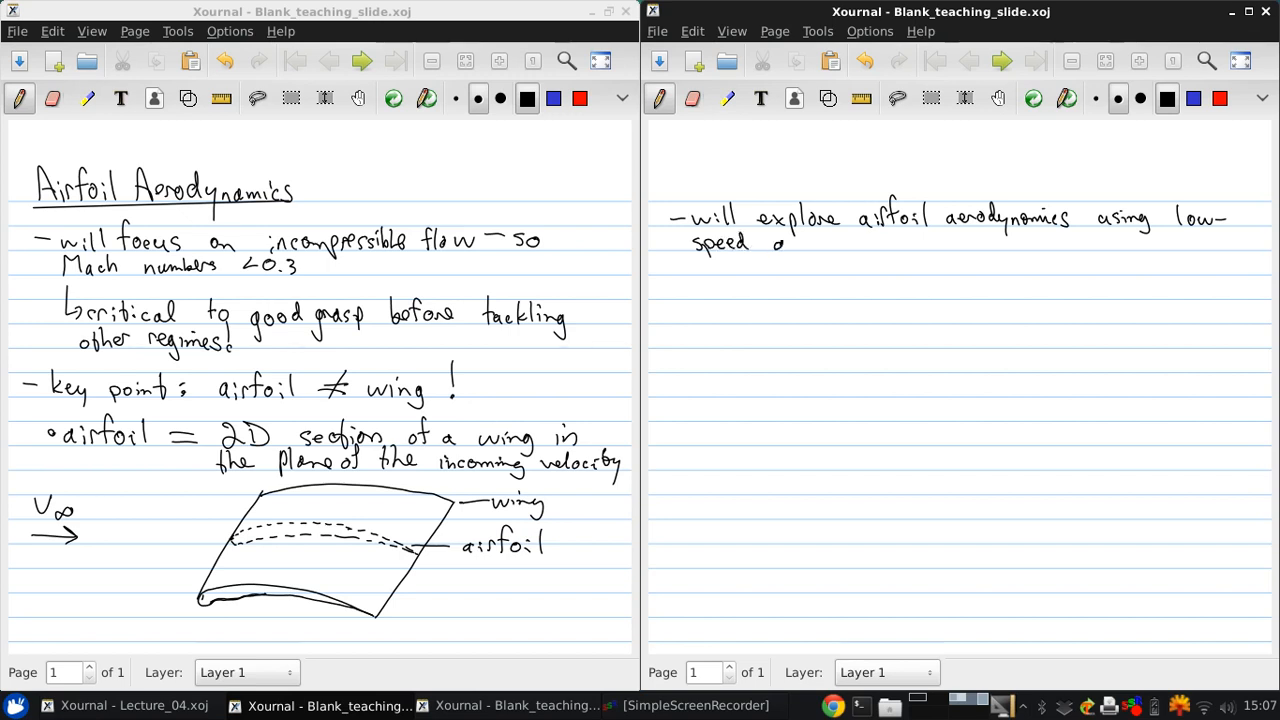
{"action": "type", "text": "airfoil theory"}
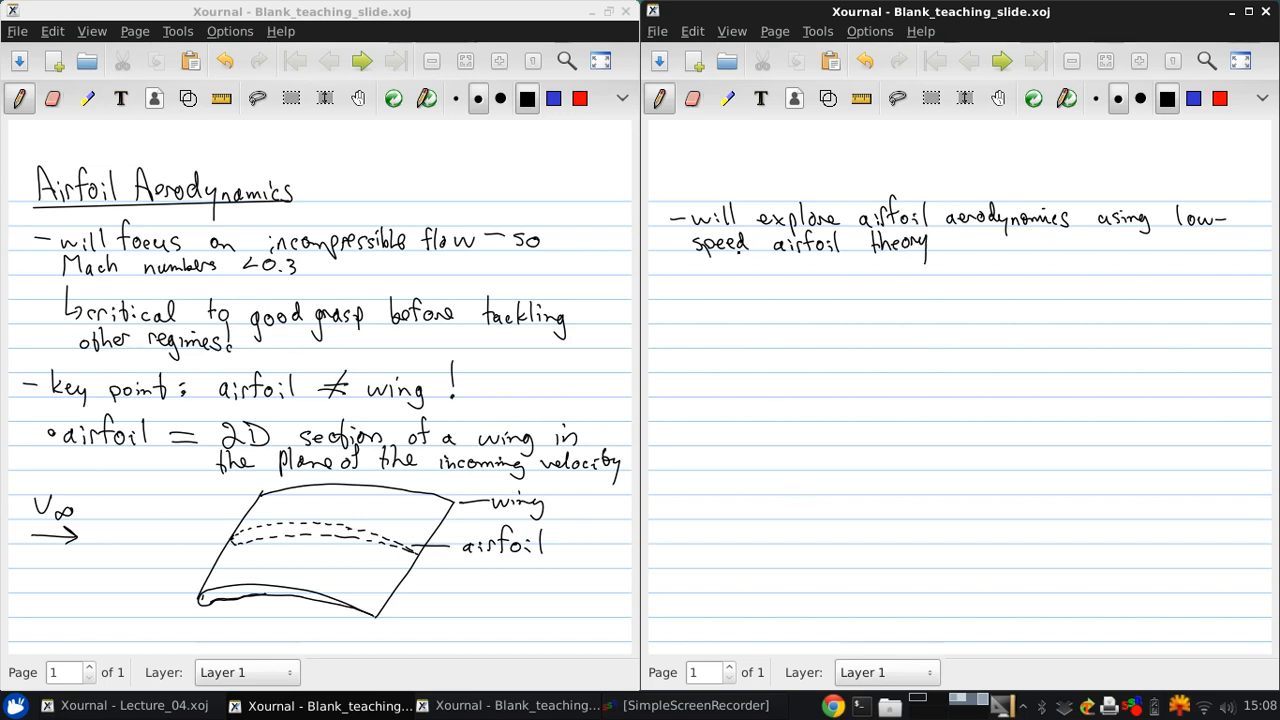
Step: Write the bullet 'uses inviscid flow theory to get lift & moment.'
{"action": "left_click", "coordinate": [672, 290]}
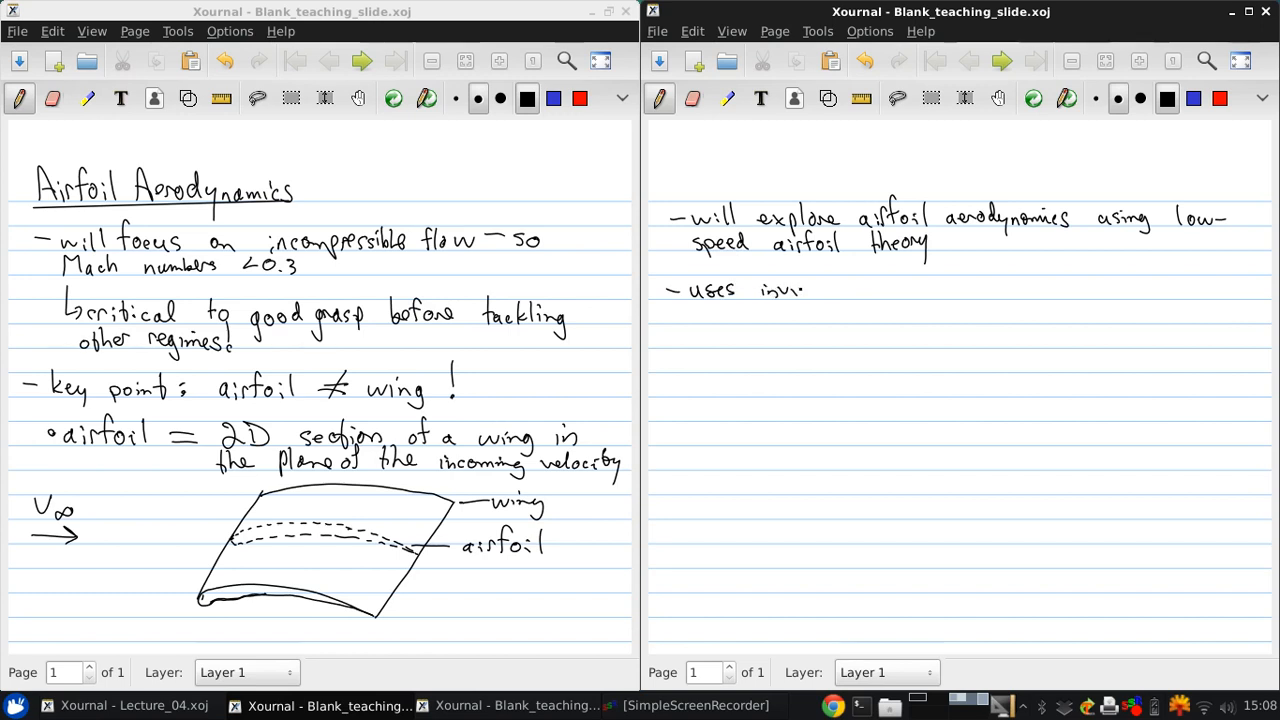
{"action": "type", "text": "inviscid flo"}
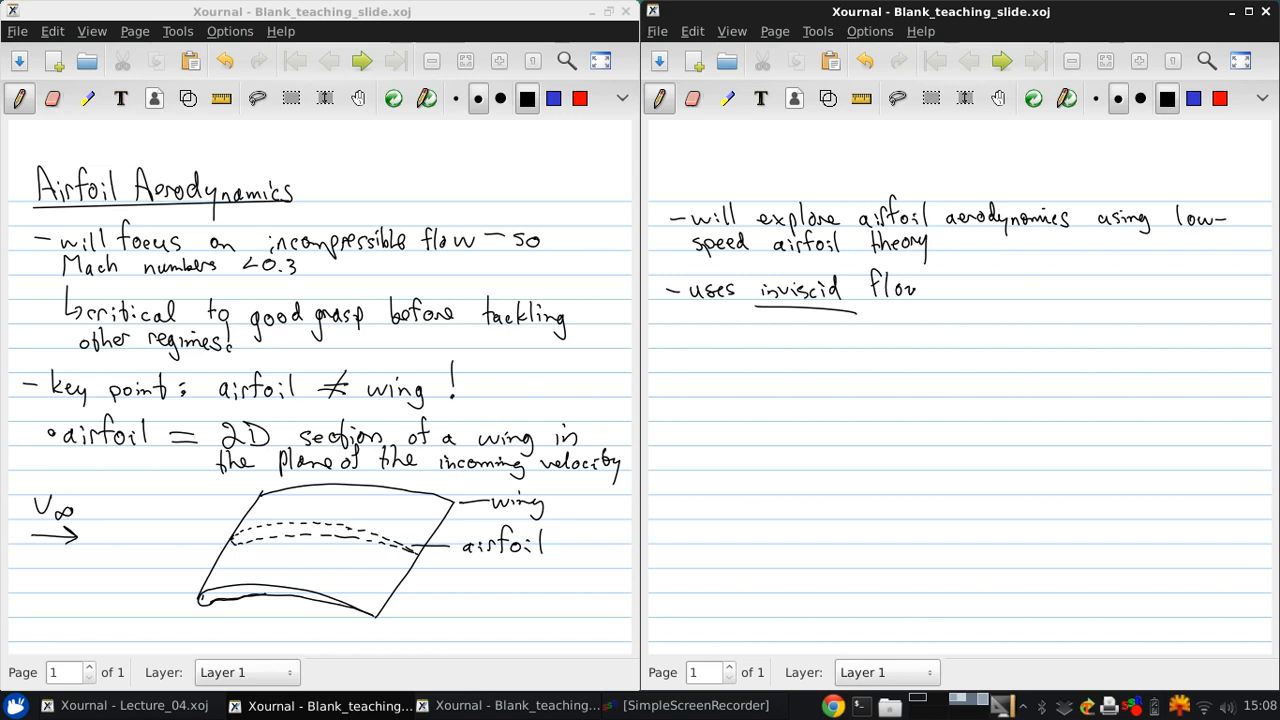
{"action": "left_click_drag", "start_coordinate": [900, 296], "coordinate": [936, 270]}
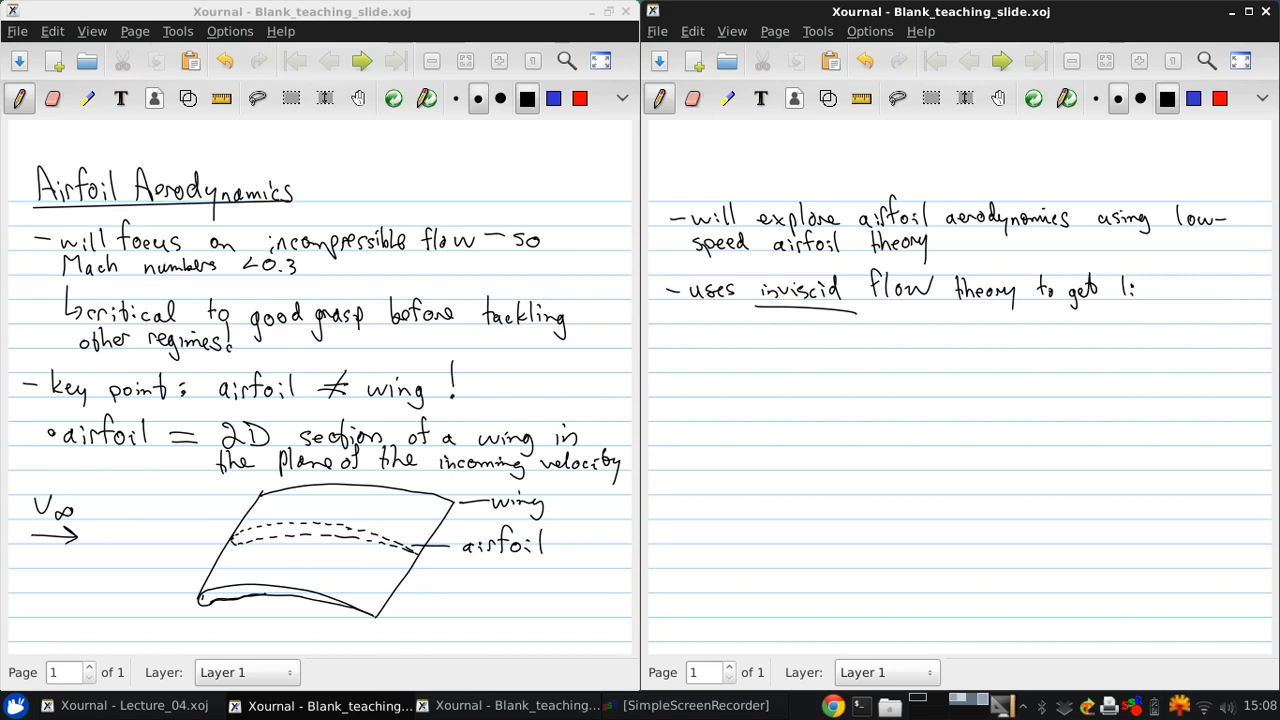
{"action": "type", "text": "lift &"}
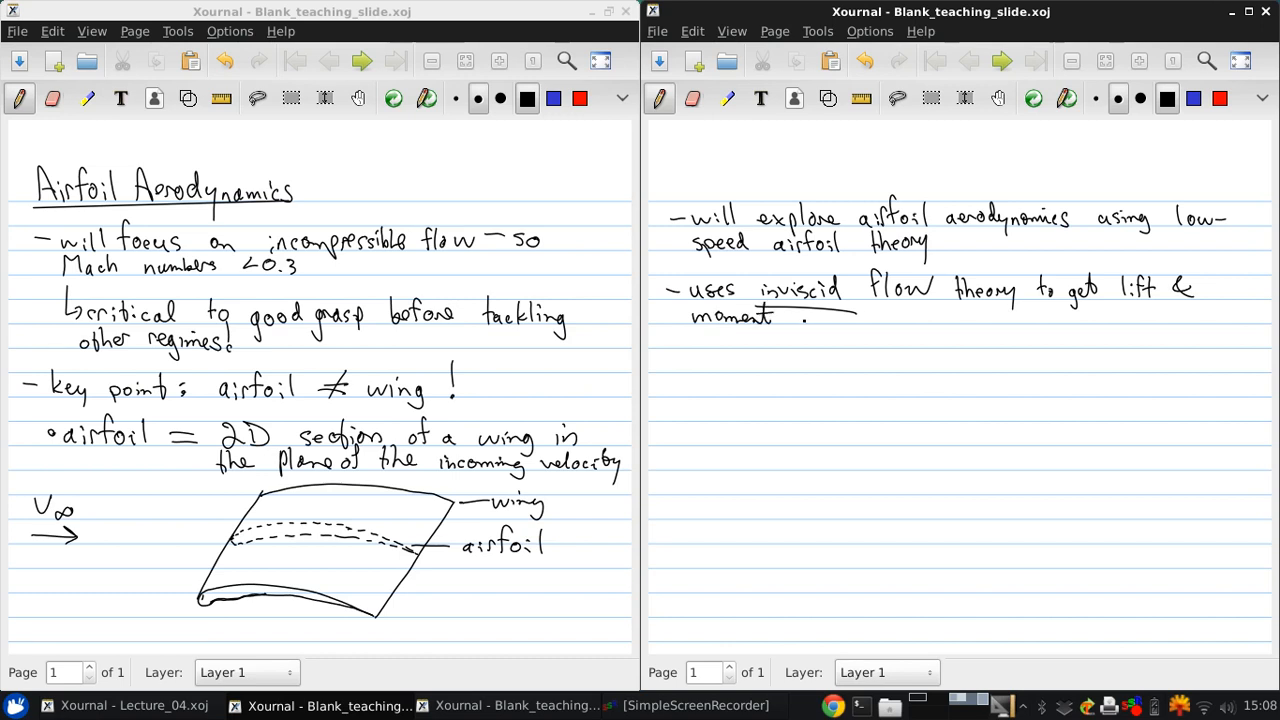
{"action": "left_click", "coordinate": [674, 364]}
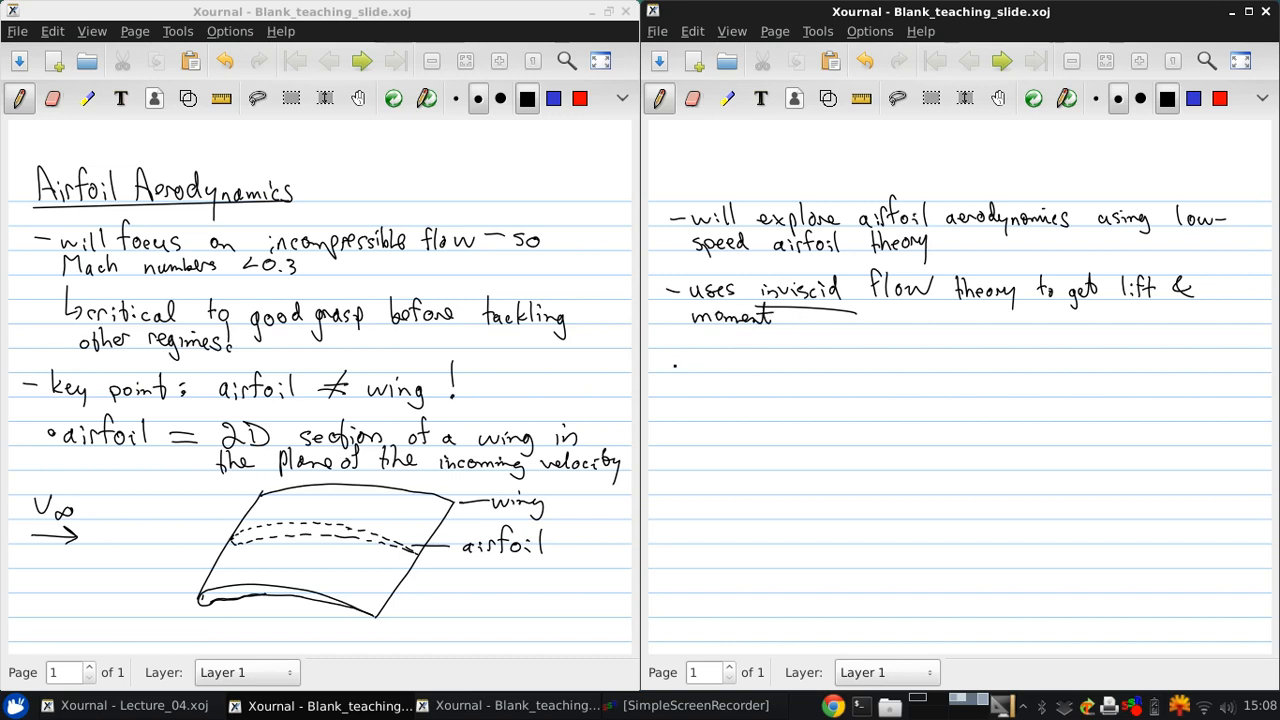
Step: Add arrowed sub-points 'does not tell us anything about drag' and 'a viscous effect!'
{"action": "left_click_drag", "start_coordinate": [700, 356], "coordinate": [730, 372]}
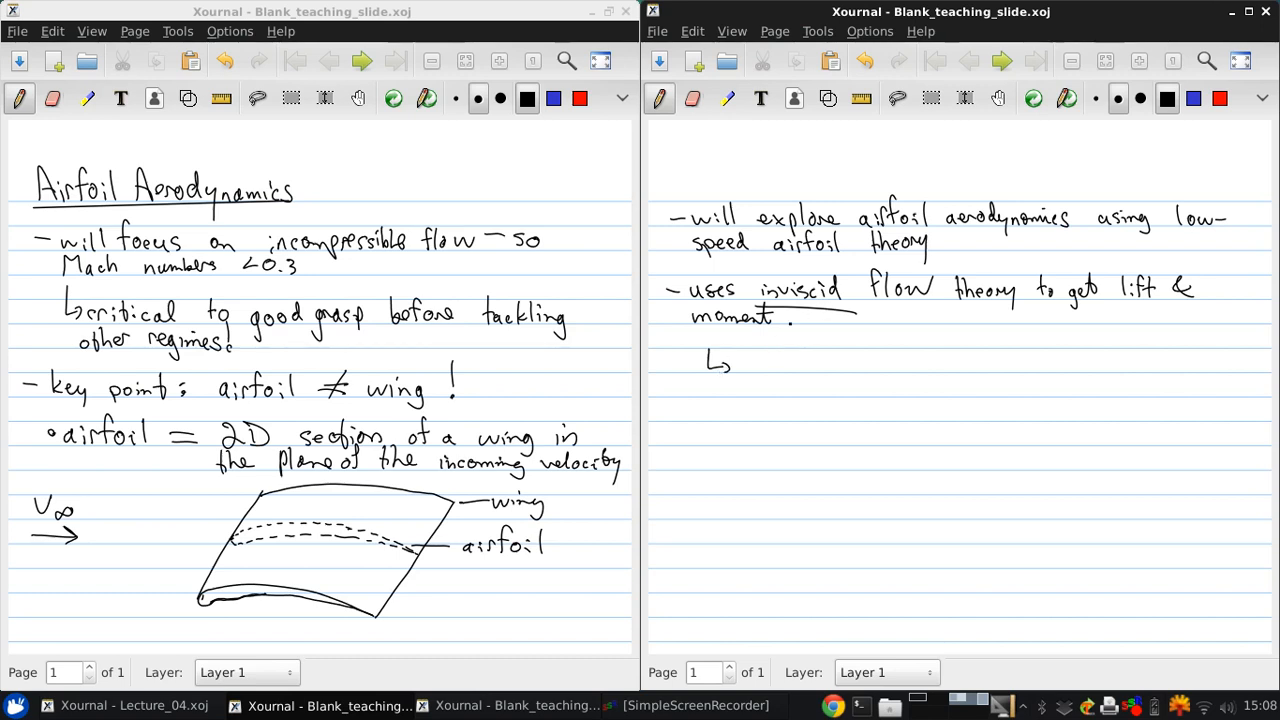
{"action": "left_click", "coordinate": [756, 360]}
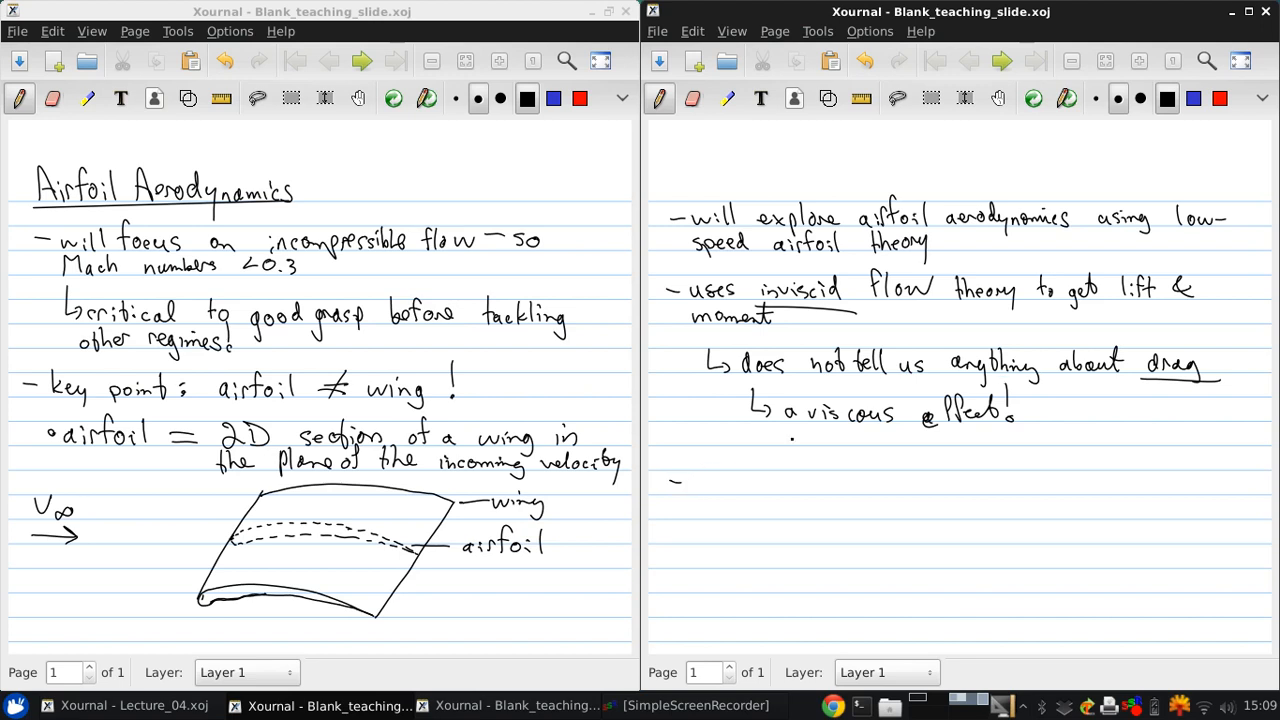
Step: Handwrite the bullet "- we'll learn that L' = ρ∞ V∞ Γ" below the drag notes
{"action": "type", "text": "w."}
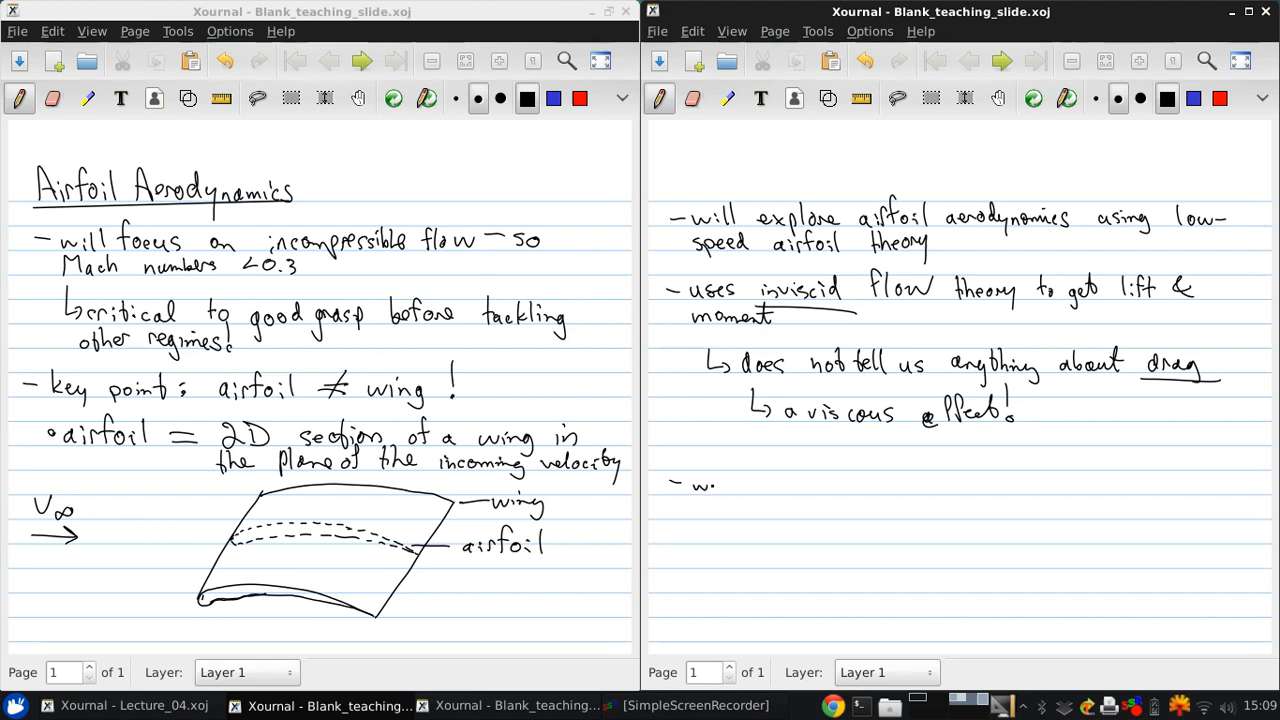
{"action": "type", "text": "e'll learn that L' = ρ∞ ·"}
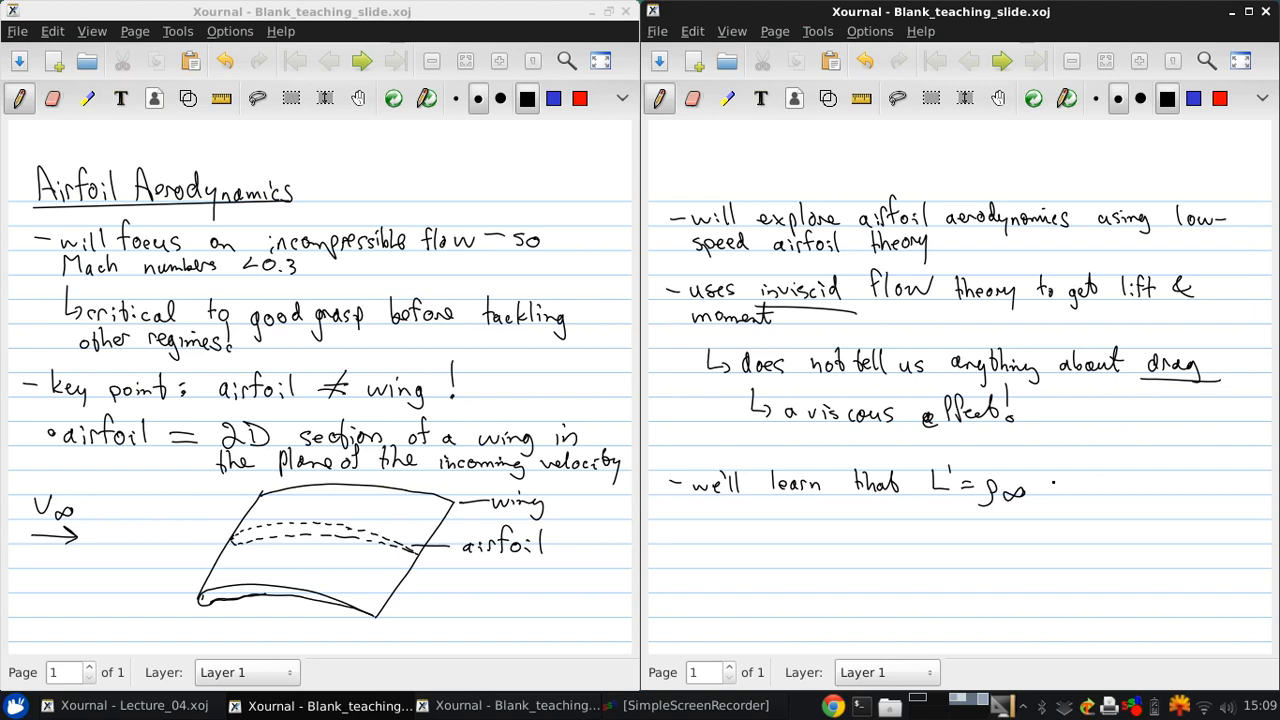
{"action": "left_click_drag", "start_coordinate": [1030, 470], "coordinate": [1064, 510]}
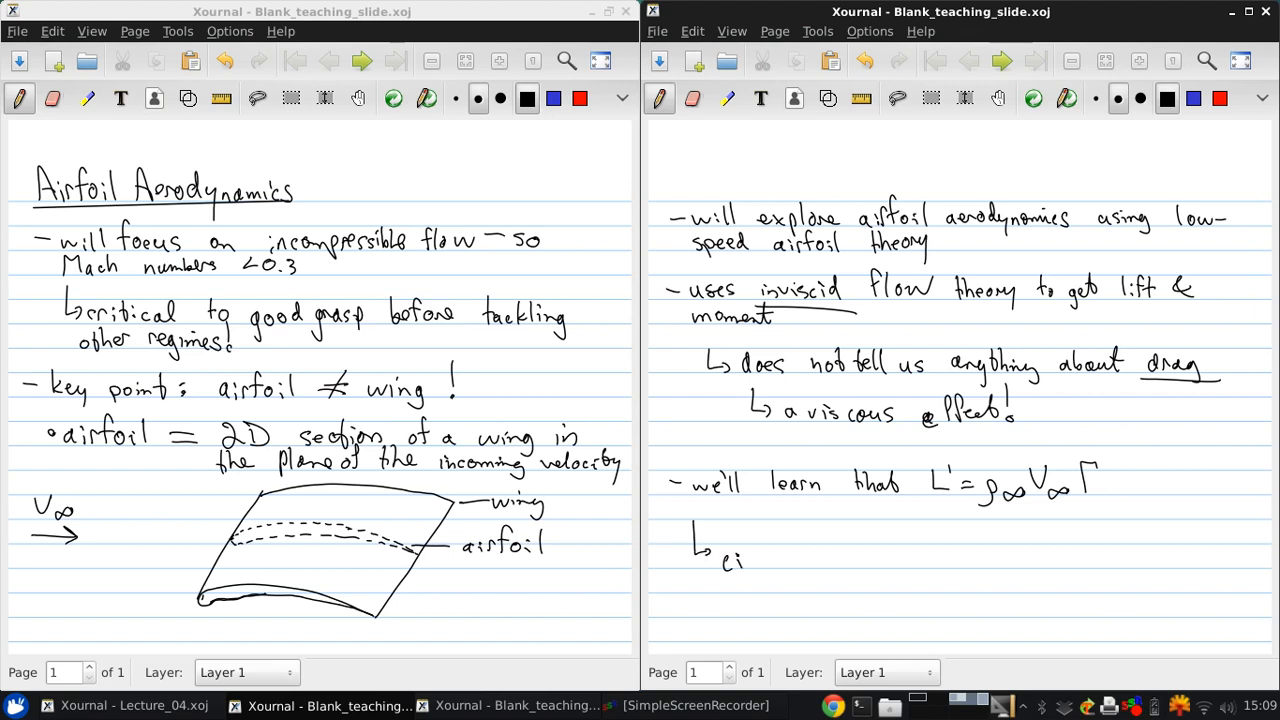
Step: Write 'circulation Γ determined from application of potential flow theory' under the formula
{"action": "left_click_drag", "start_coordinate": [744, 558], "coordinate": [820, 558]}
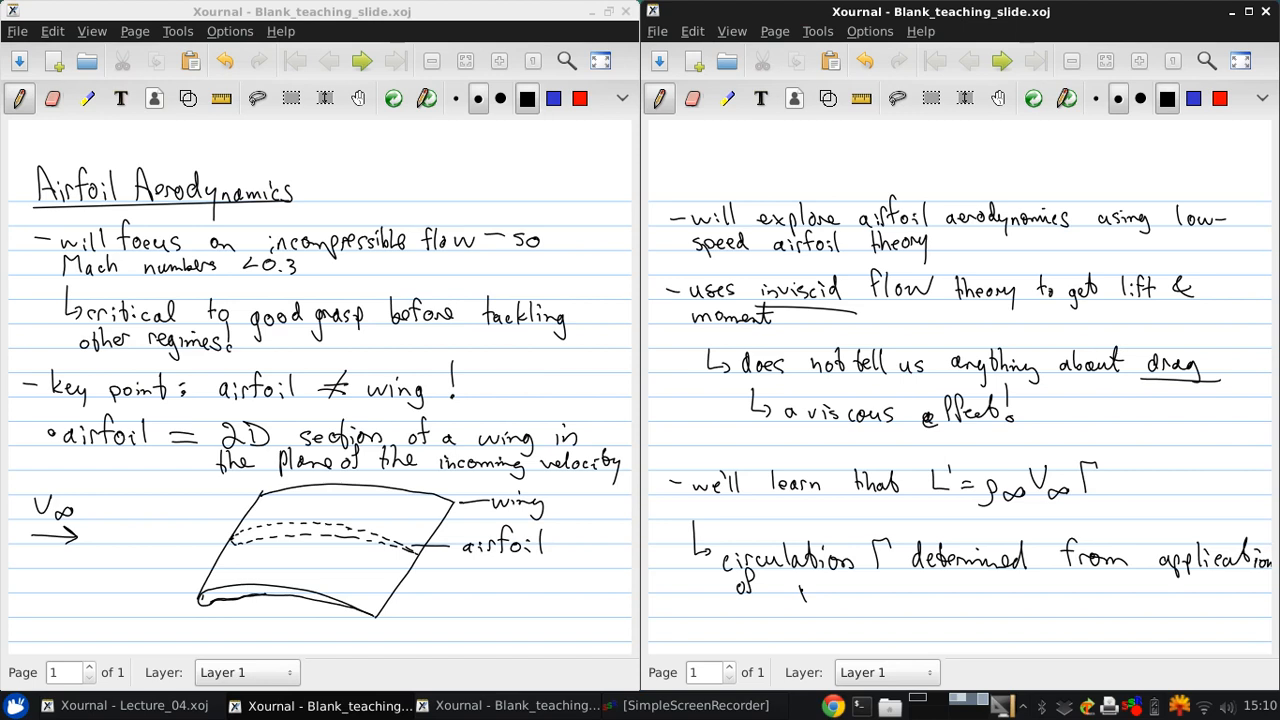
{"action": "left_click_drag", "start_coordinate": [798, 584], "coordinate": [864, 584]}
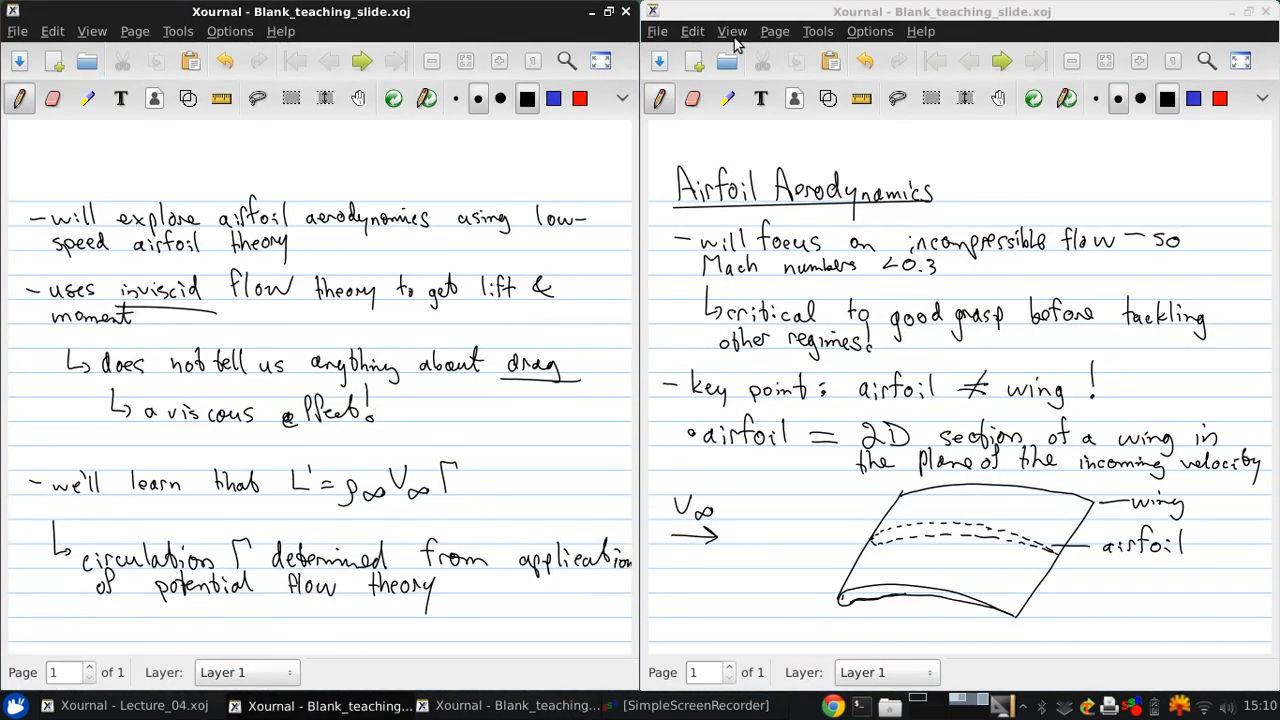
Step: Add a new page and handwrite the title 'Preliminary Concepts'
{"action": "left_click", "coordinate": [792, 98]}
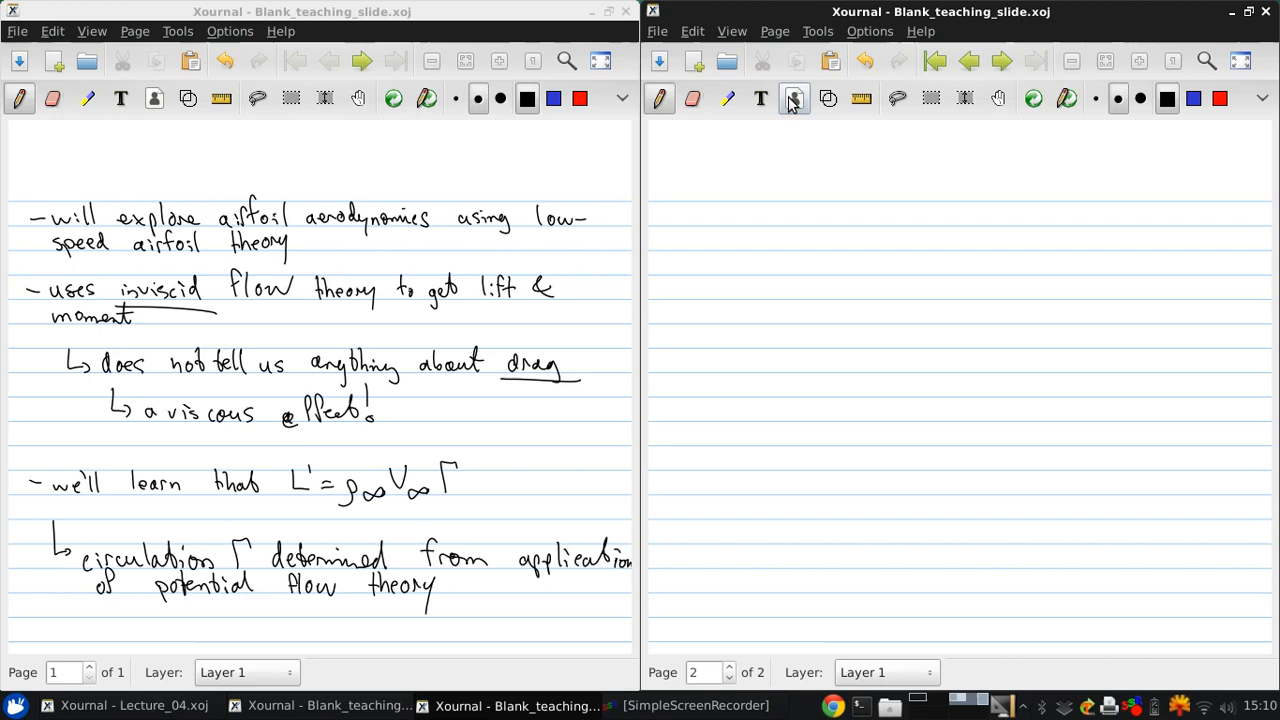
{"action": "left_click_drag", "start_coordinate": [668, 170], "coordinate": [690, 200]}
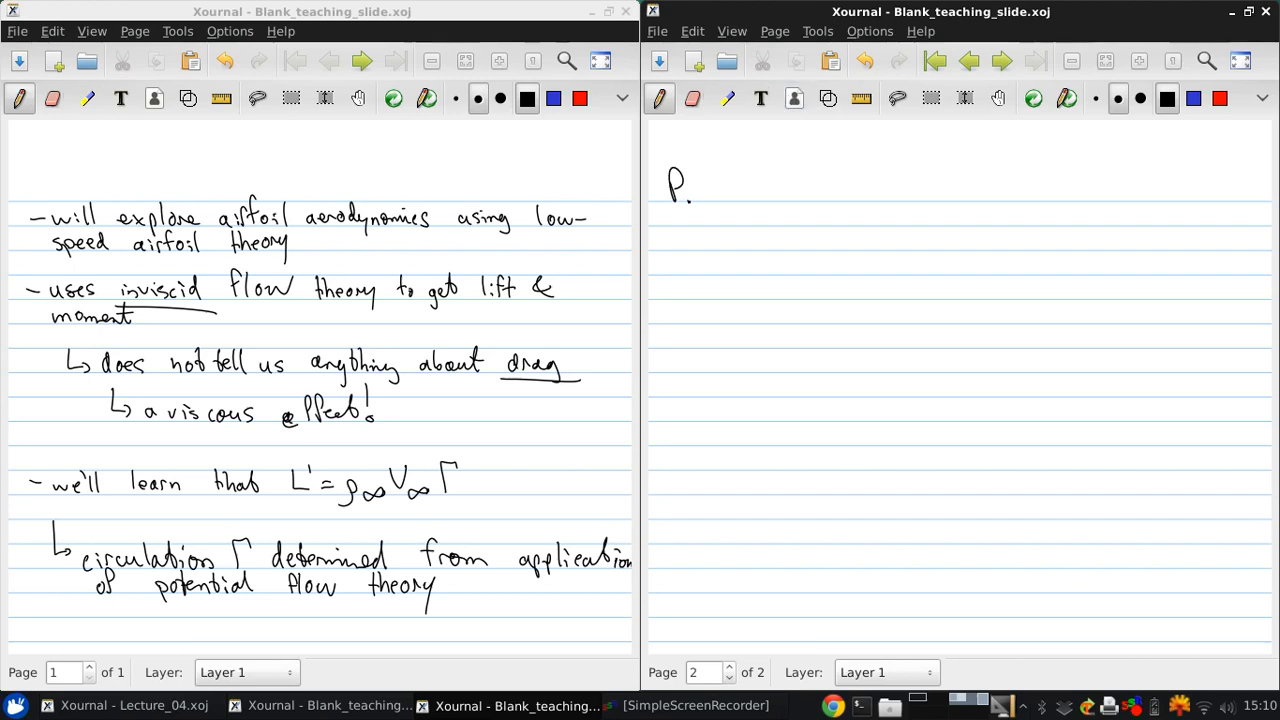
{"action": "left_click_drag", "start_coordinate": [690, 184], "coordinate": [770, 196]}
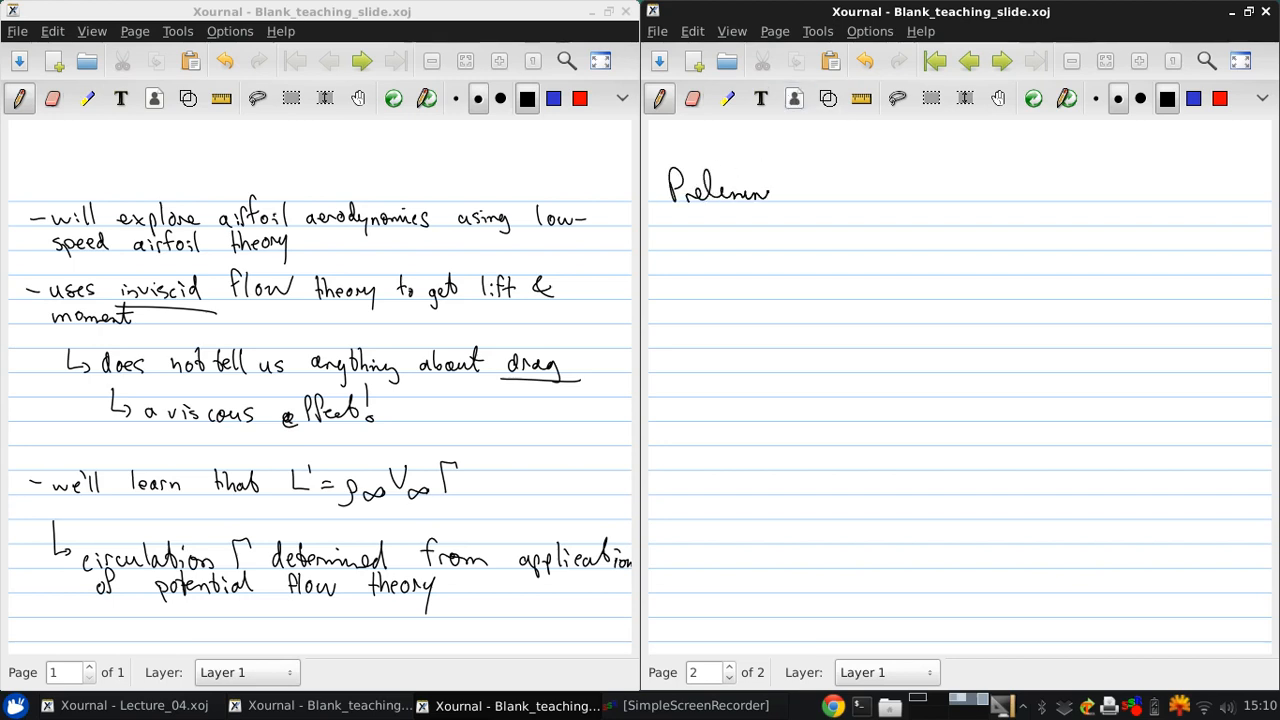
{"action": "left_click_drag", "start_coordinate": [770, 190], "coordinate": [796, 200]}
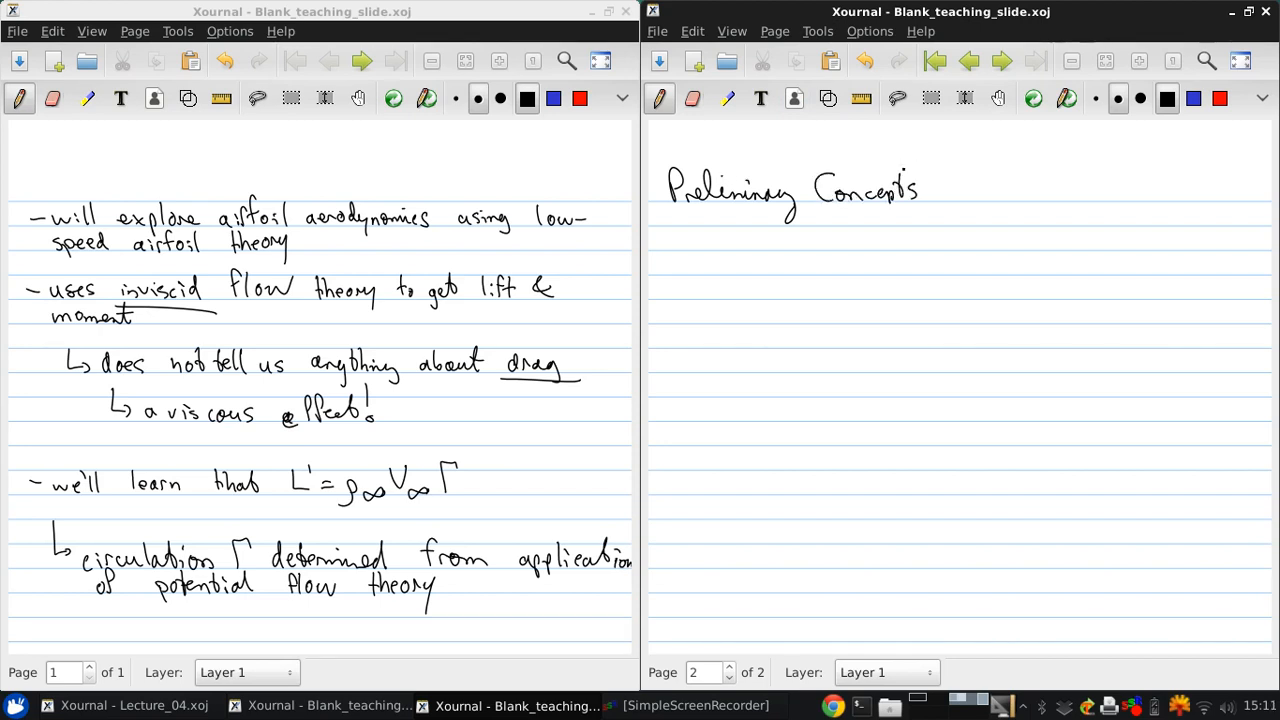
Step: Underline the title, add '(Anderson 2.9-2.18)' and start the first bullet
{"action": "left_click", "coordinate": [832, 60]}
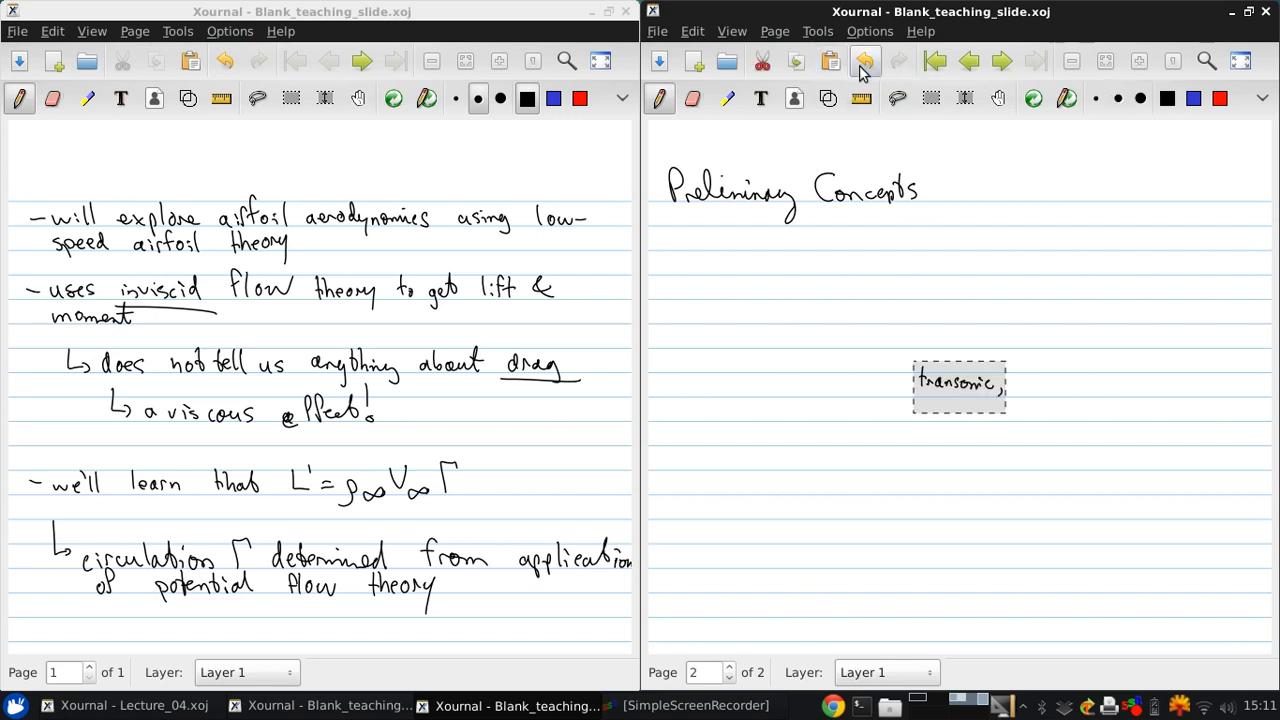
{"action": "left_click", "coordinate": [864, 60]}
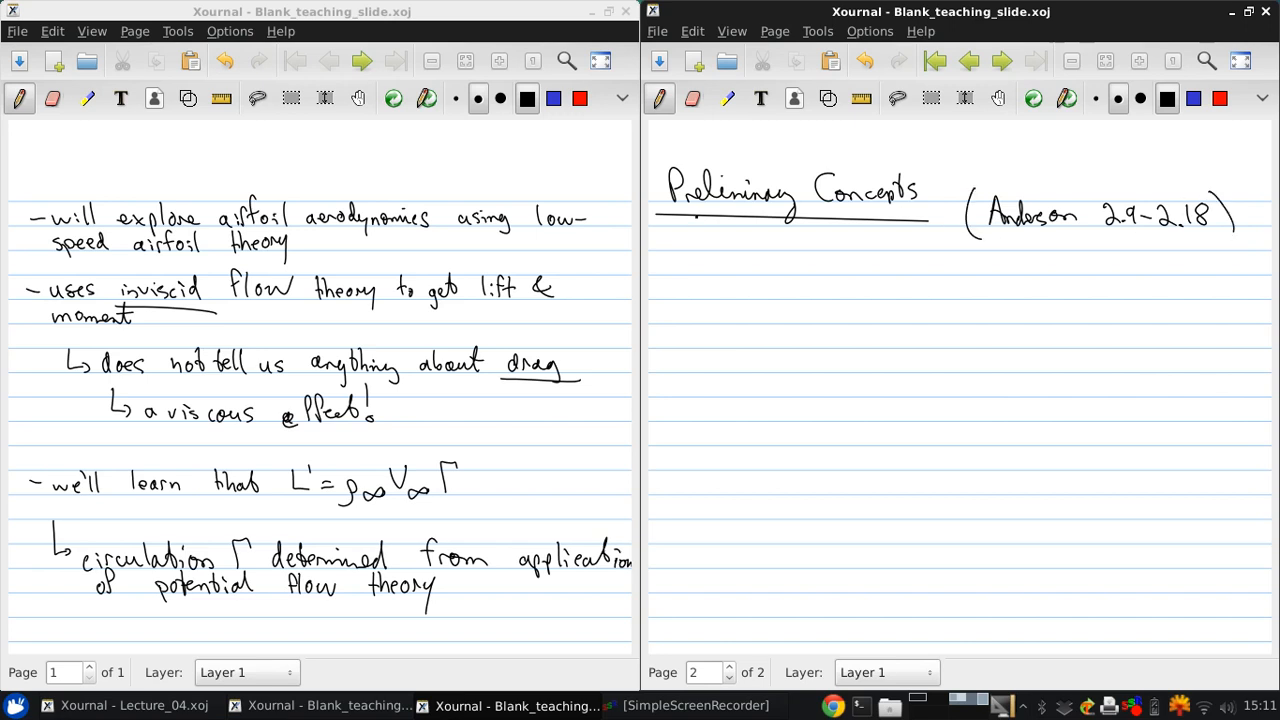
{"action": "left_click", "coordinate": [678, 284]}
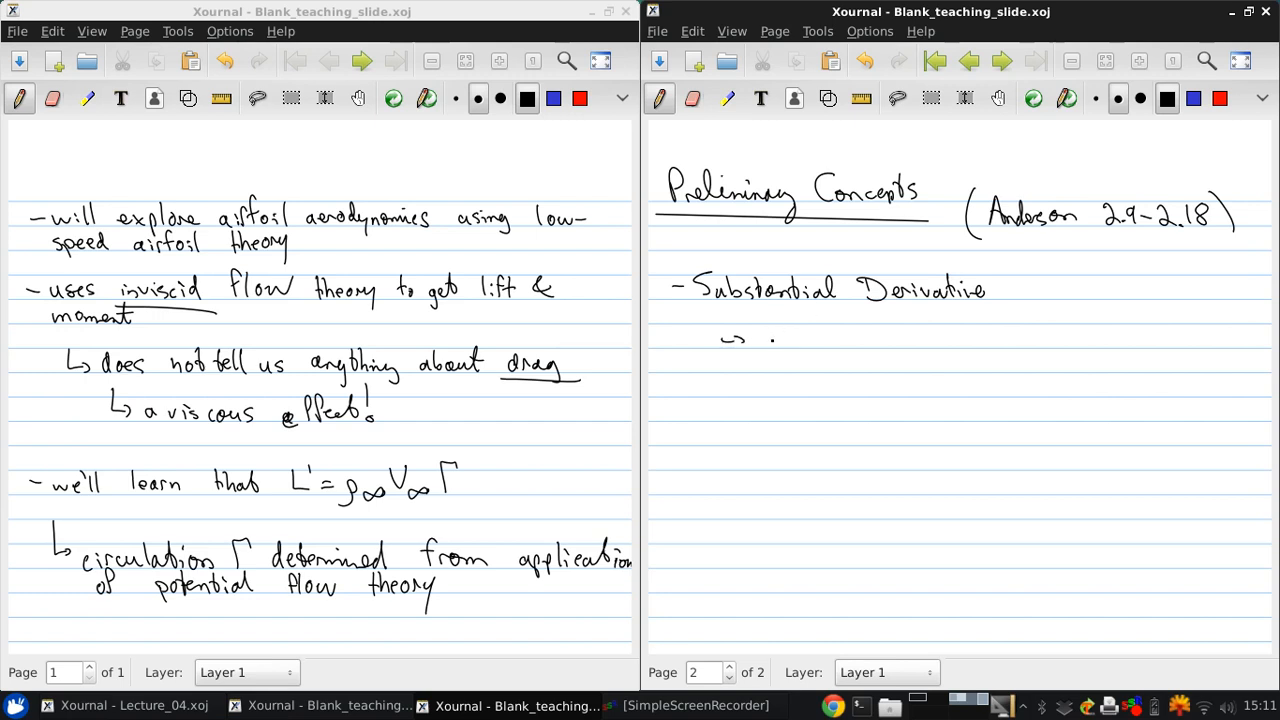
Step: Write 'Substantial Derivative' with the note 'combines time & space derivatives for fields'
{"action": "type", "text": "con"}
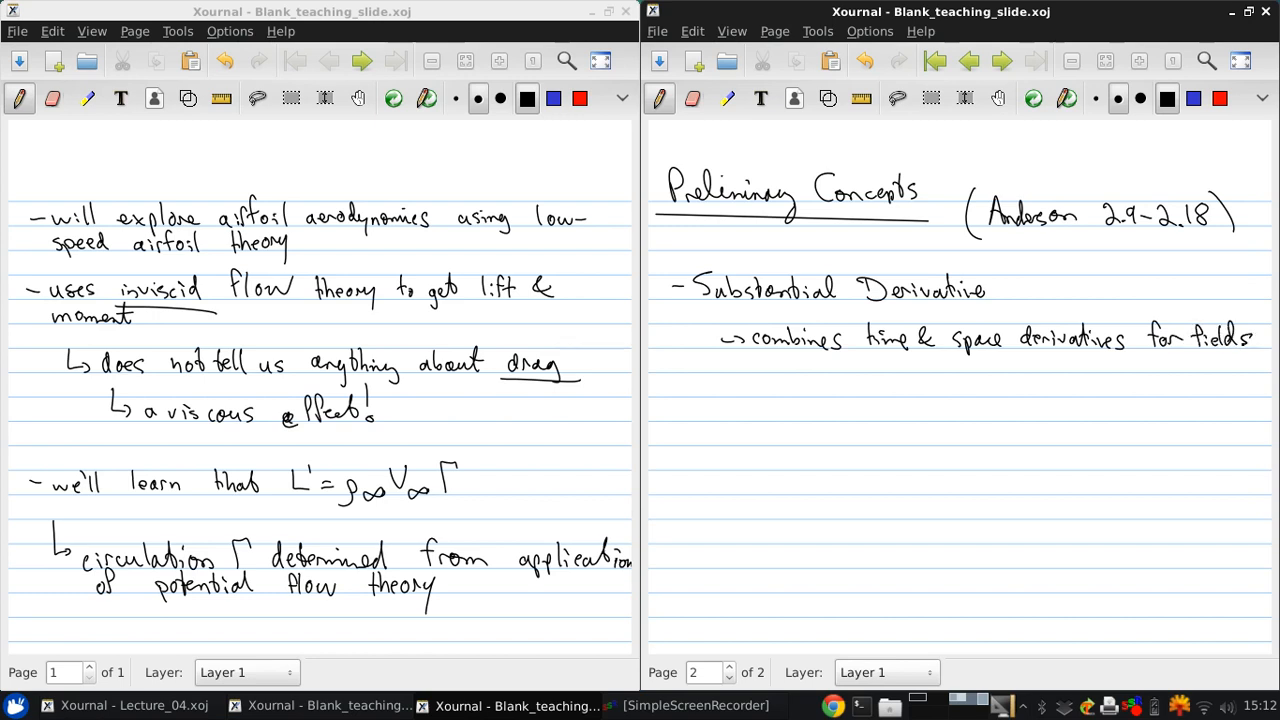
{"action": "left_click", "coordinate": [720, 374]}
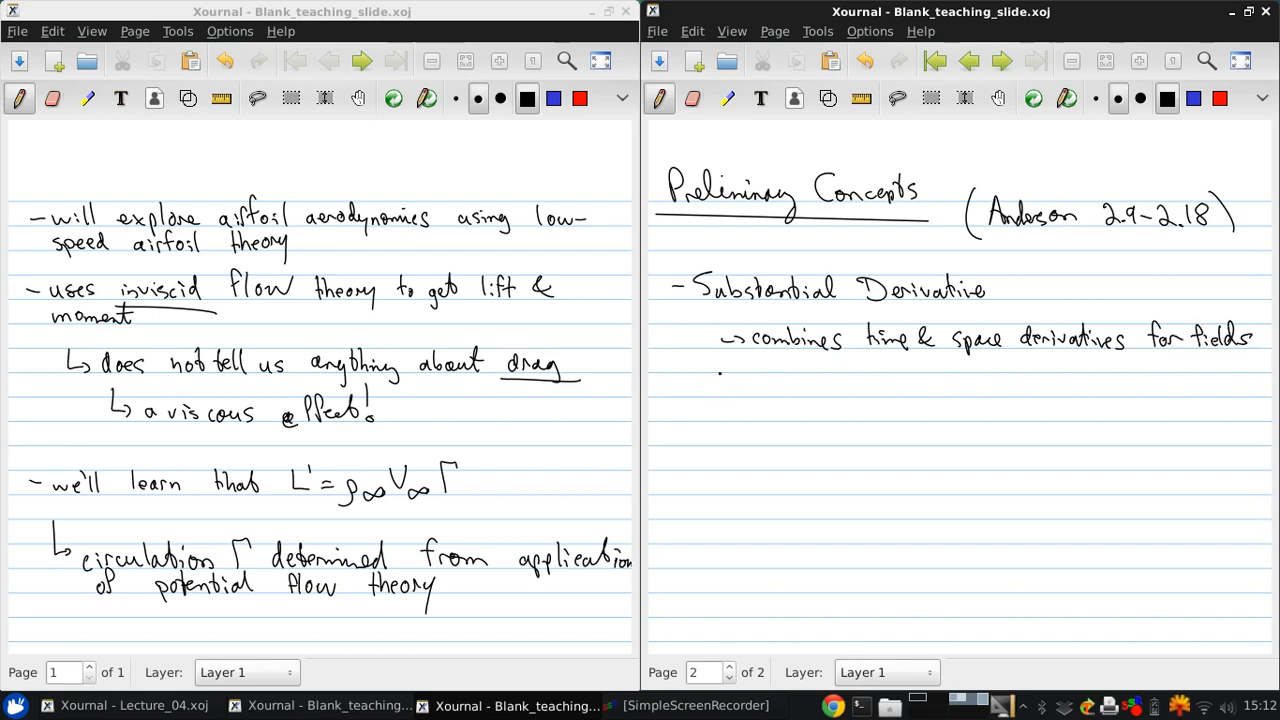
Step: Write the formula D/Dt() = ∂()/∂t + V·∇()
{"action": "left_click_drag", "start_coordinate": [690, 400], "coordinate": [730, 376]}
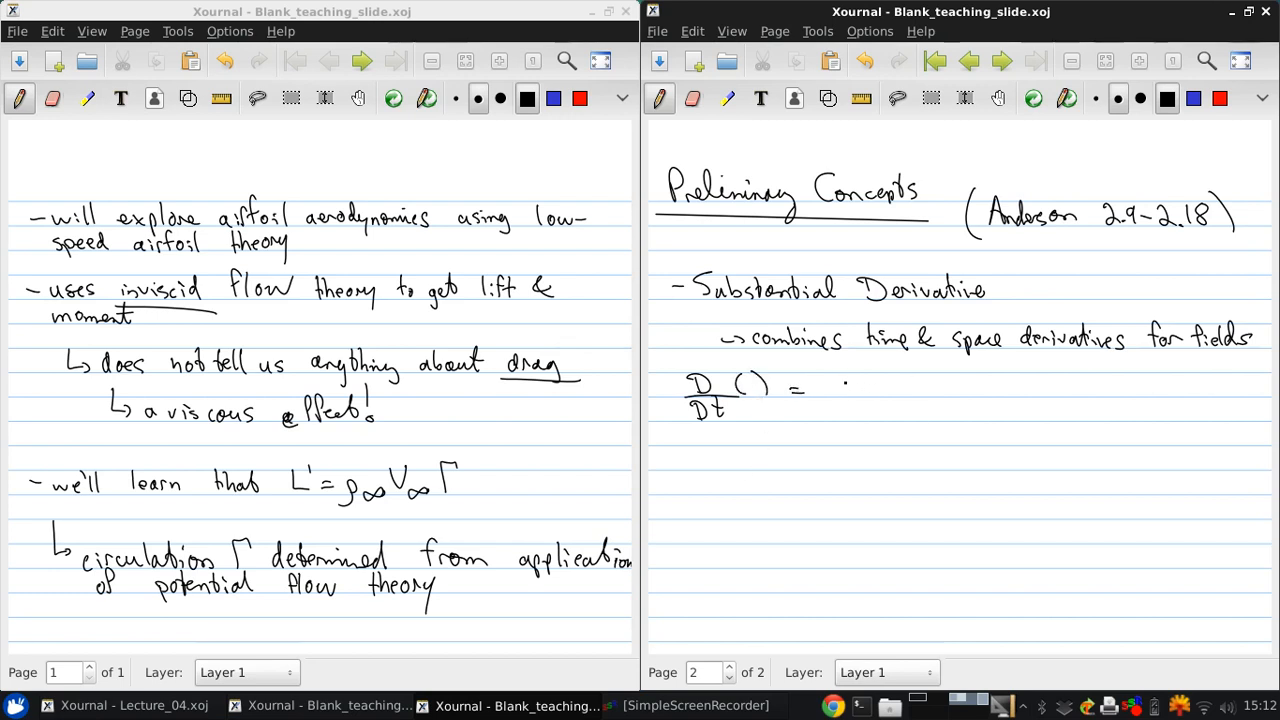
{"action": "left_click_drag", "start_coordinate": [836, 384], "coordinate": [856, 410]}
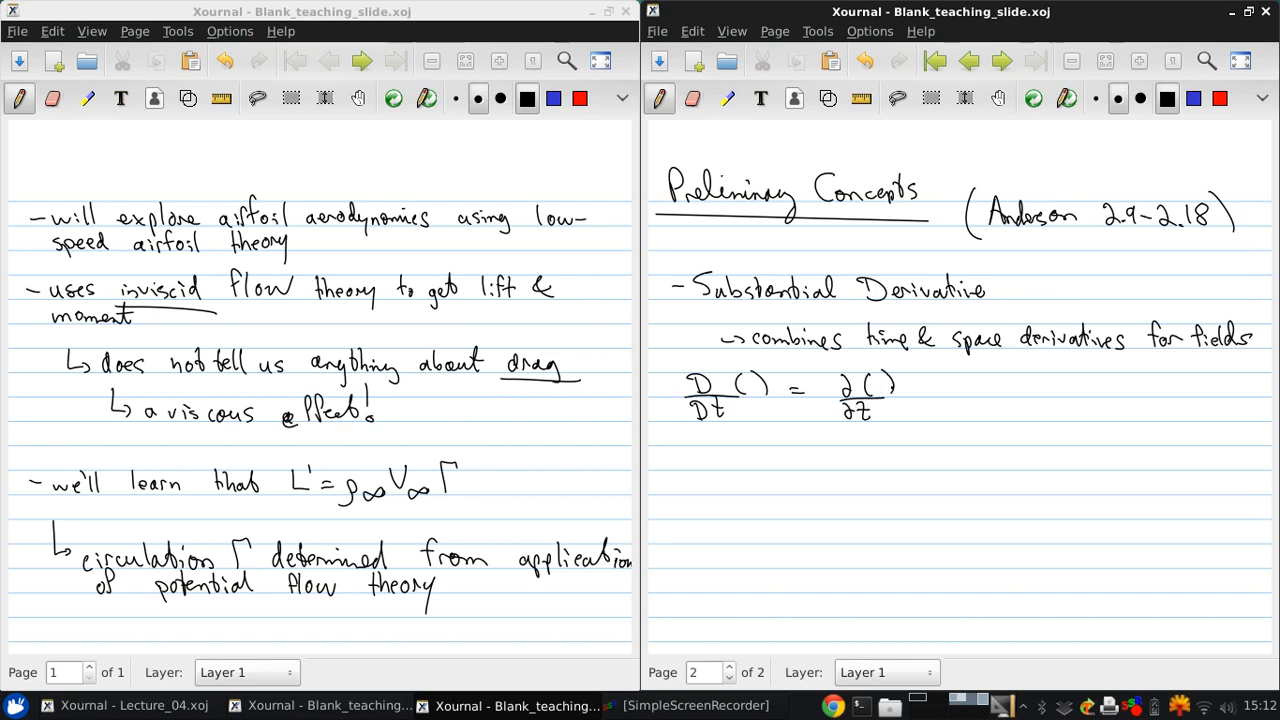
{"action": "left_click_drag", "start_coordinate": [920, 388], "coordinate": [980, 388]}
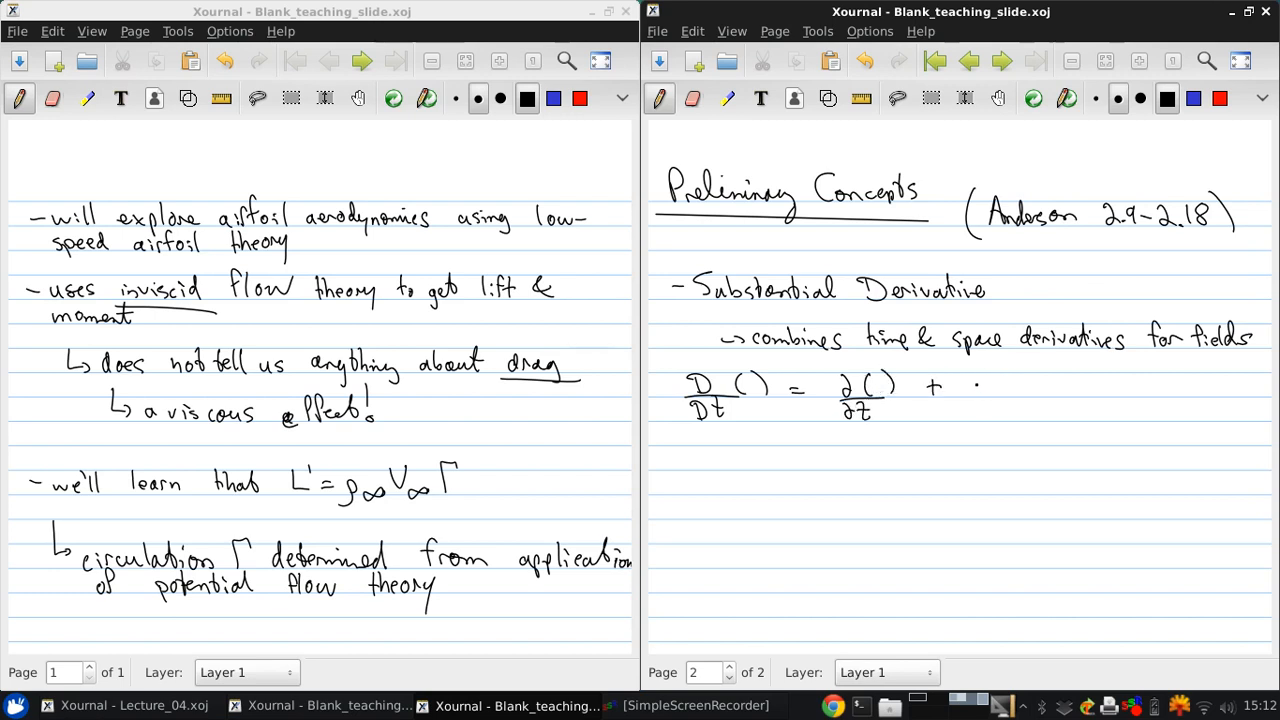
{"action": "left_click_drag", "start_coordinate": [964, 396], "coordinate": [984, 378]}
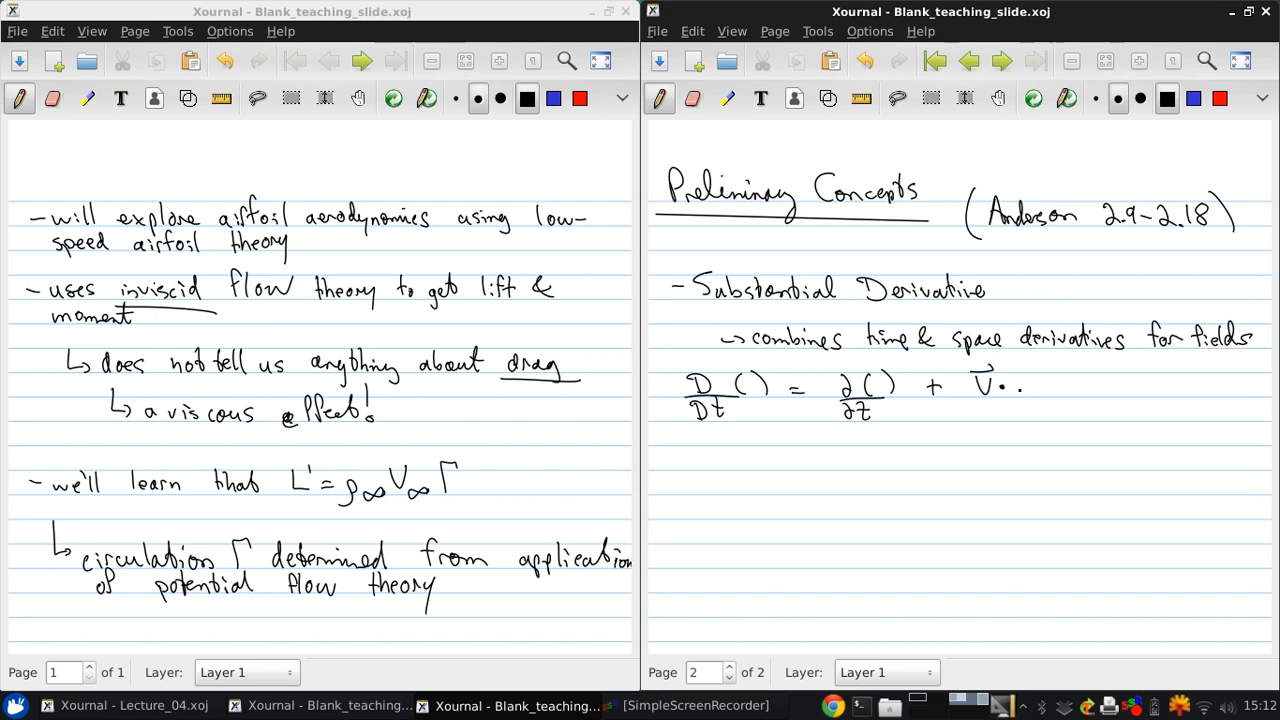
{"action": "left_click_drag", "start_coordinate": [1010, 376], "coordinate": [1030, 396]}
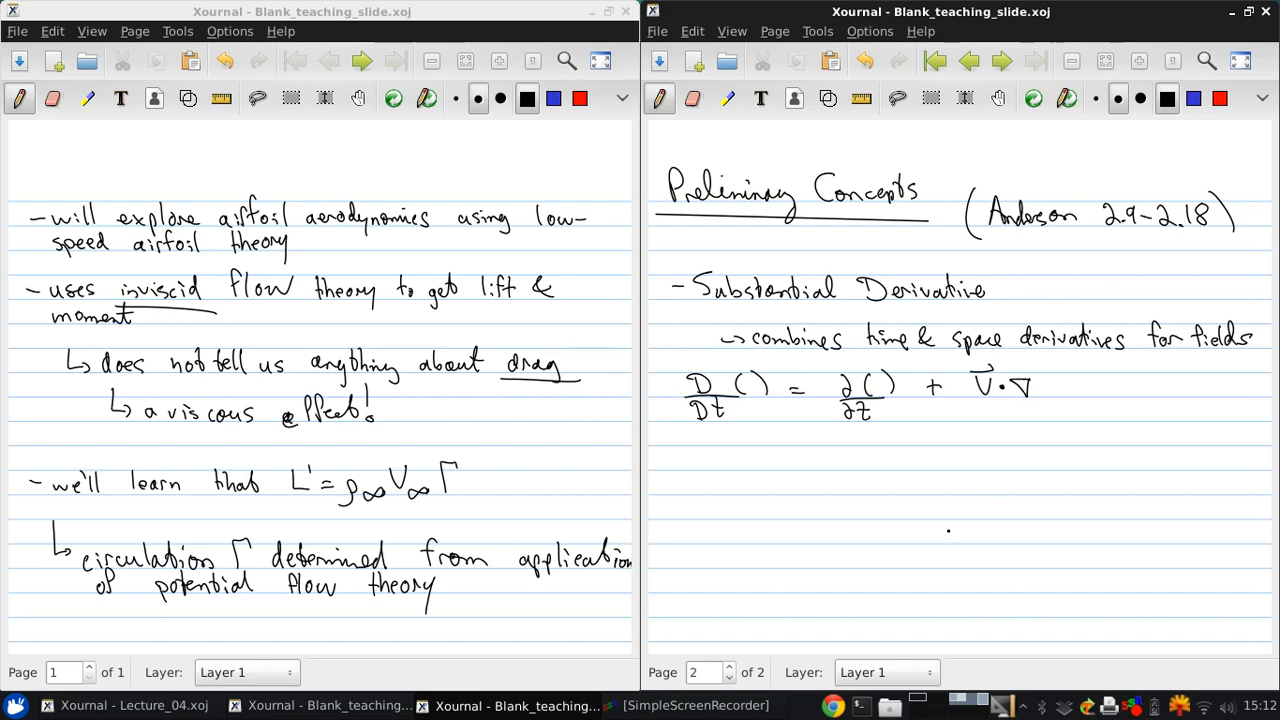
{"action": "left_click_drag", "start_coordinate": [1040, 370], "coordinate": [1052, 400]}
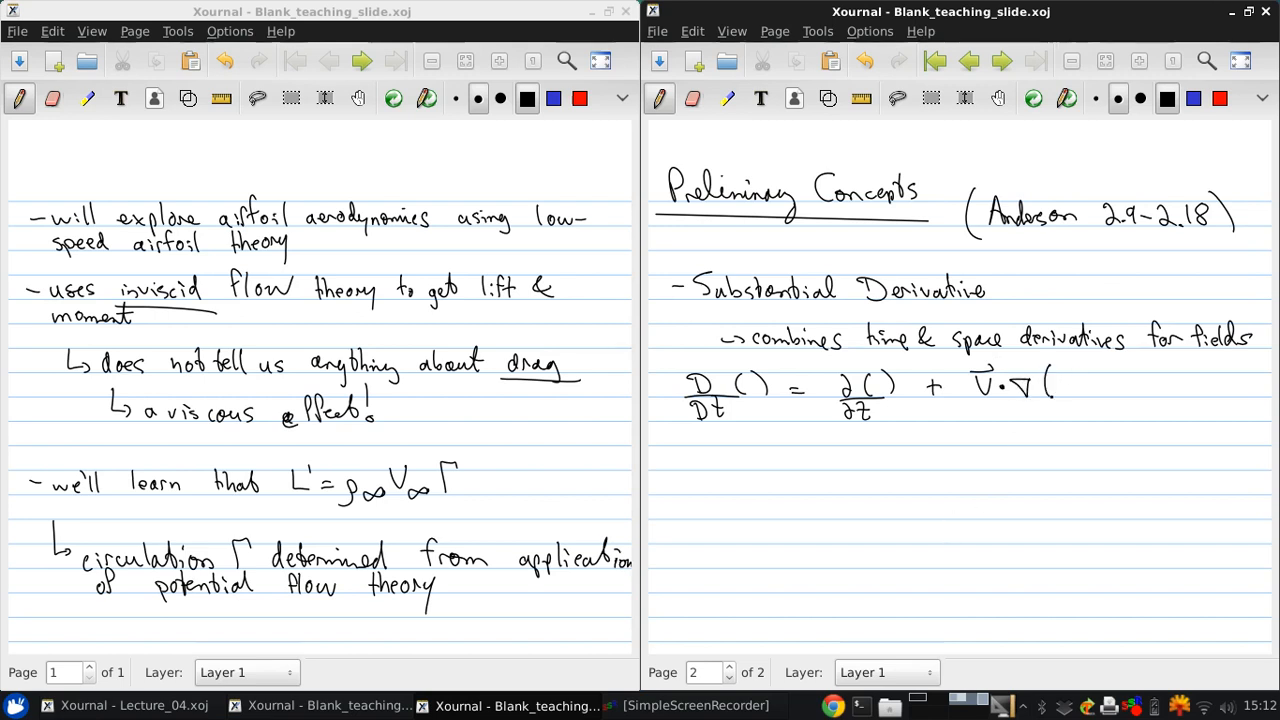
{"action": "left_click_drag", "start_coordinate": [1076, 378], "coordinate": [1100, 396]}
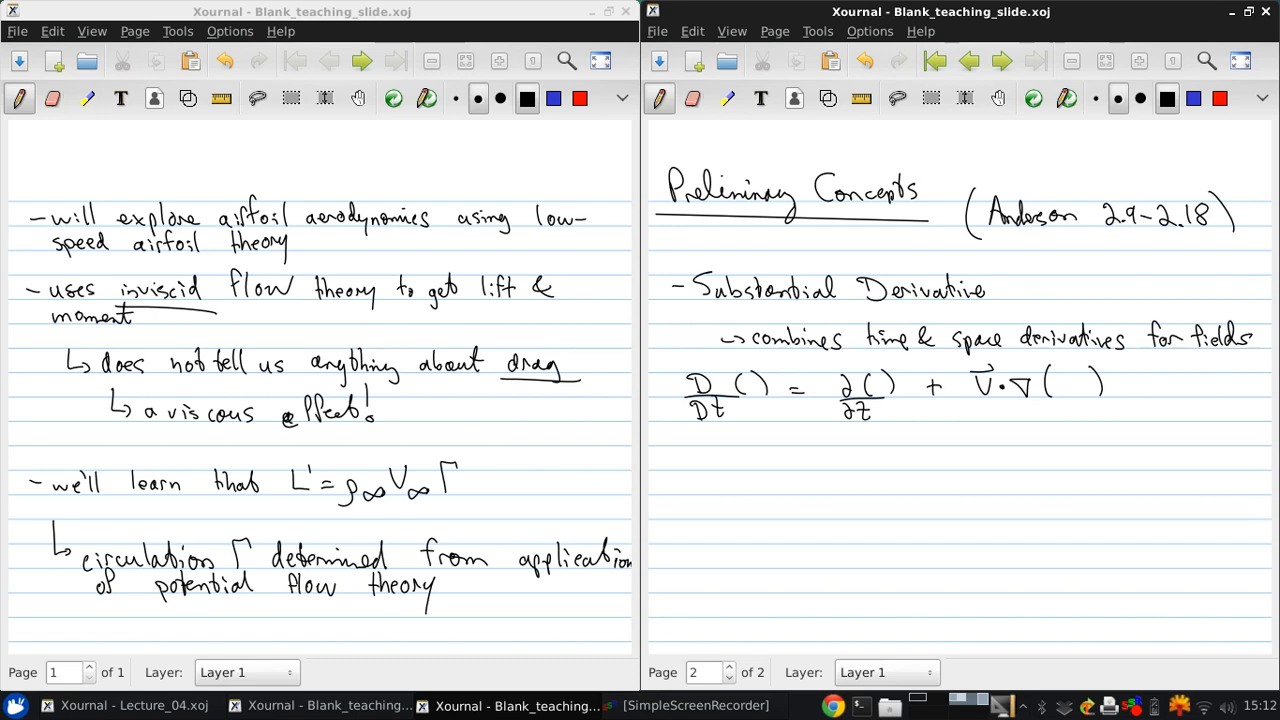
Step: Write the arrowed note 'Differences in d/dt, ∂/∂t, D/Dt' under the substantial derivative formula
{"action": "left_click", "coordinate": [748, 448]}
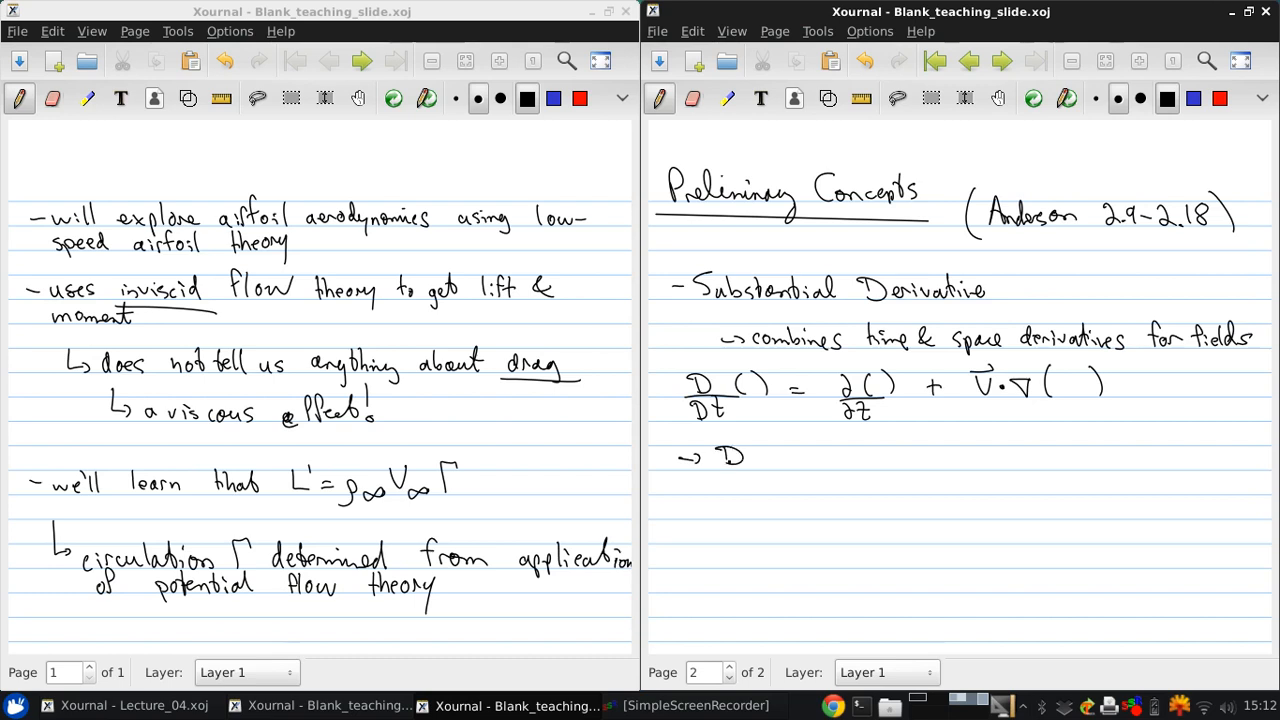
{"action": "type", "text": "ifferences in"}
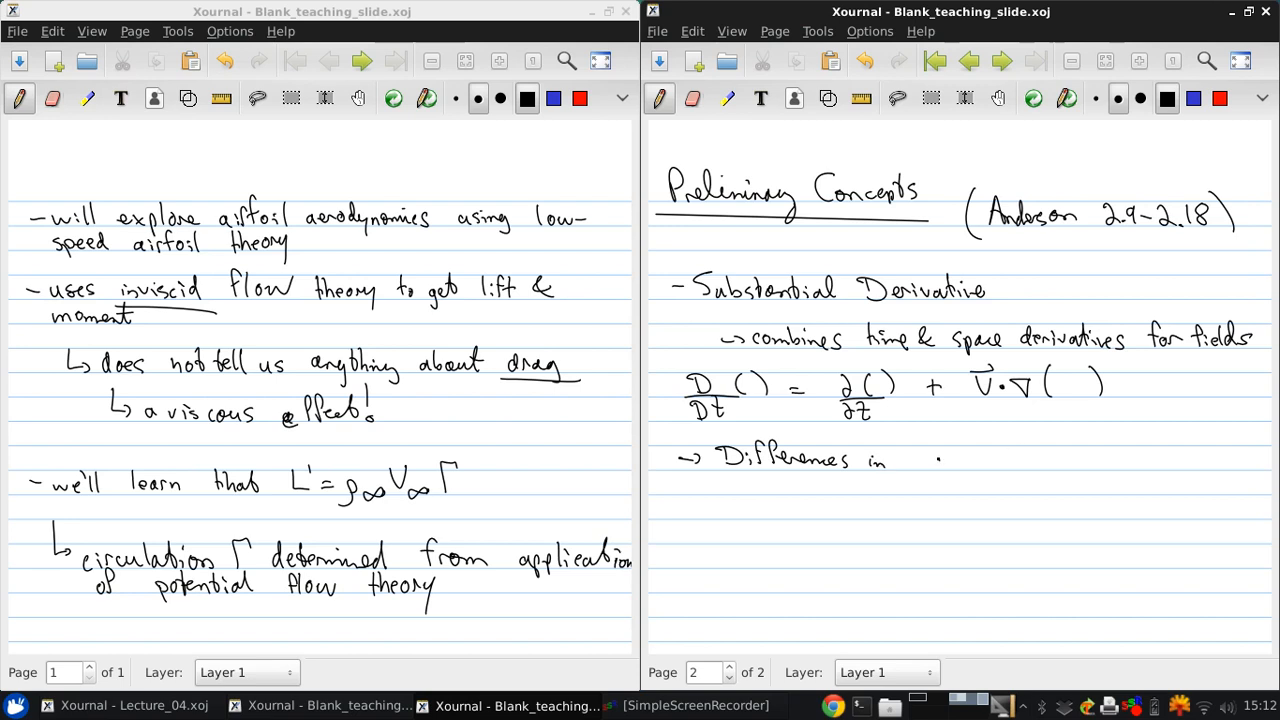
{"action": "left_click_drag", "start_coordinate": [930, 456], "coordinate": [950, 490]}
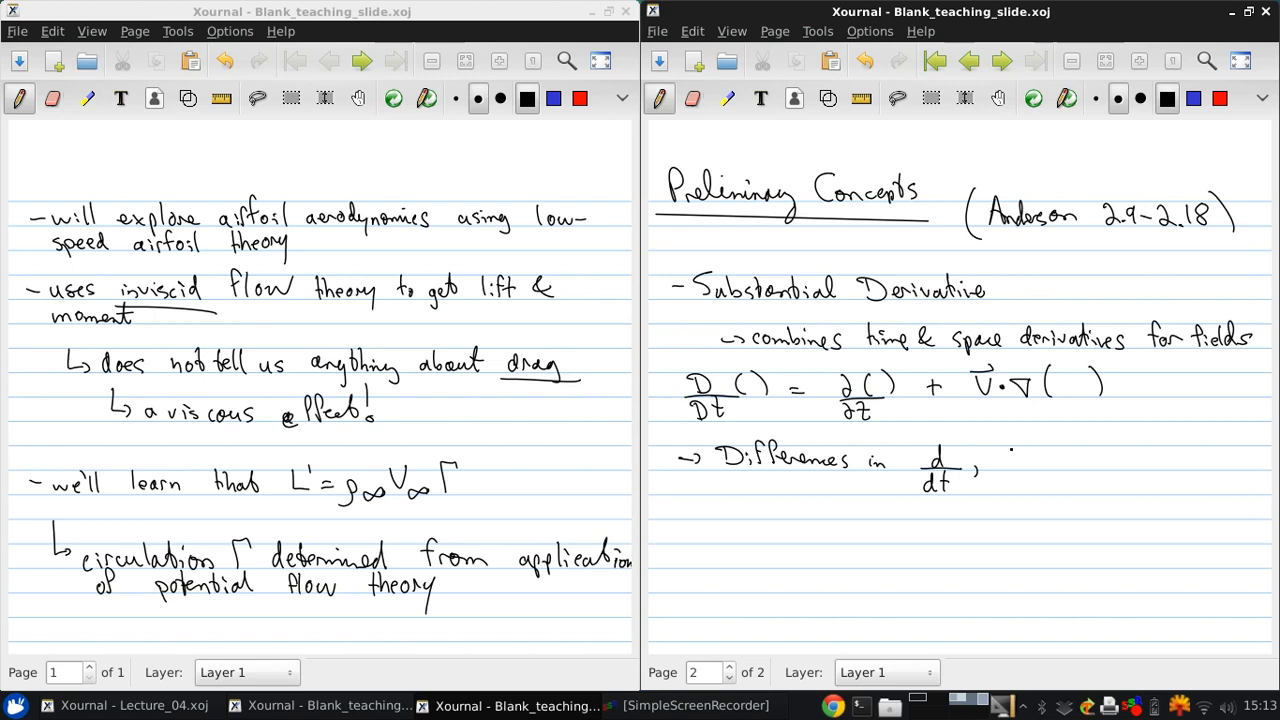
{"action": "left_click_drag", "start_coordinate": [1000, 460], "coordinate": [1040, 490]}
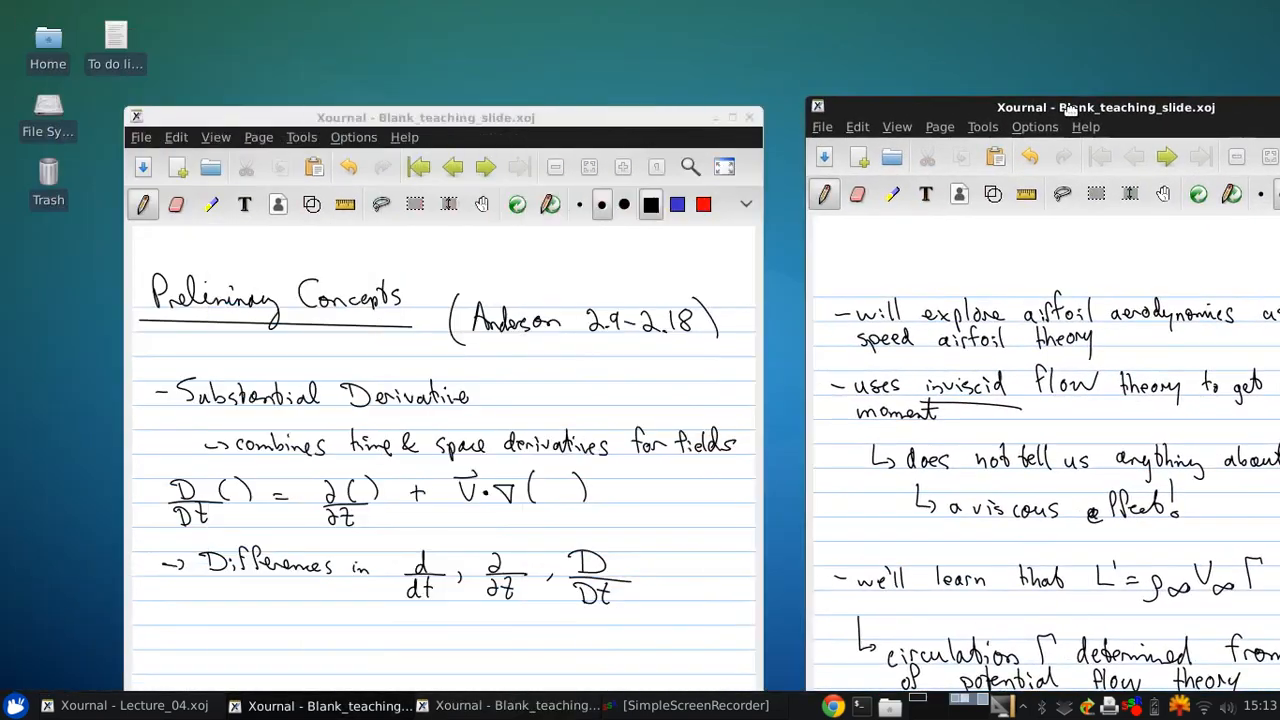
Step: Add a new page and write the d/dt (fluid particle) definition with a moving-particle sketch
{"action": "left_click", "coordinate": [774, 32]}
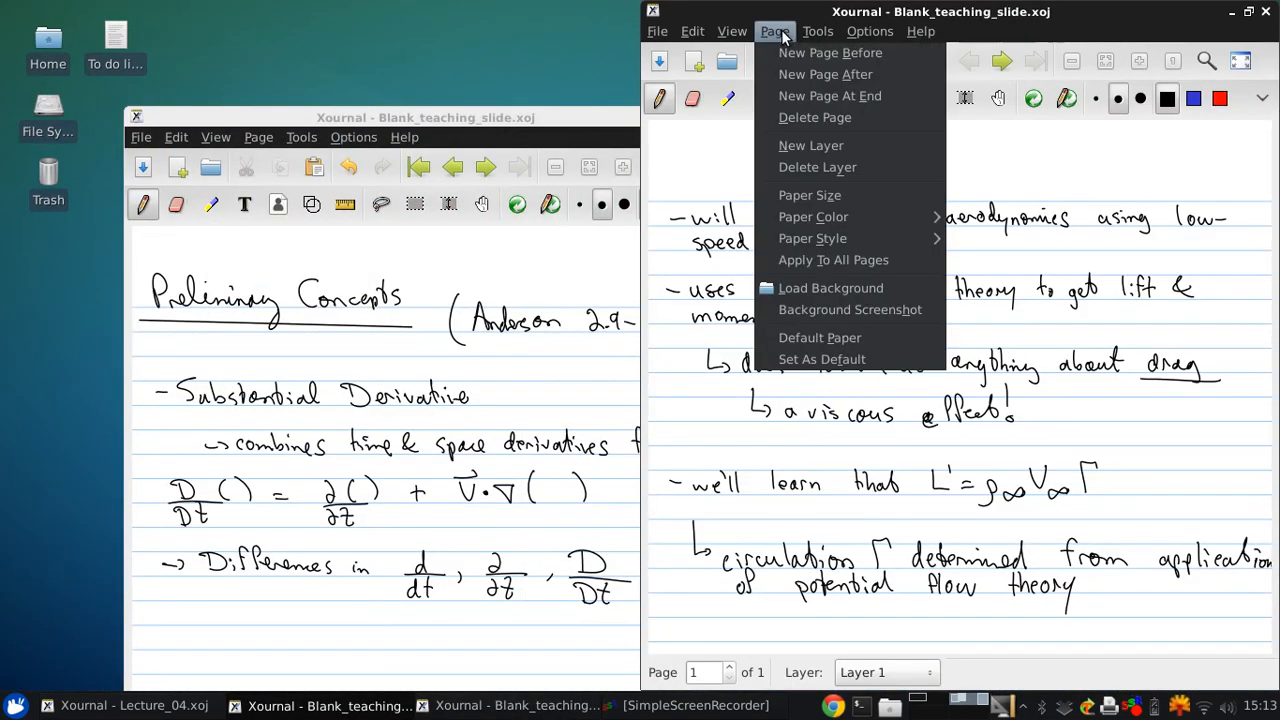
{"action": "left_click", "coordinate": [828, 96]}
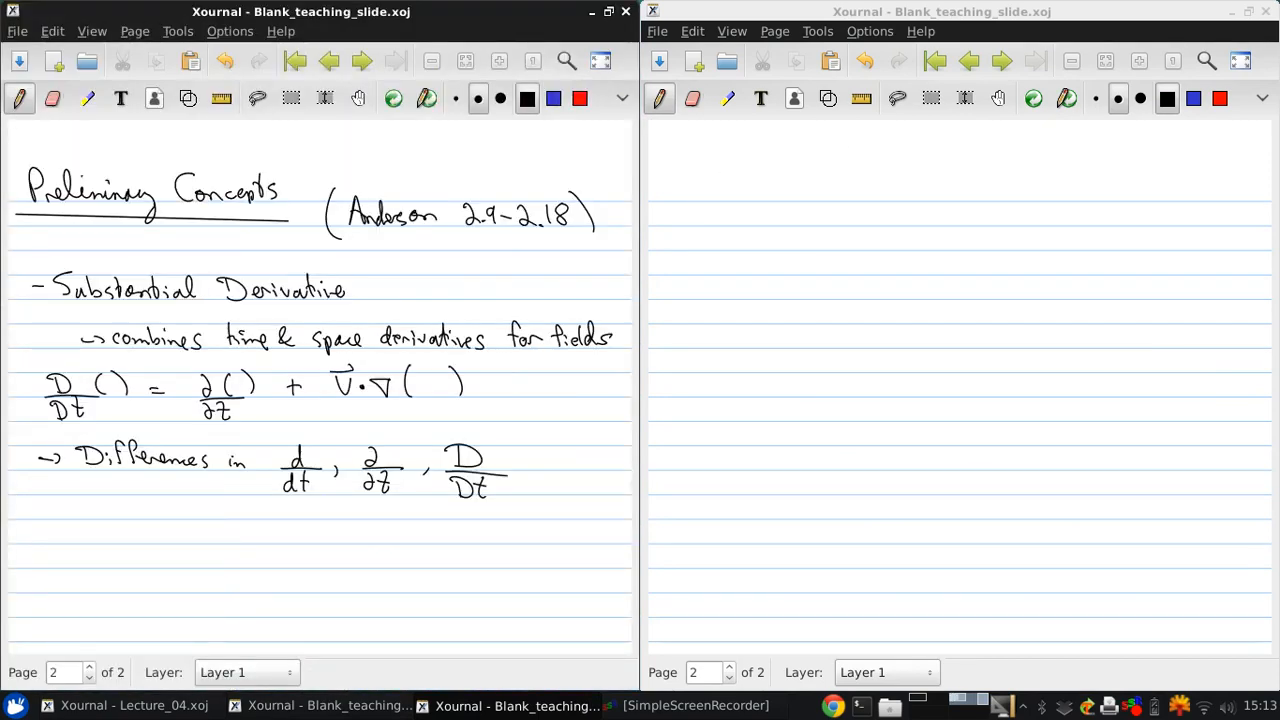
{"action": "left_click_drag", "start_coordinate": [680, 210], "coordinate": [680, 250]}
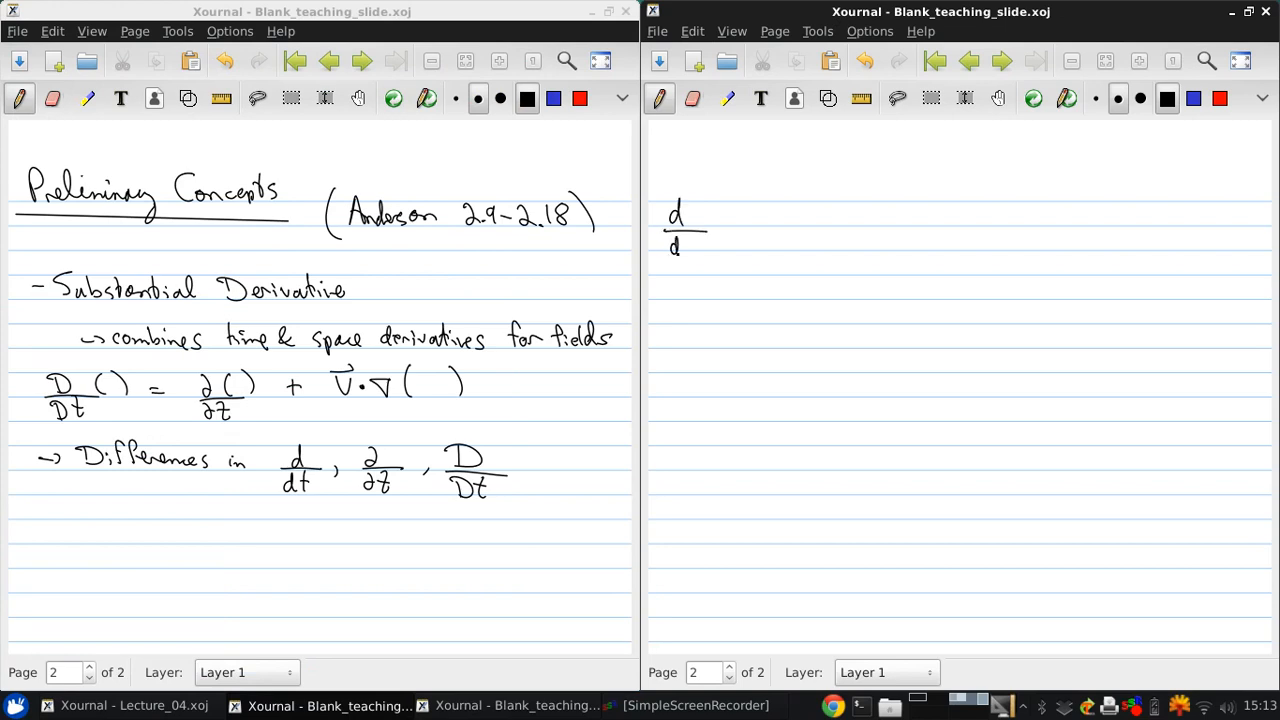
{"action": "left_click_drag", "start_coordinate": [680, 244], "coordinate": [716, 224]}
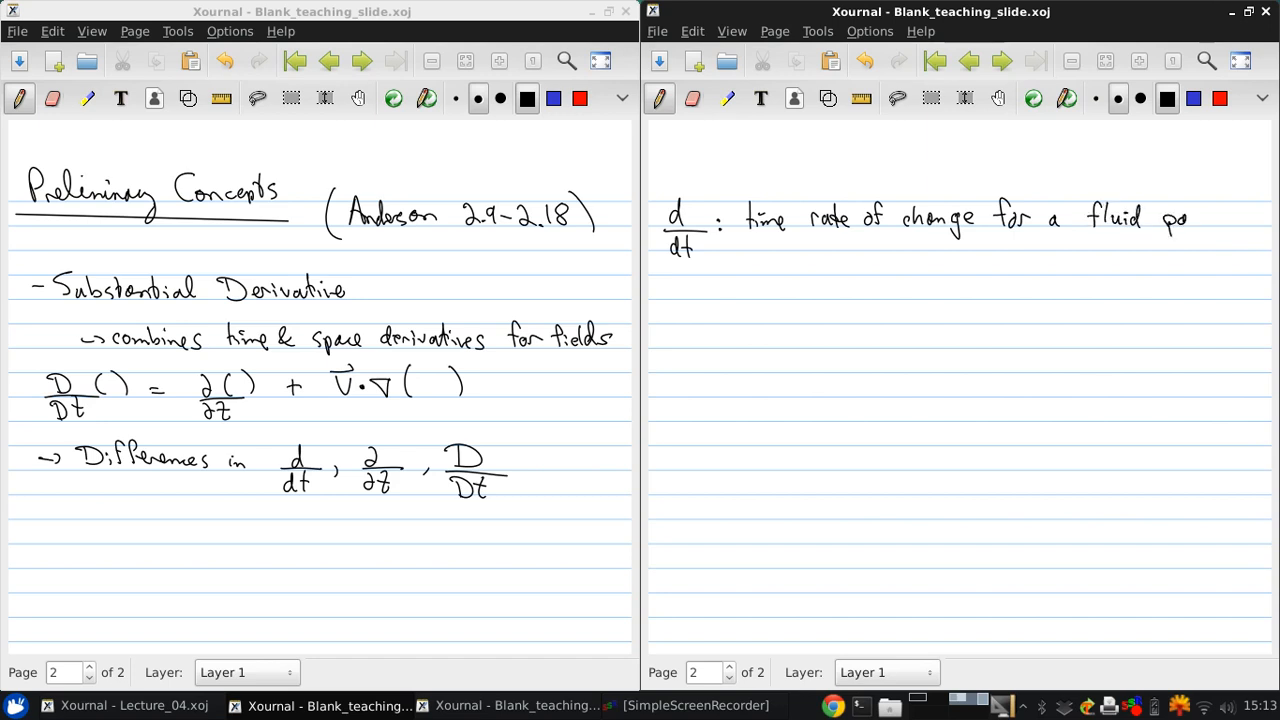
{"action": "left_click_drag", "start_coordinate": [1164, 218], "coordinate": [1244, 218]}
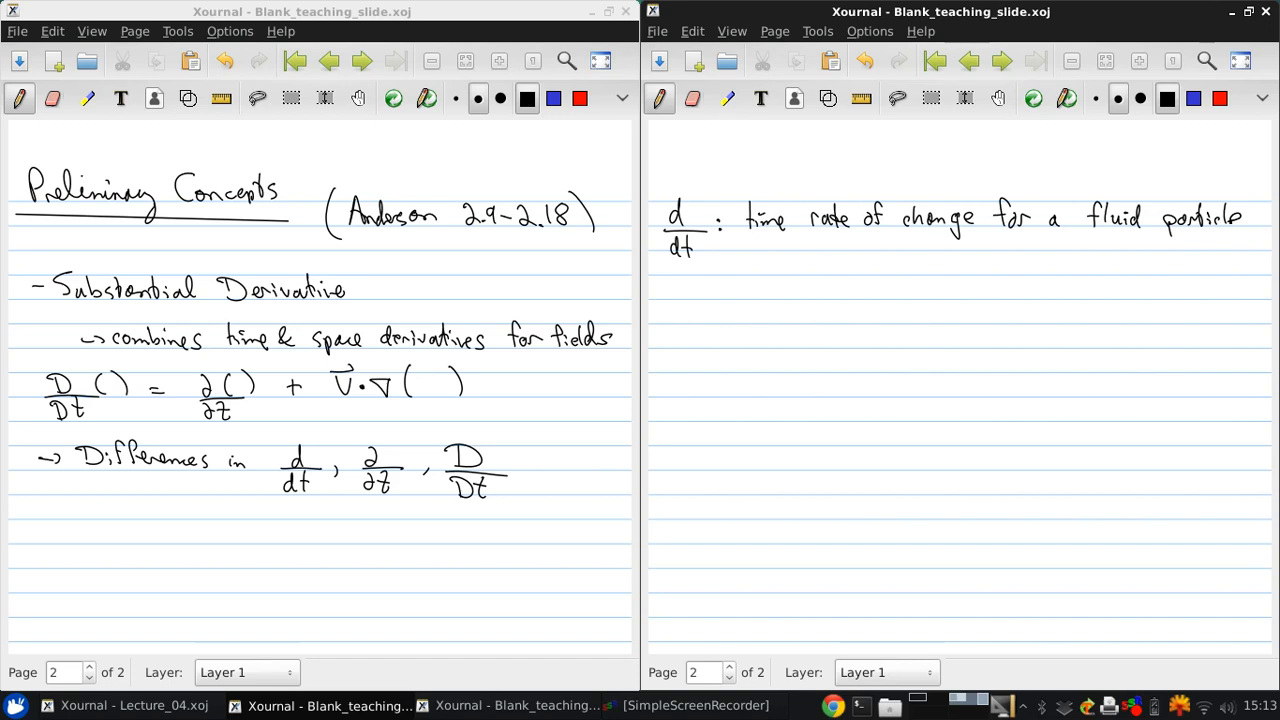
{"action": "left_click", "coordinate": [824, 282]}
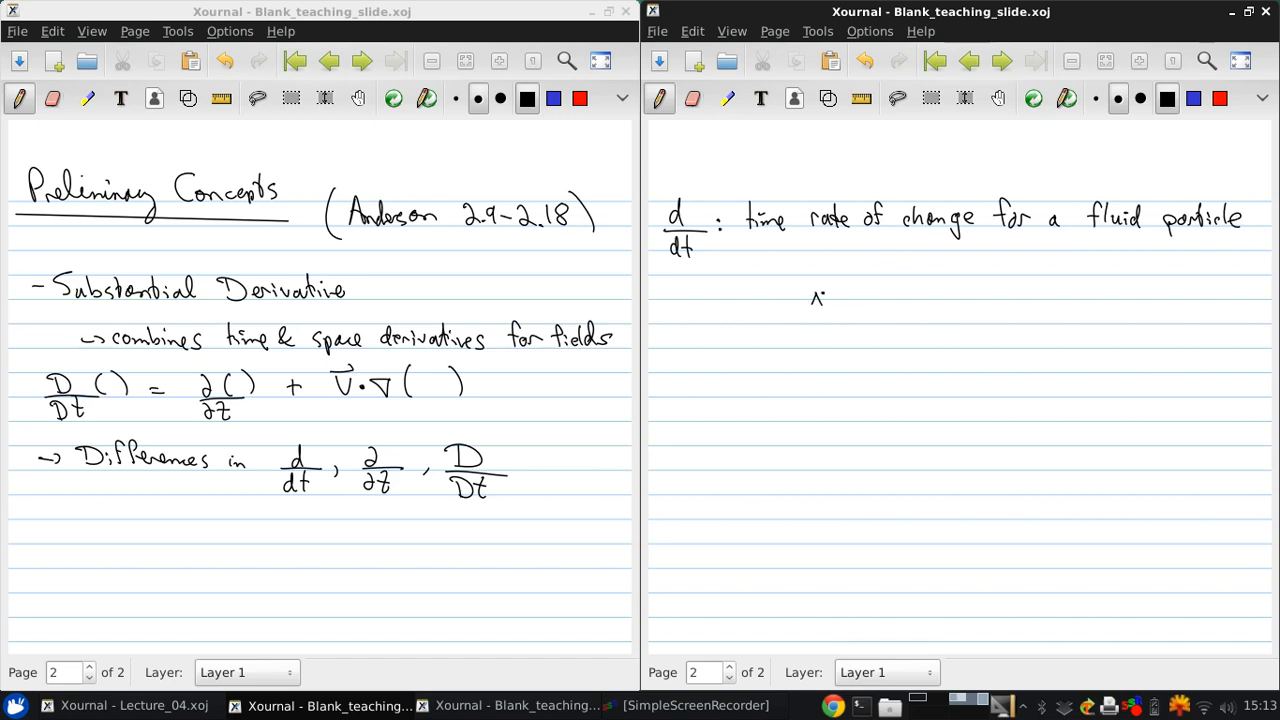
{"action": "left_click_drag", "start_coordinate": [810, 300], "coordinate": [824, 316]}
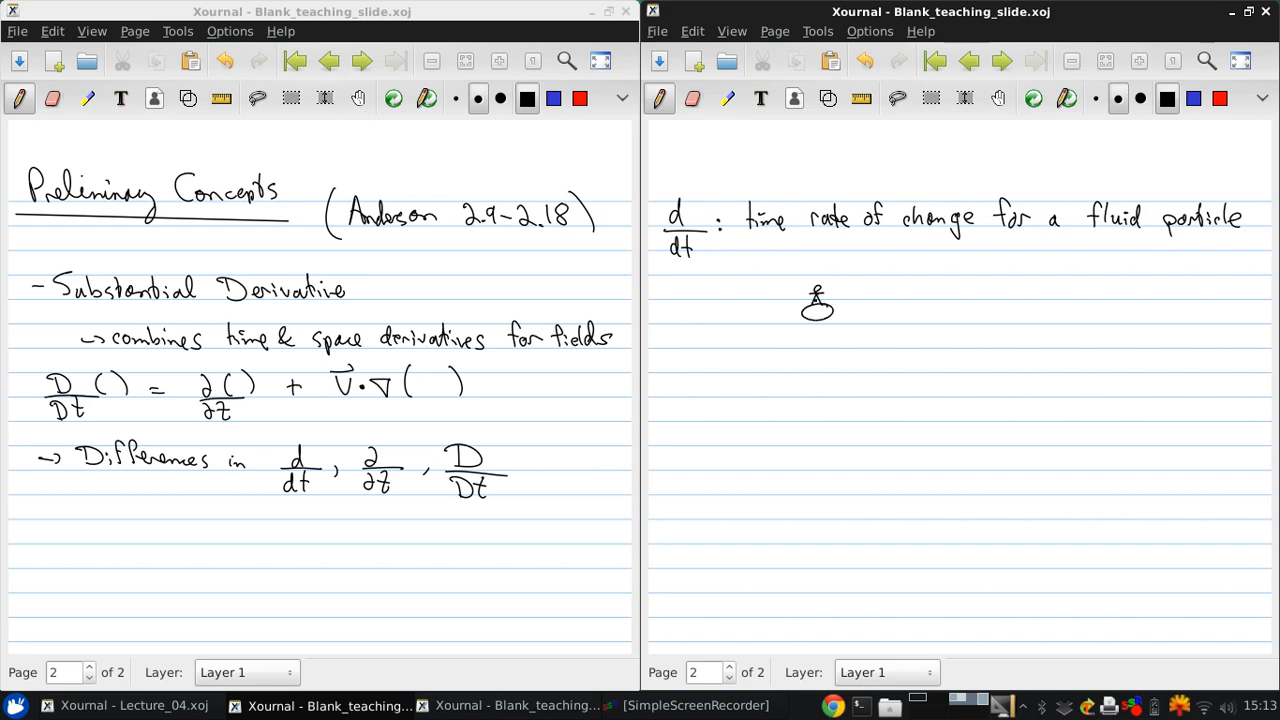
{"action": "left_click_drag", "start_coordinate": [830, 308], "coordinate": [878, 308]}
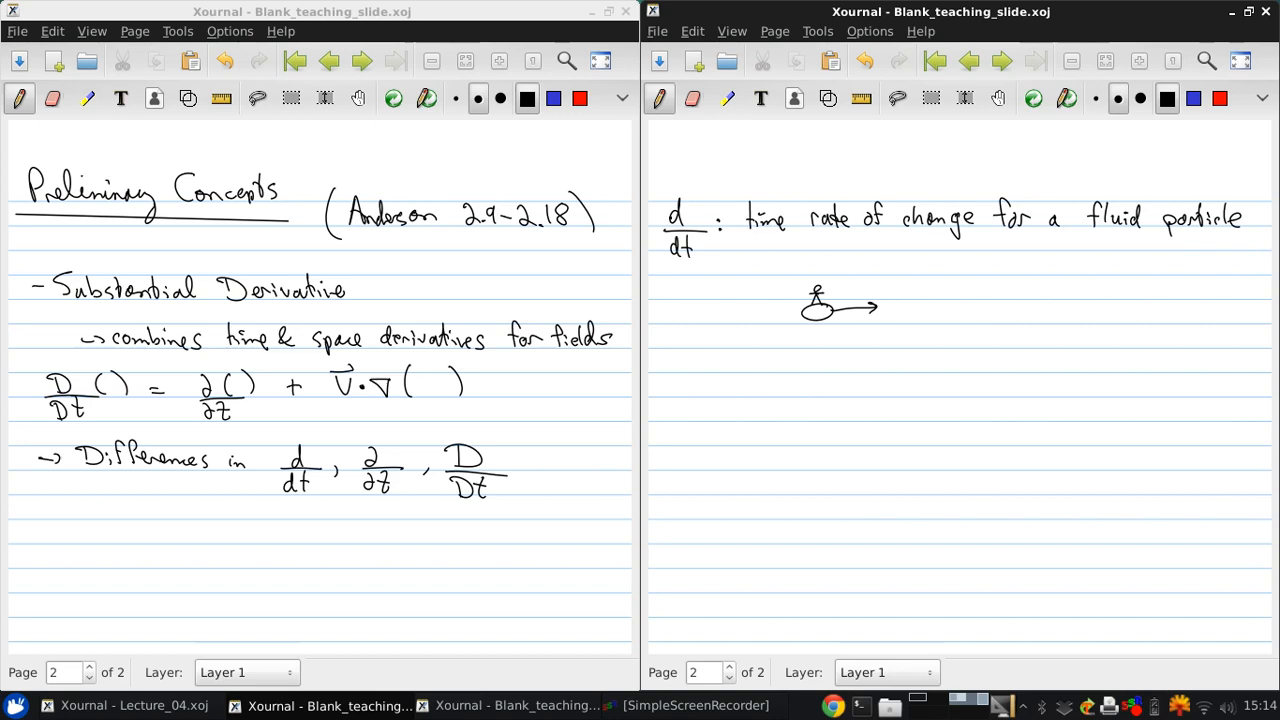
Step: Write the ∂/∂t (point in space) definition with a sketch of particles passing a fixed point
{"action": "left_click", "coordinate": [704, 248]}
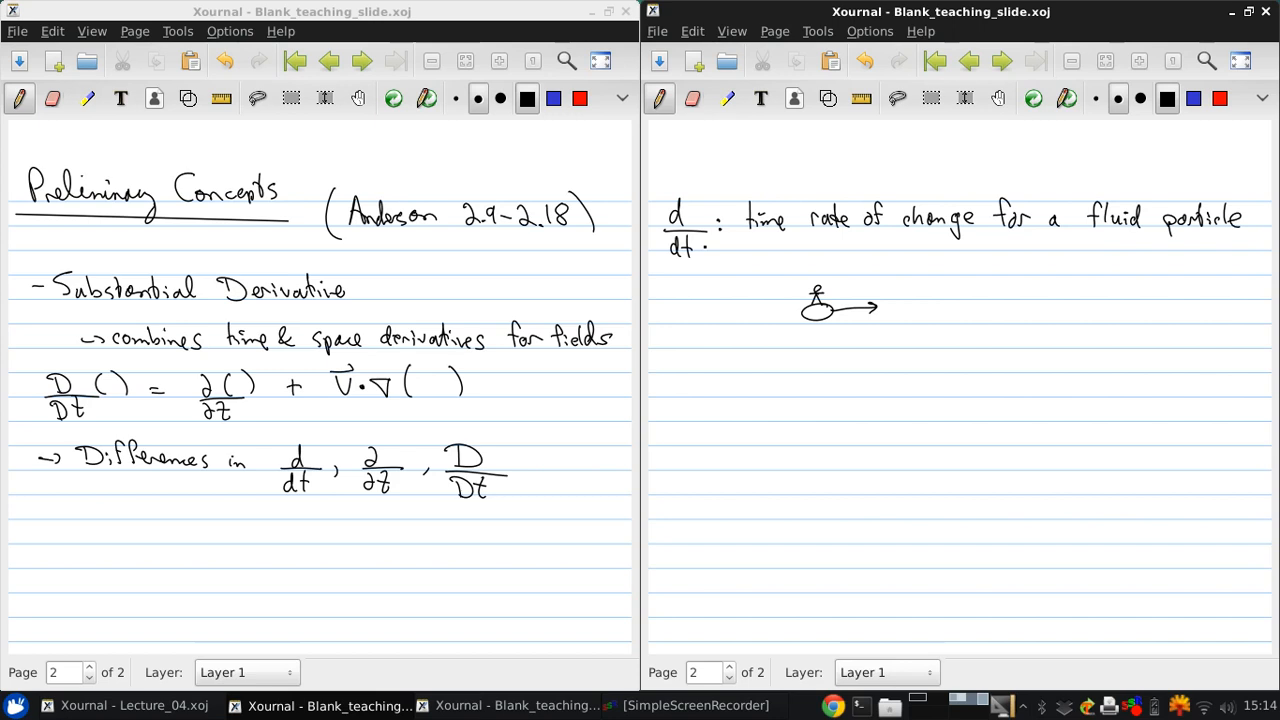
{"action": "left_click", "coordinate": [668, 356]}
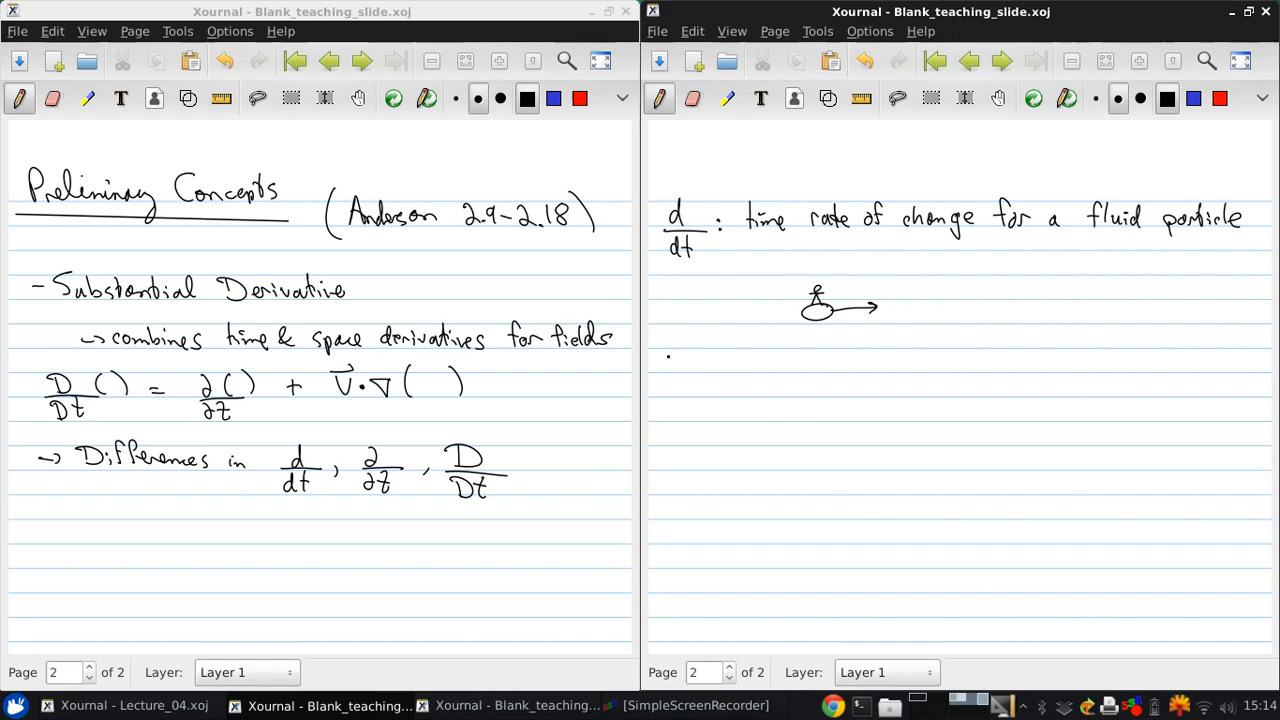
{"action": "left_click_drag", "start_coordinate": [668, 360], "coordinate": [700, 368]}
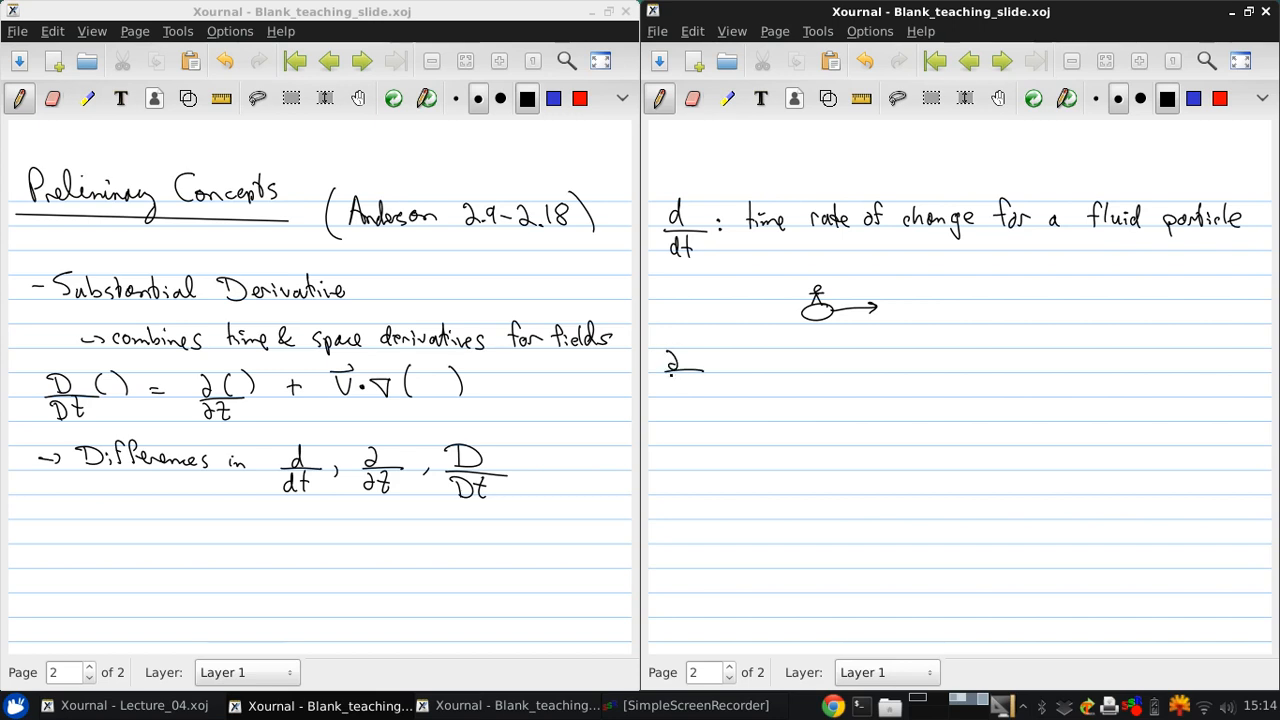
{"action": "left_click_drag", "start_coordinate": [670, 384], "coordinate": [700, 390]}
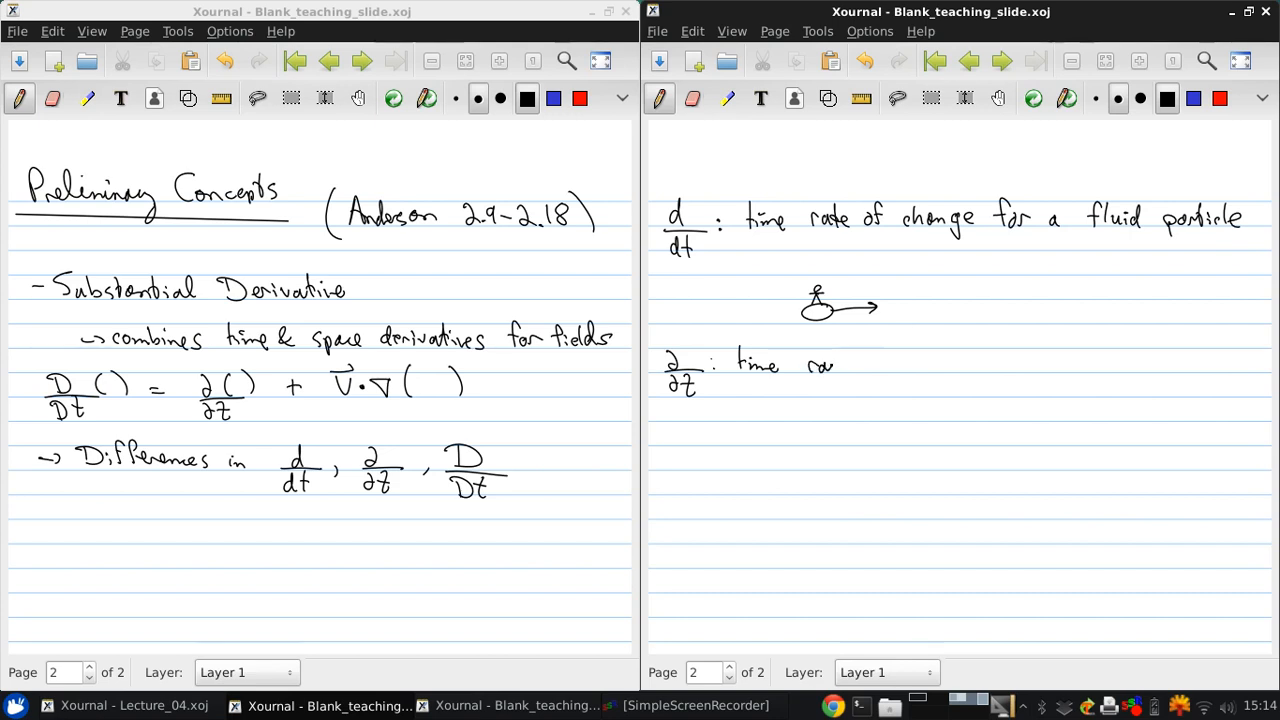
{"action": "left_click_drag", "start_coordinate": [810, 364], "coordinate": [900, 364]}
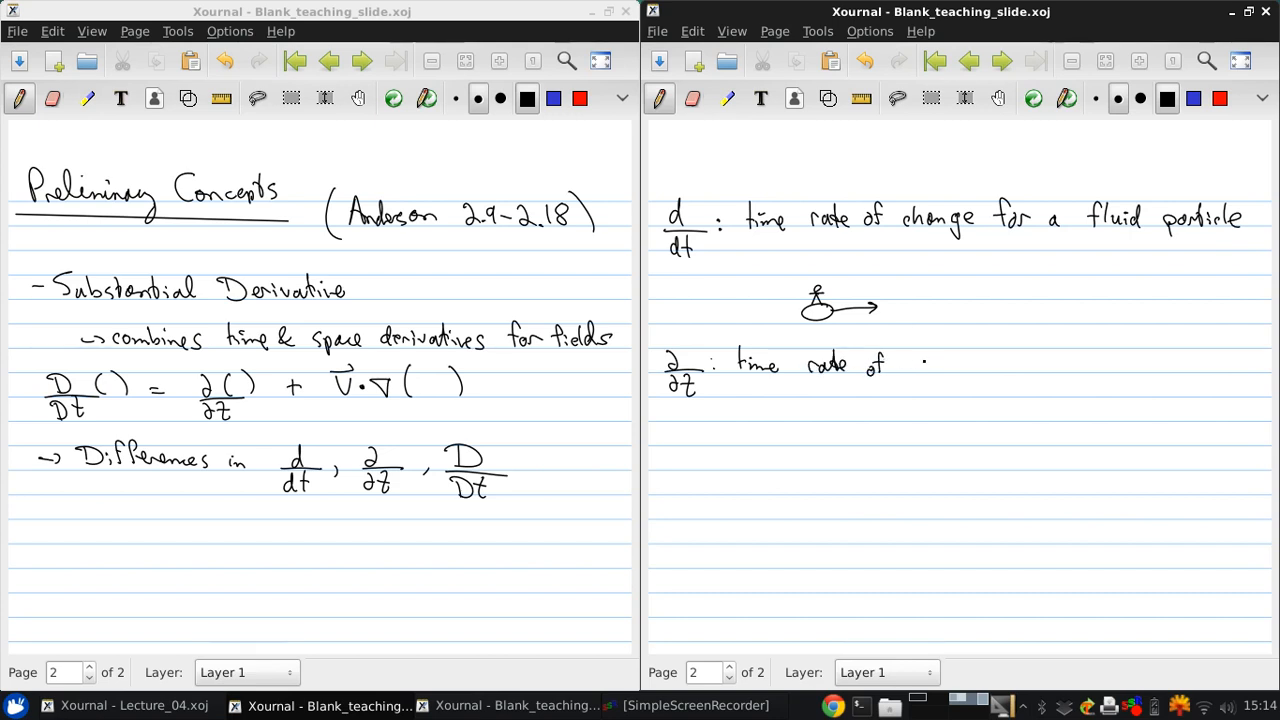
{"action": "left_click_drag", "start_coordinate": [904, 364], "coordinate": [960, 364]}
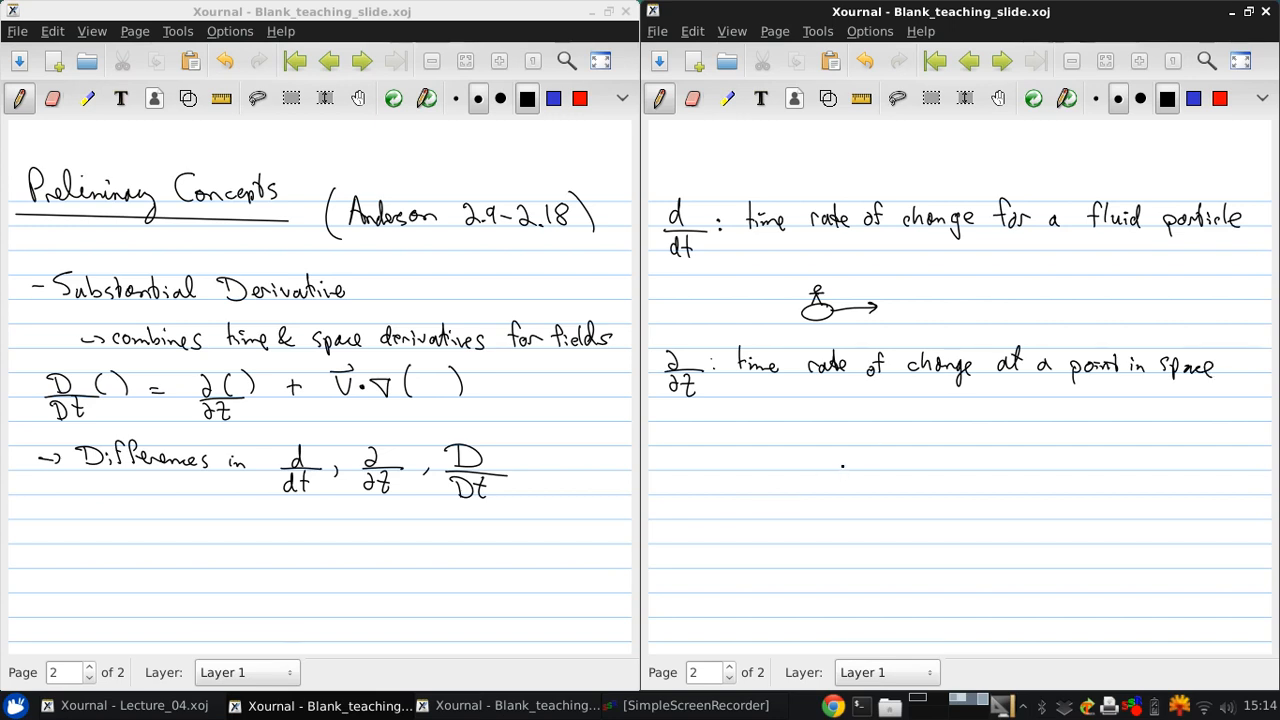
{"action": "left_click_drag", "start_coordinate": [838, 464], "coordinate": [848, 456]}
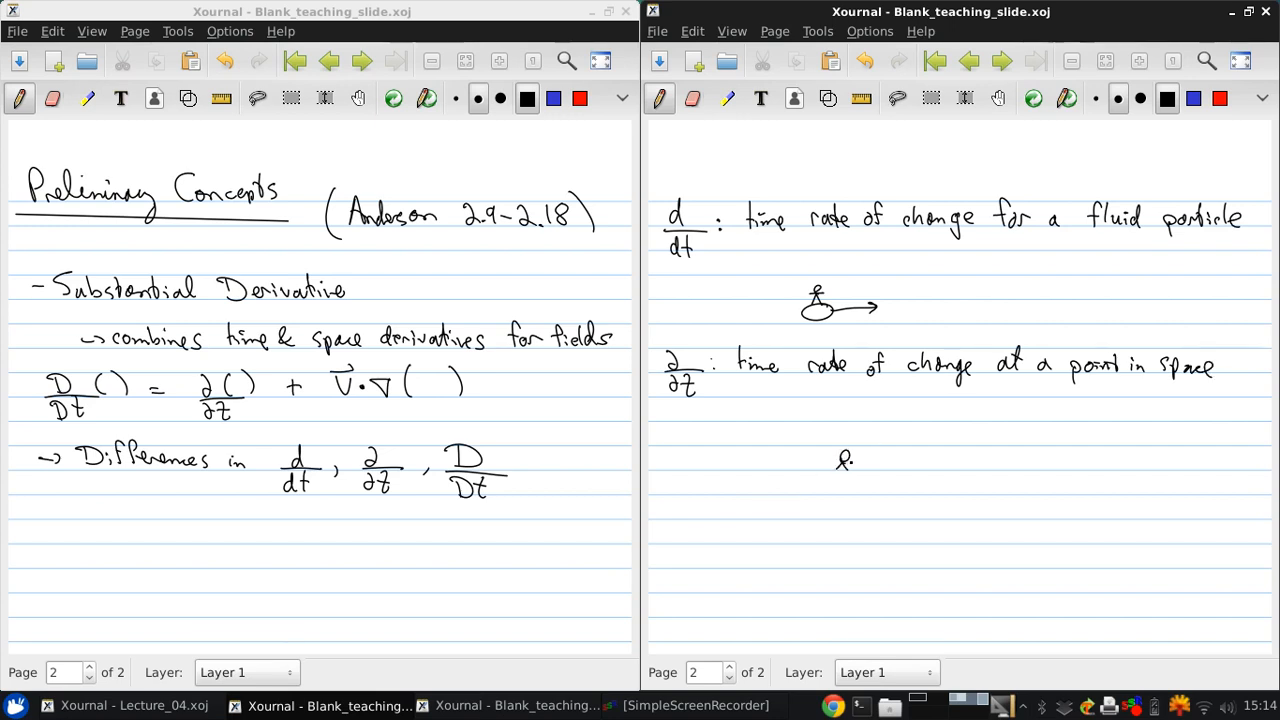
{"action": "left_click_drag", "start_coordinate": [838, 464], "coordinate": [850, 470]}
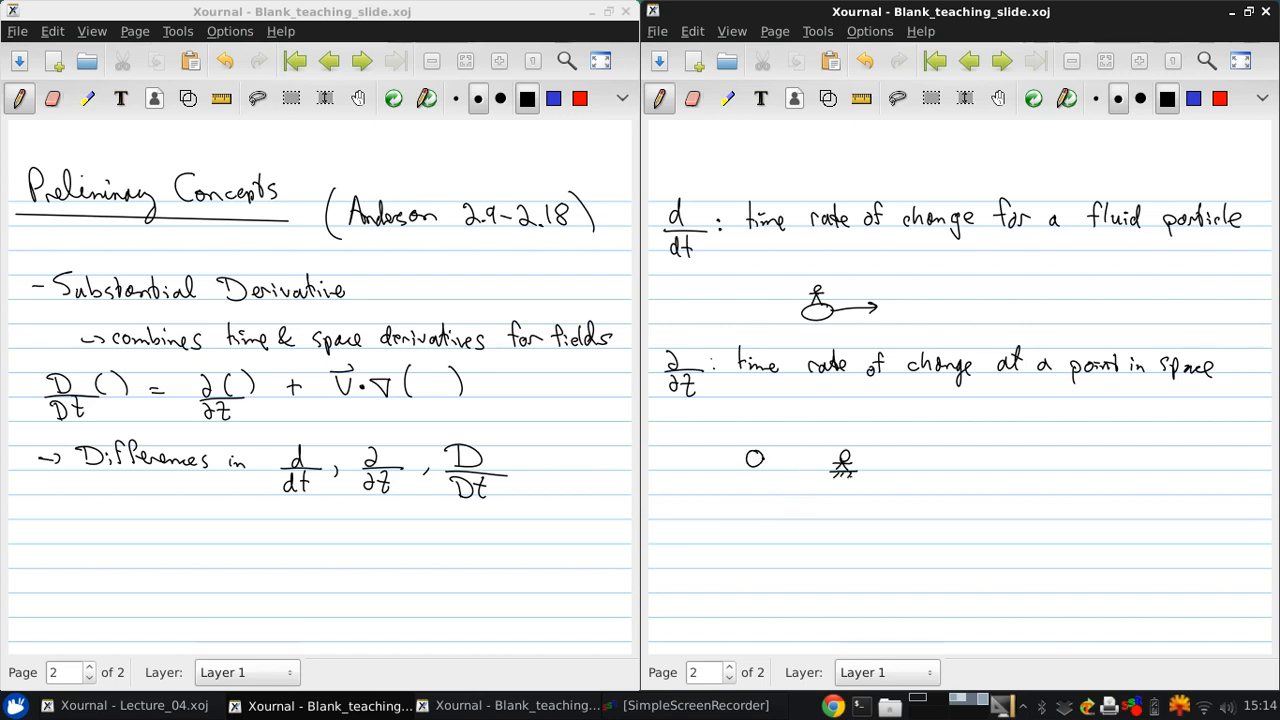
{"action": "left_click_drag", "start_coordinate": [764, 458], "coordinate": [824, 458]}
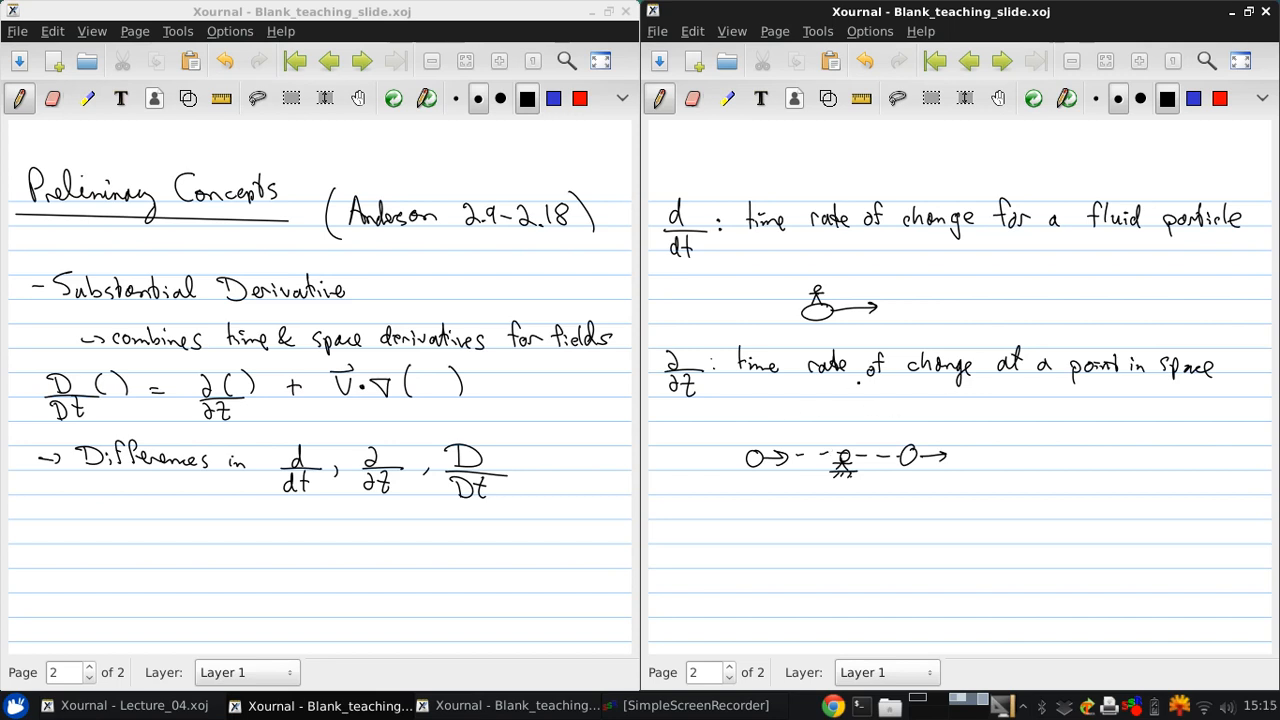
{"action": "left_click", "coordinate": [920, 400]}
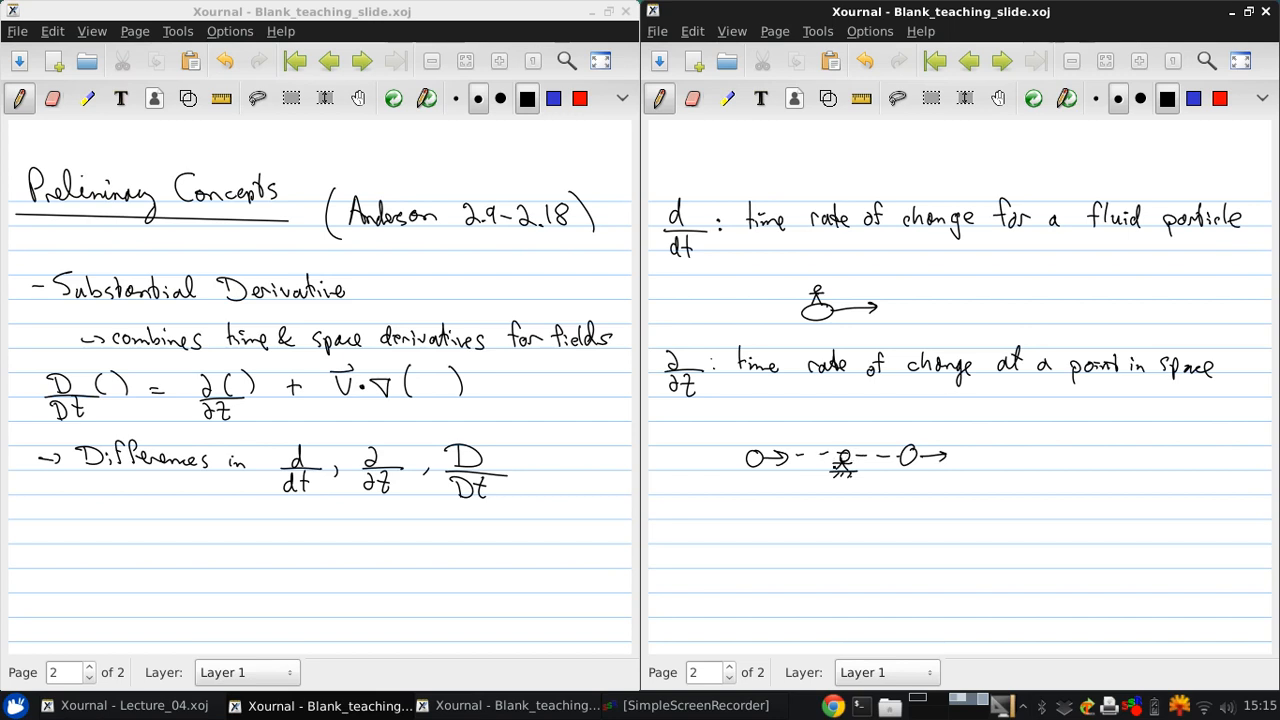
{"action": "left_click", "coordinate": [832, 408]}
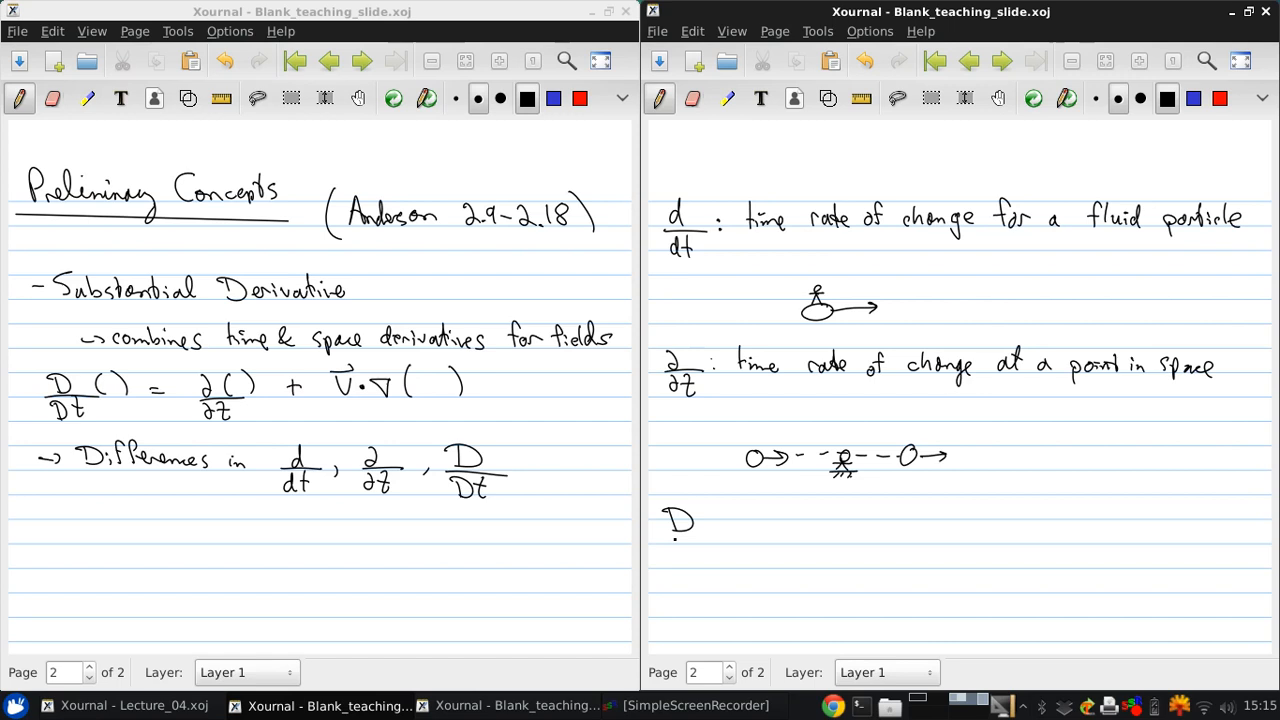
Step: Write 'D/Dt: total rate of change for a particle' below the ∂/∂t sketch
{"action": "left_click_drag", "start_coordinate": [664, 544], "coordinate": [720, 560]}
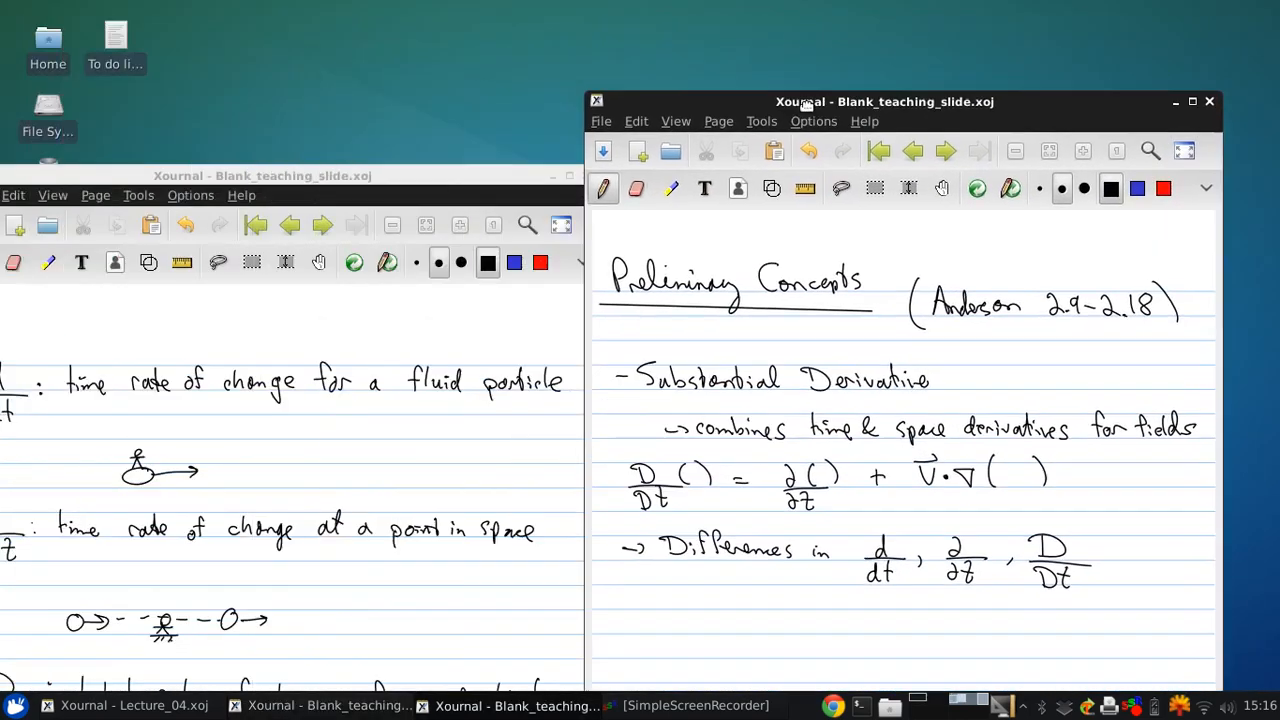
Step: Add a third page at the end of the notes and begin its heading
{"action": "left_click", "coordinate": [774, 32]}
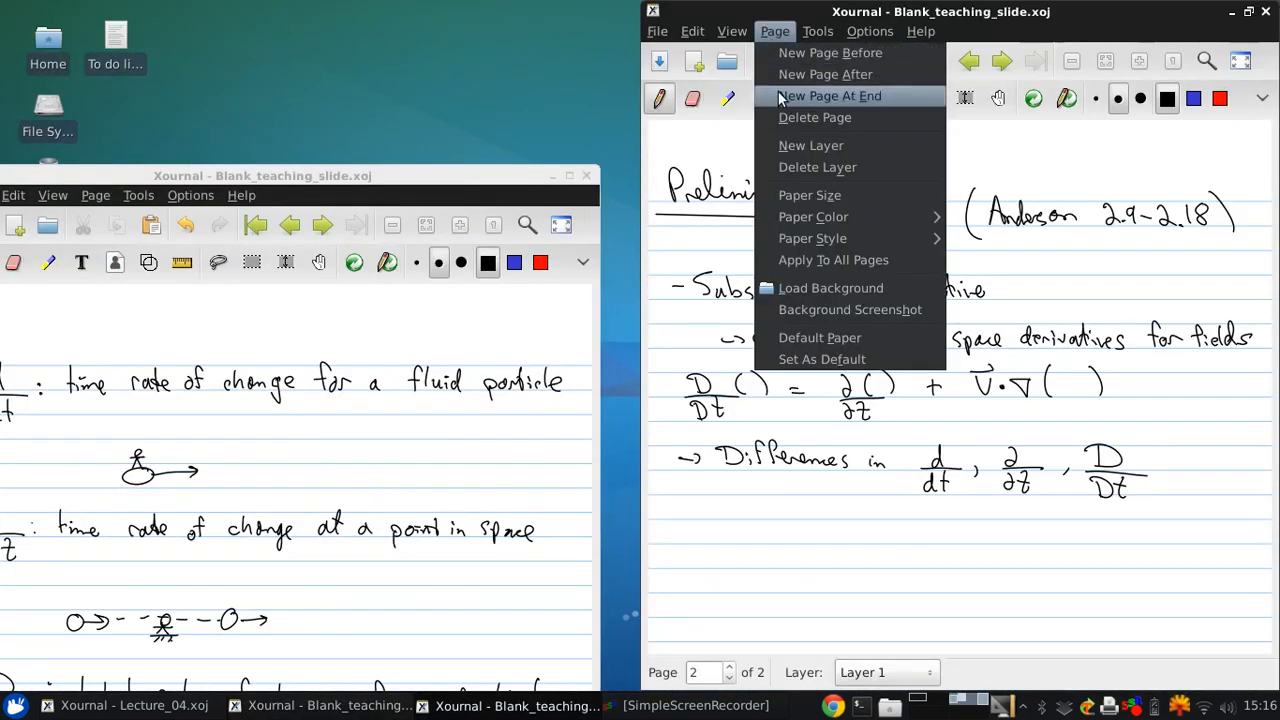
{"action": "left_click", "coordinate": [828, 96]}
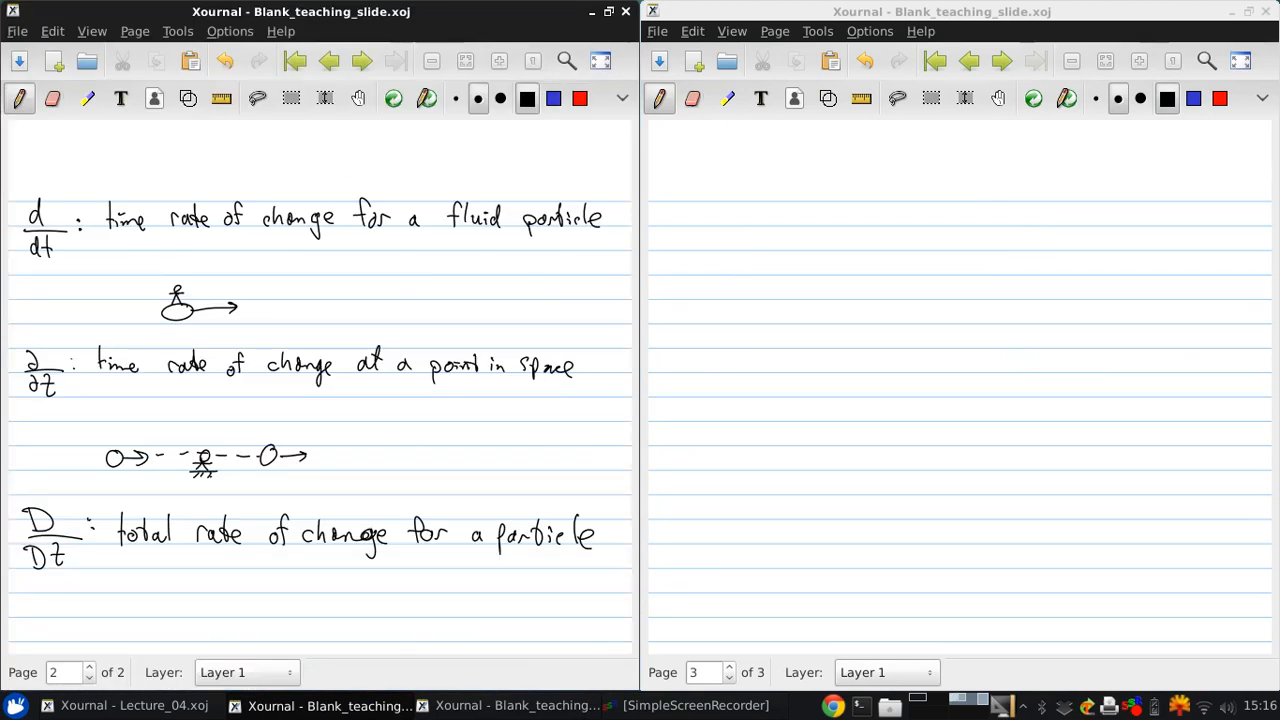
{"action": "left_click", "coordinate": [354, 464]}
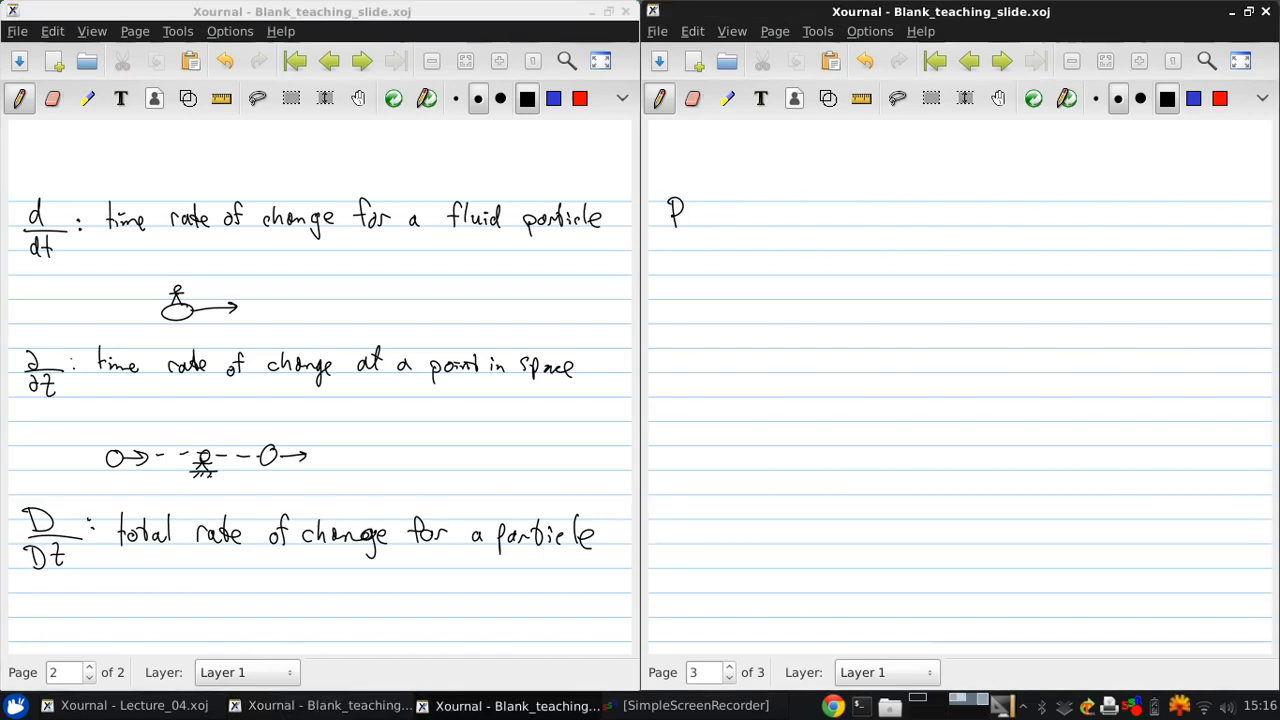
Step: Write and underline the heading 'Pathlines, Streamlines and Streaklines', then start 'Pathline: locus of'
{"action": "type", "text": "Pathln"}
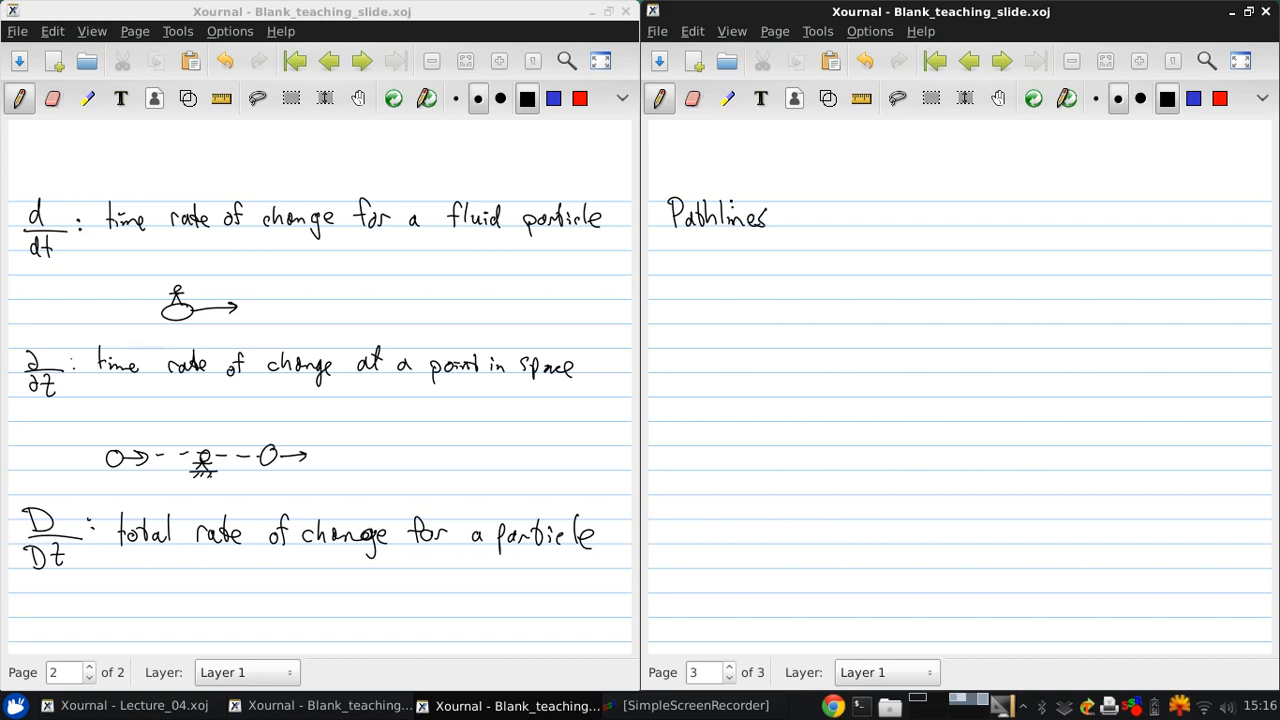
{"action": "left_click", "coordinate": [792, 224]}
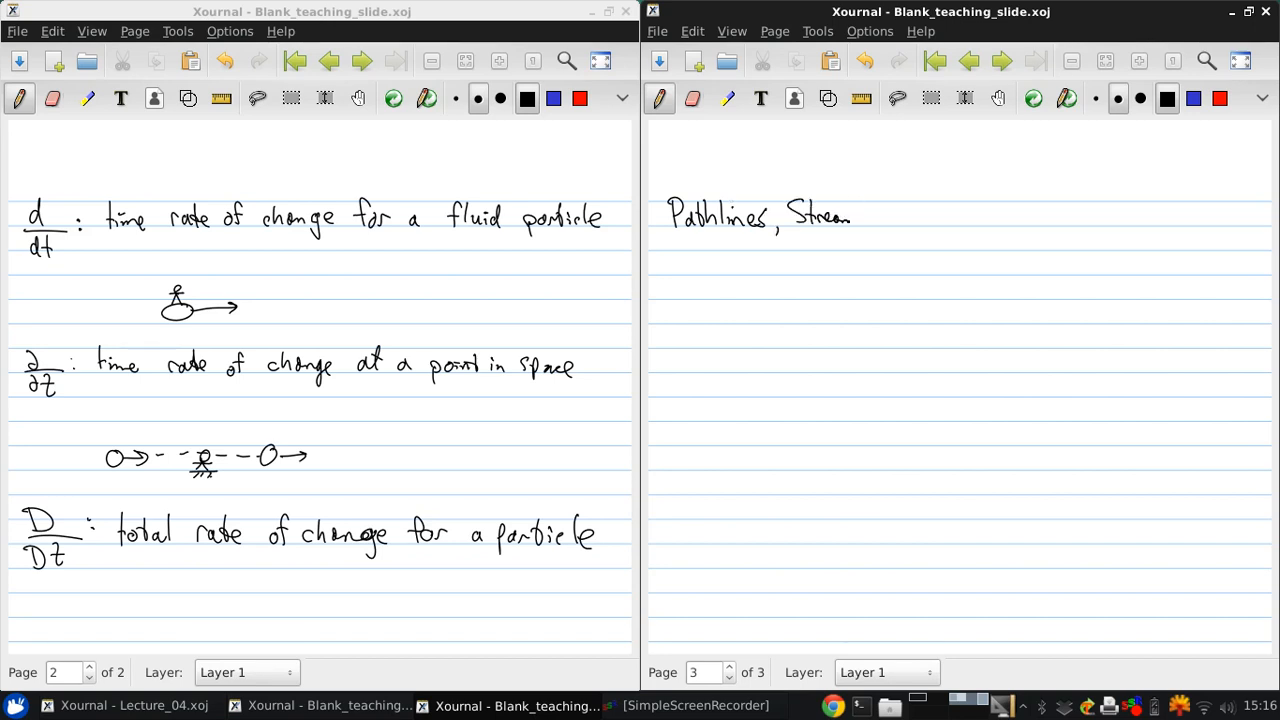
{"action": "type", "text": "lines"}
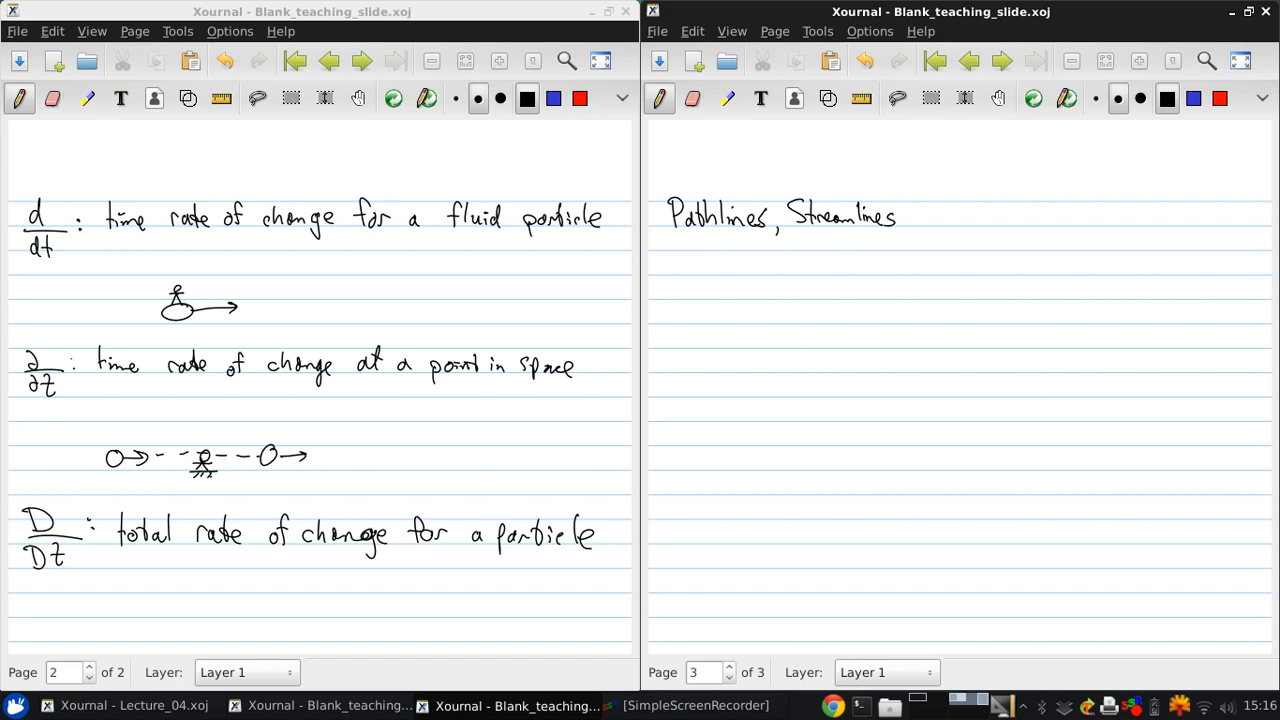
{"action": "left_click", "coordinate": [978, 204]}
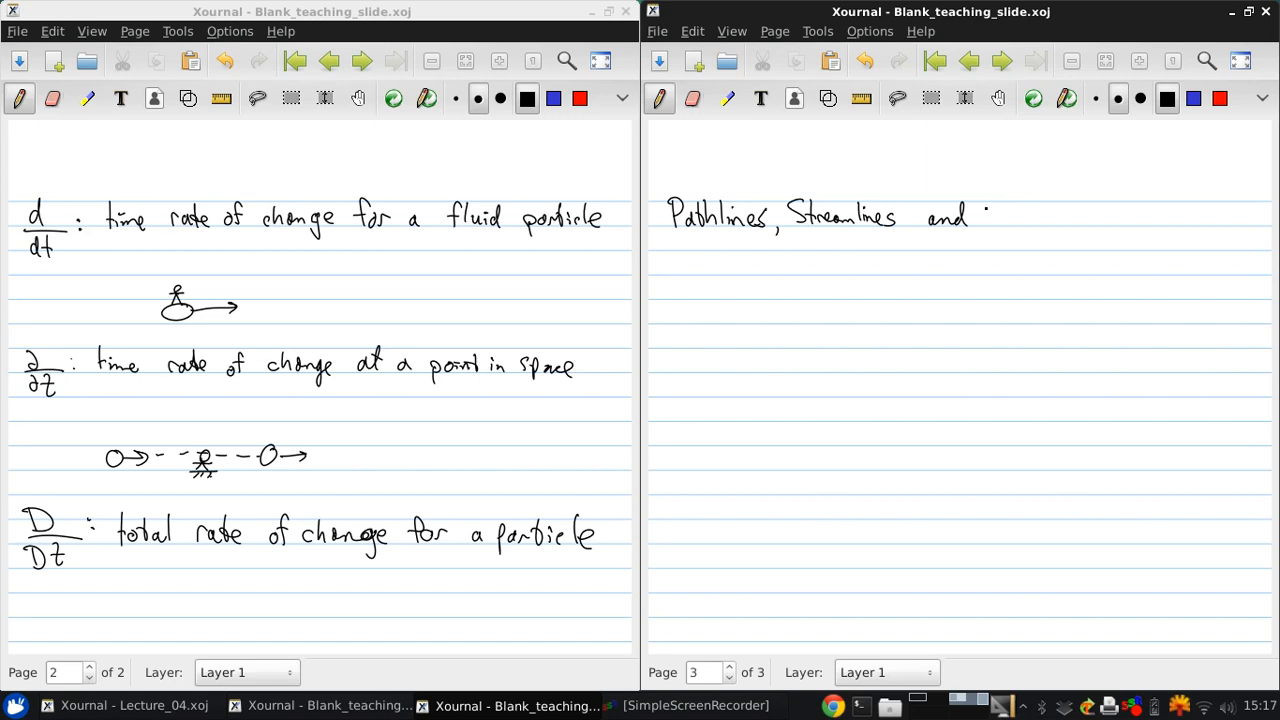
{"action": "left_click_drag", "start_coordinate": [984, 216], "coordinate": [1050, 218]}
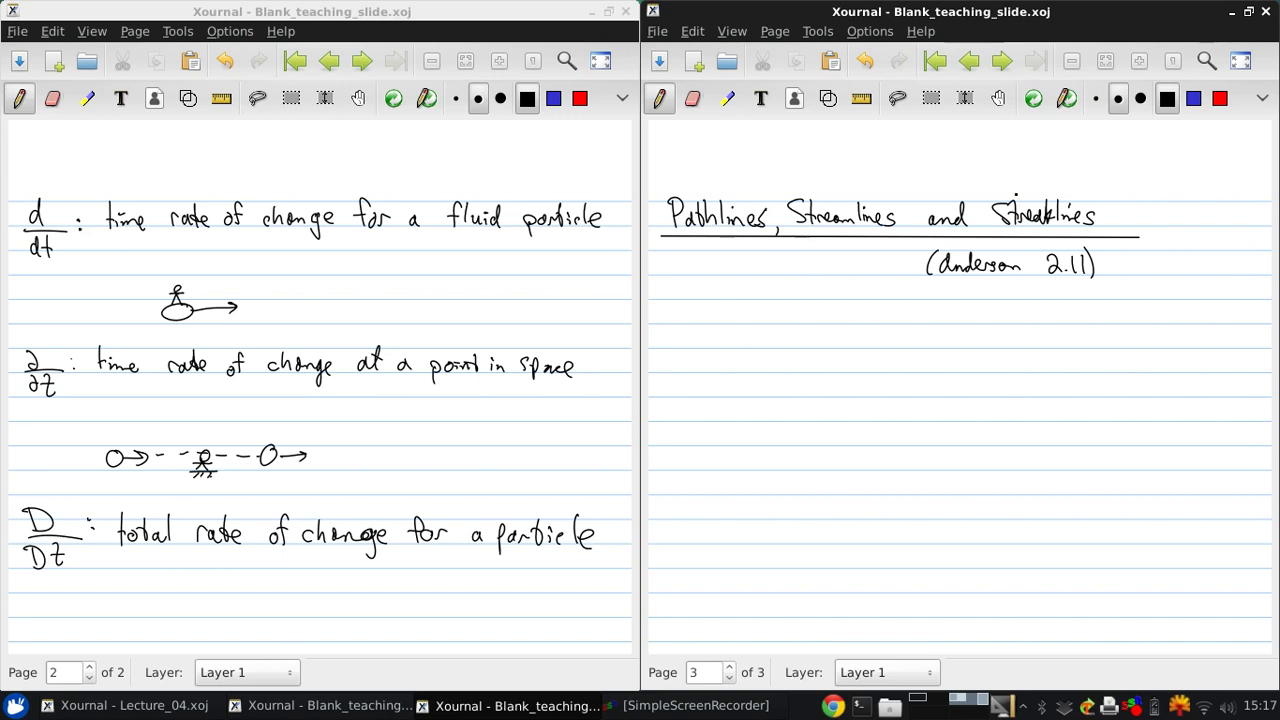
{"action": "left_click", "coordinate": [668, 304]}
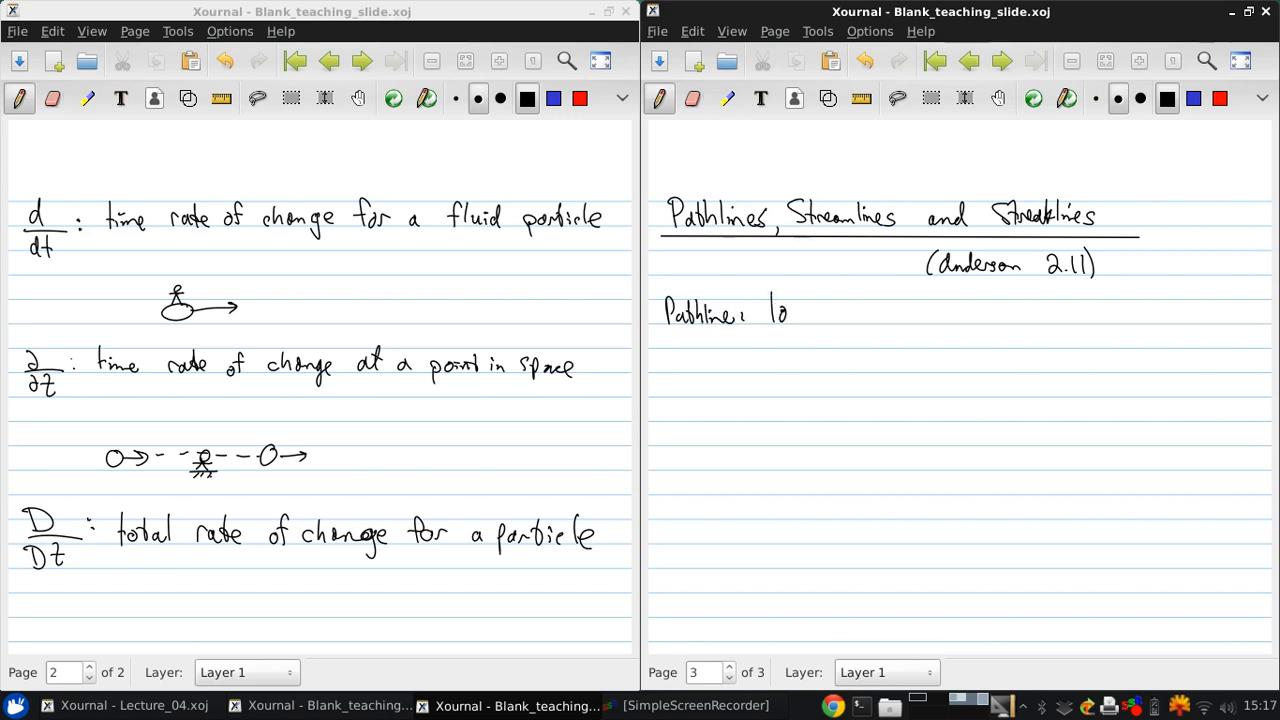
{"action": "type", "text": "locus of points through which a fluid"}
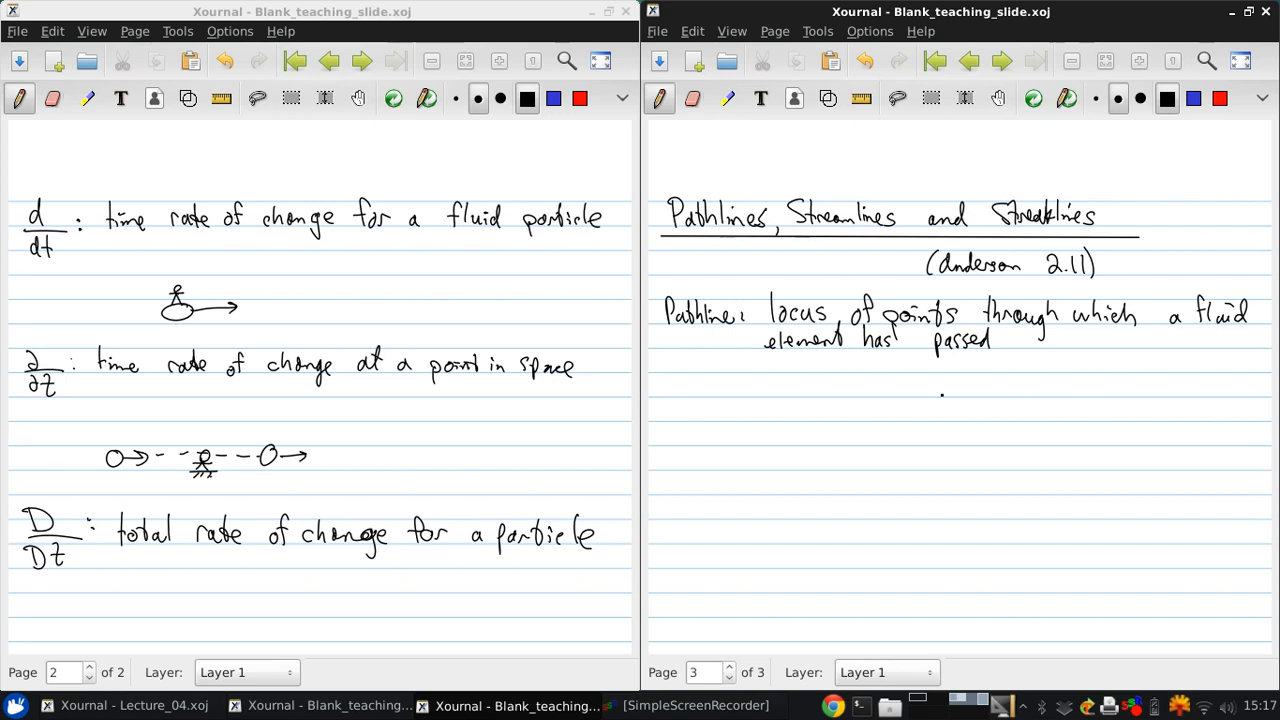
Step: Sketch a wavy pathline with direction arrow between points labelled A and B
{"action": "left_click", "coordinate": [840, 382]}
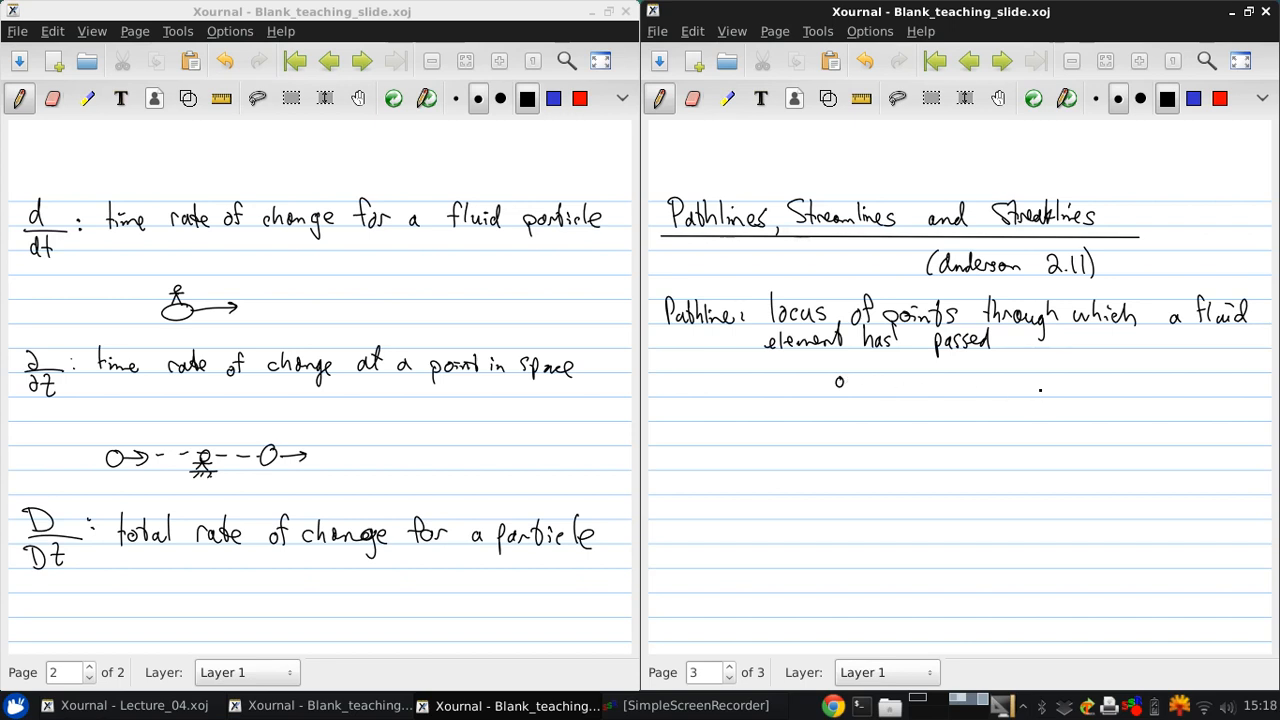
{"action": "left_click", "coordinate": [1040, 388]}
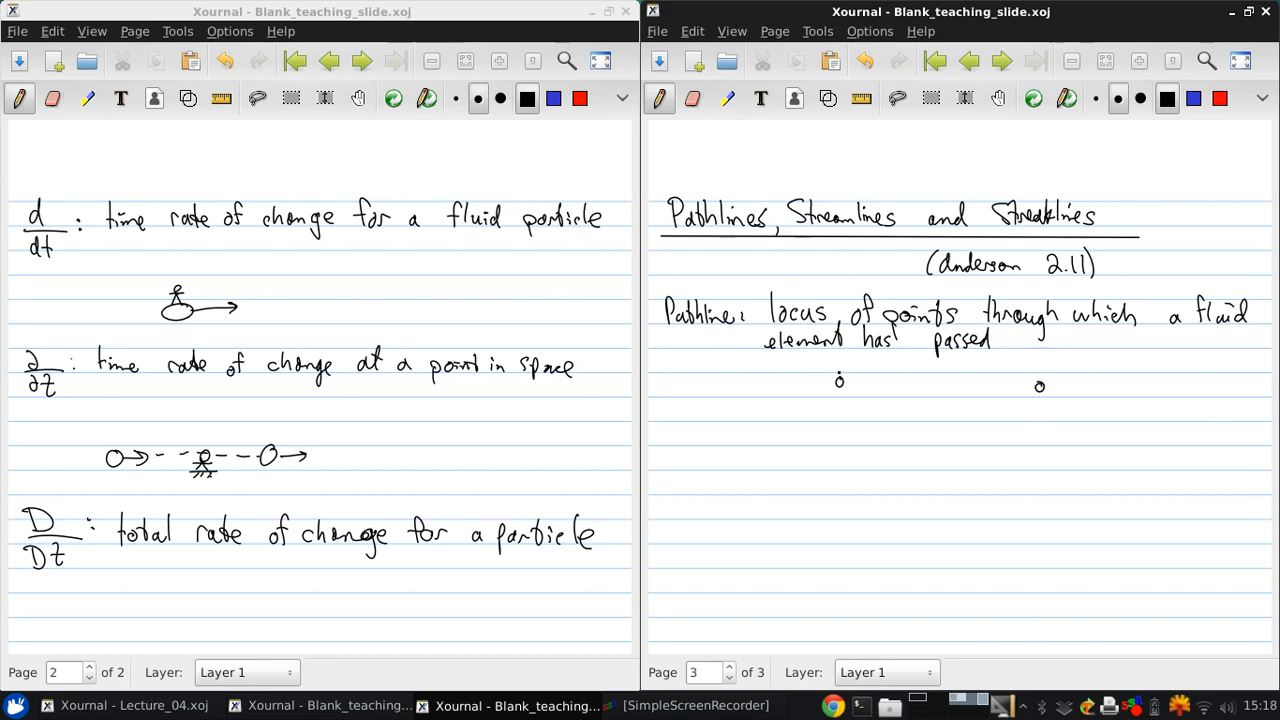
{"action": "left_click_drag", "start_coordinate": [840, 382], "coordinate": [860, 376]}
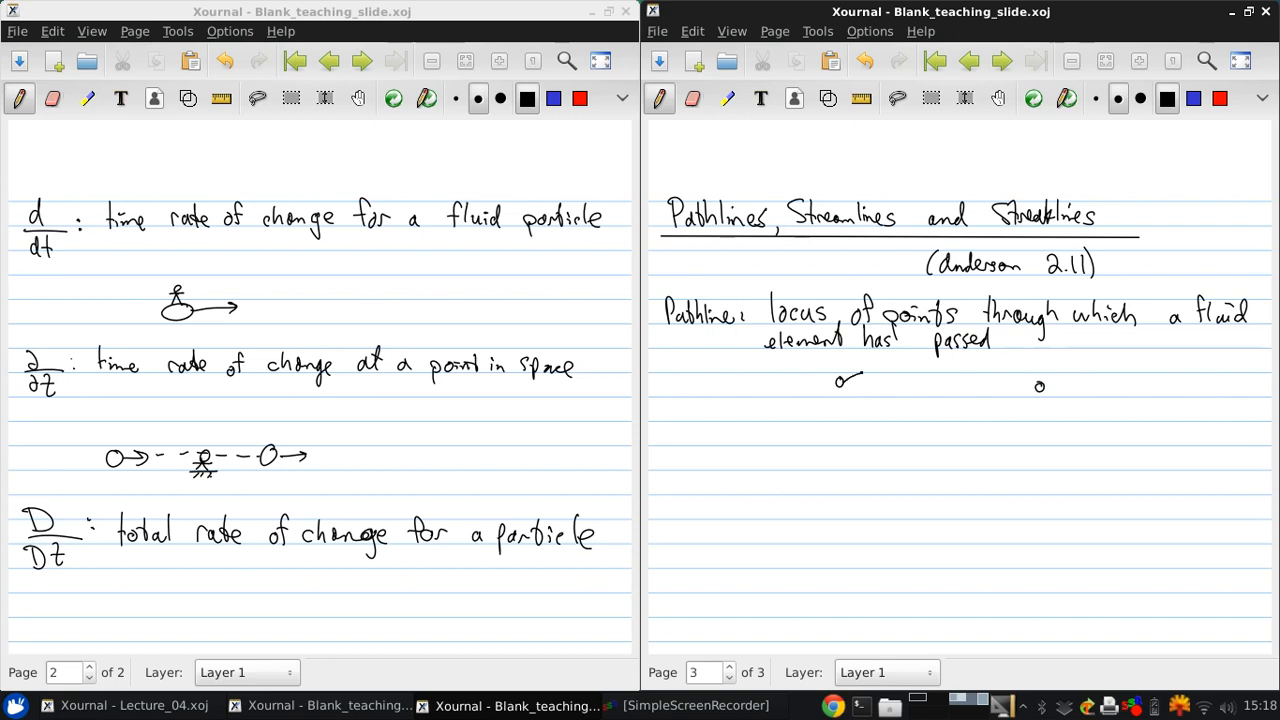
{"action": "left_click_drag", "start_coordinate": [840, 380], "coordinate": [1040, 388]}
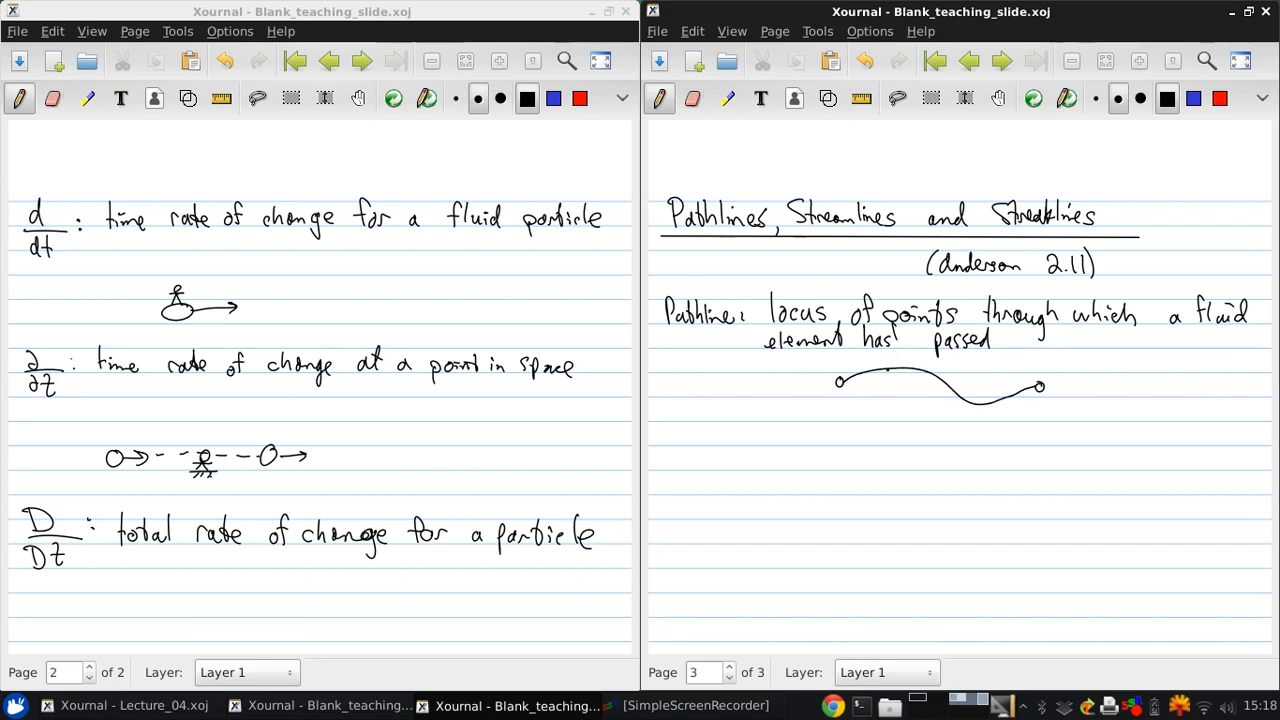
{"action": "left_click_drag", "start_coordinate": [930, 384], "coordinate": [940, 376]}
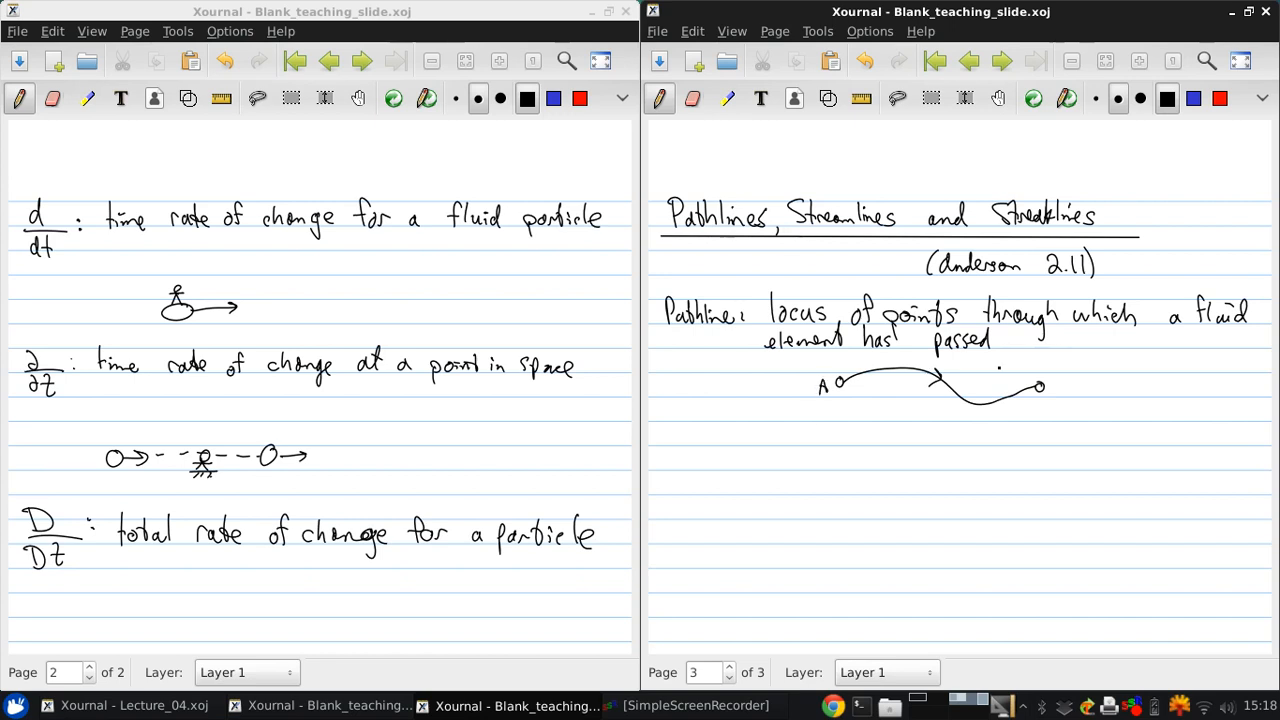
{"action": "type", "text": "B"}
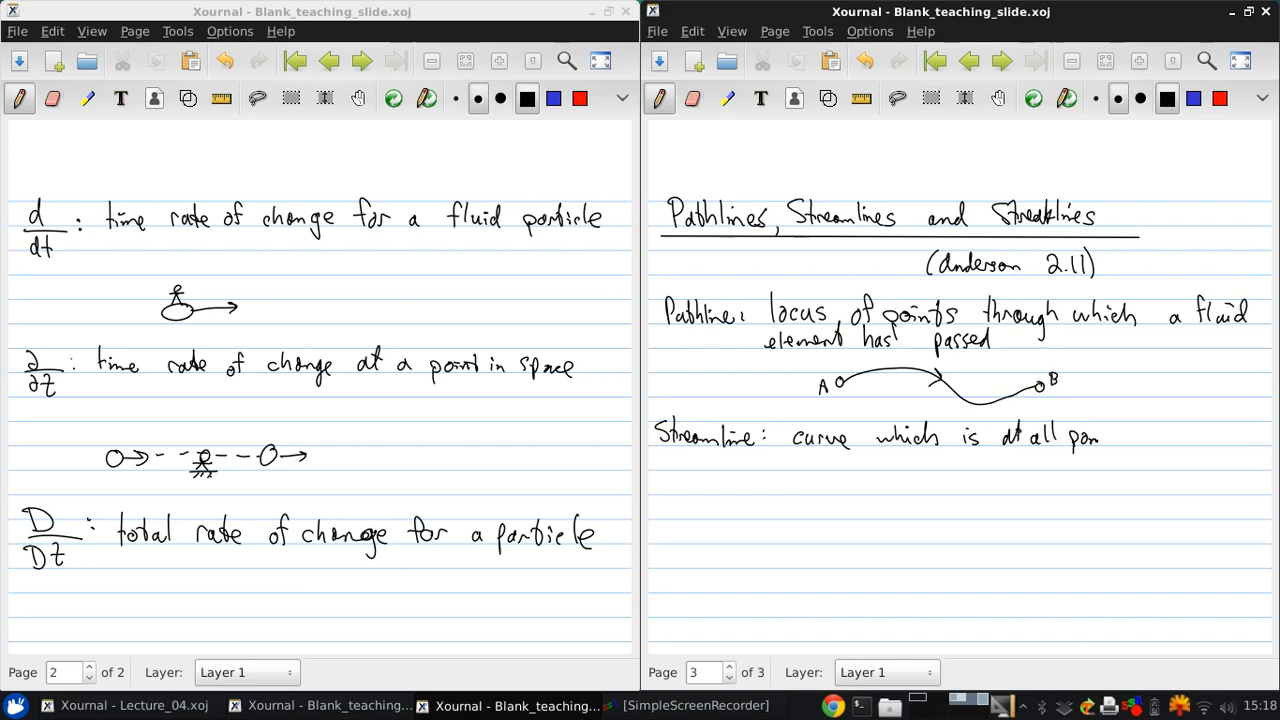
Step: Finish 'at all points tangent to velocity vector' and sketch an arrowed A-to-B streamline
{"action": "type", "text": "points to"}
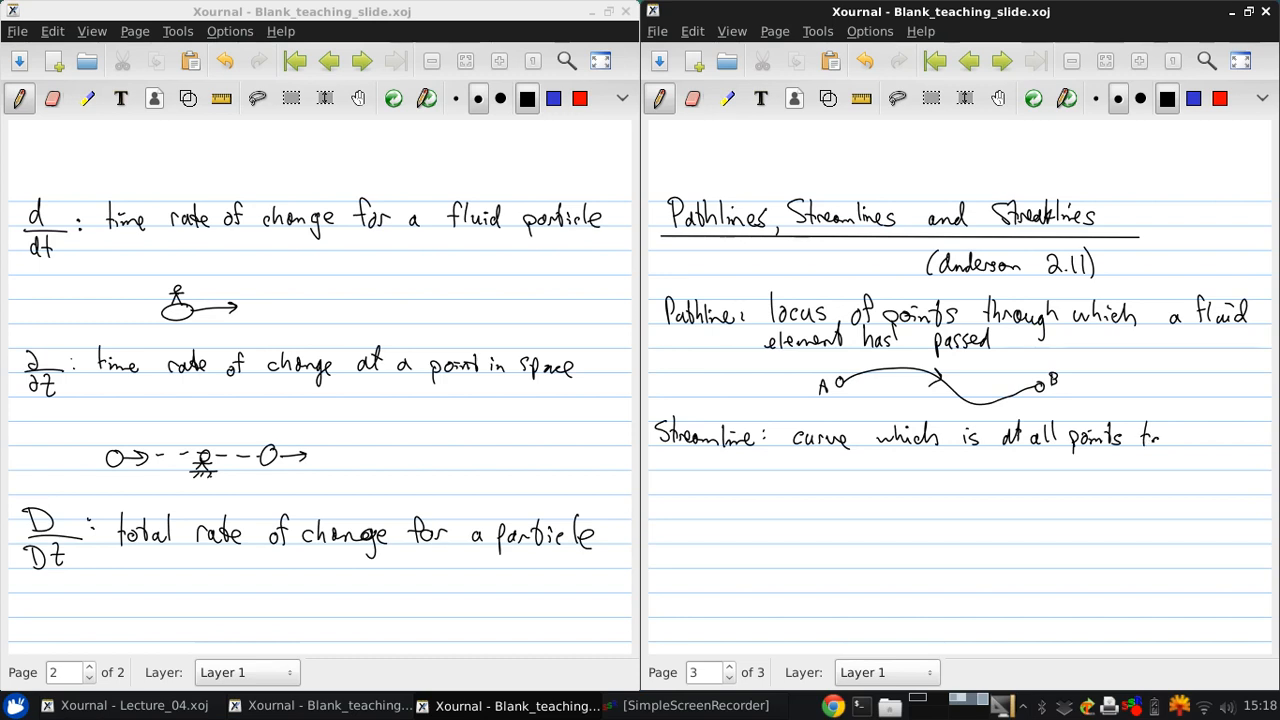
{"action": "type", "text": "tangent"}
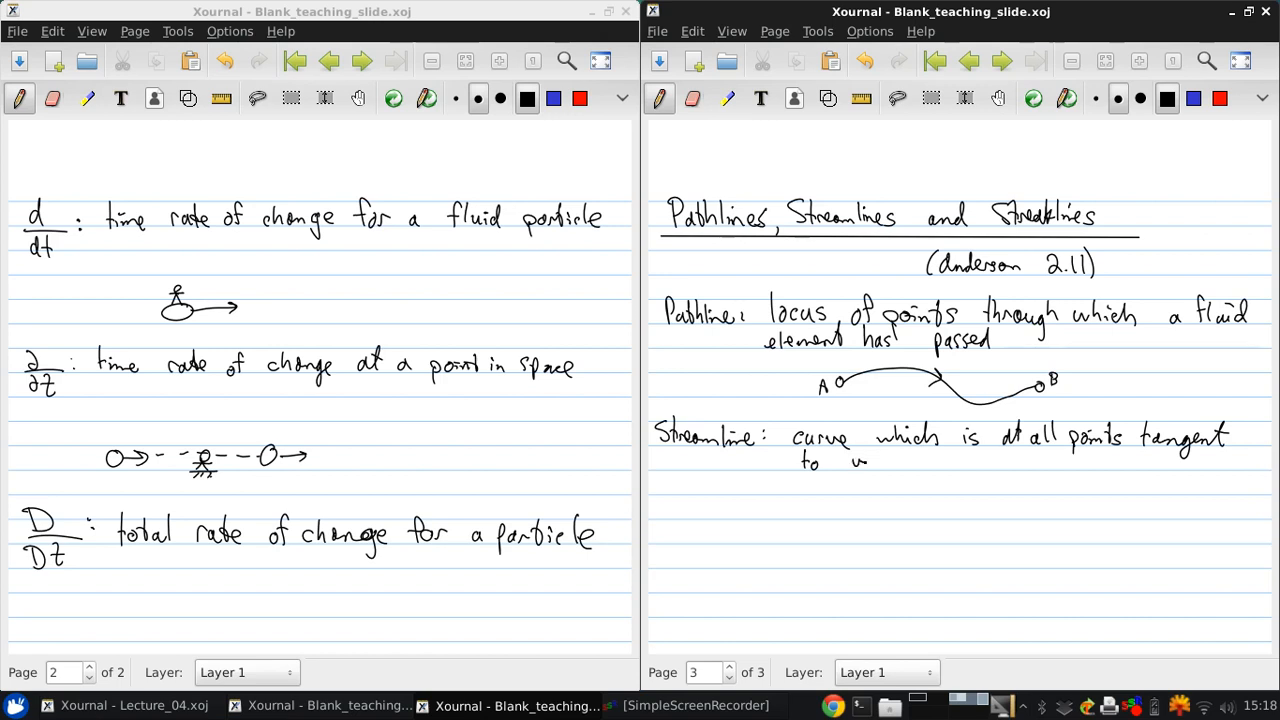
{"action": "type", "text": "velocit."}
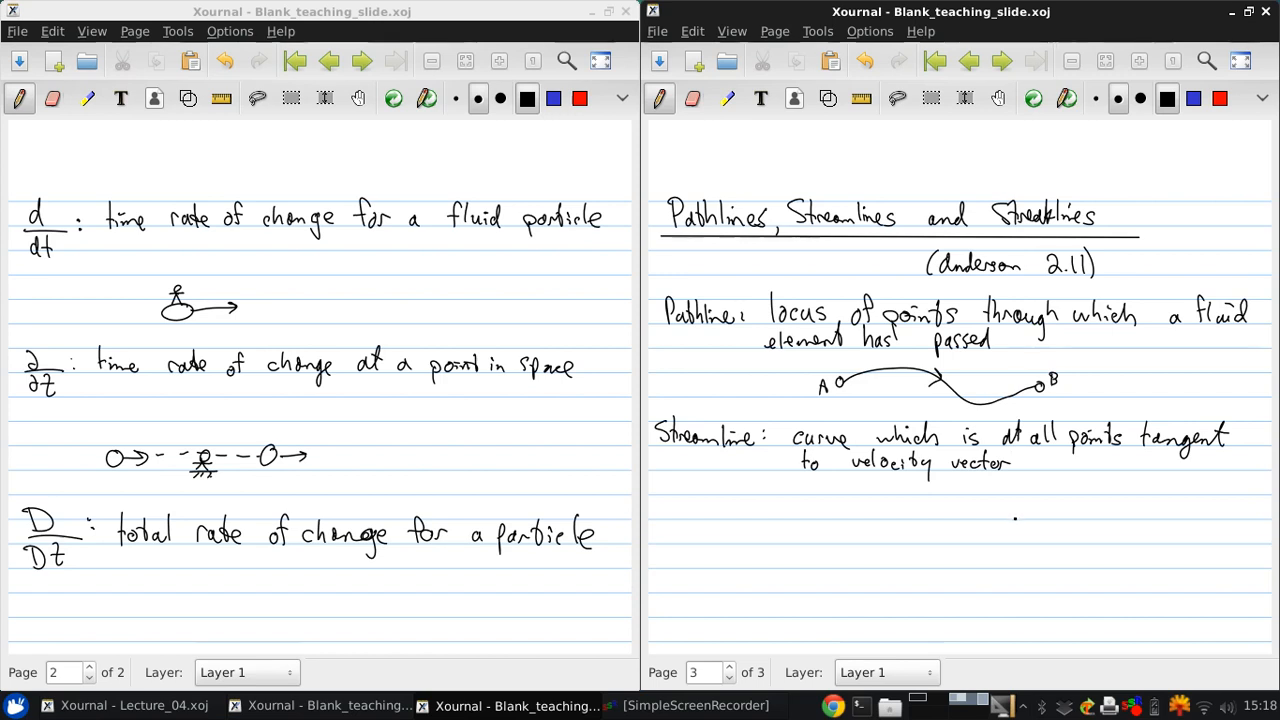
{"action": "left_click_drag", "start_coordinate": [1016, 520], "coordinate": [1164, 524]}
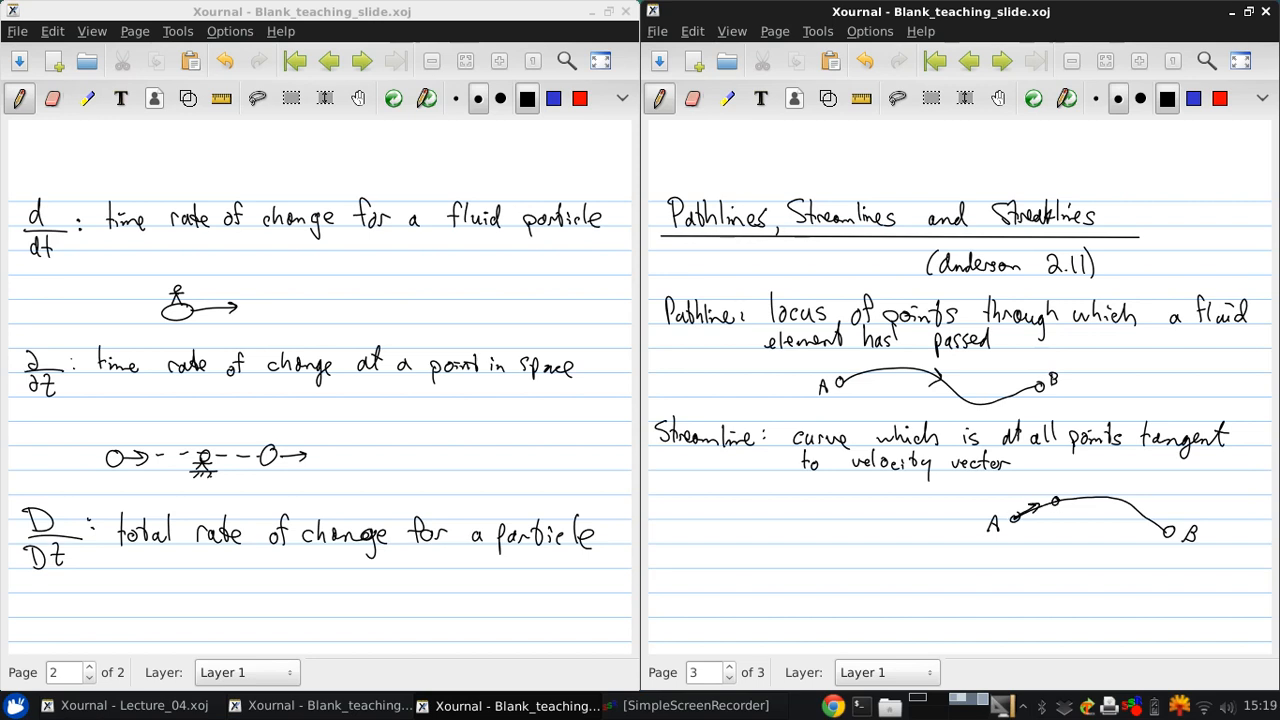
{"action": "left_click_drag", "start_coordinate": [1040, 504], "coordinate": [1090, 500]}
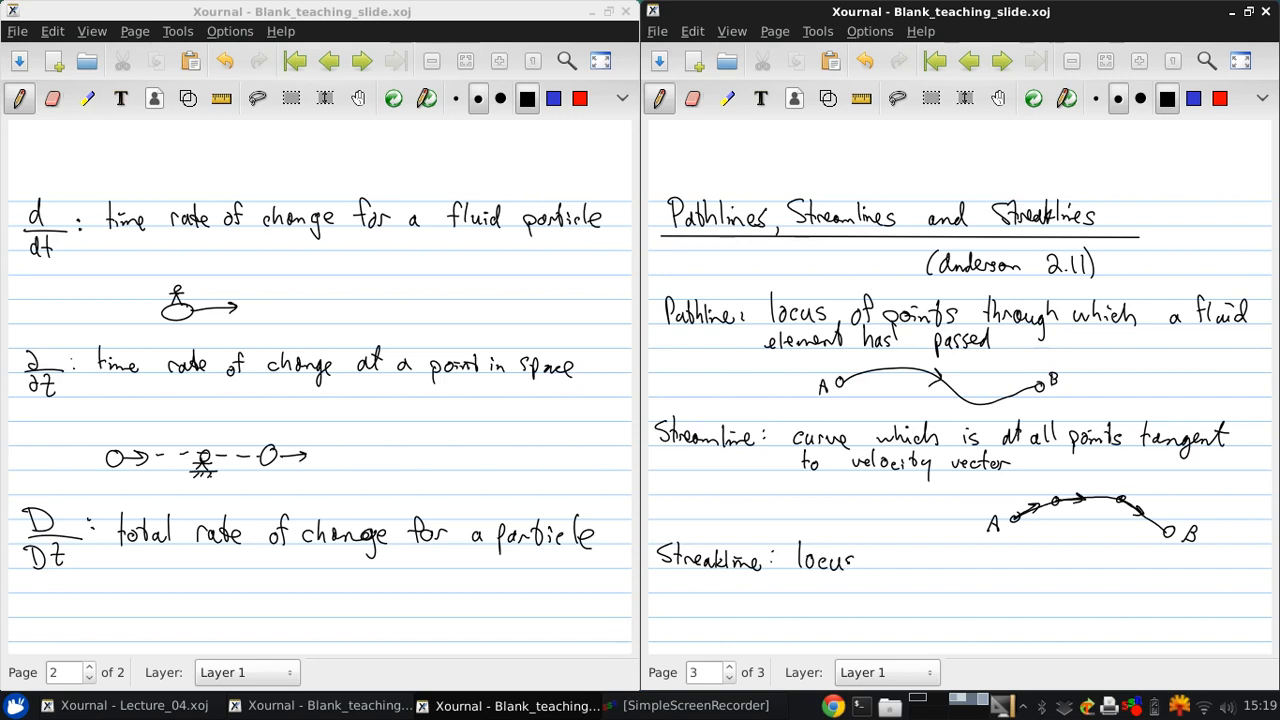
Step: Write 'of fluid elements which have passed through a specified point in space'
{"action": "type", "text": "of f"}
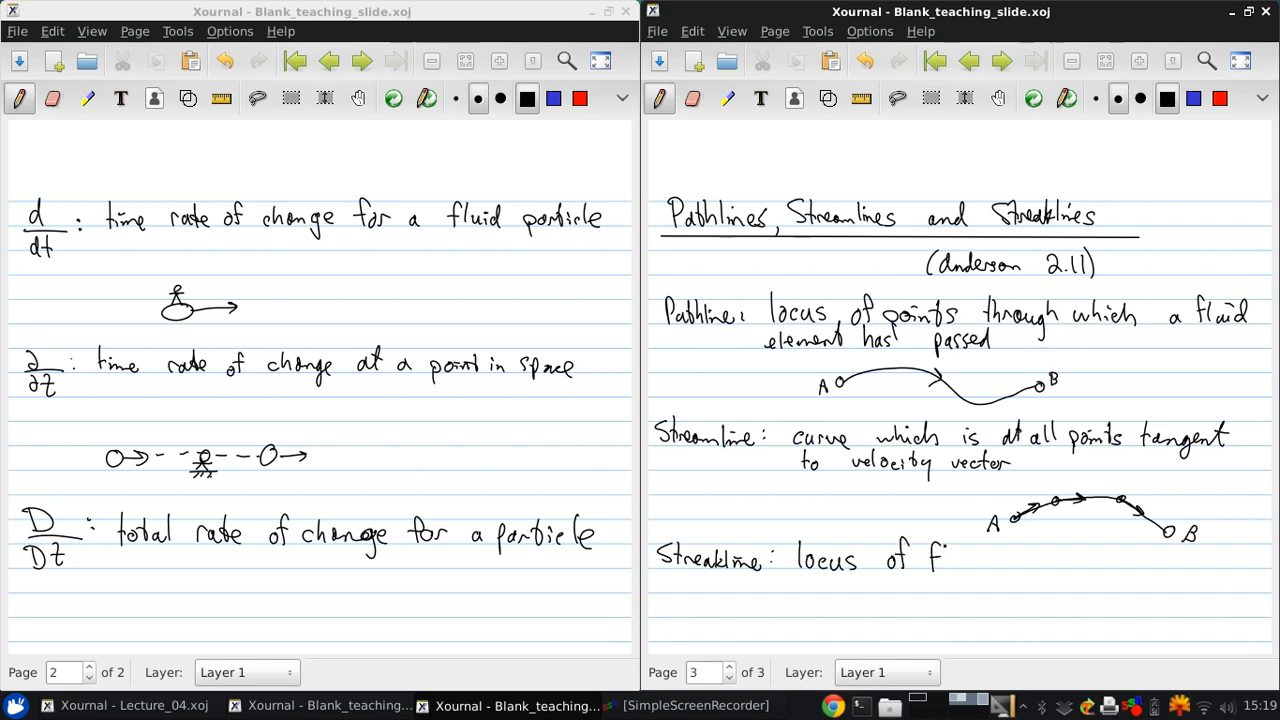
{"action": "type", "text": "fluid elements which"}
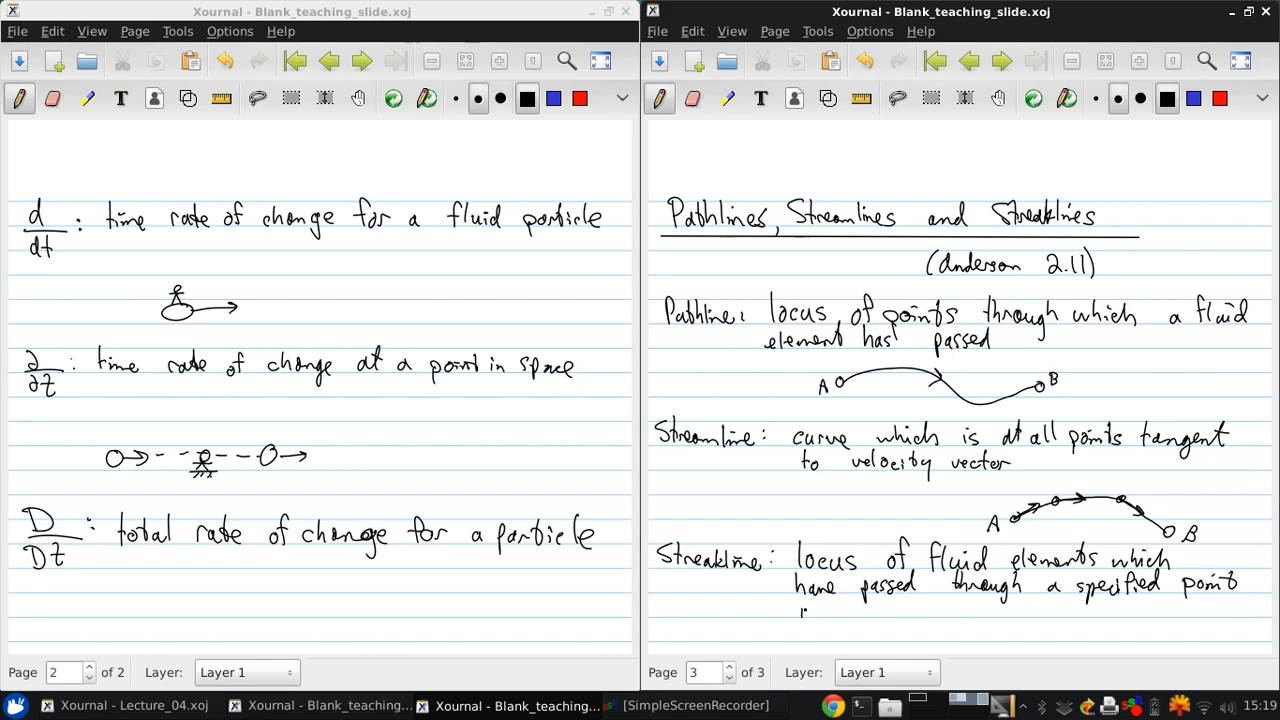
{"action": "type", "text": "in space"}
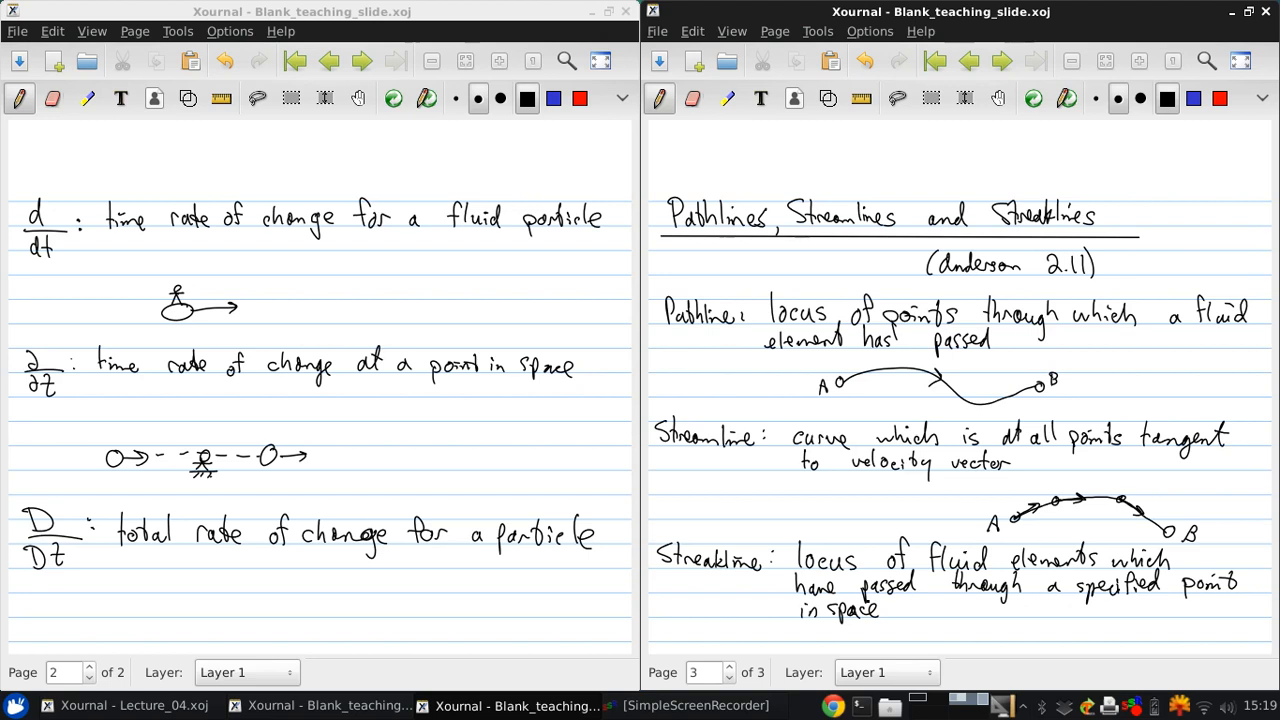
{"action": "left_click", "coordinate": [712, 632]}
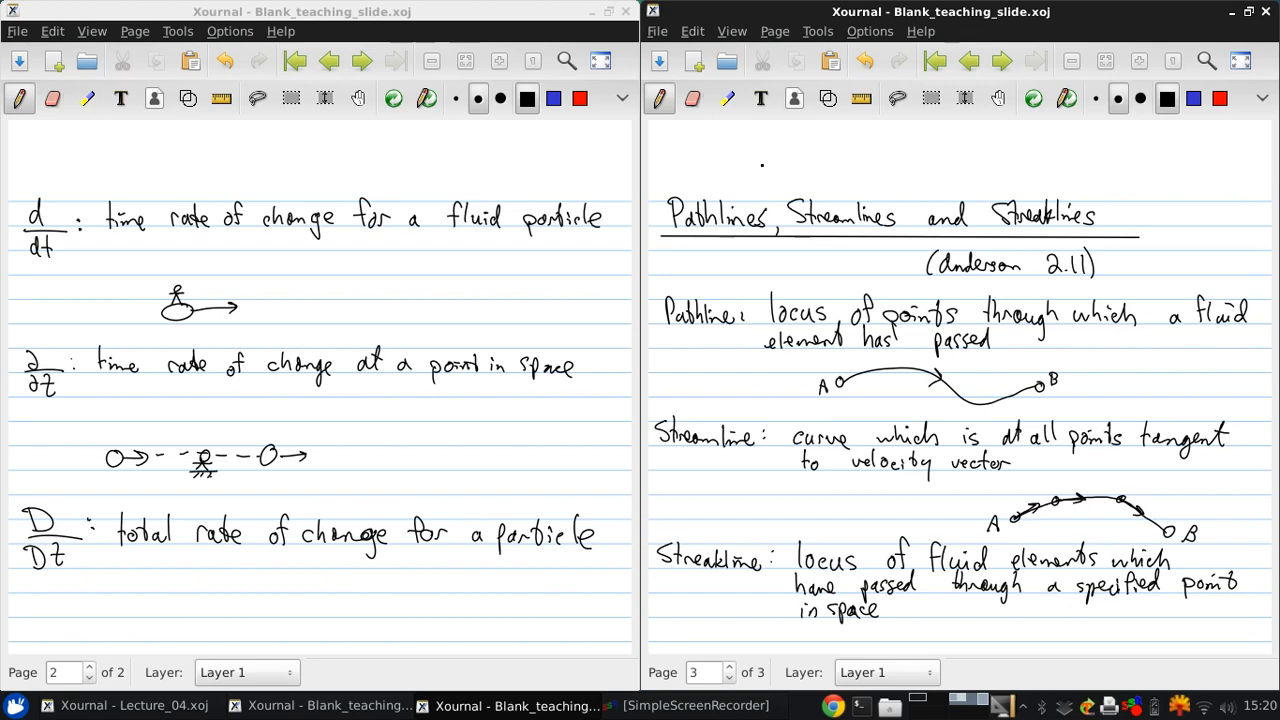
Step: Add the arrowed note 'in STEADY flow, THESE ARE ALL THE SAME!'
{"action": "left_click_drag", "start_coordinate": [676, 636], "coordinate": [724, 632]}
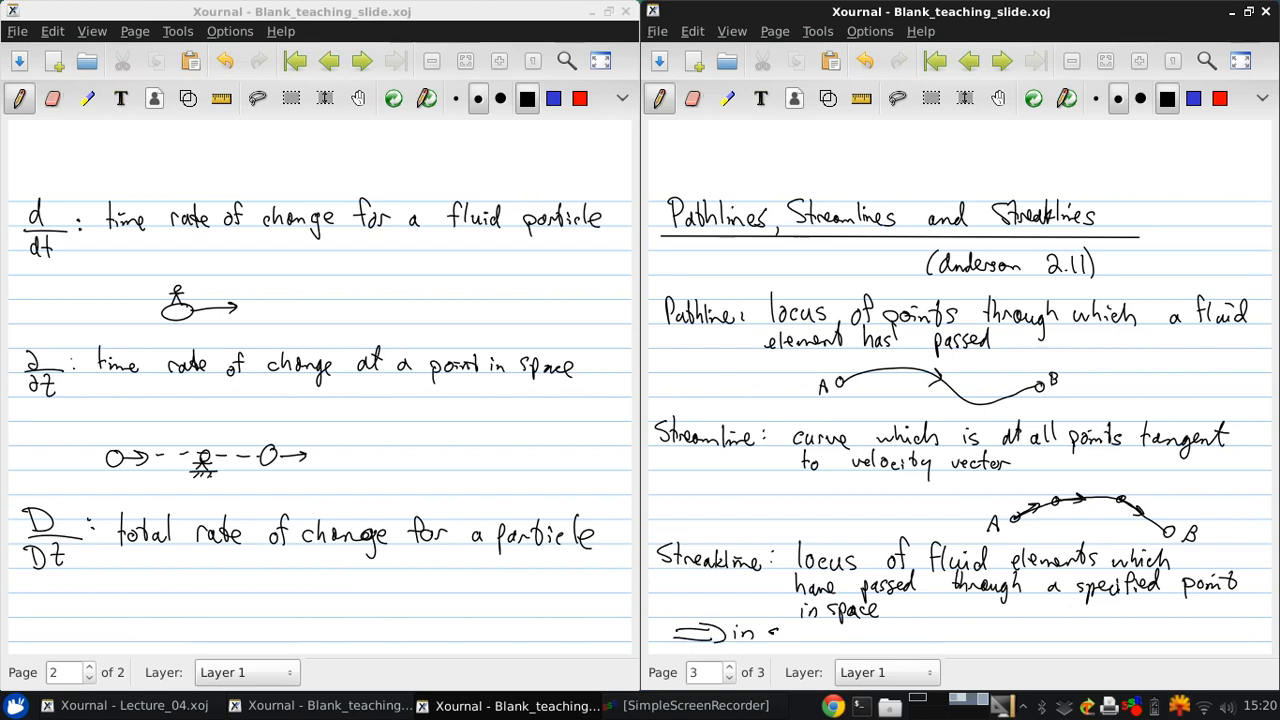
{"action": "type", "text": "STEADY flow,"}
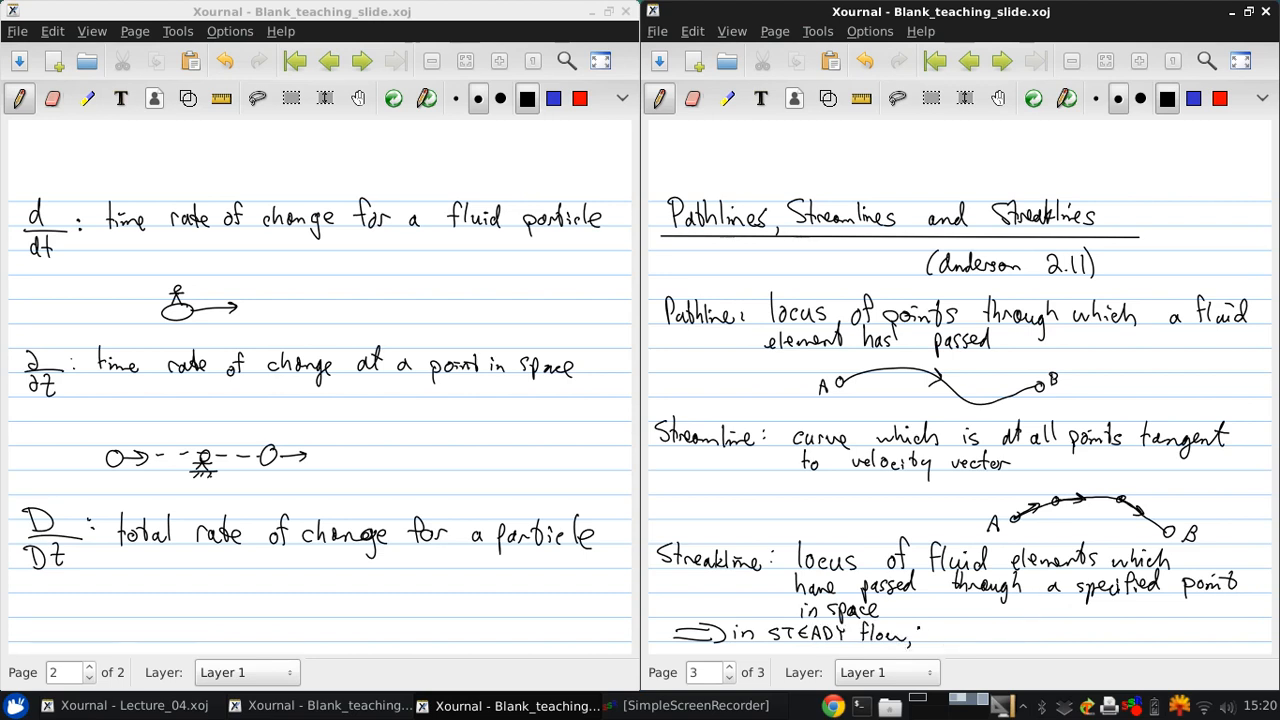
{"action": "type", "text": "THESE ARE ALL THE SAME!"}
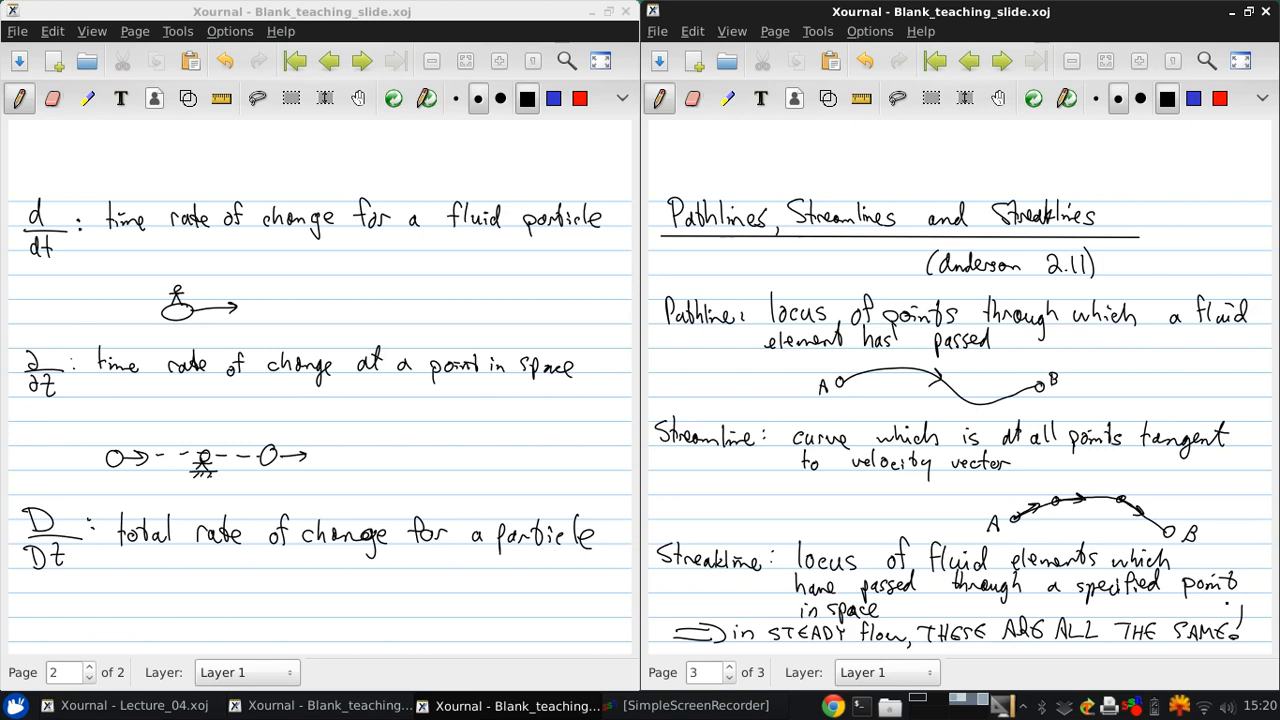
{"action": "mouse_move", "coordinate": [728, 24]}
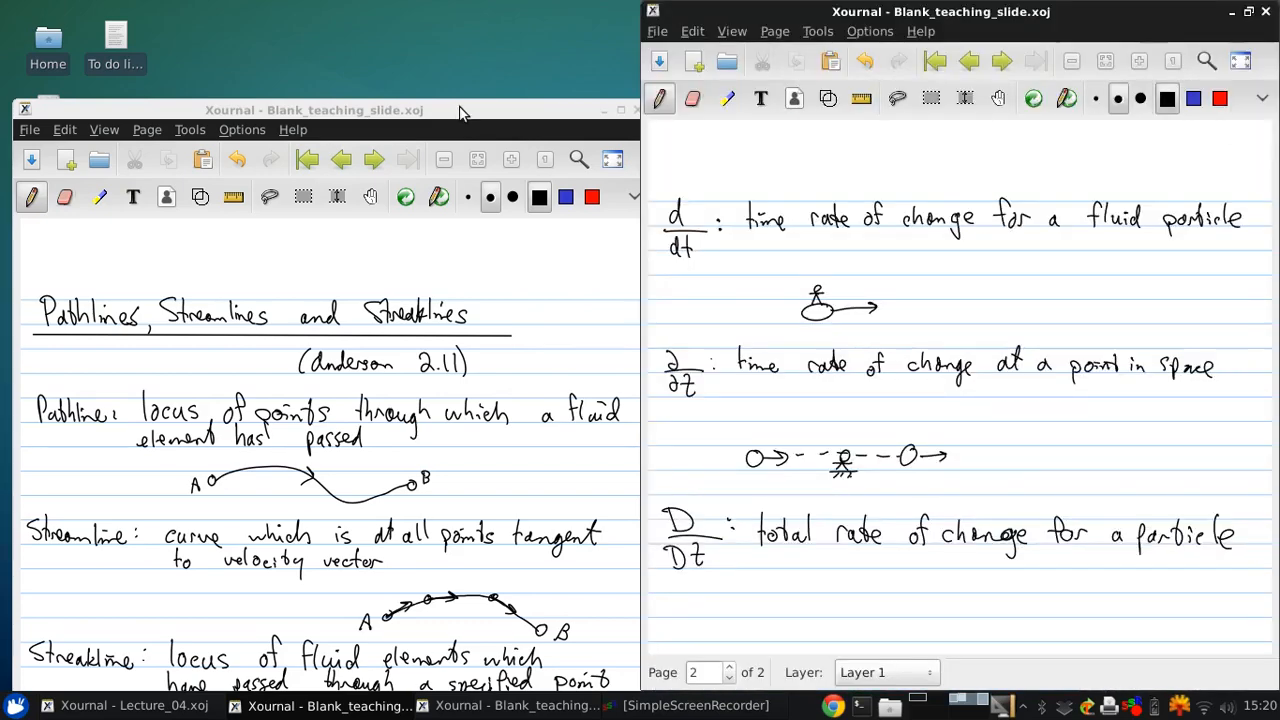
Step: Add a blank page at the end and begin the 'Angular Velocity' heading
{"action": "left_click", "coordinate": [774, 32]}
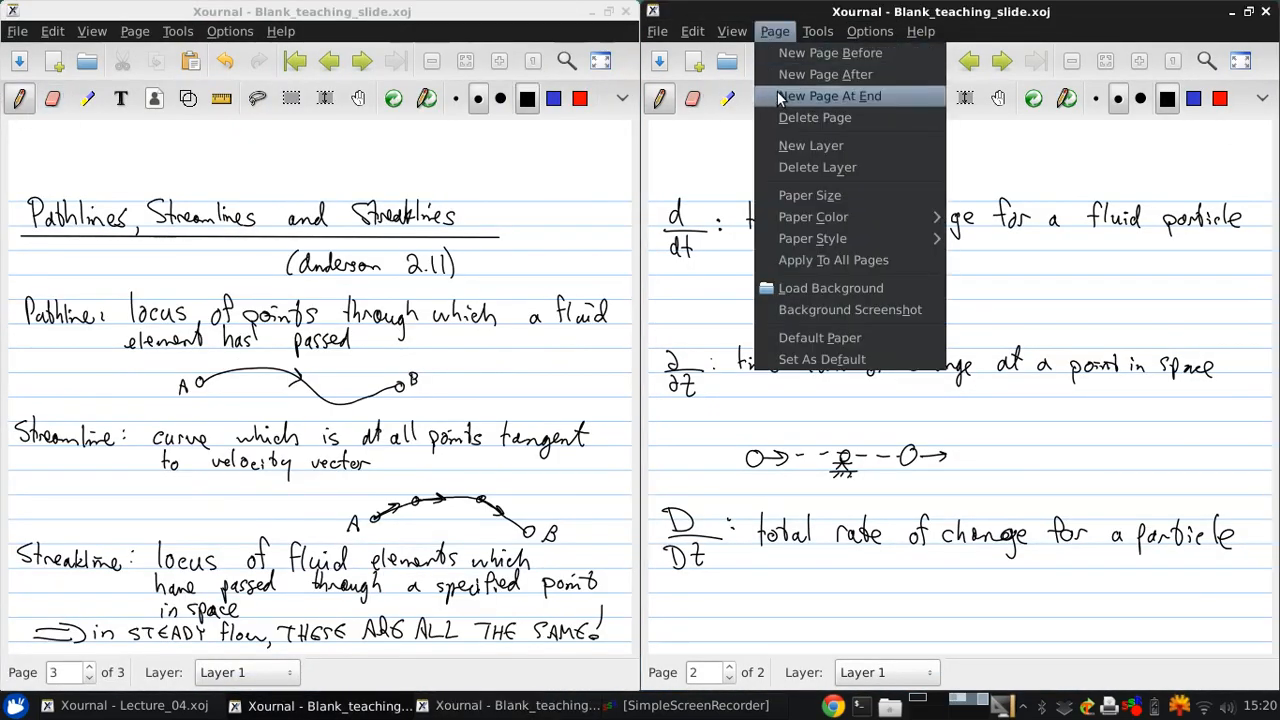
{"action": "left_click", "coordinate": [828, 96]}
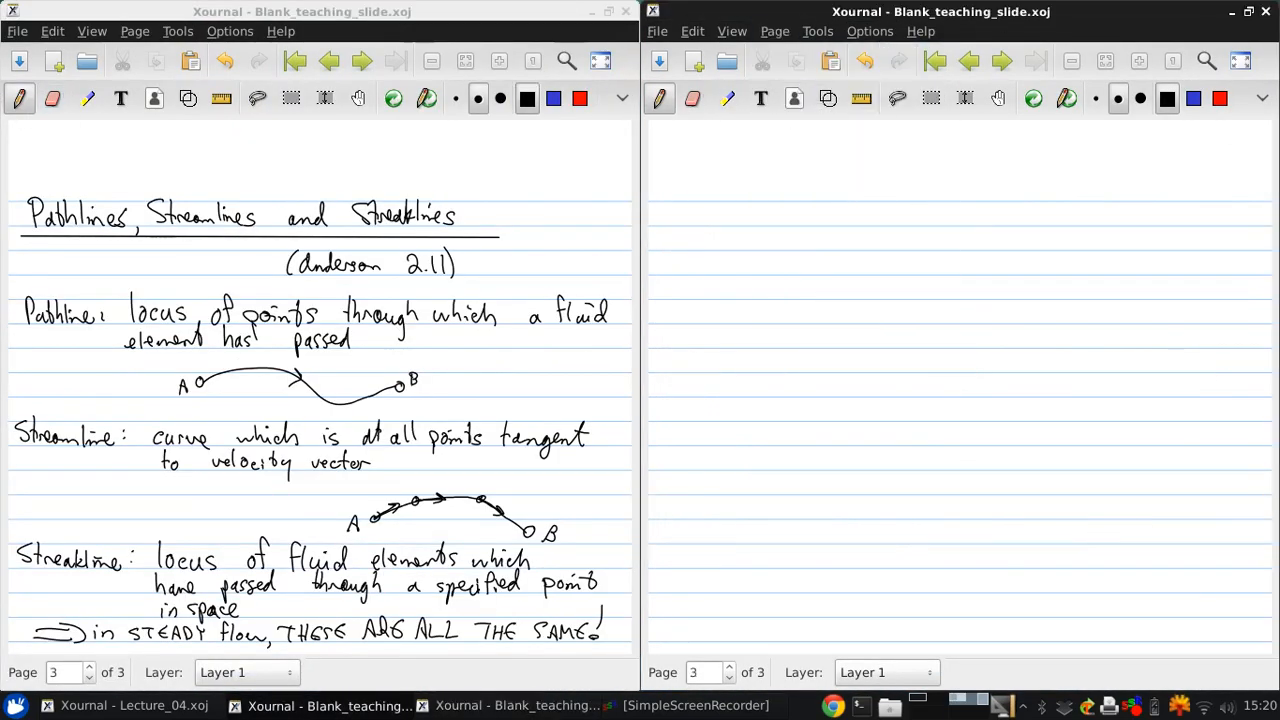
{"action": "left_click", "coordinate": [548, 410]}
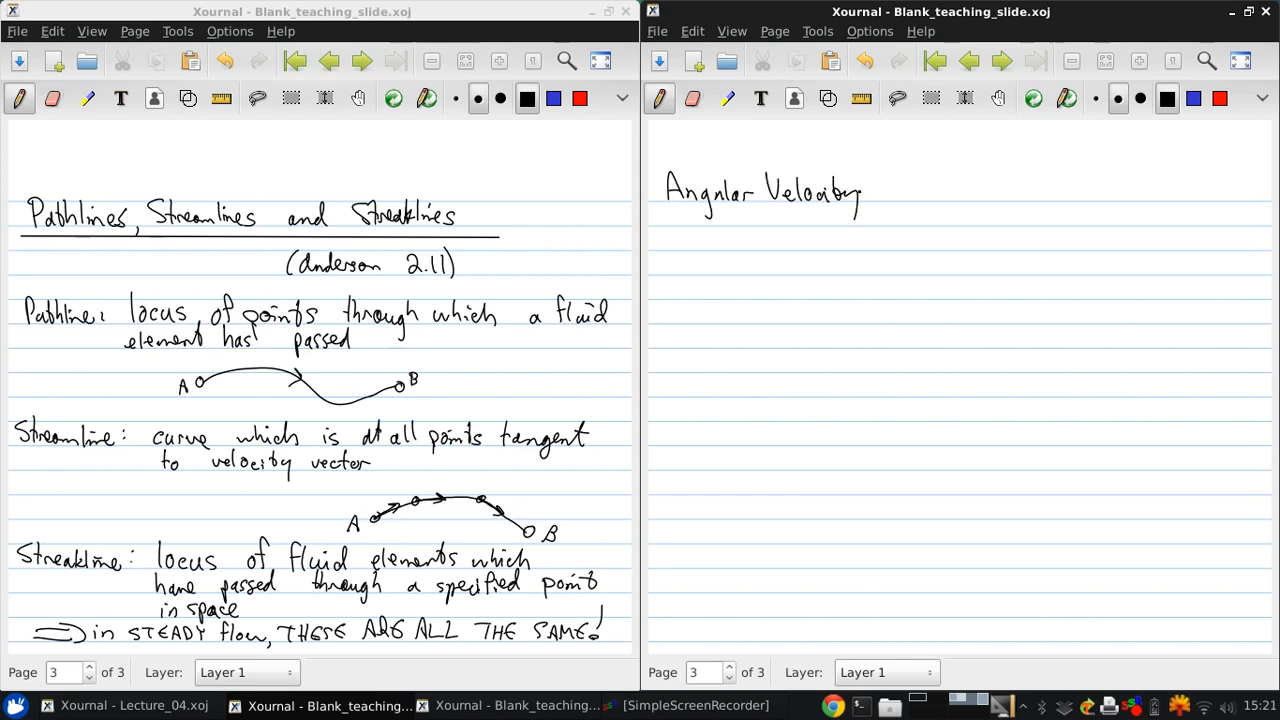
Step: Finish the title with 'Vorticity' and 'Circulation' and underline it
{"action": "left_click_drag", "start_coordinate": [868, 204], "coordinate": [878, 216]}
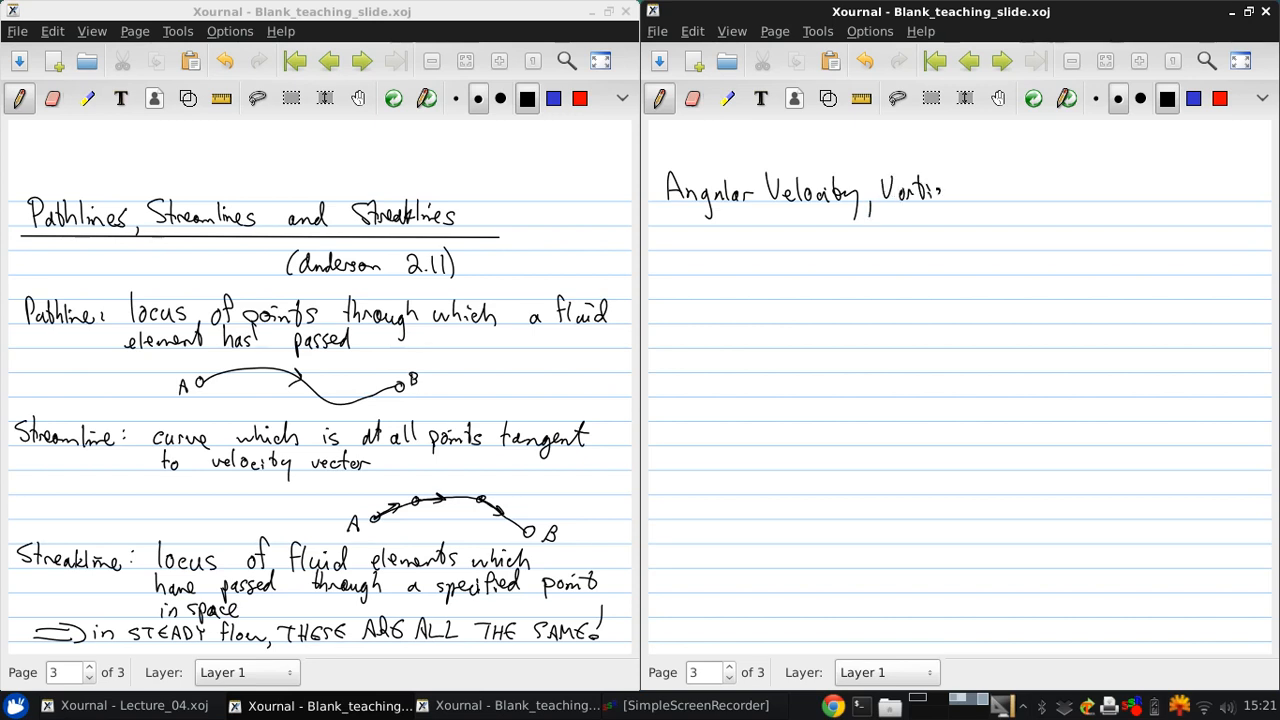
{"action": "left_click_drag", "start_coordinate": [910, 190], "coordinate": [996, 204]}
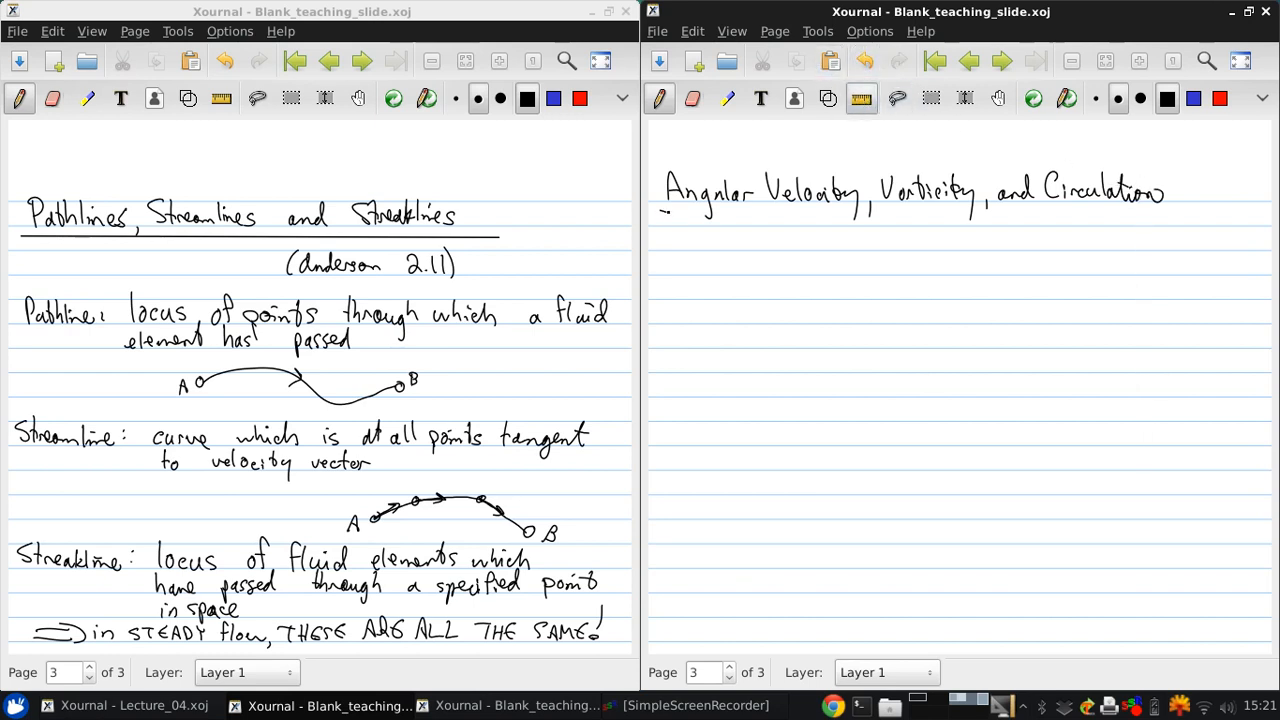
{"action": "left_click_drag", "start_coordinate": [664, 212], "coordinate": [1178, 212]}
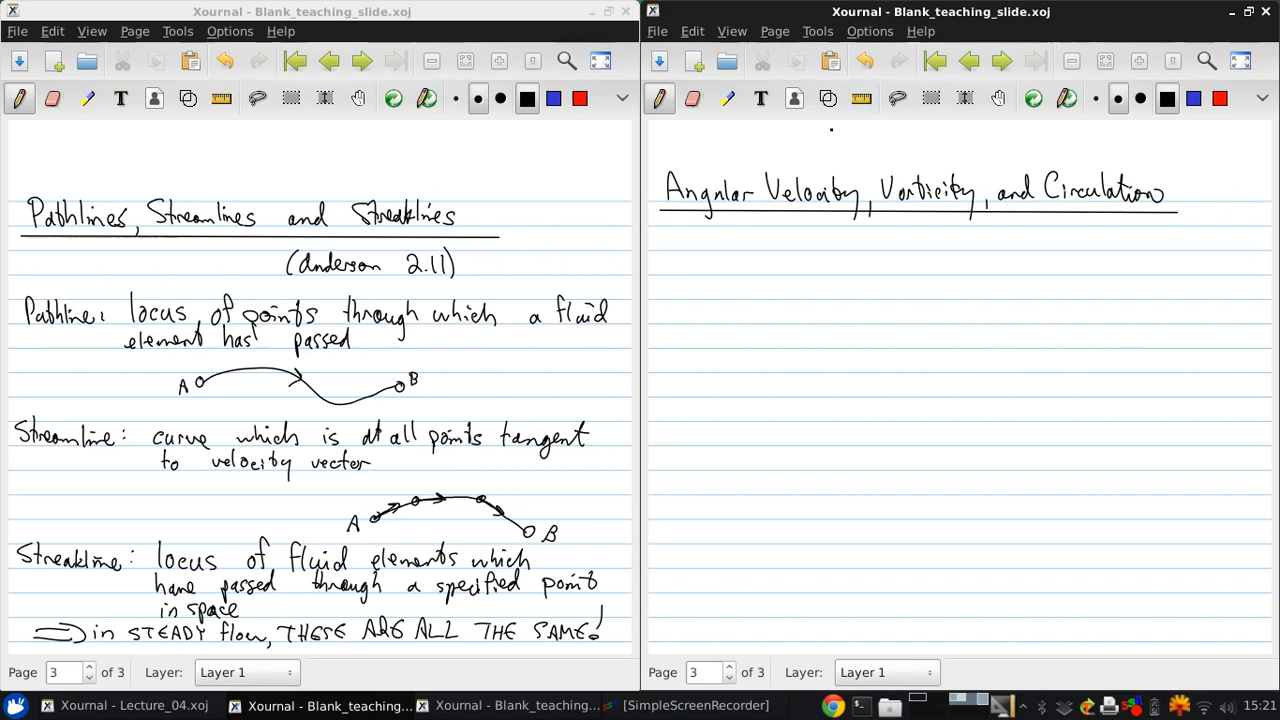
Step: Write the reference '(Anderson 2.12–2.13)' at right, removing a stray vertical stroke
{"action": "left_click_drag", "start_coordinate": [1004, 250], "coordinate": [1024, 236]}
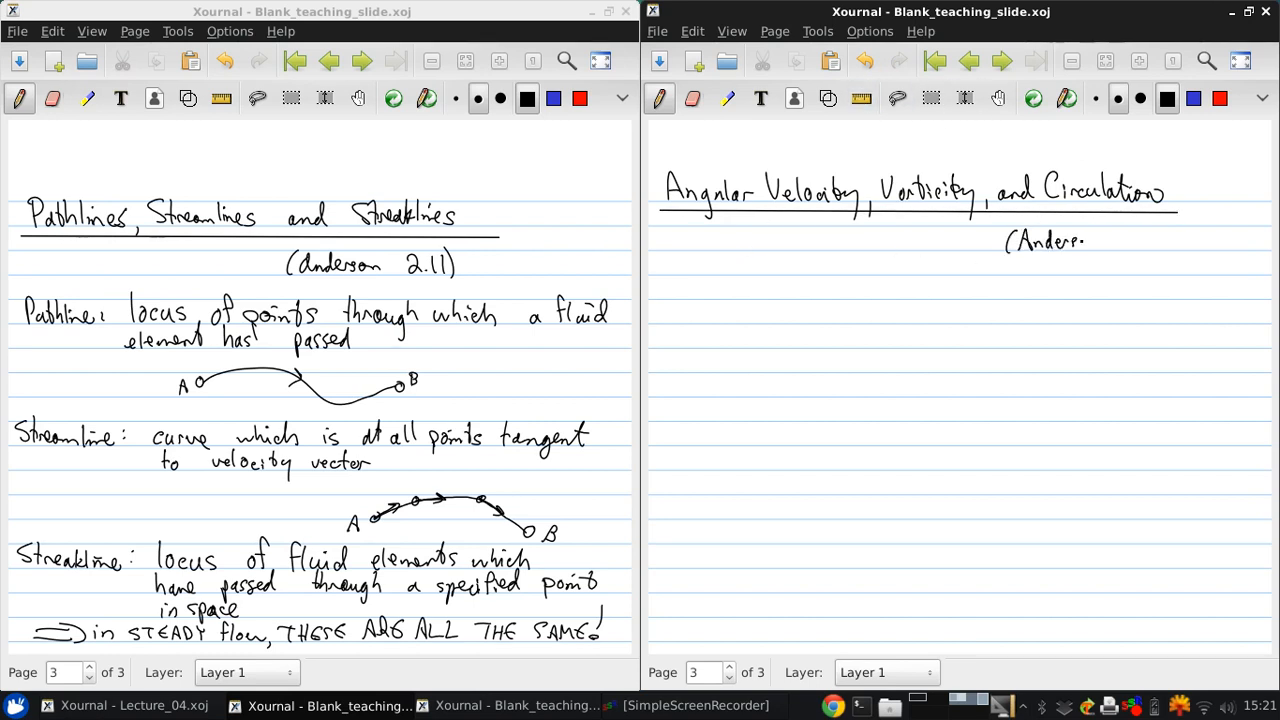
{"action": "left_click_drag", "start_coordinate": [1136, 244], "coordinate": [1136, 486]}
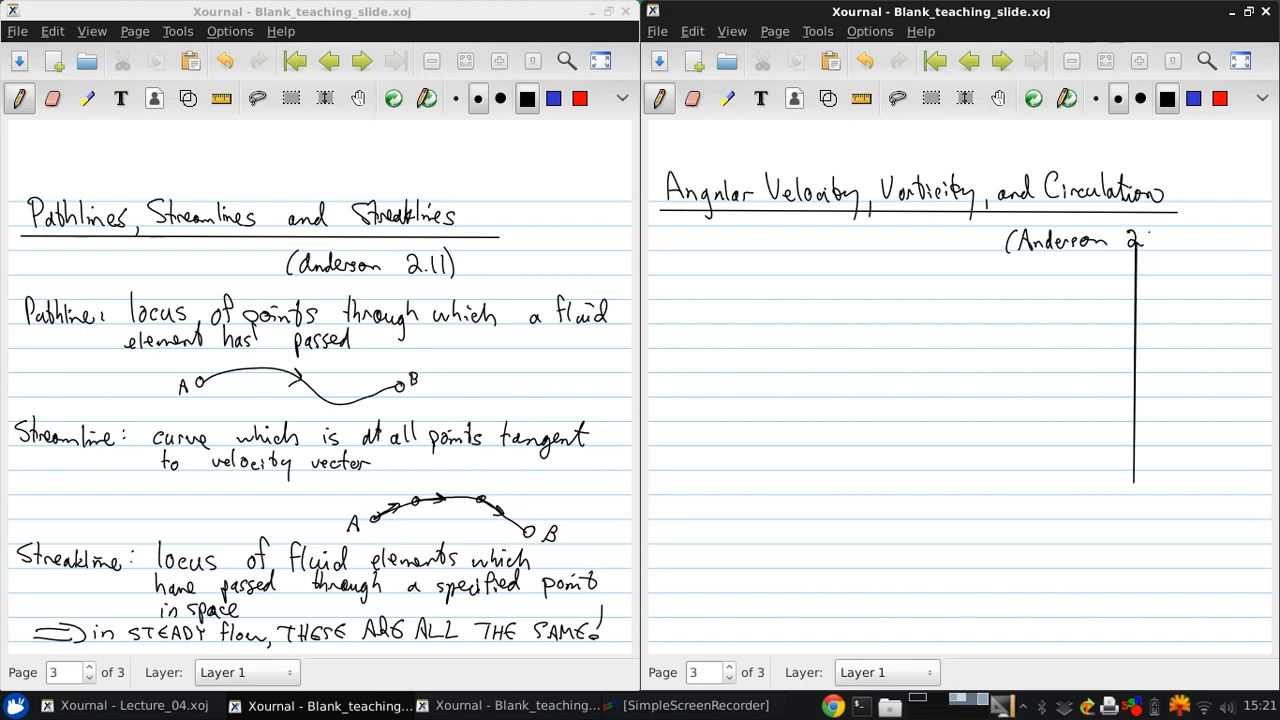
{"action": "left_click", "coordinate": [864, 60]}
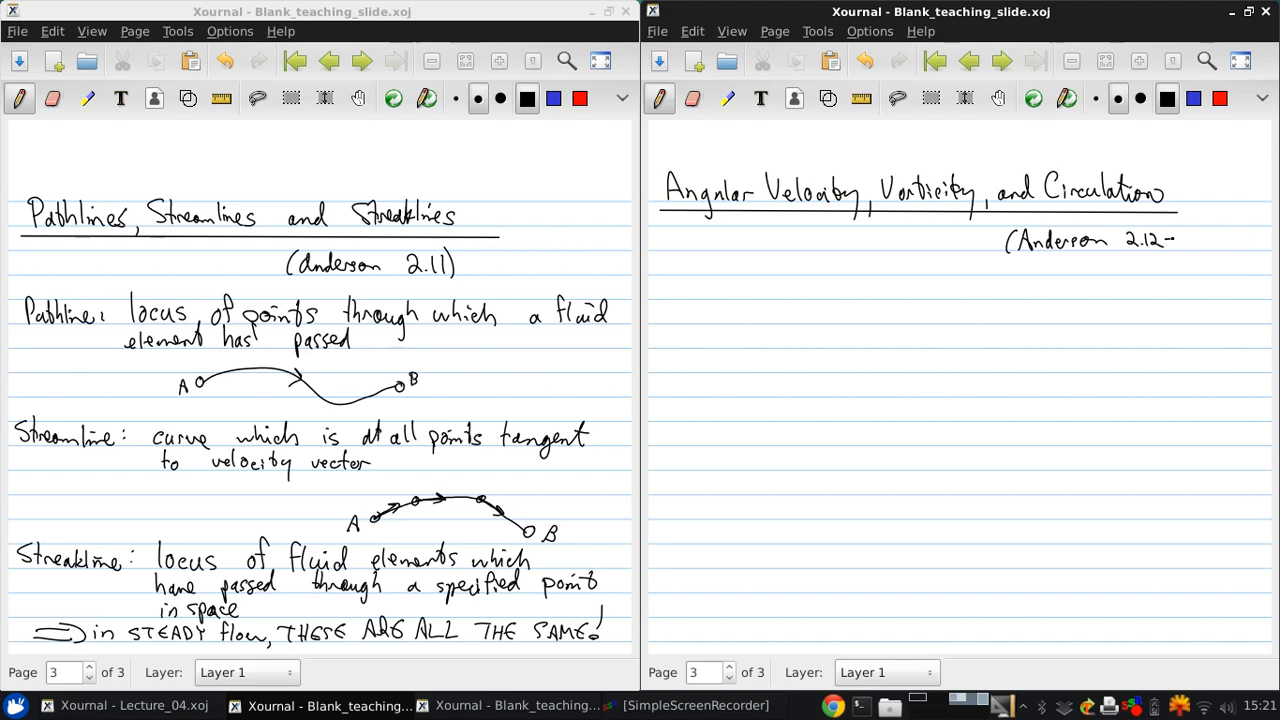
{"action": "type", "text": "-2.13)"}
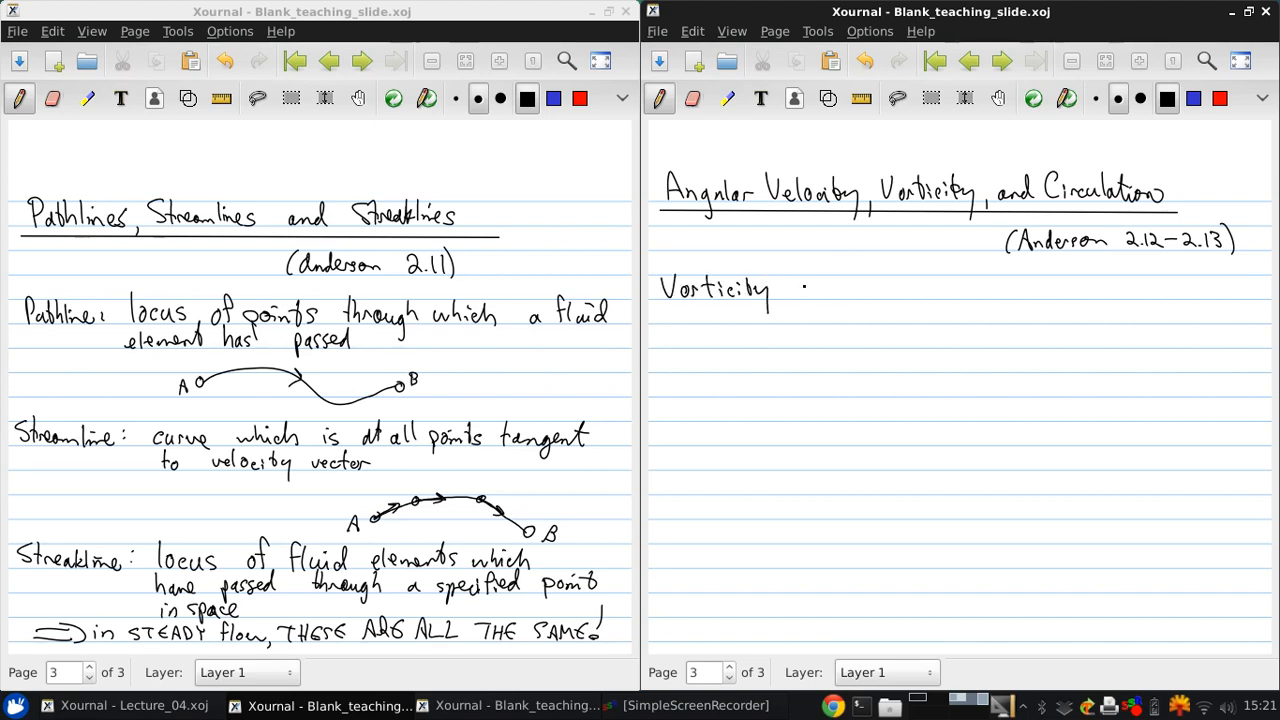
Step: Write the definition ξ⃗ ≡ ∇×V = 2ω⃗ after 'Vorticity'
{"action": "left_click_drag", "start_coordinate": [788, 288], "coordinate": [804, 290]}
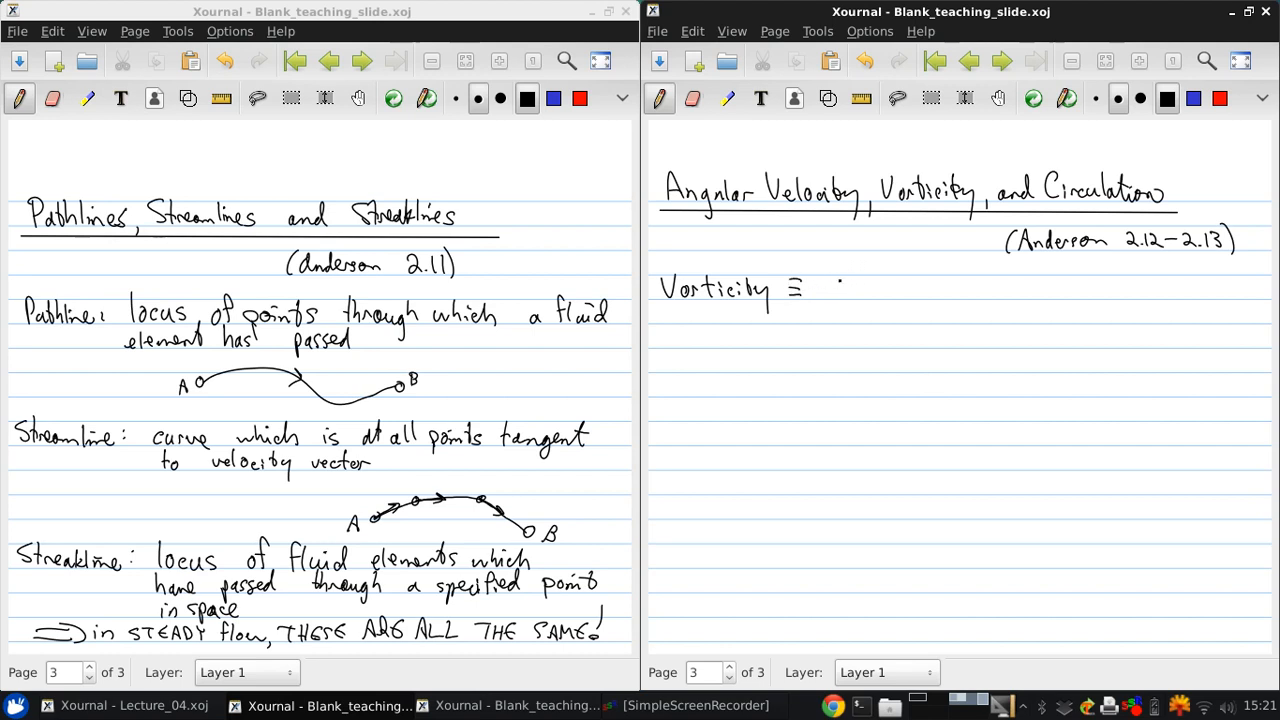
{"action": "left_click_drag", "start_coordinate": [830, 276], "coordinate": [840, 300]}
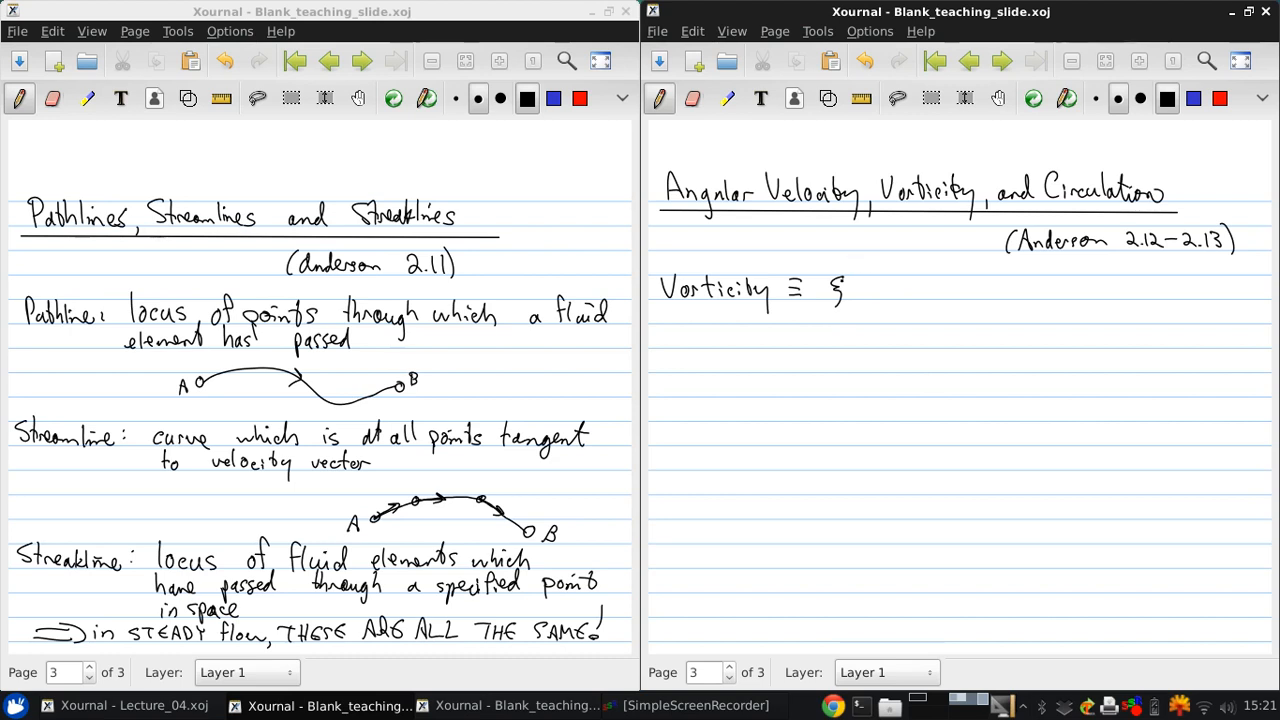
{"action": "left_click_drag", "start_coordinate": [824, 270], "coordinate": [848, 268]}
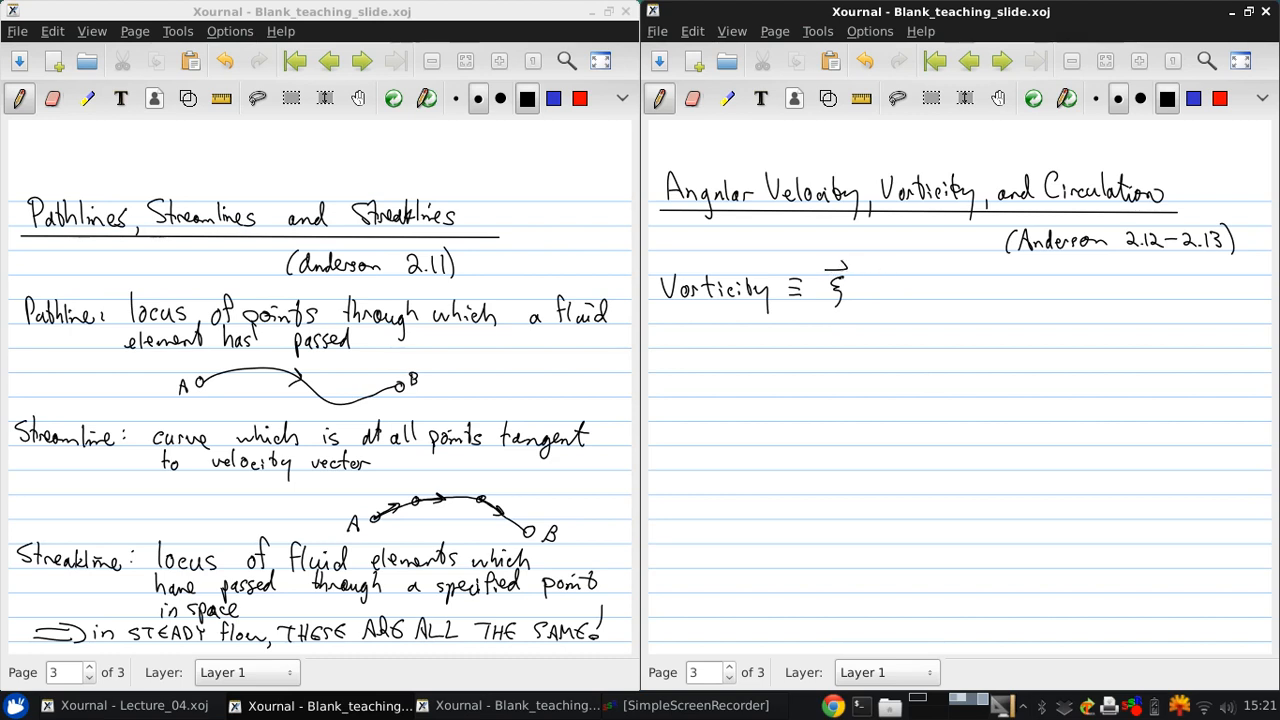
{"action": "left_click_drag", "start_coordinate": [864, 284], "coordinate": [884, 296]}
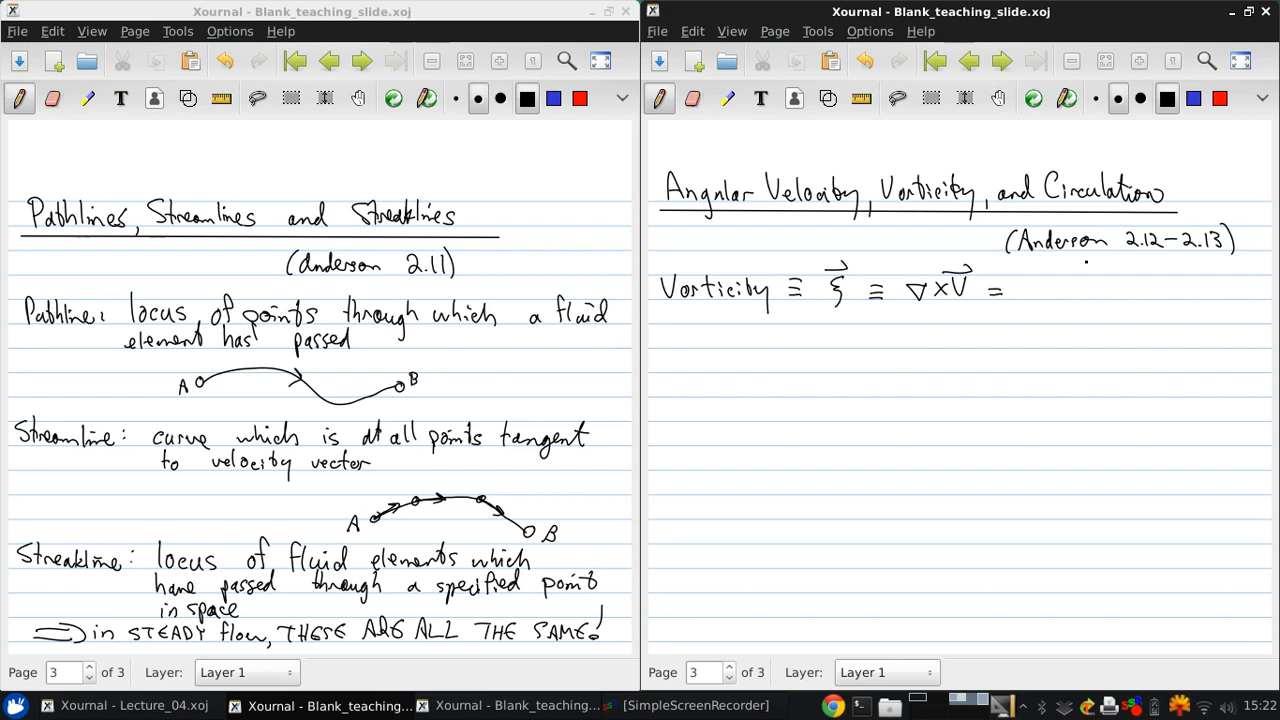
{"action": "type", "text": "2."}
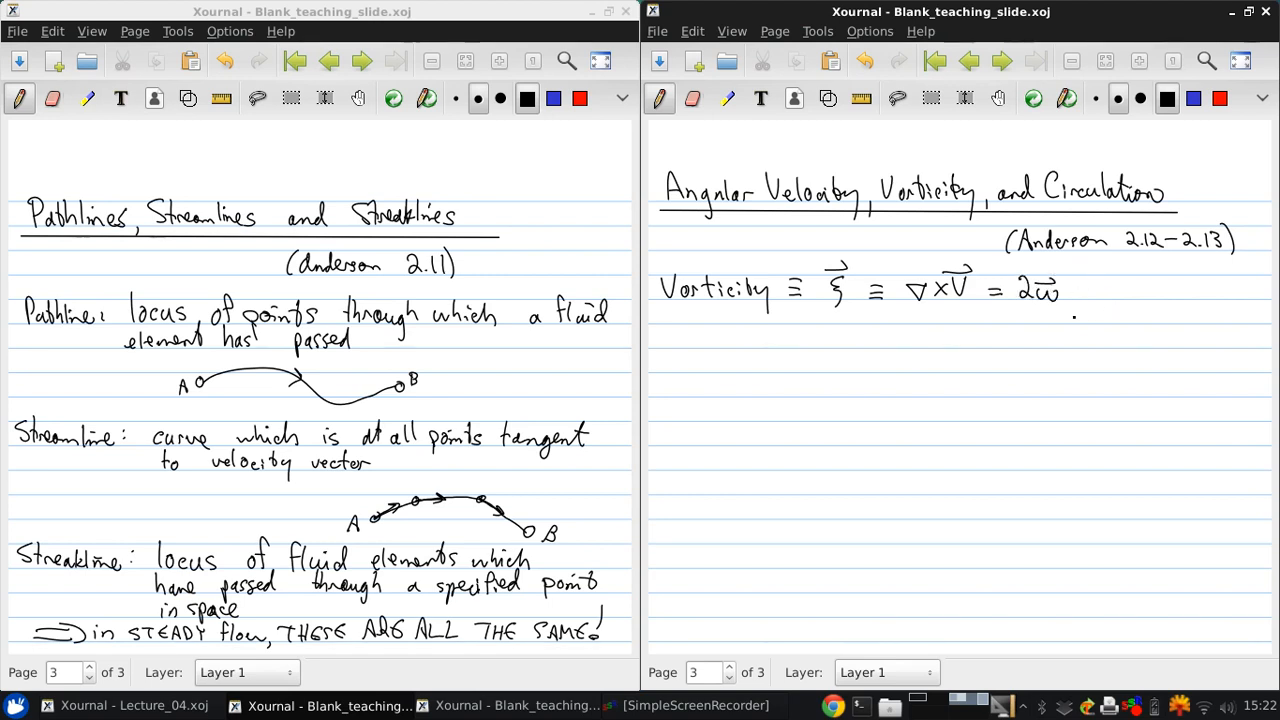
{"action": "left_click_drag", "start_coordinate": [1044, 320], "coordinate": [1084, 318]}
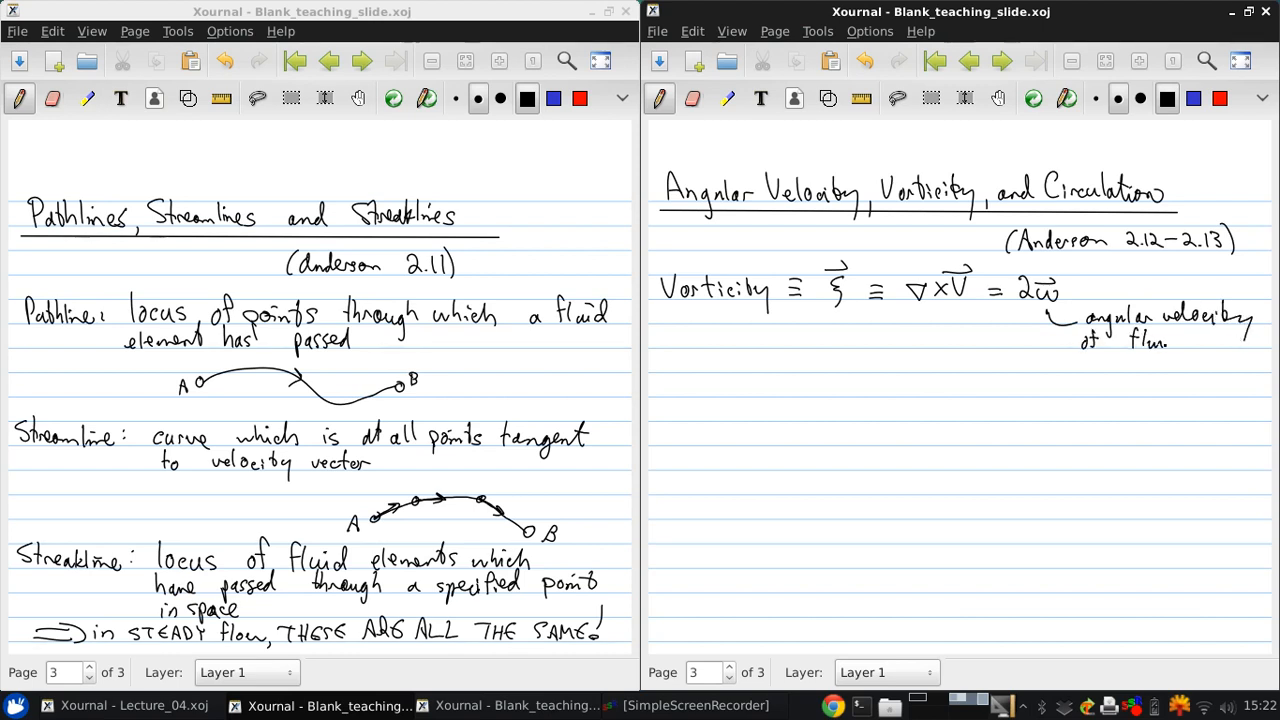
Step: Note 'angular velocity of fluid' beneath ω and start the arrow for the next note
{"action": "type", "text": "fluid"}
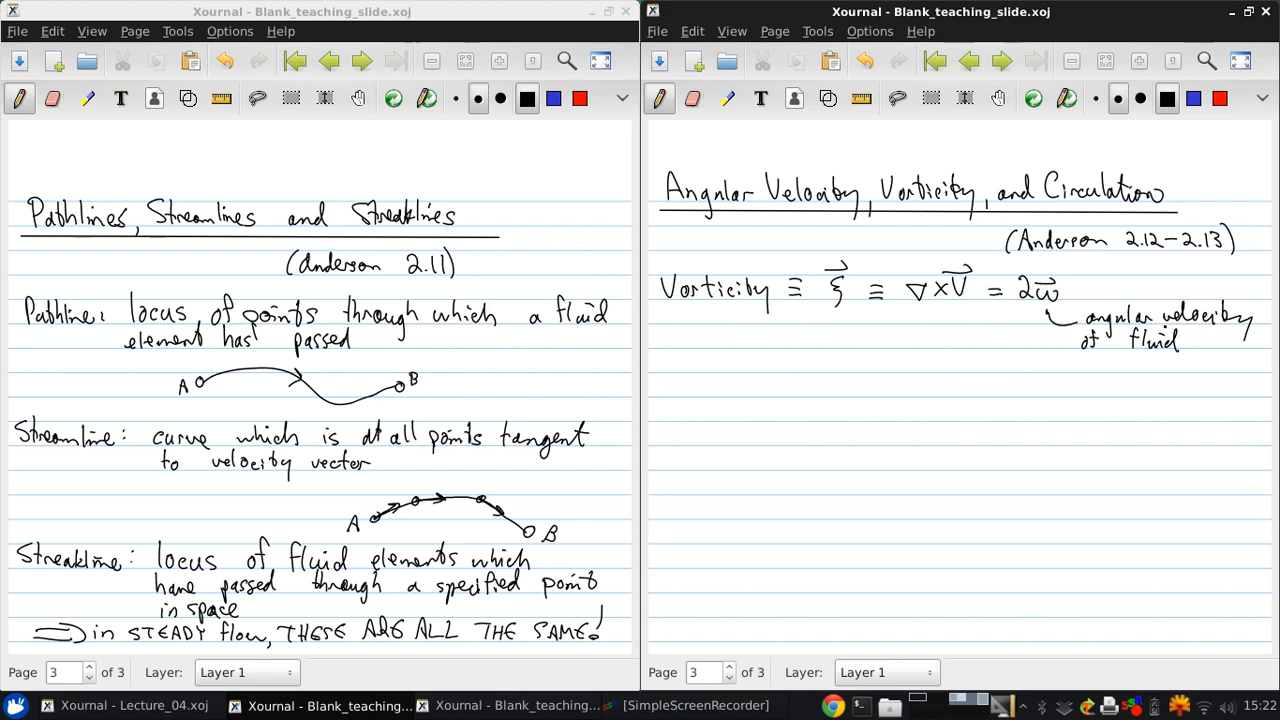
{"action": "left_click", "coordinate": [688, 380]}
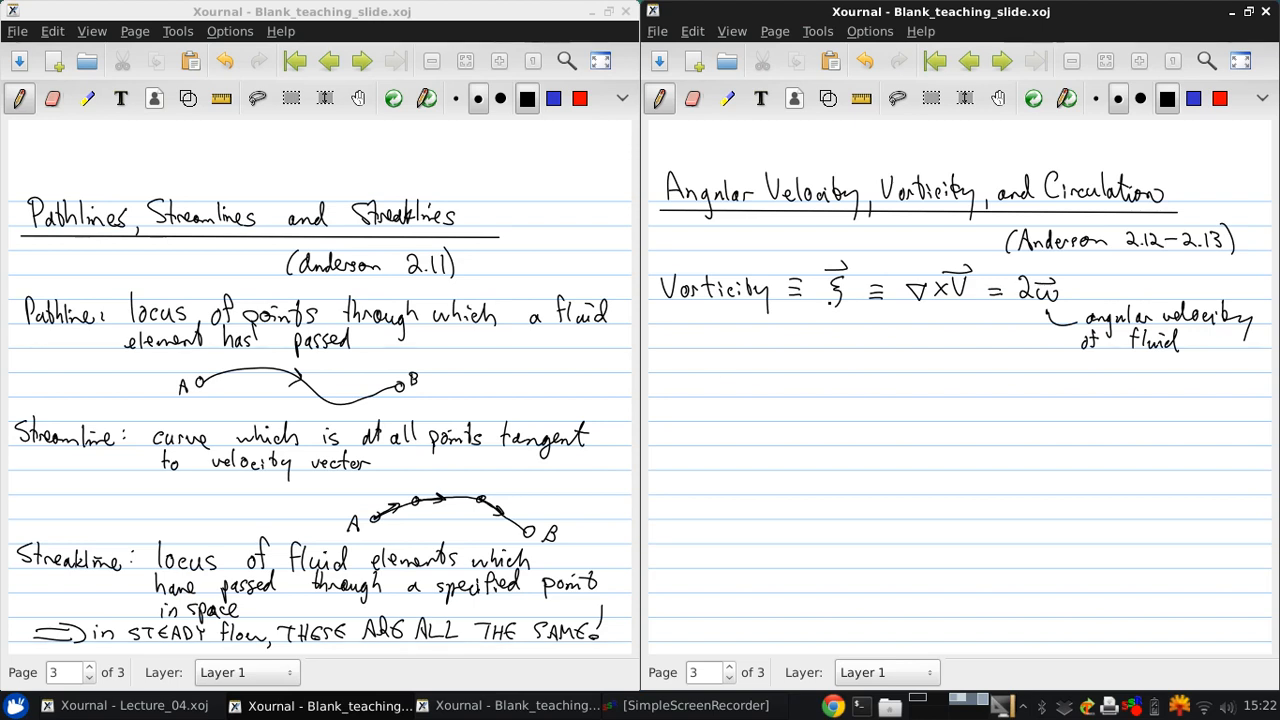
{"action": "left_click_drag", "start_coordinate": [684, 384], "coordinate": [736, 390]}
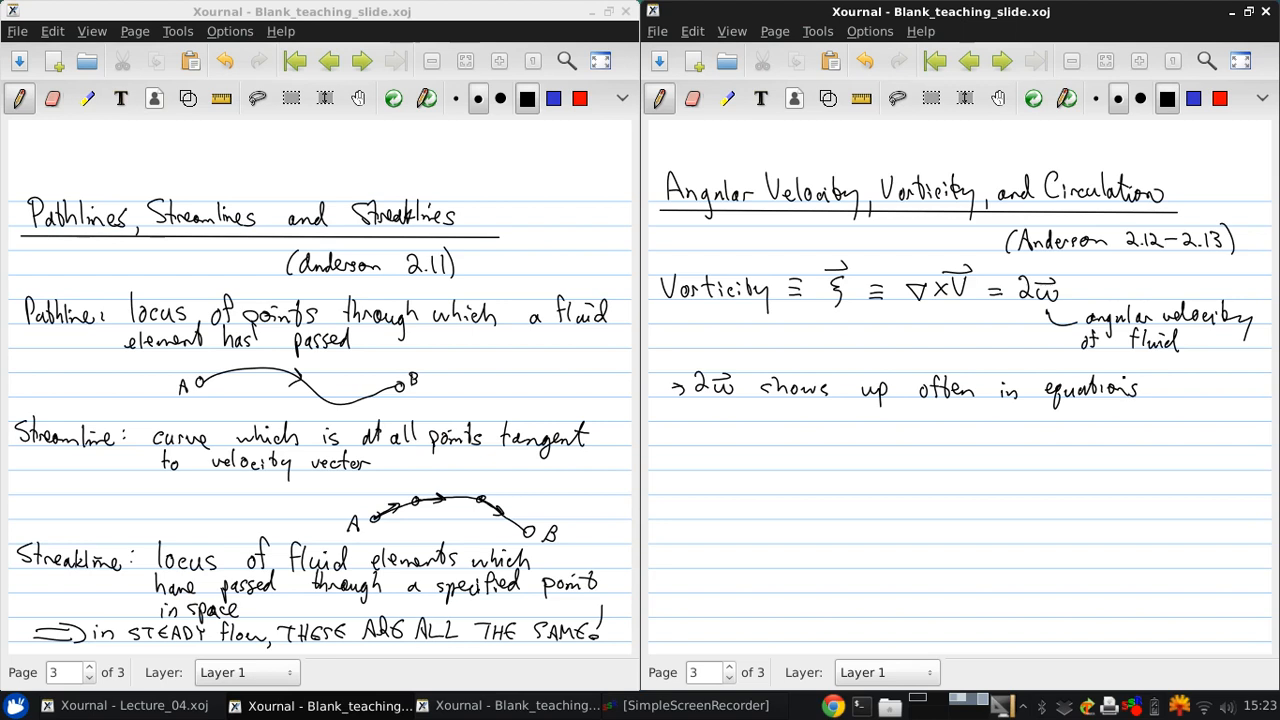
Step: Add the hooked-arrow sub-point 'ξ = 2ω is just for convenience'
{"action": "left_click_drag", "start_coordinate": [716, 424], "coordinate": [764, 444]}
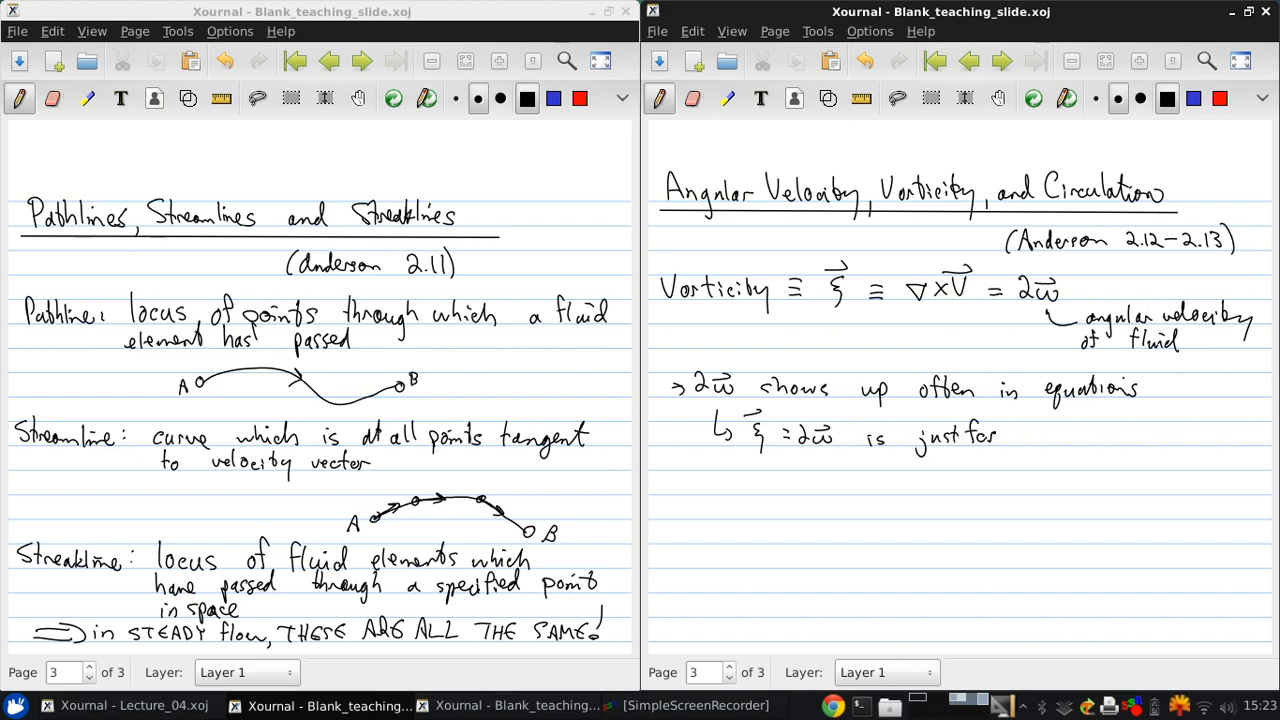
{"action": "type", "text": "convenience"}
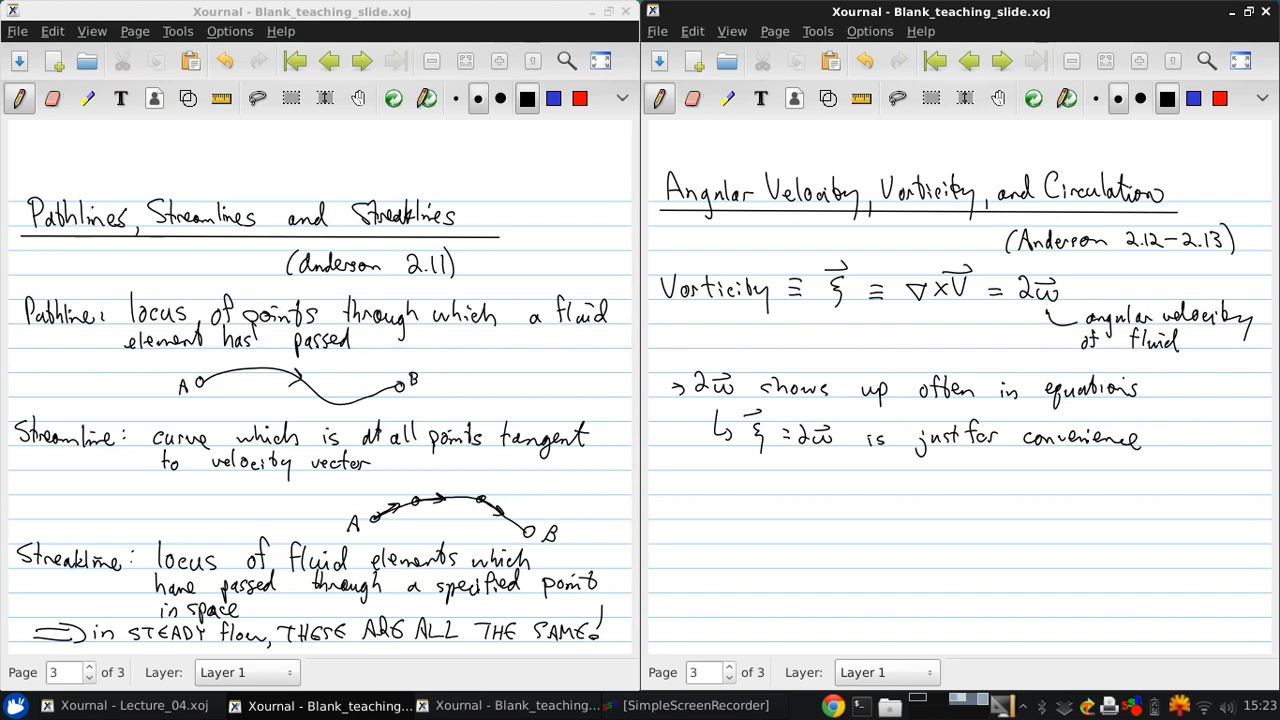
{"action": "left_click", "coordinate": [576, 532]}
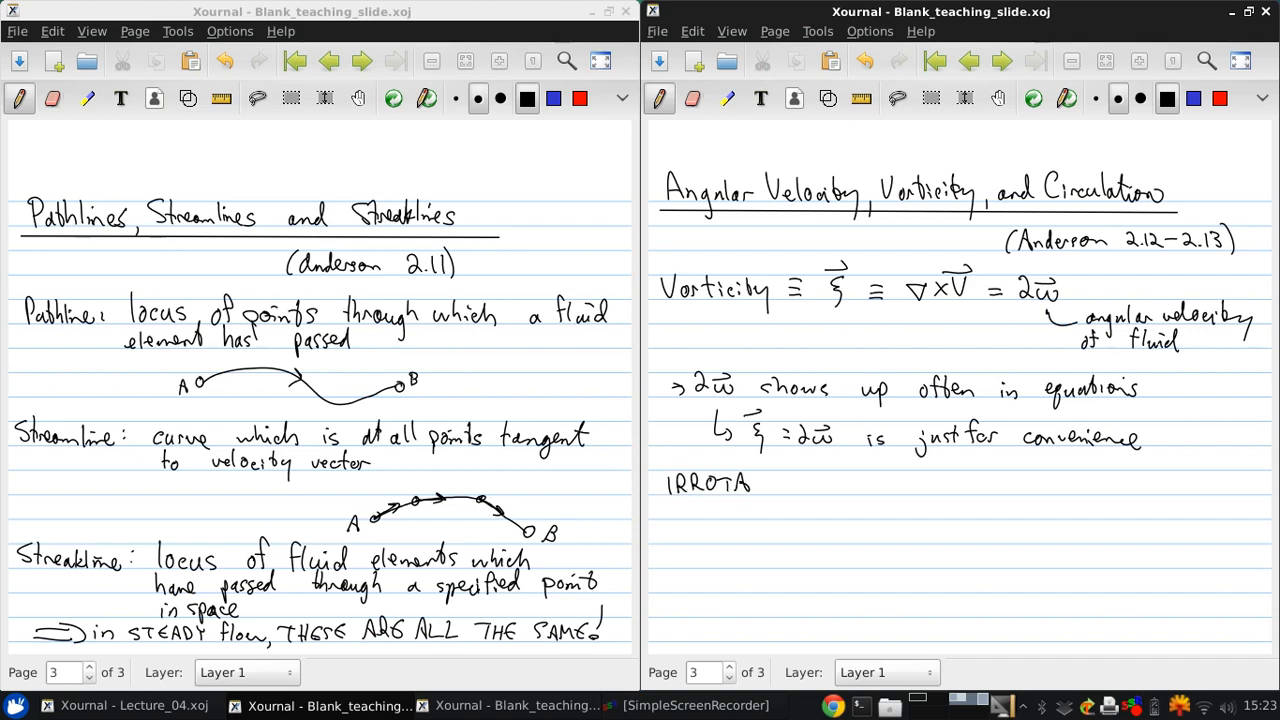
Step: Write 'IRROTATIONAL flow ⇔ ∇×V = 0 everywhere' and 'In many cases: flow outside BL has ξ = 0'
{"action": "type", "text": "TIONAL flow ⟺ ∇ ·"}
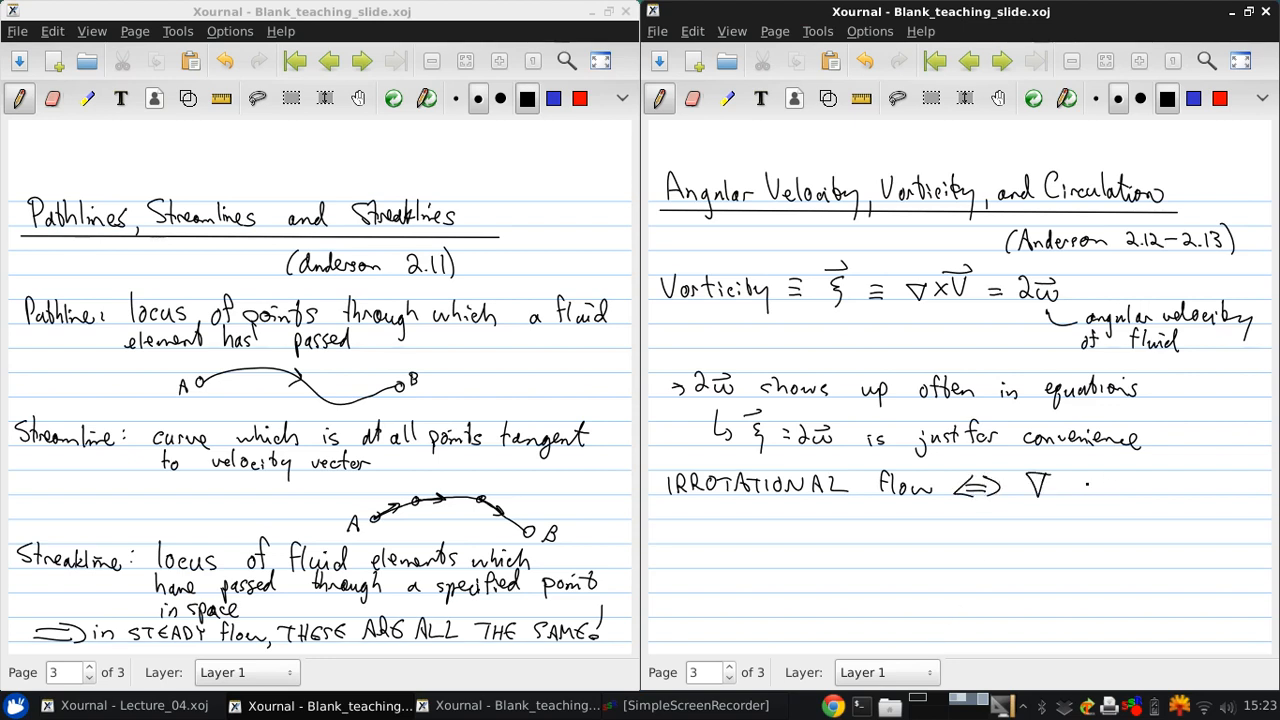
{"action": "left_click_drag", "start_coordinate": [1030, 480], "coordinate": [1084, 490]}
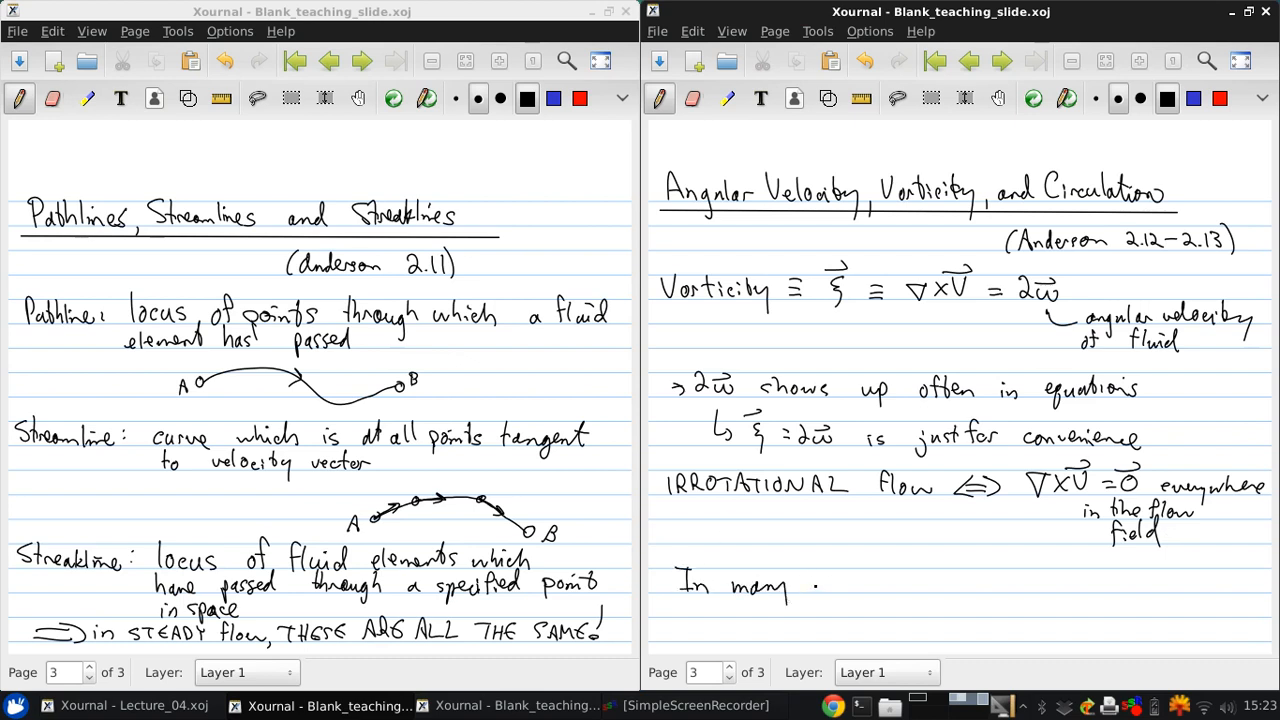
{"action": "type", "text": "cases."}
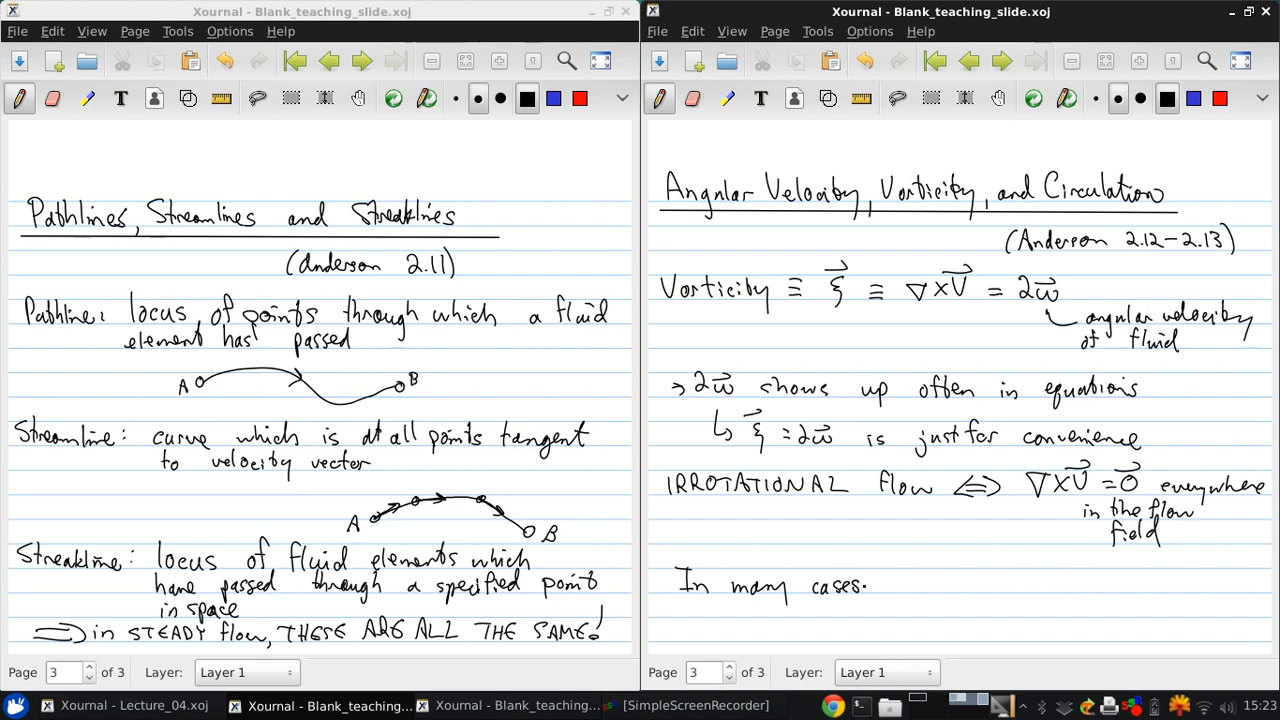
{"action": "type", "text": "flc"}
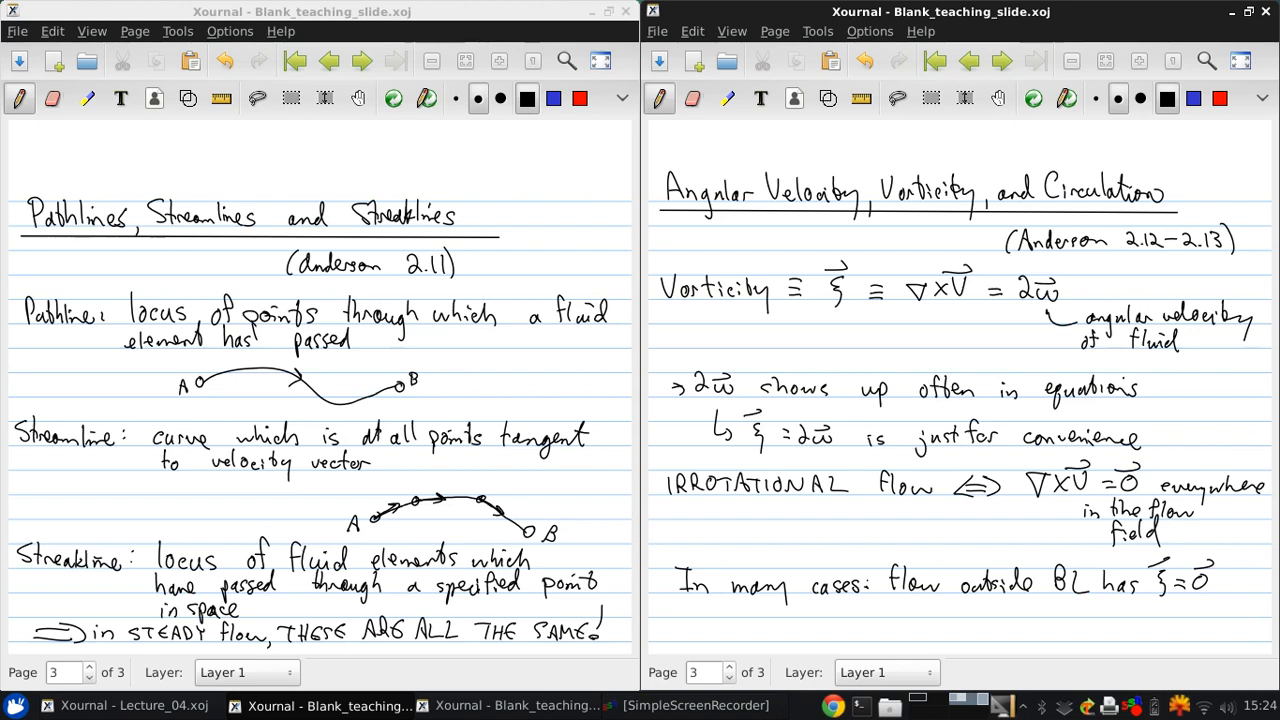
{"action": "mouse_move", "coordinate": [744, 42]}
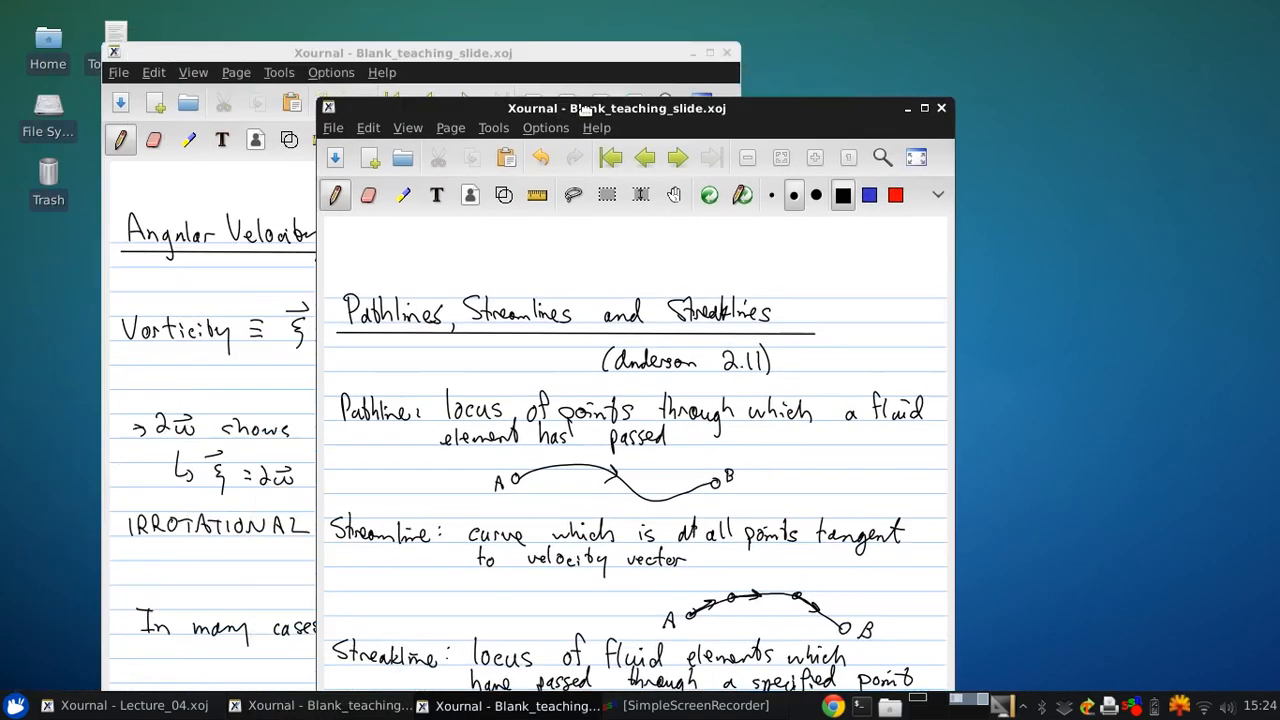
Step: Bring up the new fourth page and write 'Circulation: – fundamental to the calculation of lift!'
{"action": "left_click", "coordinate": [776, 32]}
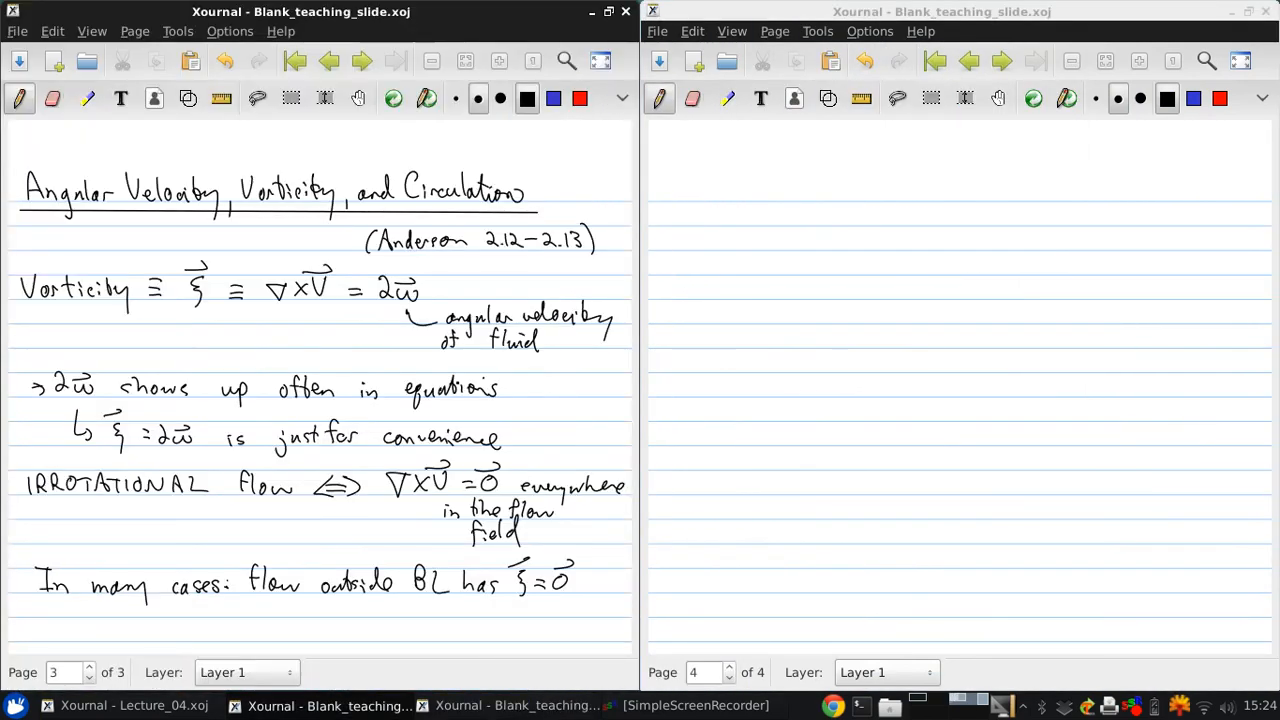
{"action": "left_click", "coordinate": [692, 206]}
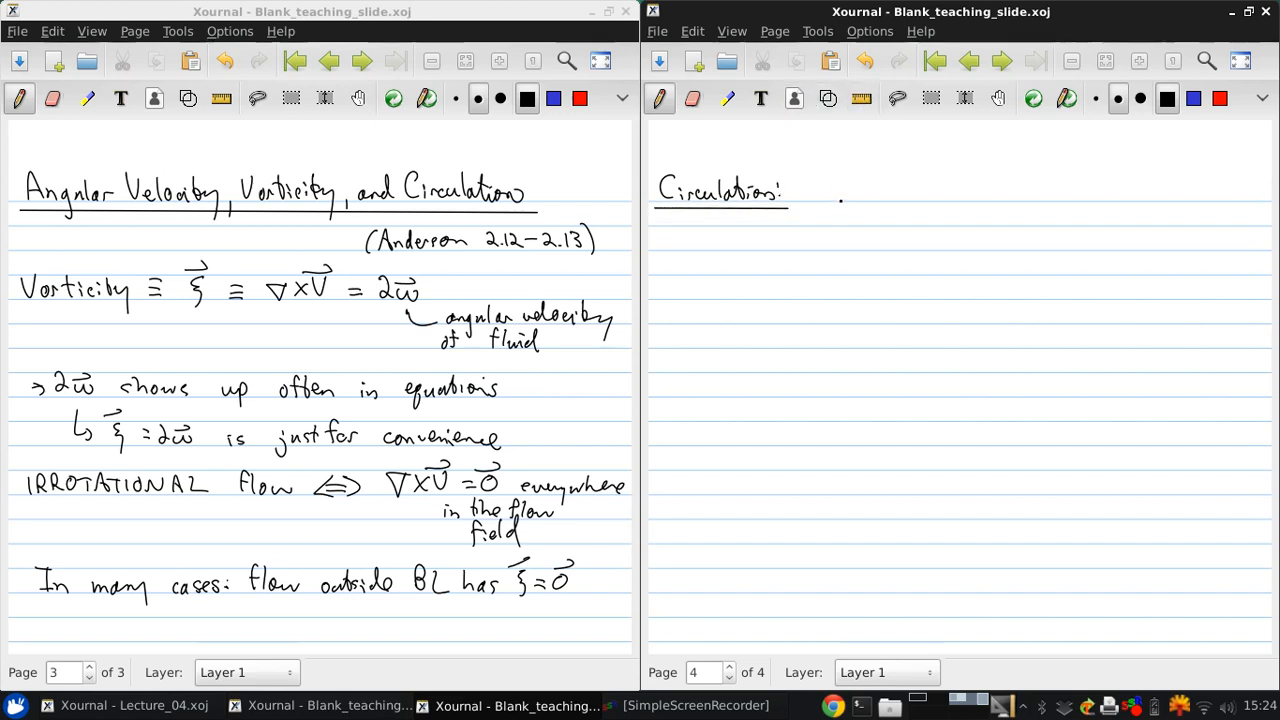
{"action": "left_click_drag", "start_coordinate": [836, 212], "coordinate": [864, 218]}
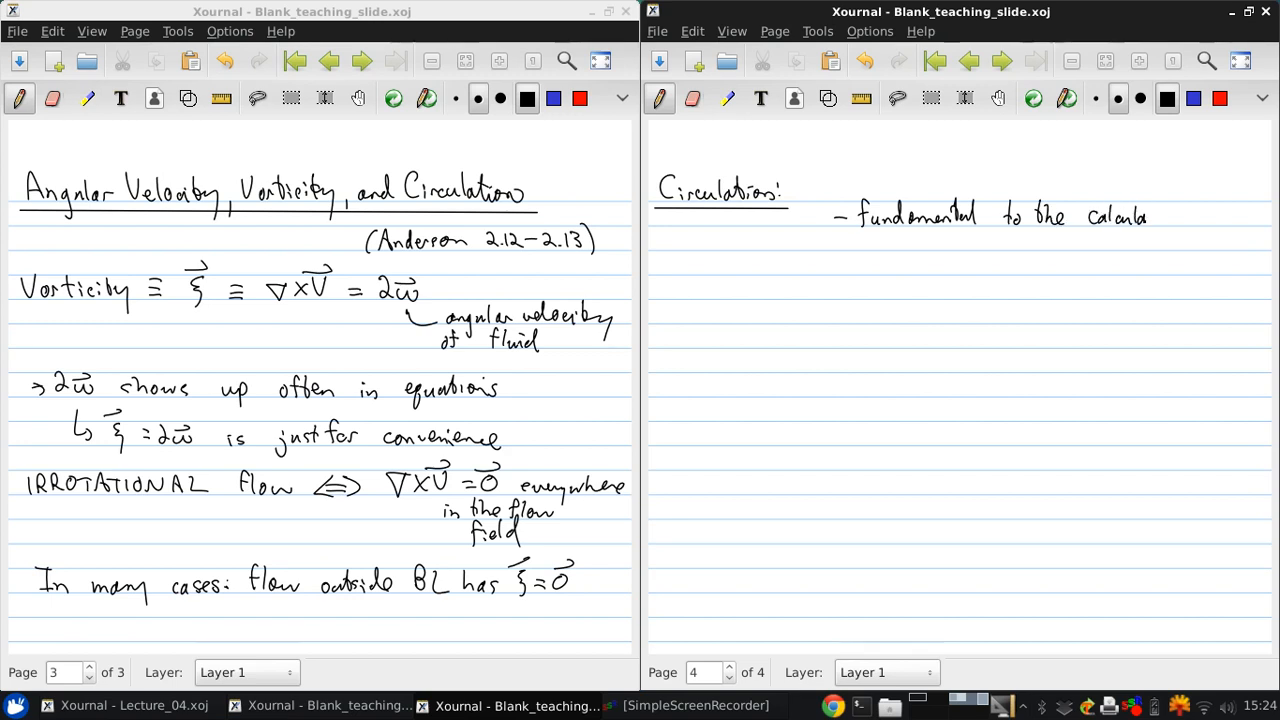
{"action": "left_click_drag", "start_coordinate": [1150, 216], "coordinate": [1184, 216]}
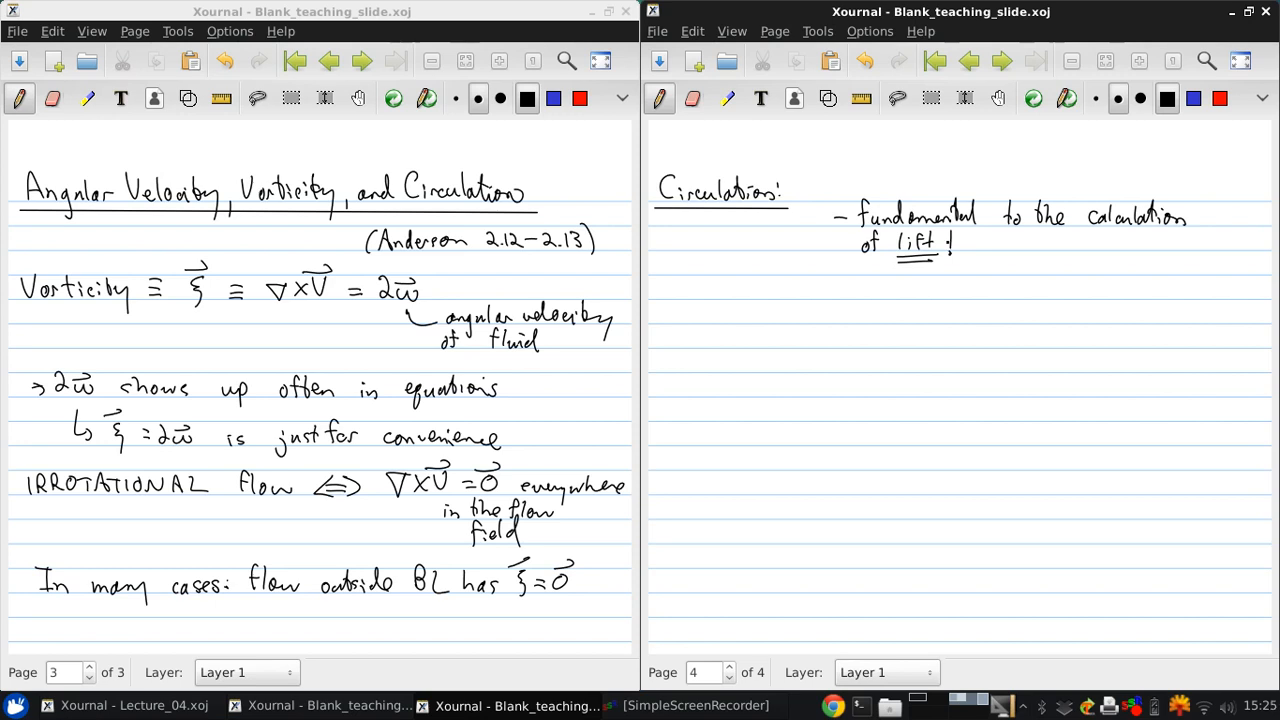
{"action": "left_click", "coordinate": [756, 336]}
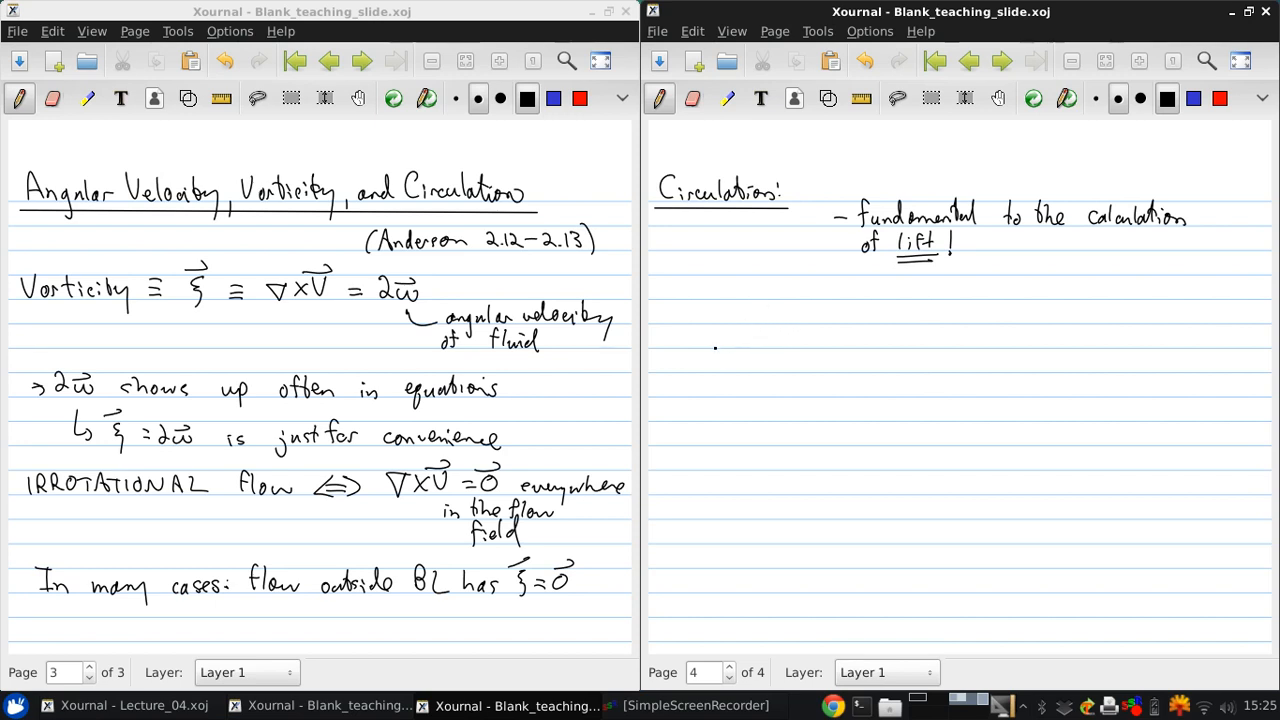
Step: Sketch three arrowed streamlines crossed by a wavy closed curve labelled C
{"action": "left_click_drag", "start_coordinate": [710, 348], "coordinate": [936, 296]}
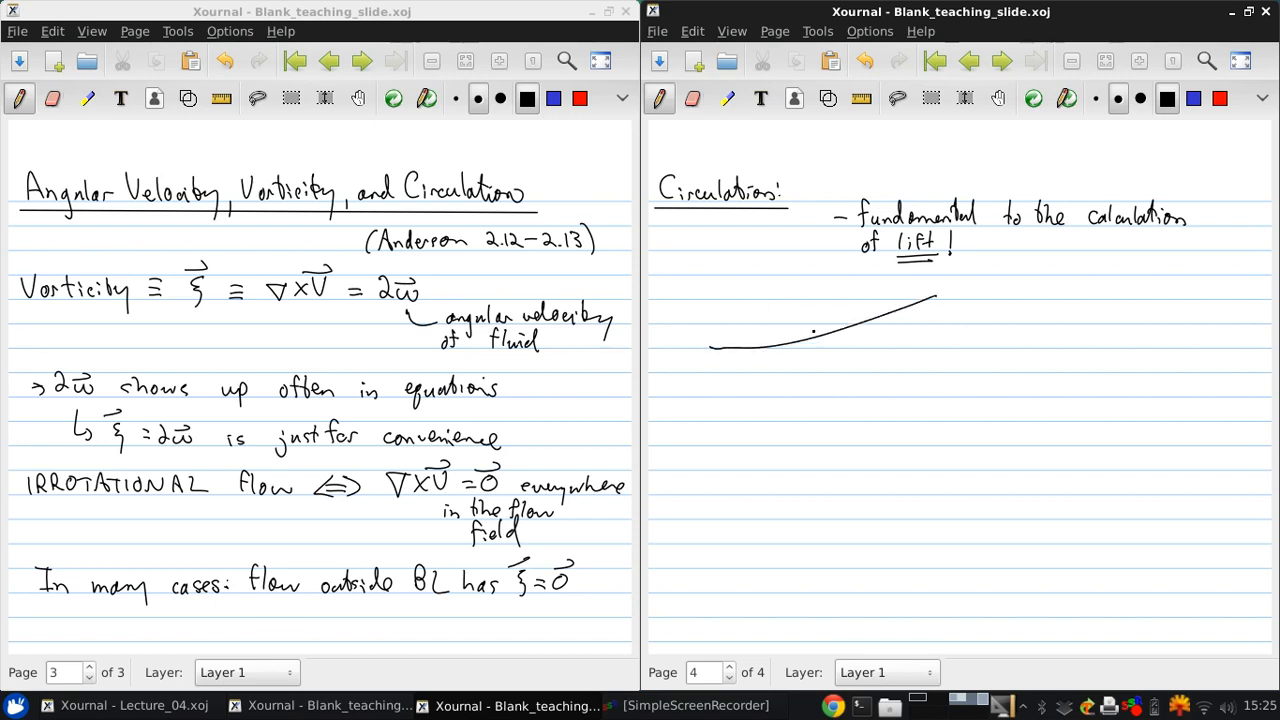
{"action": "left_click_drag", "start_coordinate": [790, 344], "coordinate": [830, 330]}
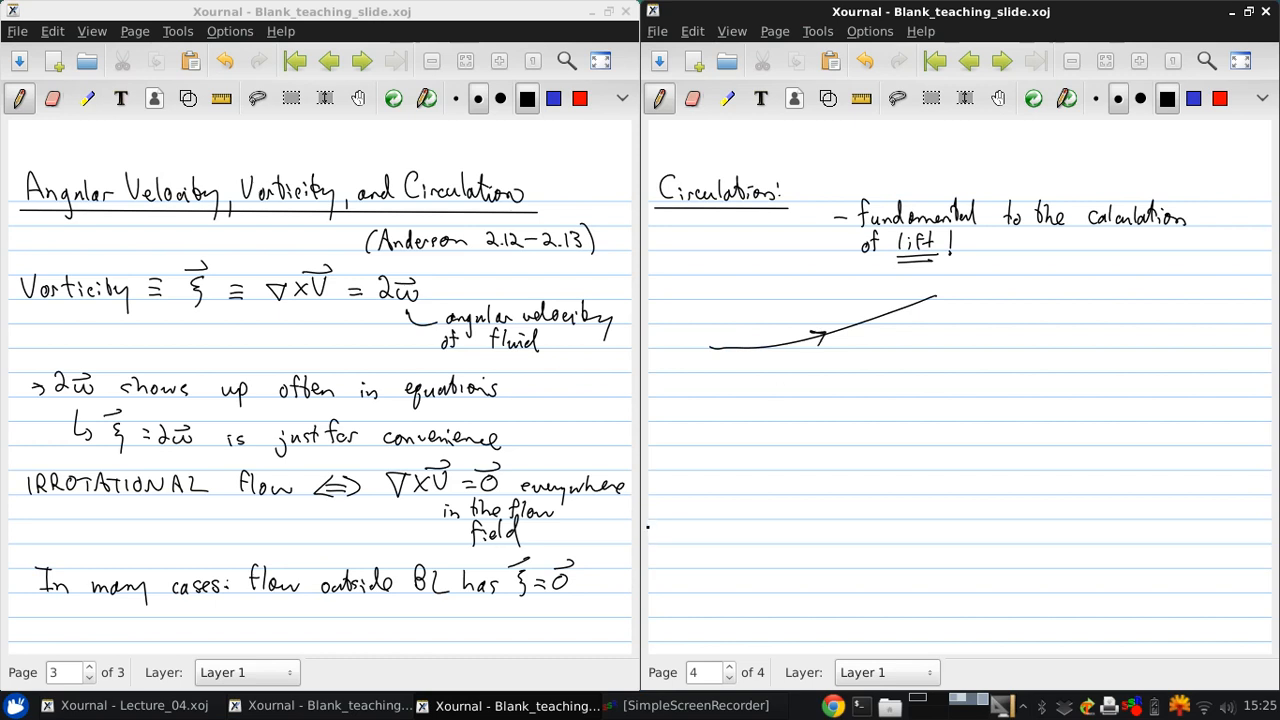
{"action": "left_click", "coordinate": [720, 404]}
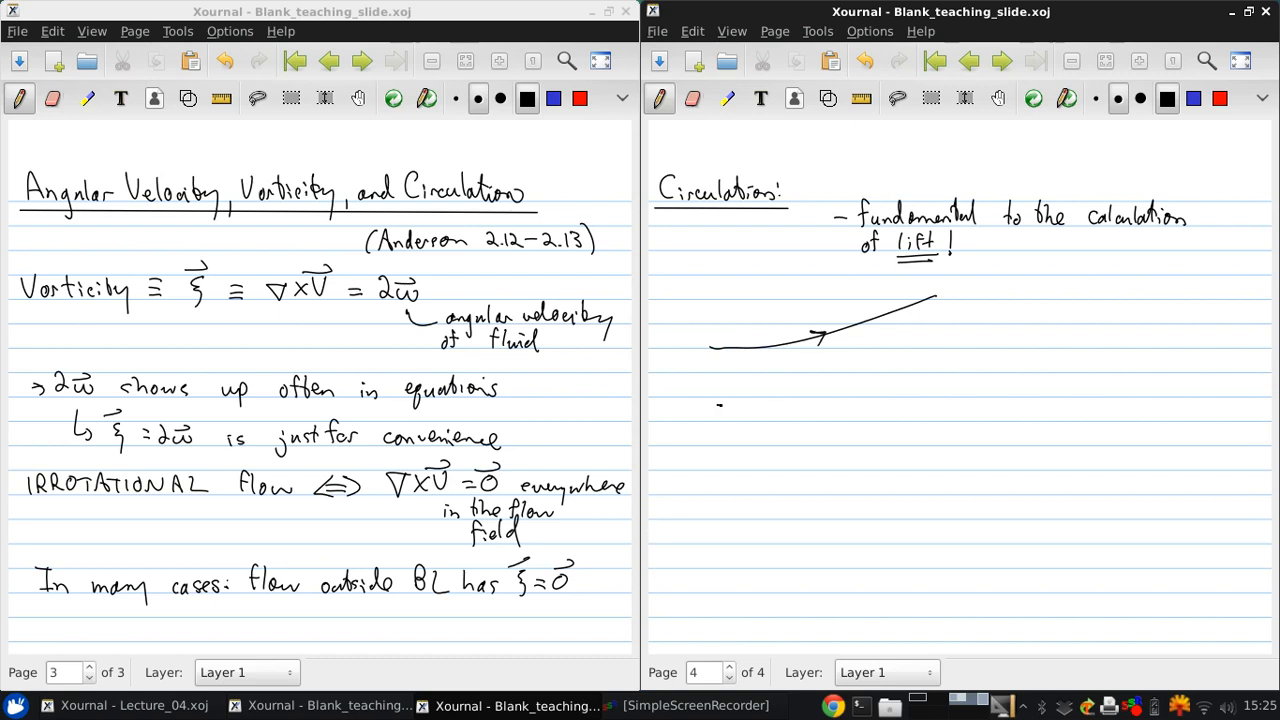
{"action": "left_click_drag", "start_coordinate": [716, 404], "coordinate": [990, 430]}
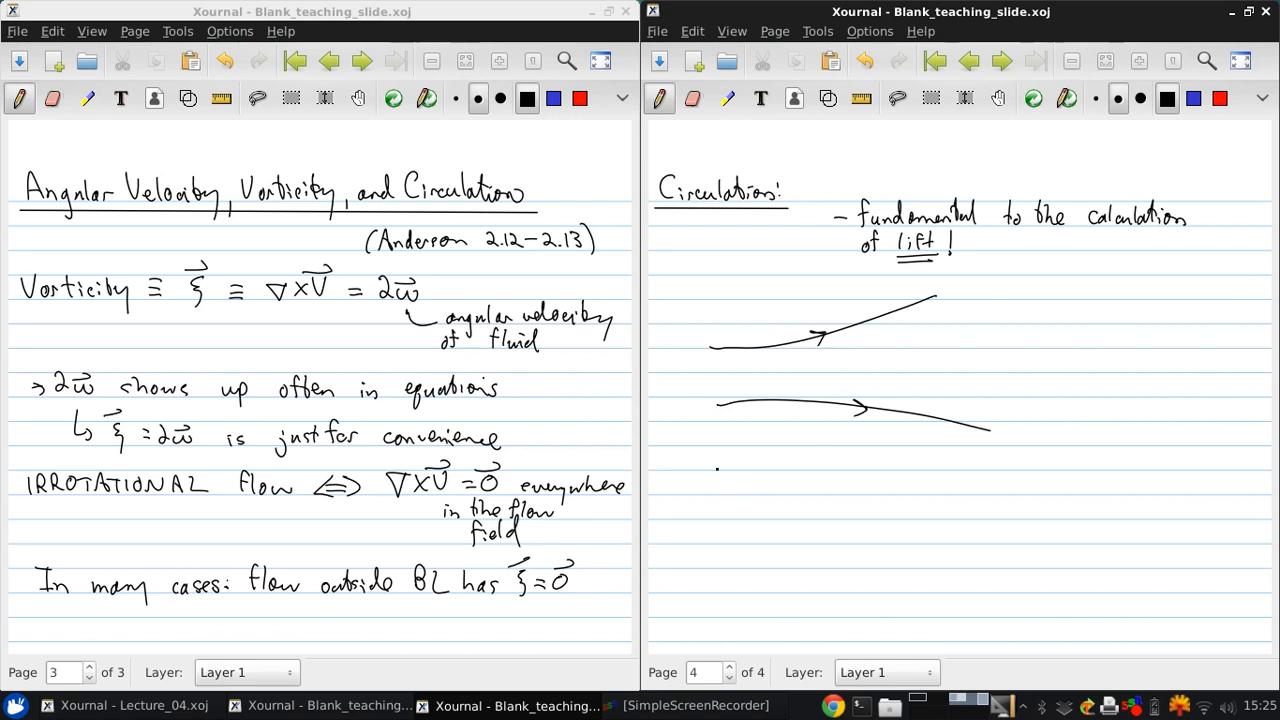
{"action": "left_click_drag", "start_coordinate": [720, 464], "coordinate": [920, 496]}
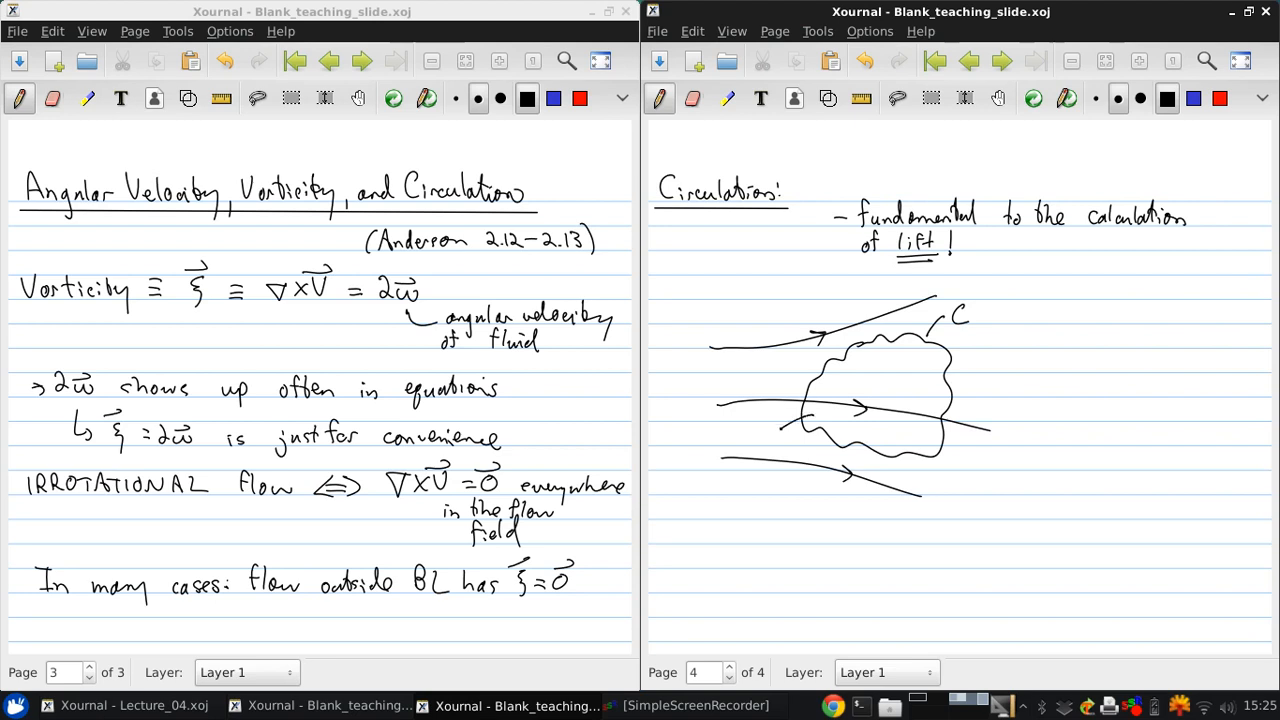
{"action": "left_click", "coordinate": [768, 420]}
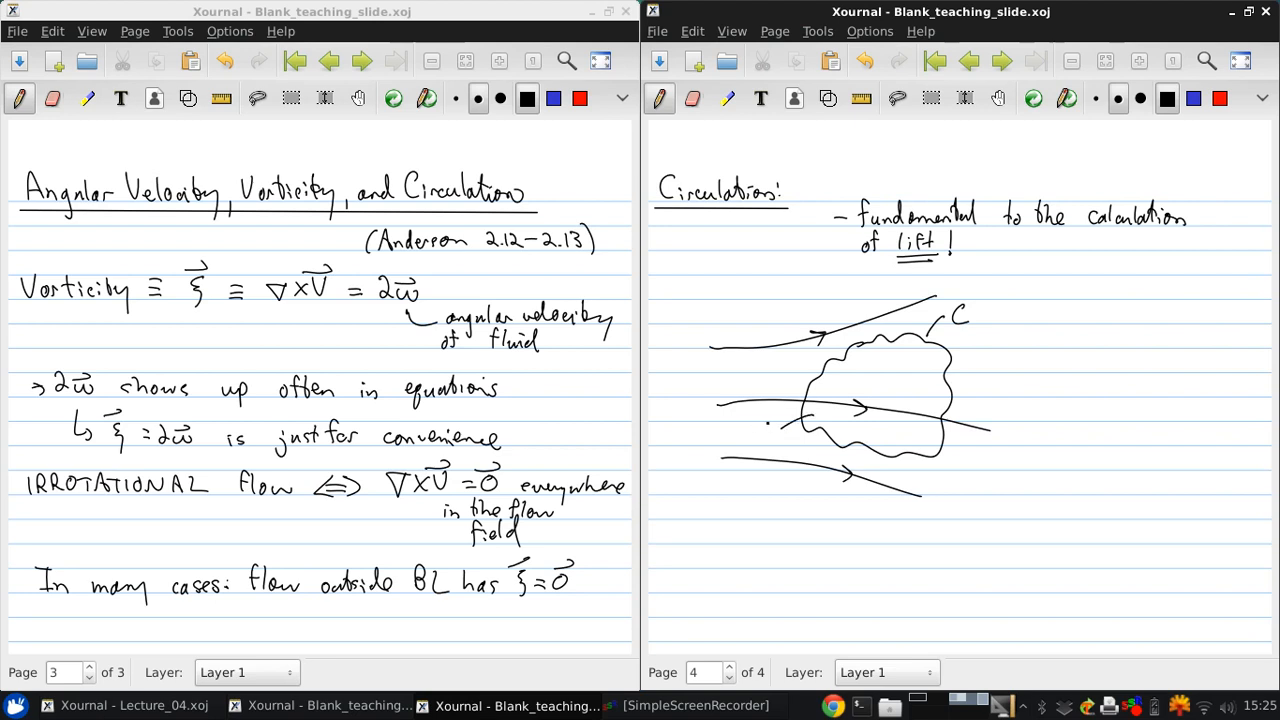
Step: Label ξ inside C and mark velocity V⃗ and line element ds⃗ on the curve
{"action": "left_click_drag", "start_coordinate": [764, 420], "coordinate": [772, 440]}
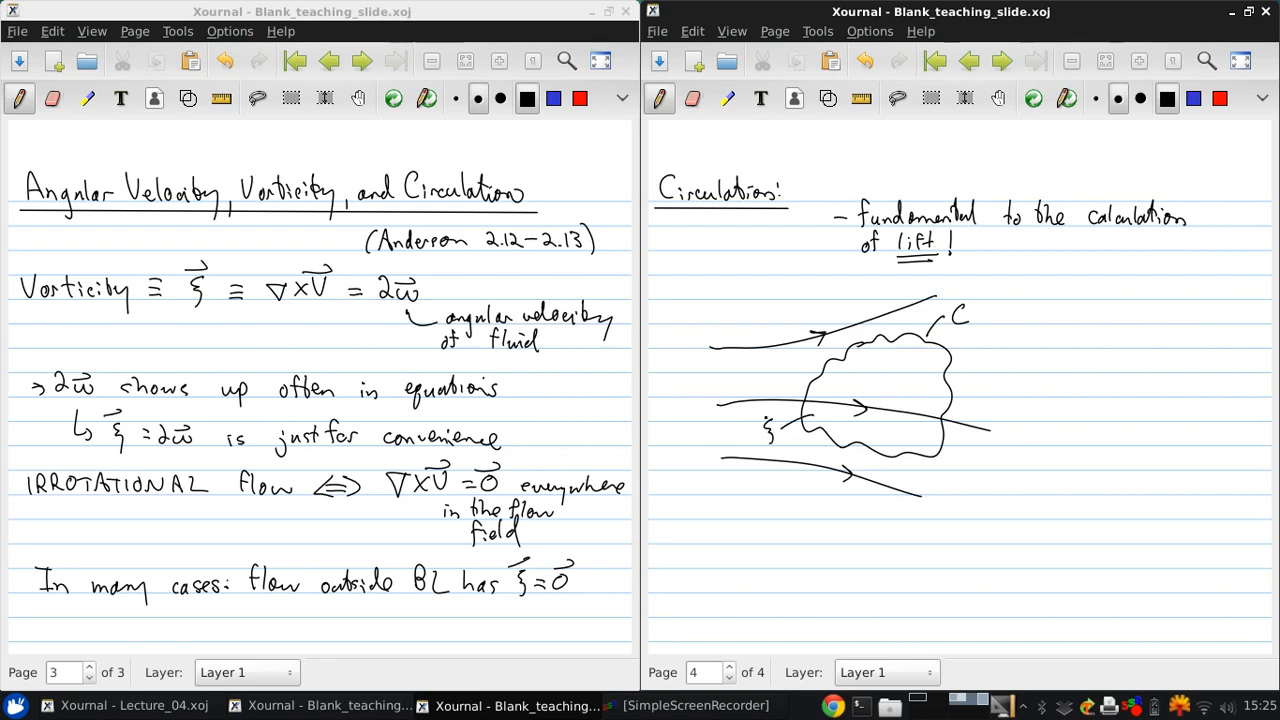
{"action": "left_click", "coordinate": [960, 440]}
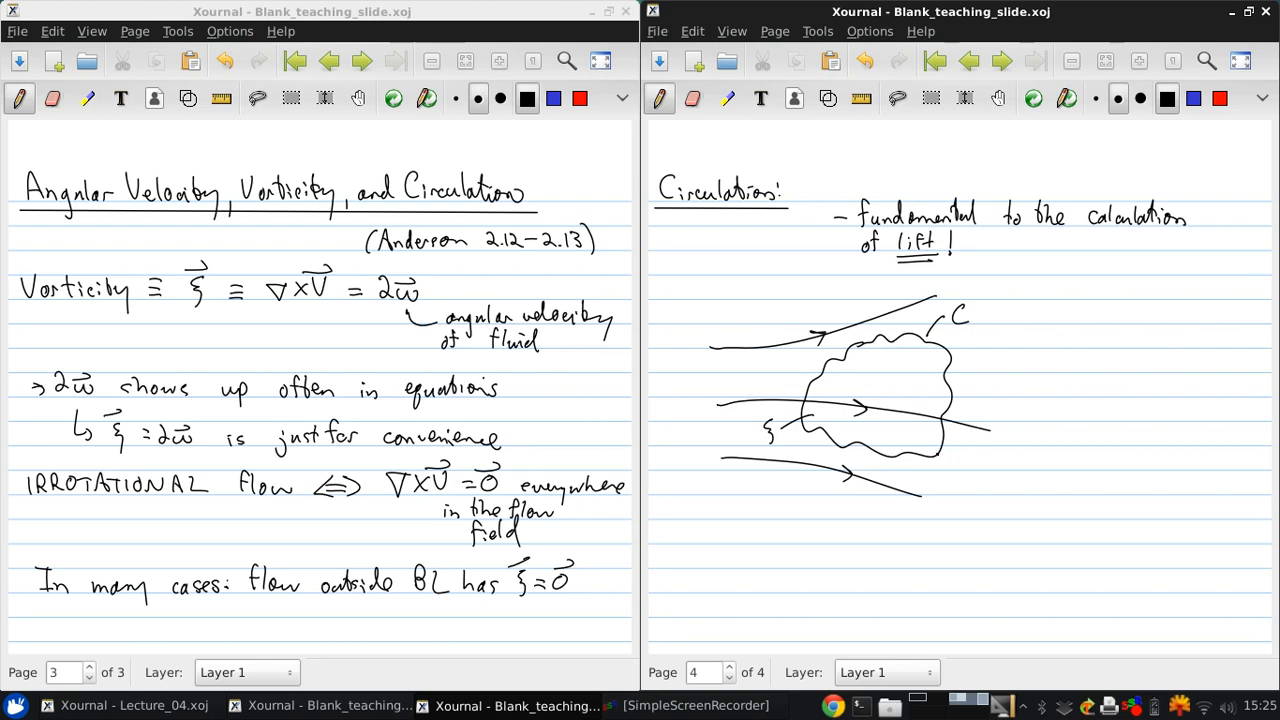
{"action": "left_click_drag", "start_coordinate": [936, 464], "coordinate": [970, 468]}
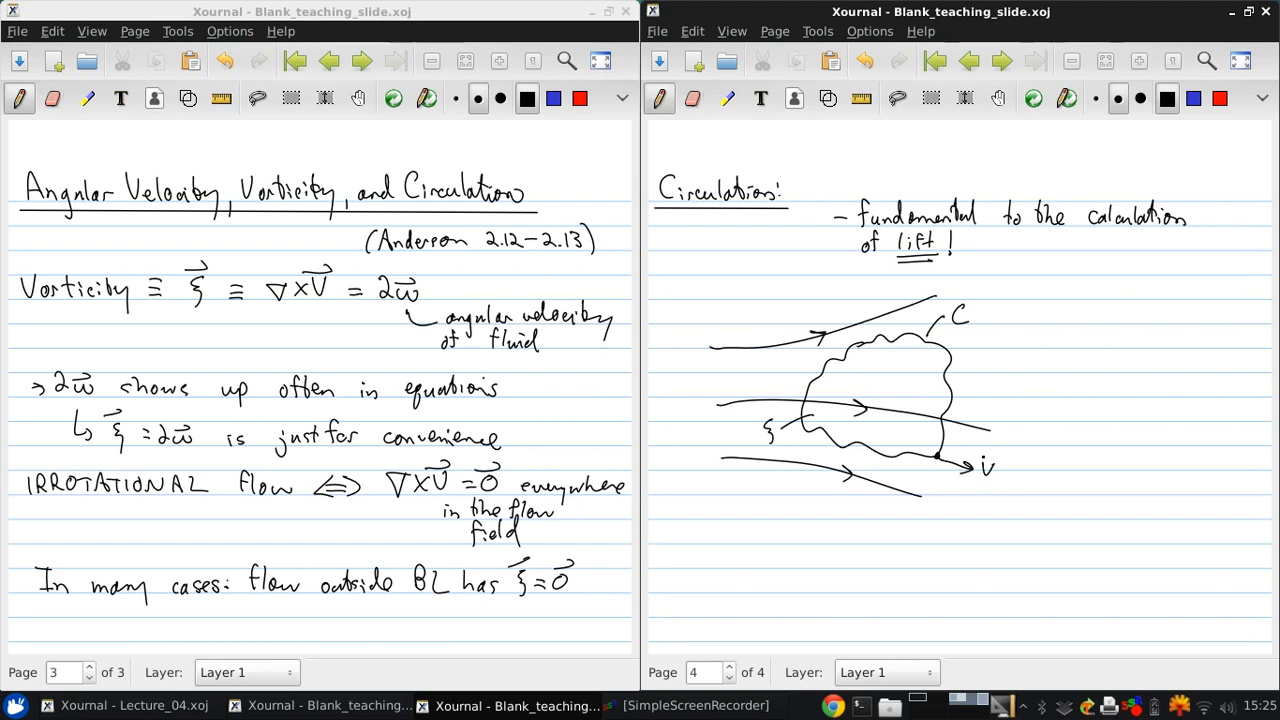
{"action": "left_click_drag", "start_coordinate": [976, 470], "coordinate": [996, 470]}
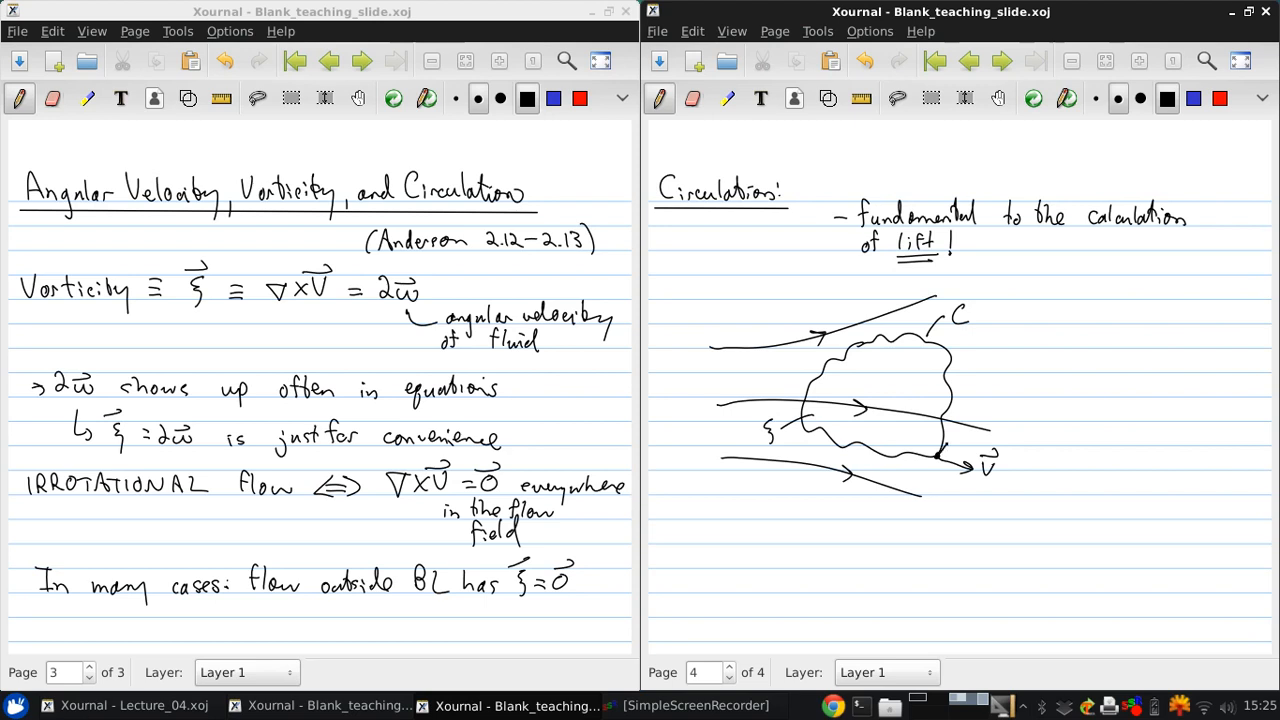
{"action": "left_click_drag", "start_coordinate": [944, 450], "coordinate": [960, 440]}
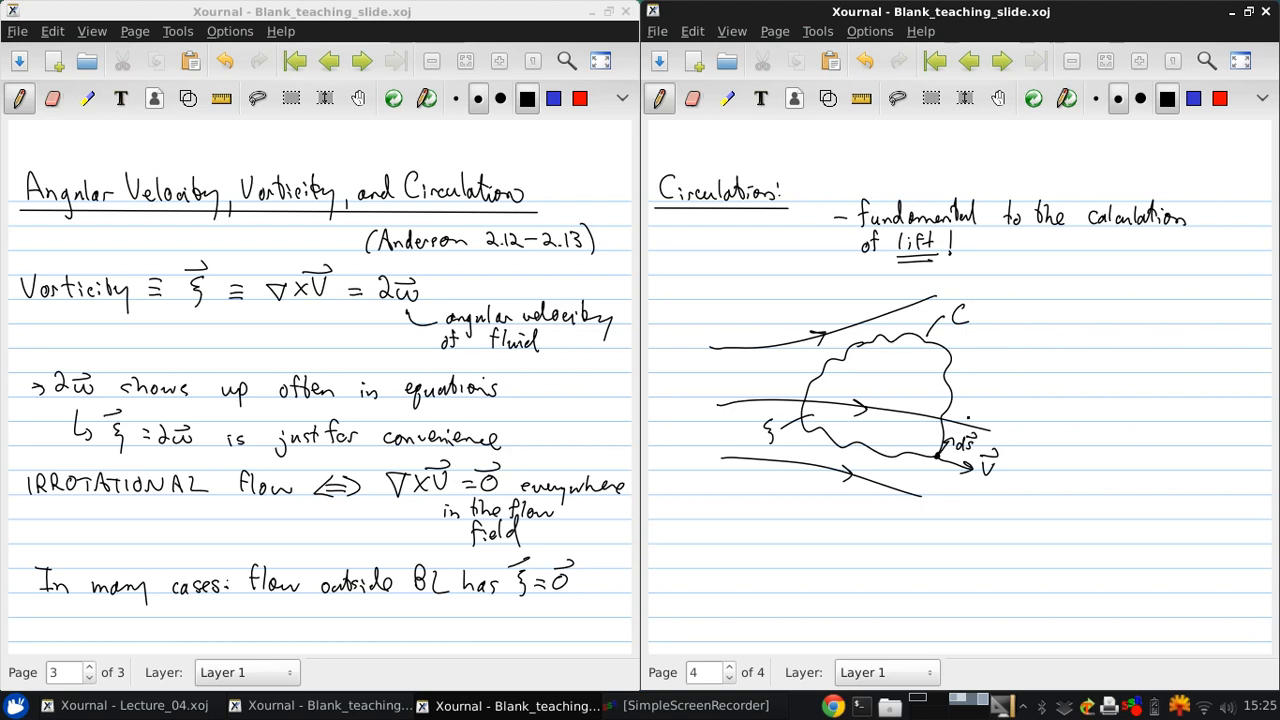
{"action": "left_click", "coordinate": [1050, 314]}
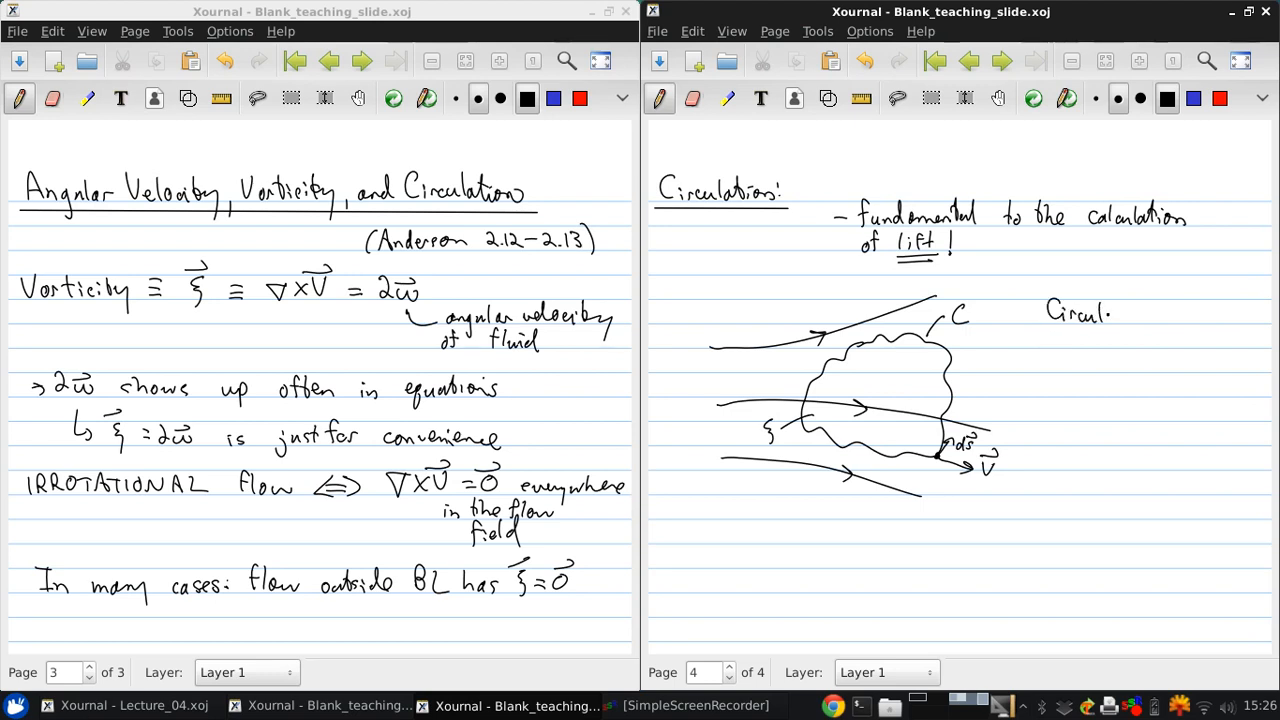
Step: Finish the 'Circulation' heading and write Γ ≡ − to start the definition
{"action": "left_click_drag", "start_coordinate": [1104, 316], "coordinate": [1156, 318]}
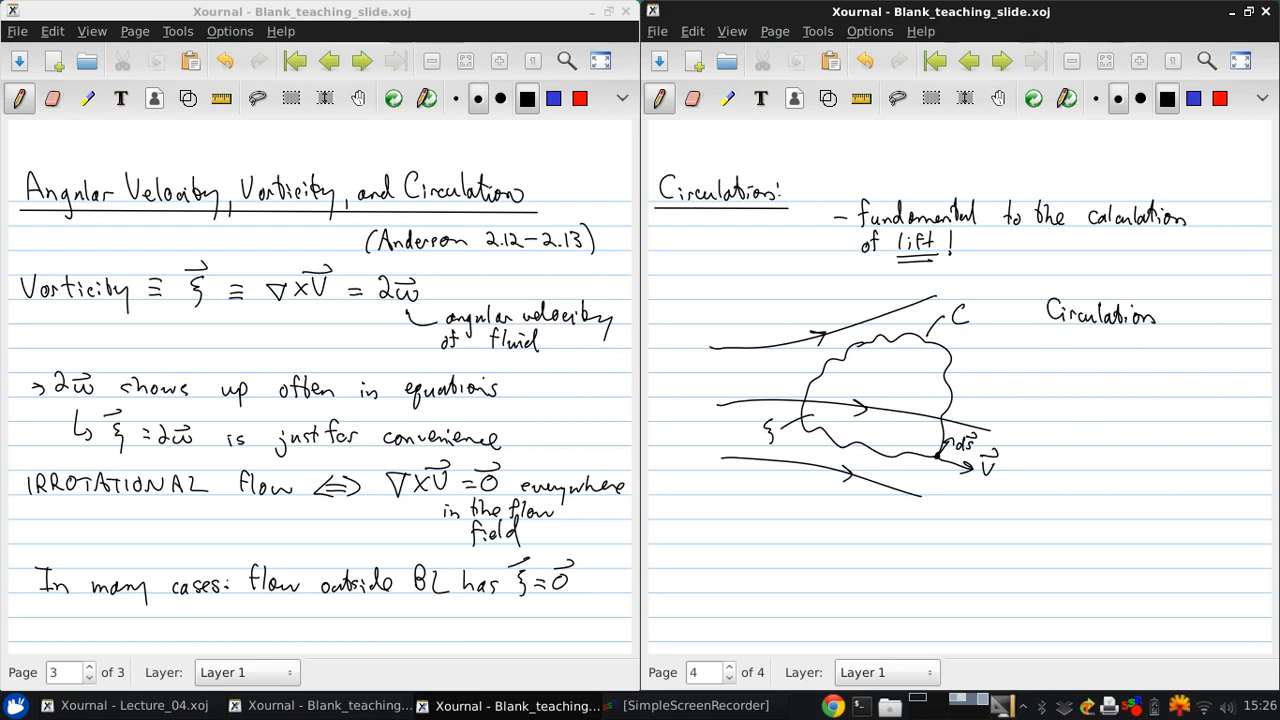
{"action": "left_click", "coordinate": [1056, 372]}
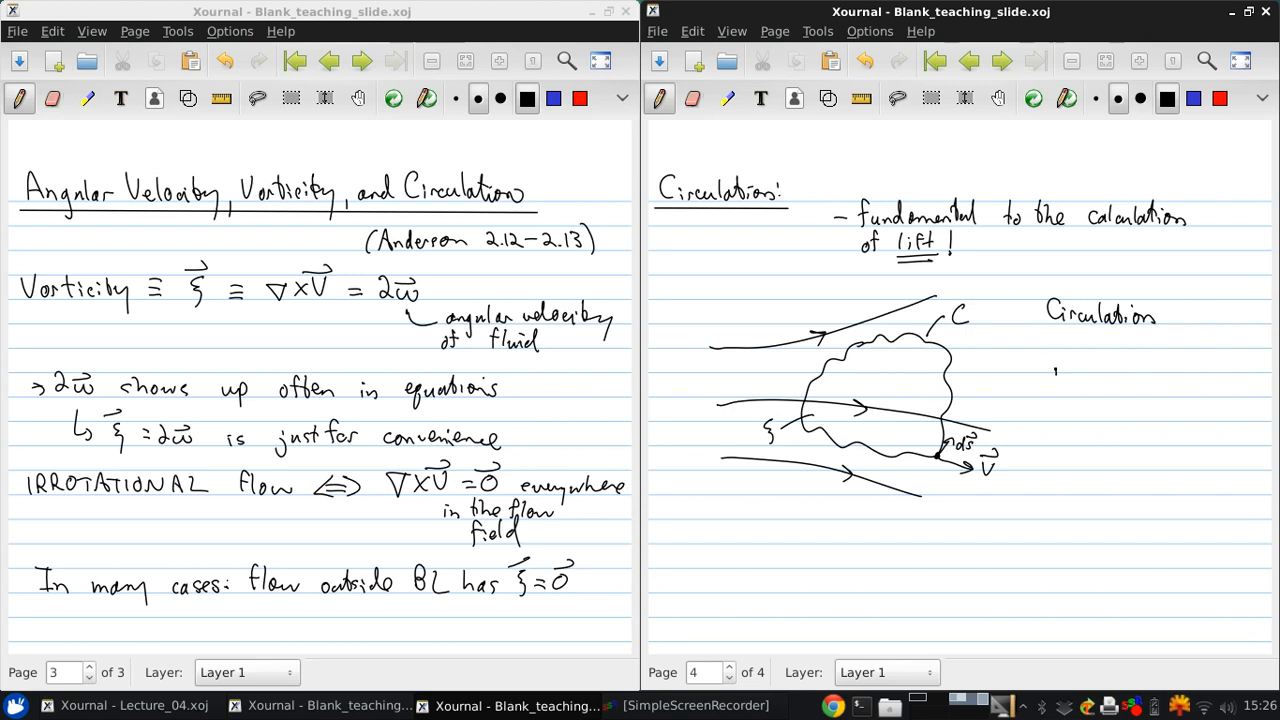
{"action": "left_click_drag", "start_coordinate": [1050, 356], "coordinate": [1096, 370]}
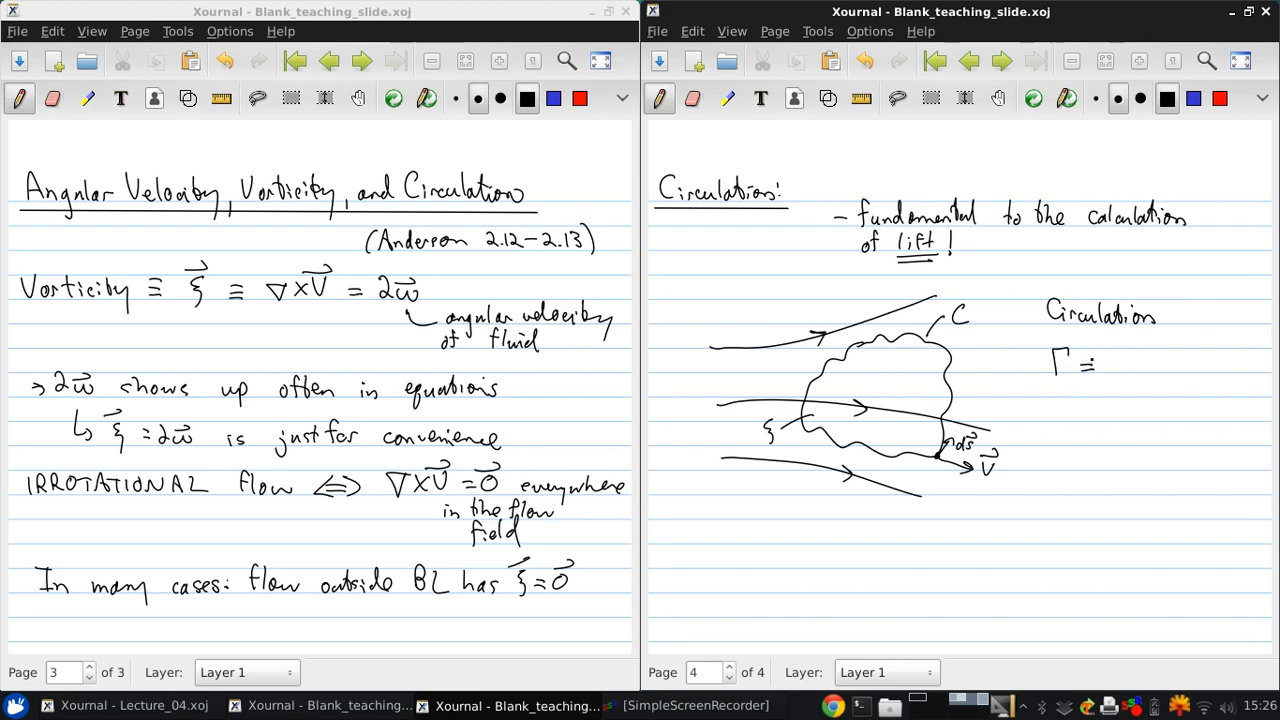
{"action": "left_click", "coordinate": [1108, 364]}
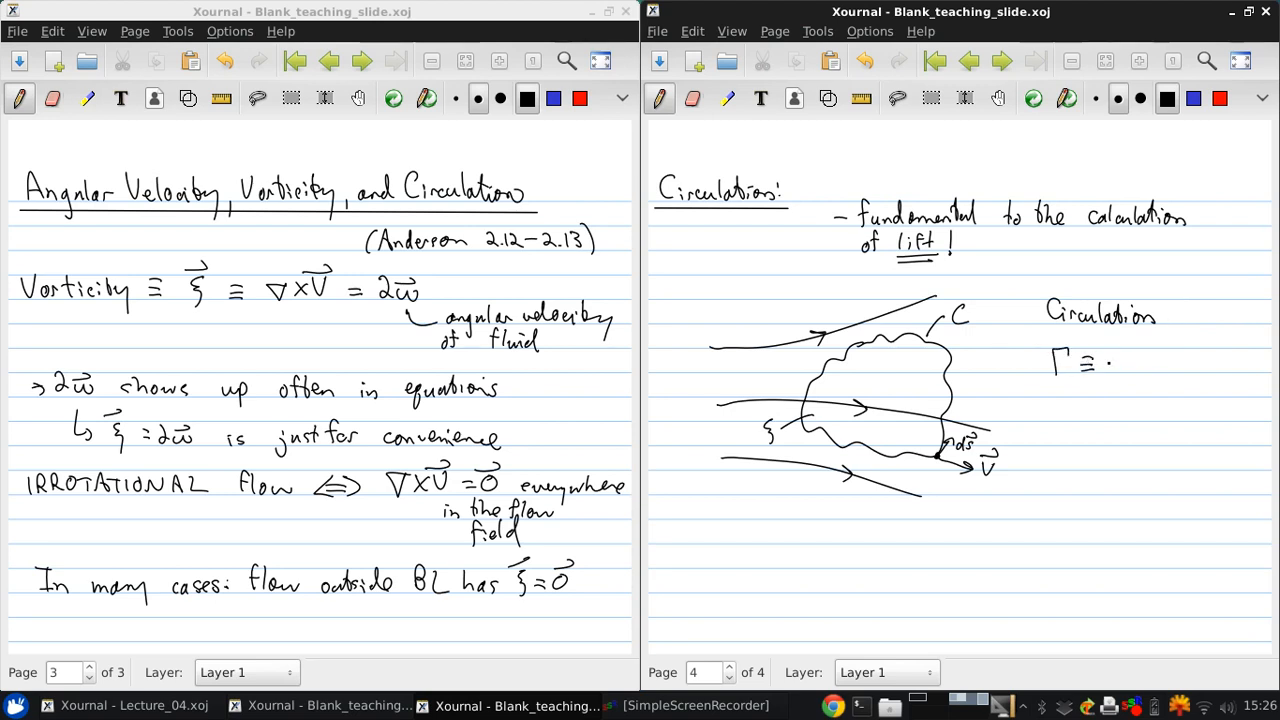
{"action": "left_click_drag", "start_coordinate": [1108, 360], "coordinate": [1136, 360]}
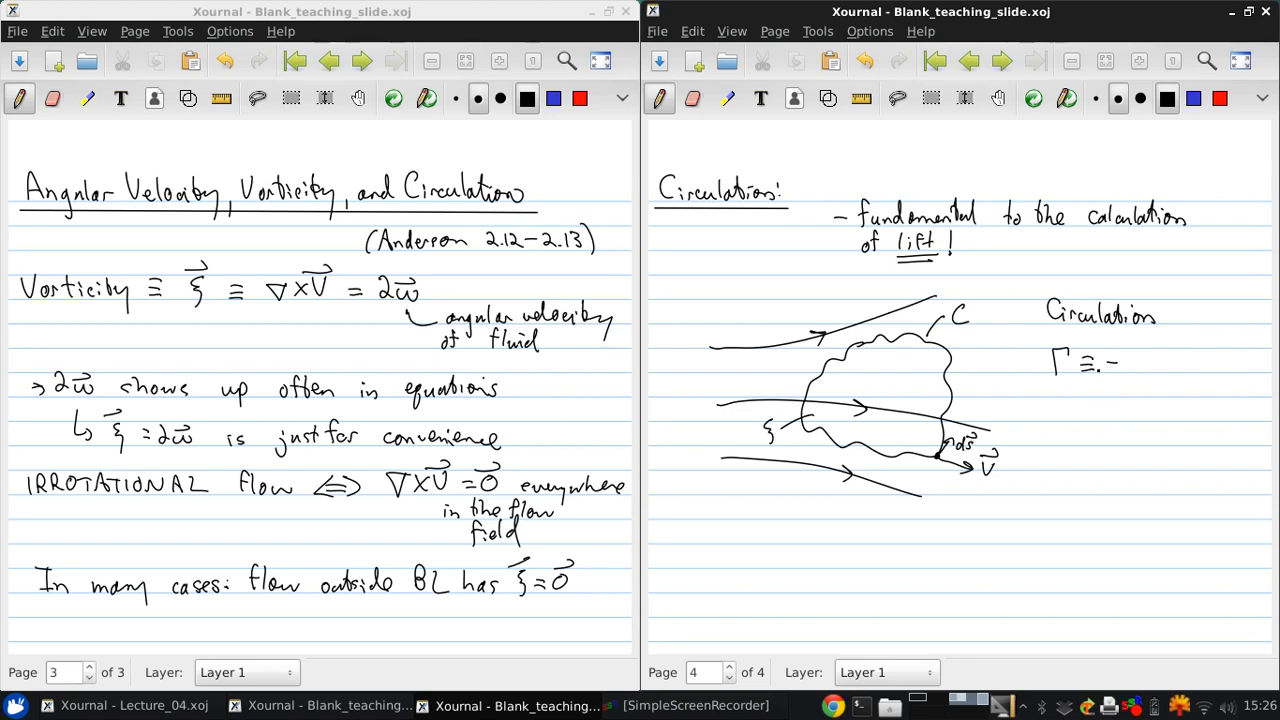
{"action": "left_click", "coordinate": [1144, 342]}
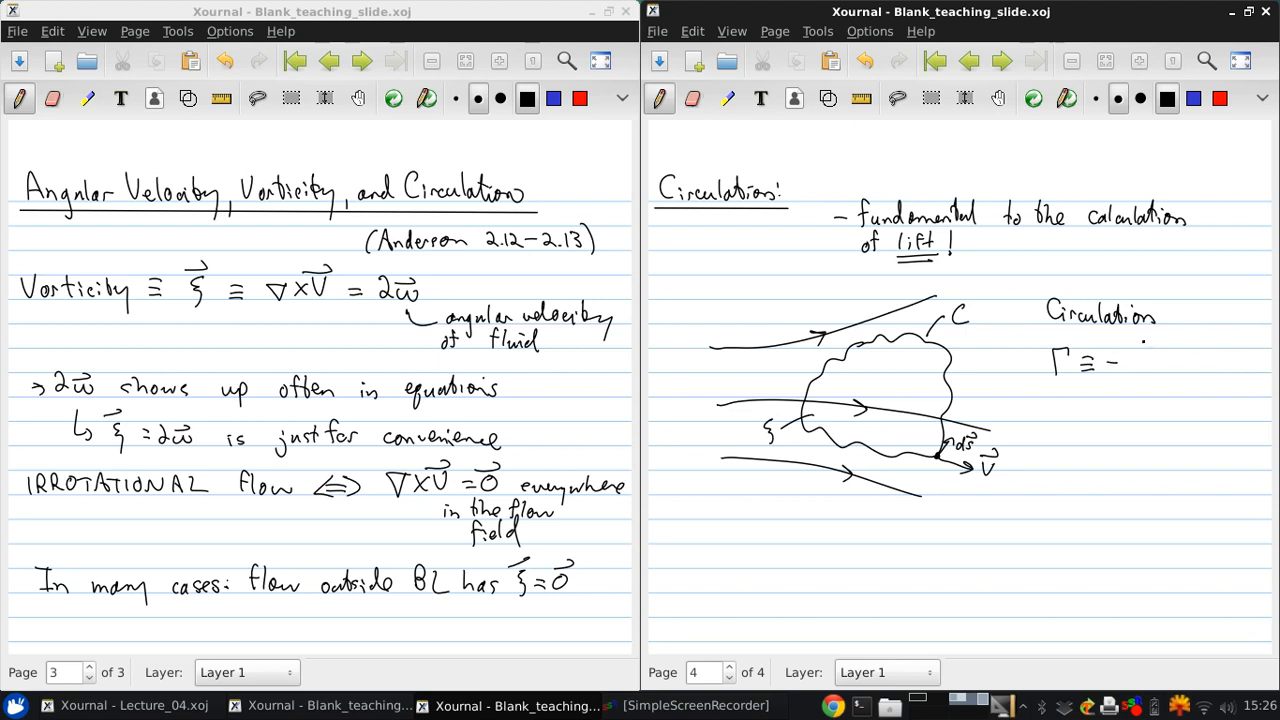
Step: Complete the definition with the closed integral ∮_C V⃗·ds⃗
{"action": "left_click_drag", "start_coordinate": [1120, 350], "coordinate": [1136, 400]}
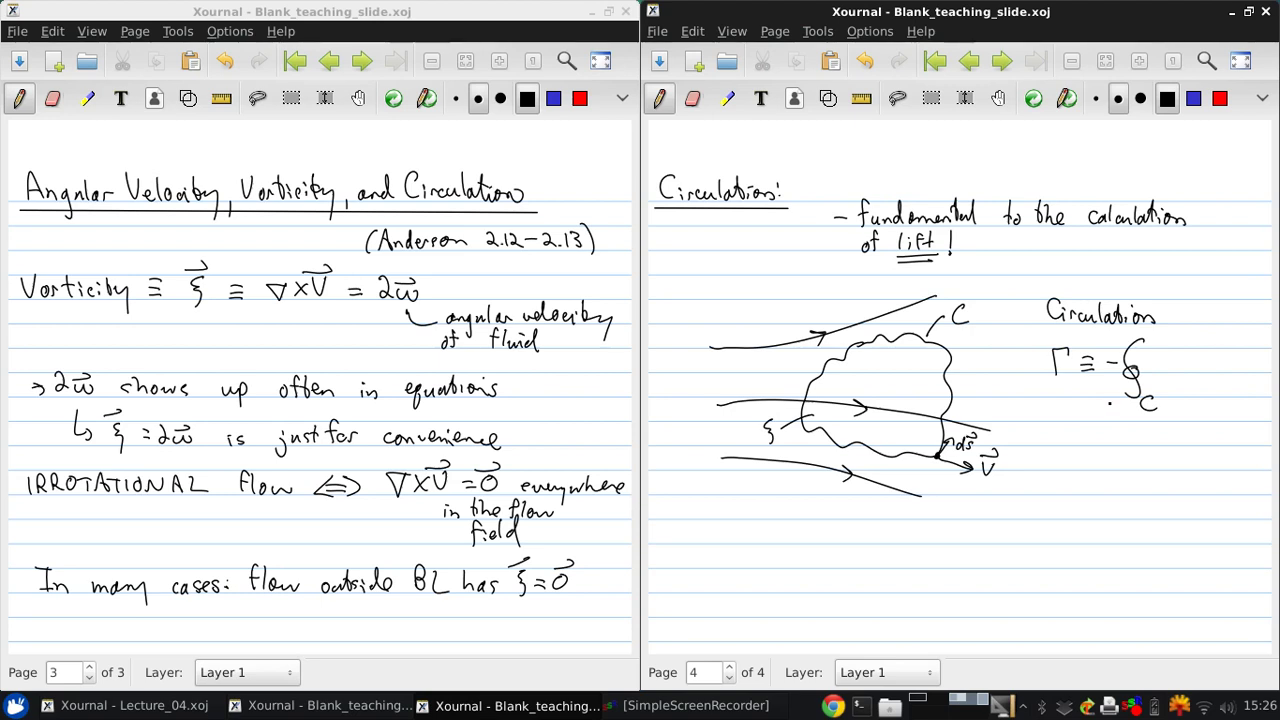
{"action": "left_click_drag", "start_coordinate": [1156, 350], "coordinate": [1170, 376]}
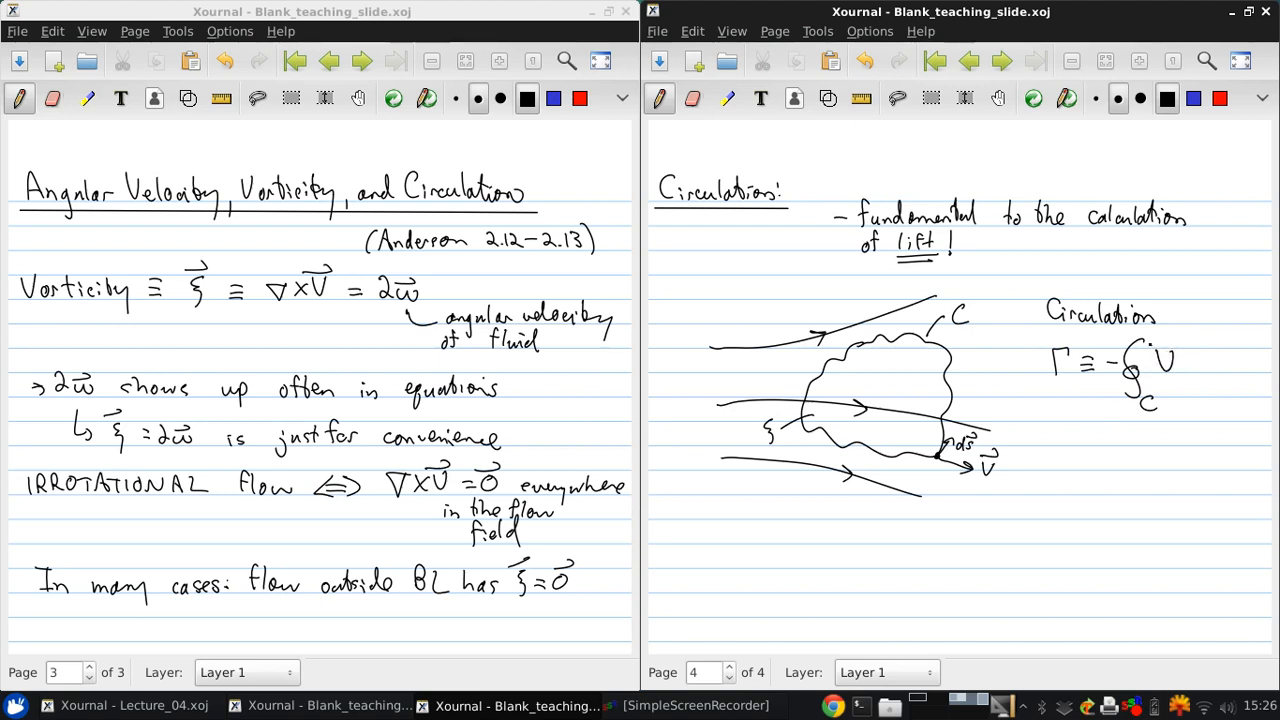
{"action": "left_click_drag", "start_coordinate": [1180, 360], "coordinate": [1210, 364]}
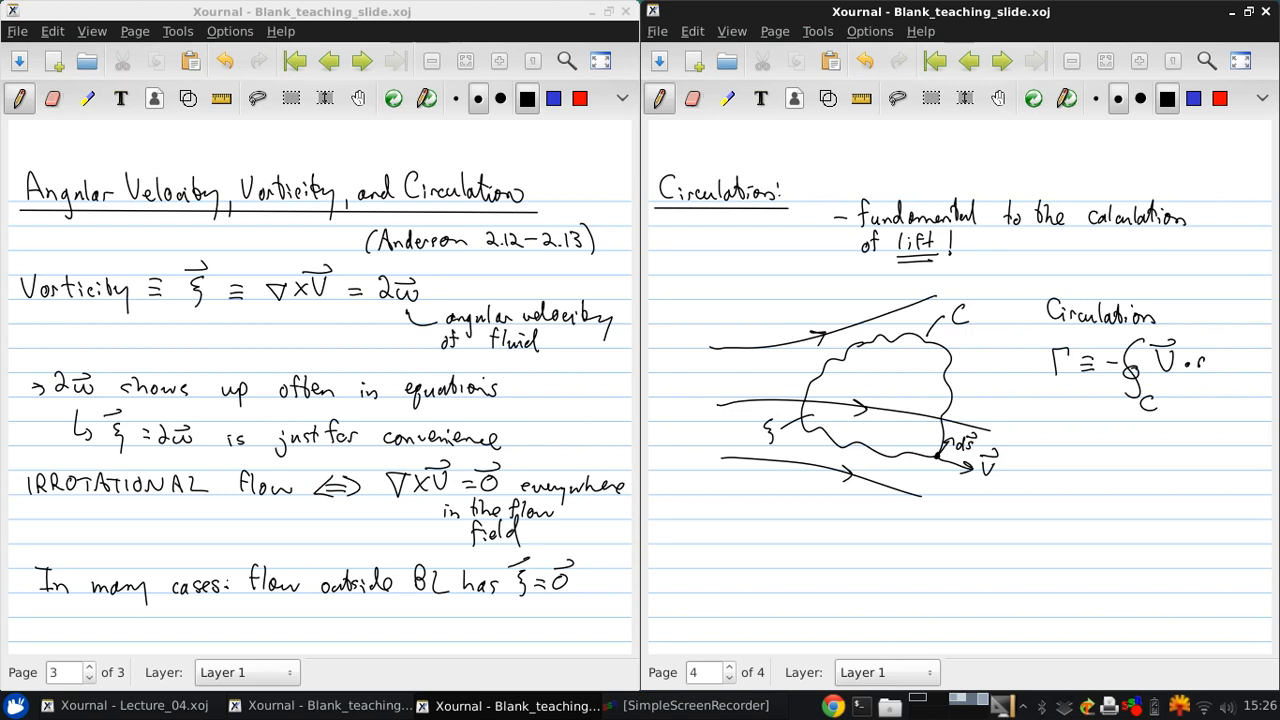
{"action": "left_click_drag", "start_coordinate": [1196, 364], "coordinate": [1224, 350]}
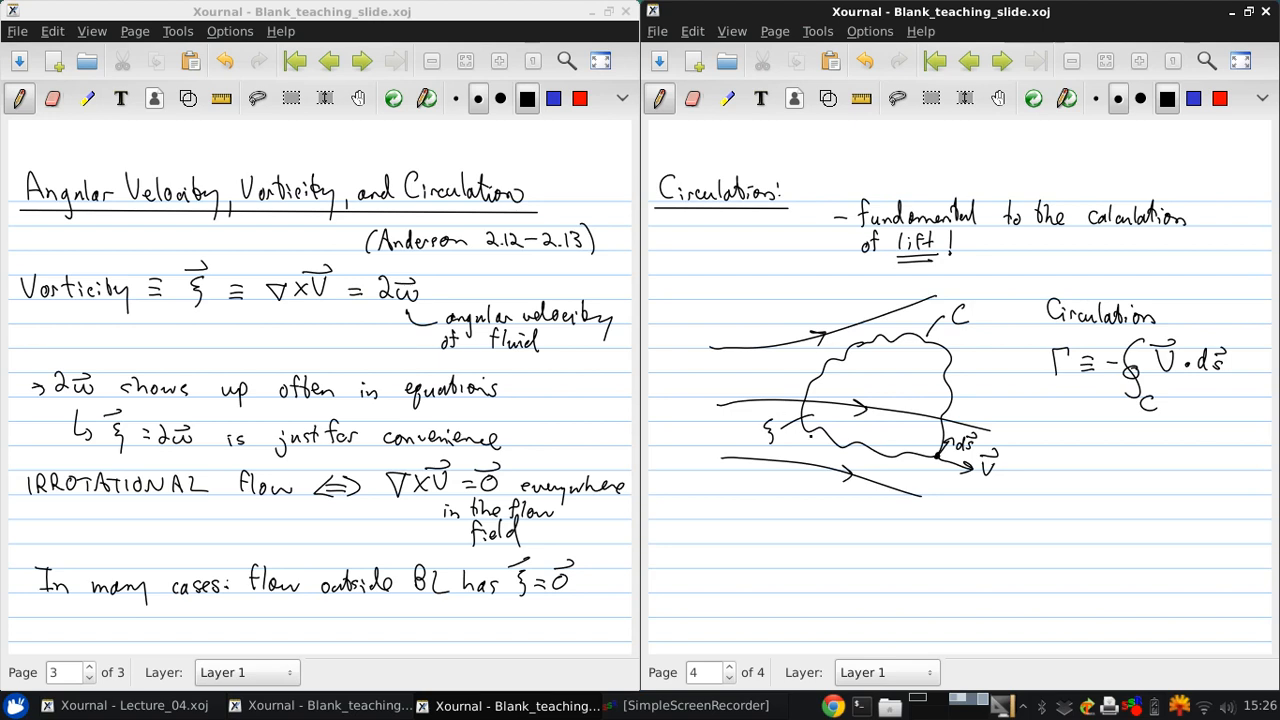
{"action": "left_click", "coordinate": [744, 364]}
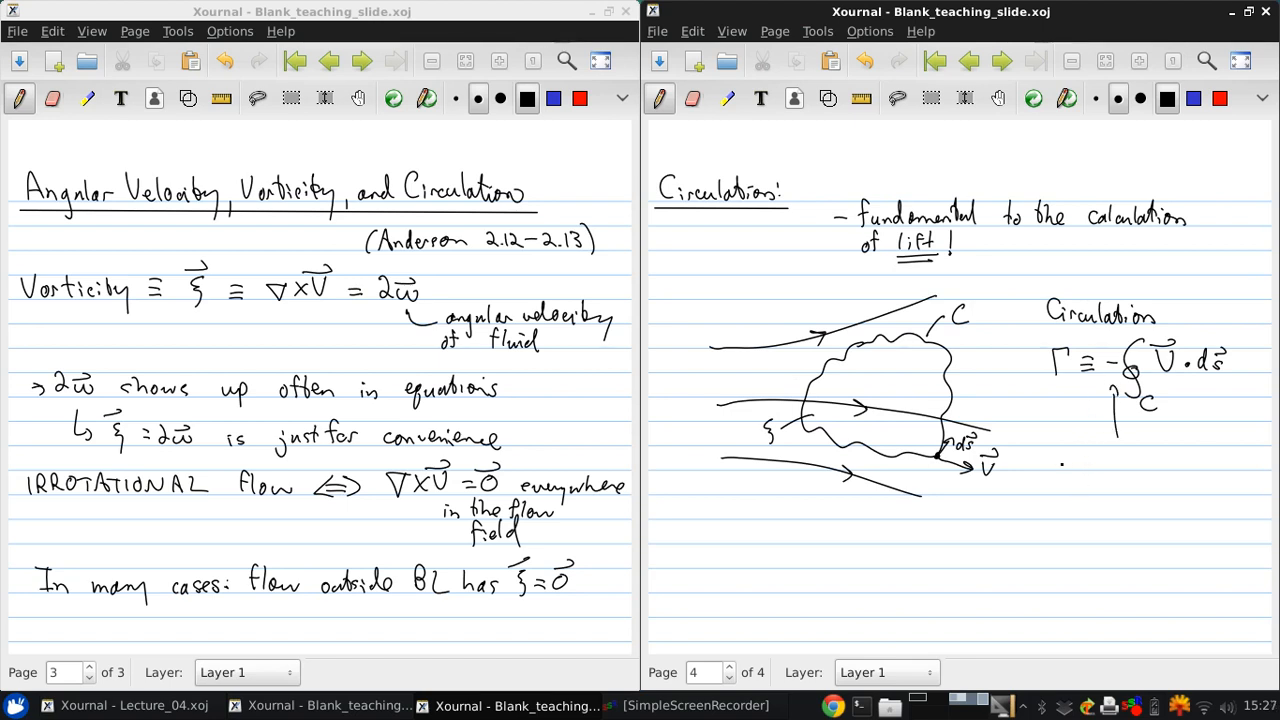
Step: Write 'gives ↻ Γ > 0' under the integral and begin the '– related' note
{"action": "type", "text": "gives"}
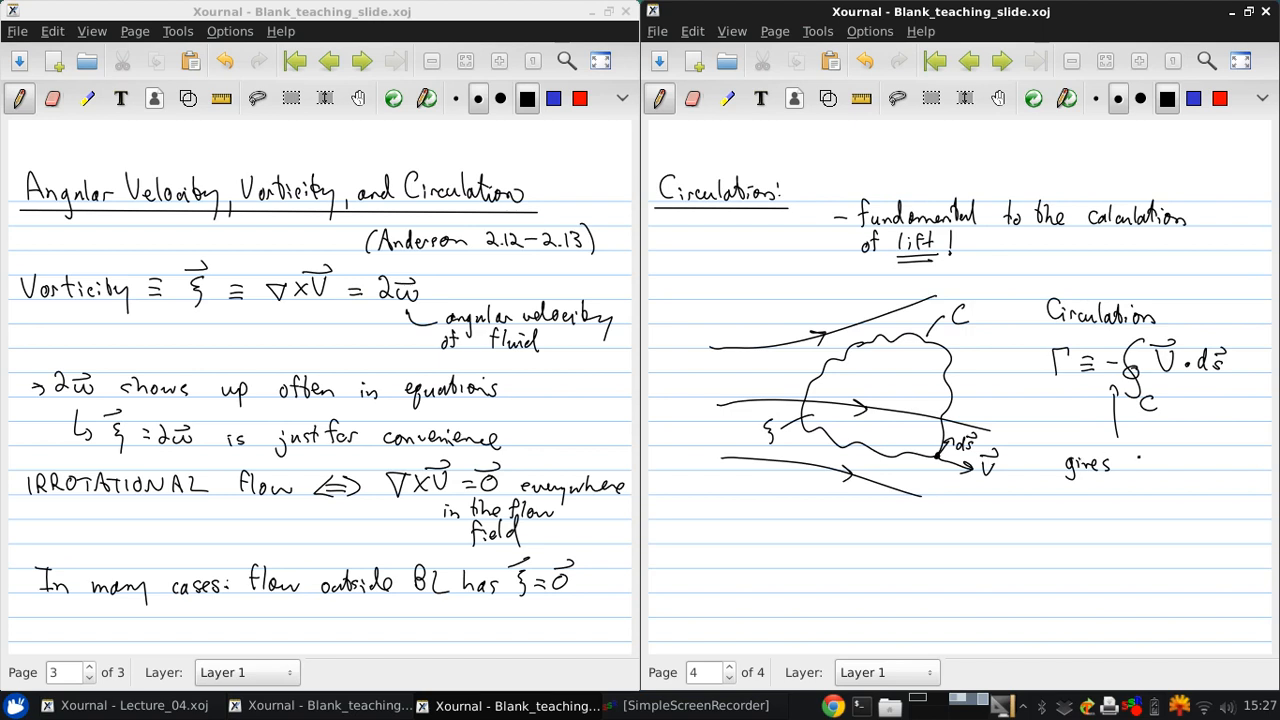
{"action": "left_click_drag", "start_coordinate": [1120, 470], "coordinate": [1190, 464]}
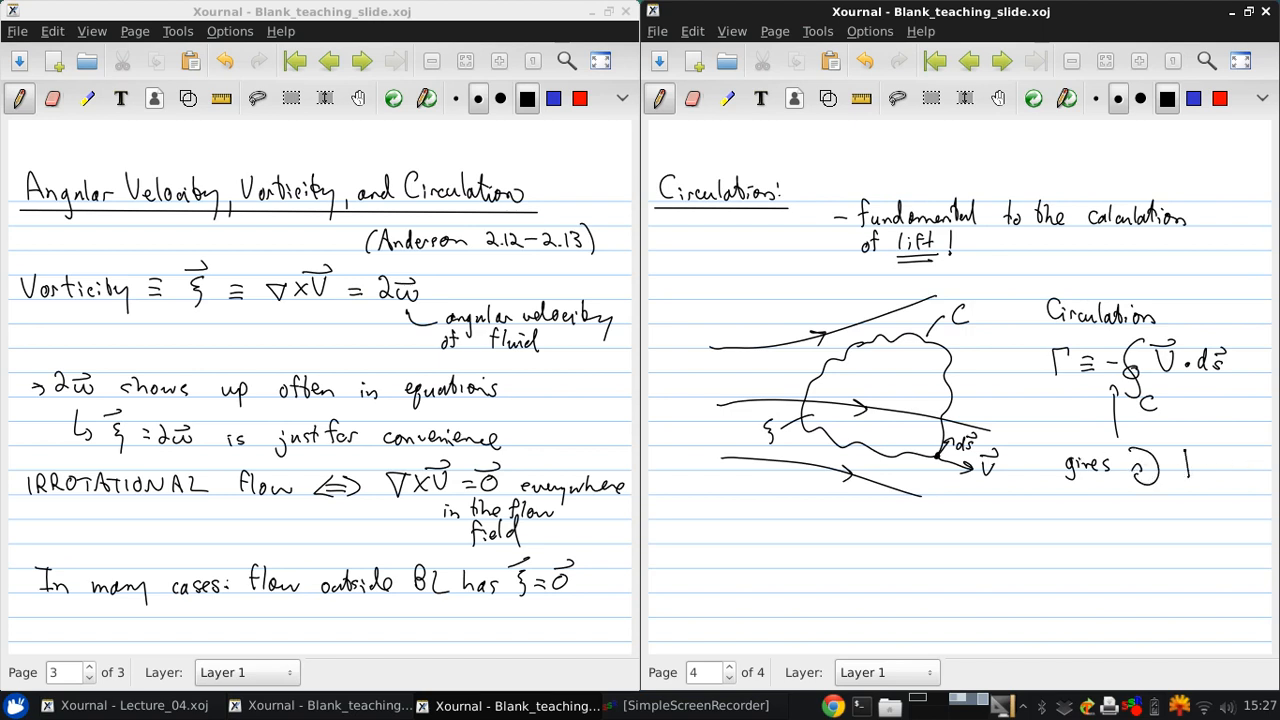
{"action": "left_click", "coordinate": [1220, 460]}
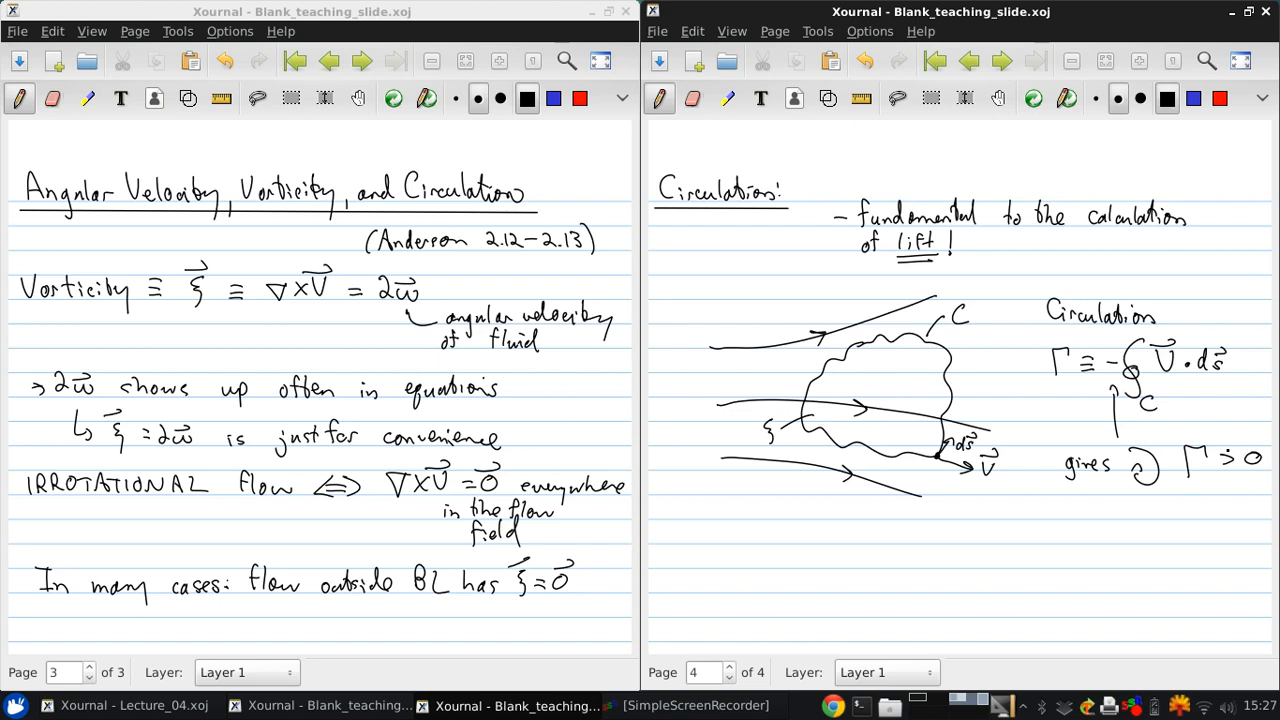
{"action": "left_click_drag", "start_coordinate": [676, 532], "coordinate": [712, 536]}
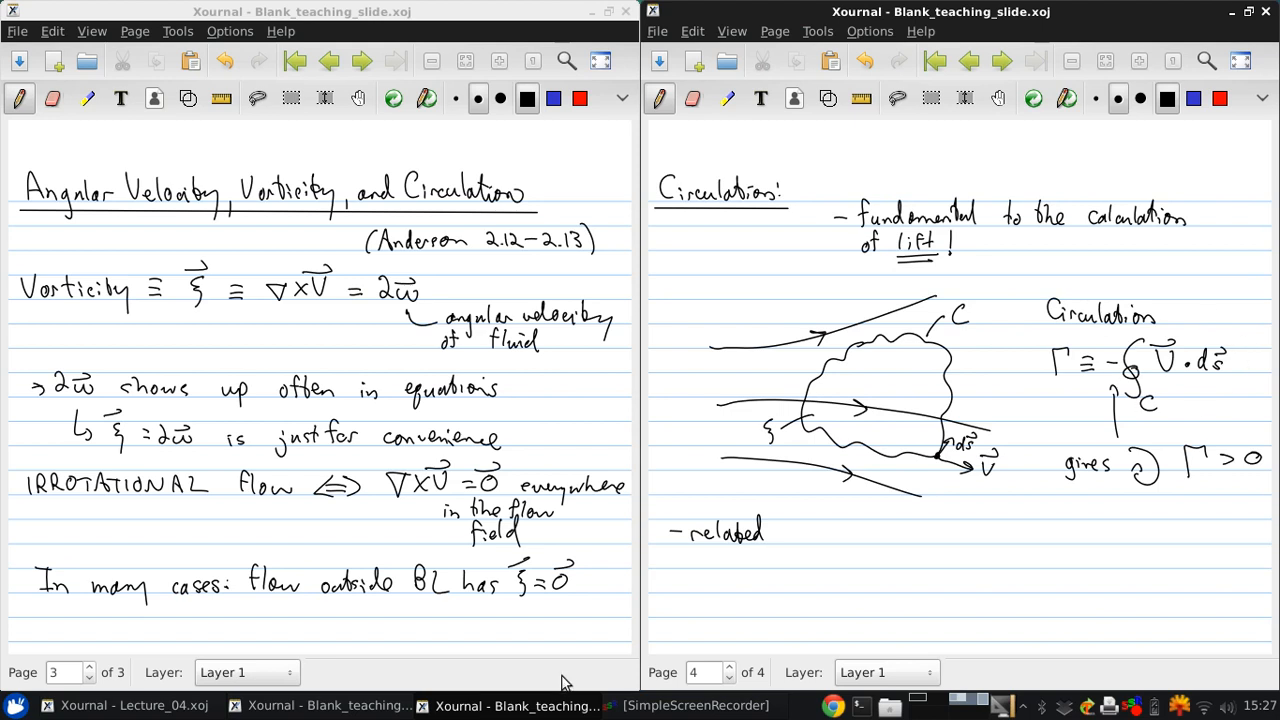
Step: Continue 'related to vorticity:' and write Γ = −∬_S beneath it
{"action": "left_click", "coordinate": [792, 530]}
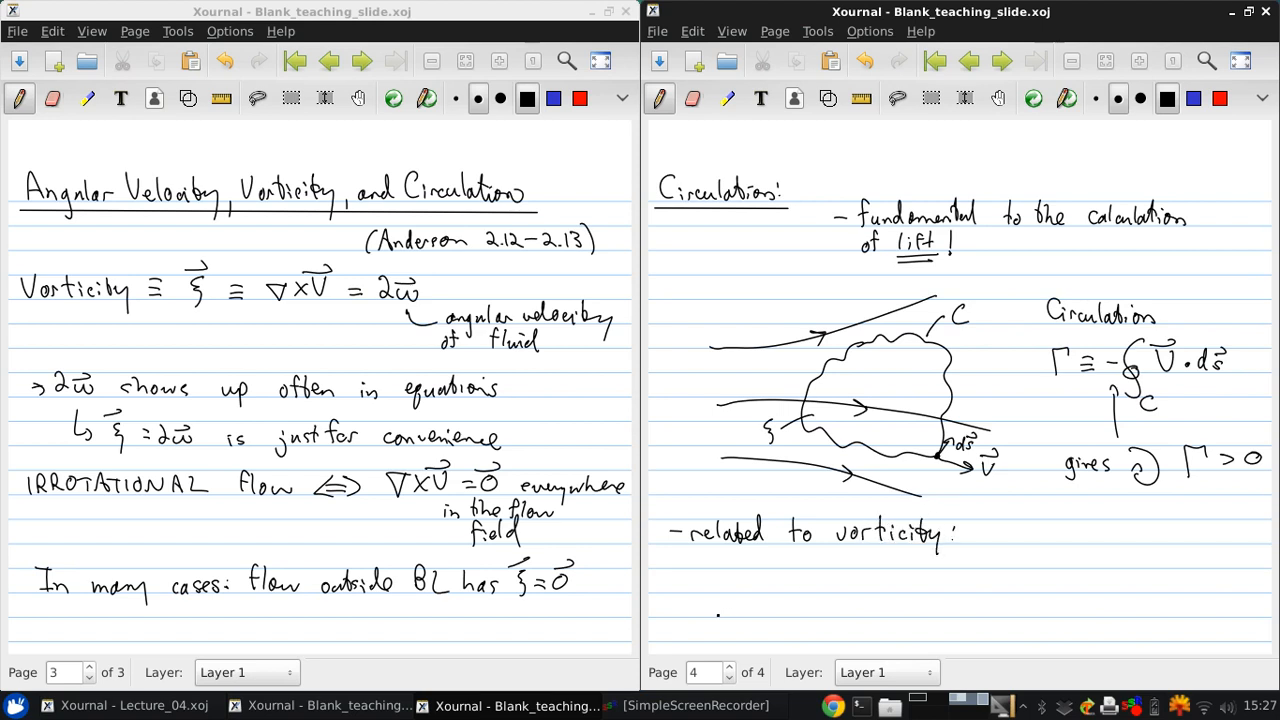
{"action": "left_click_drag", "start_coordinate": [684, 576], "coordinate": [696, 600]}
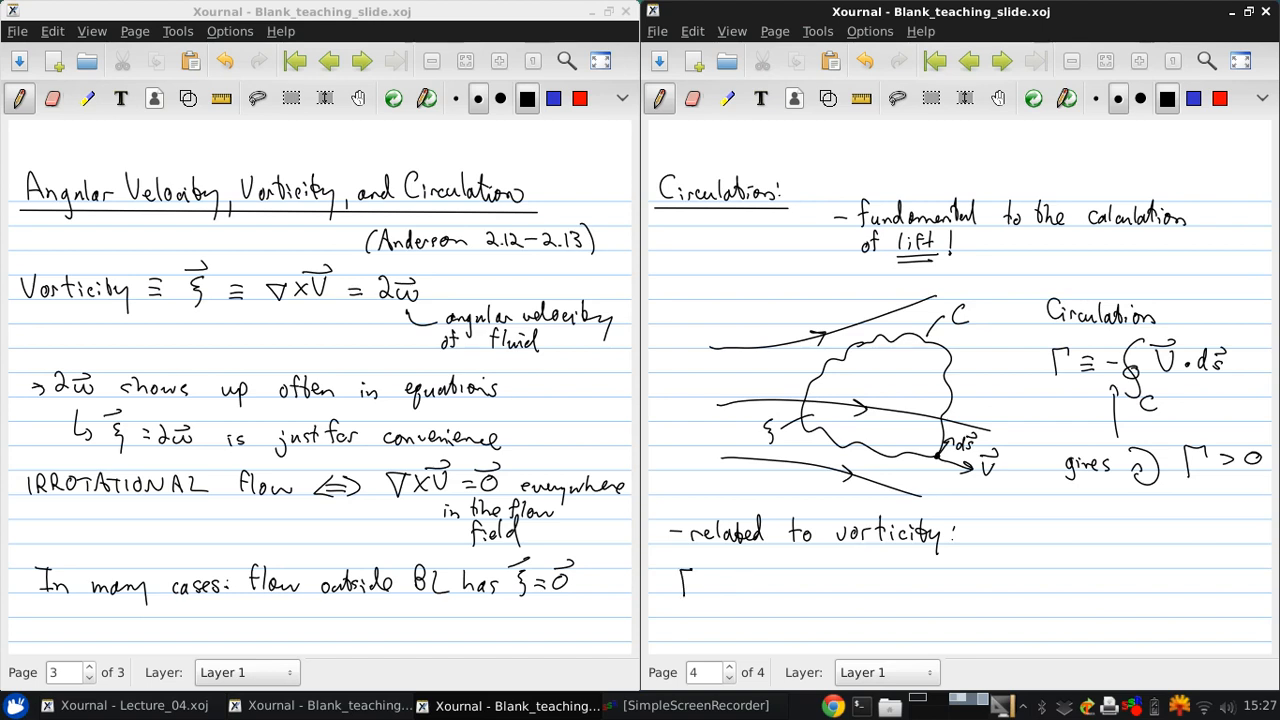
{"action": "left_click", "coordinate": [720, 584]}
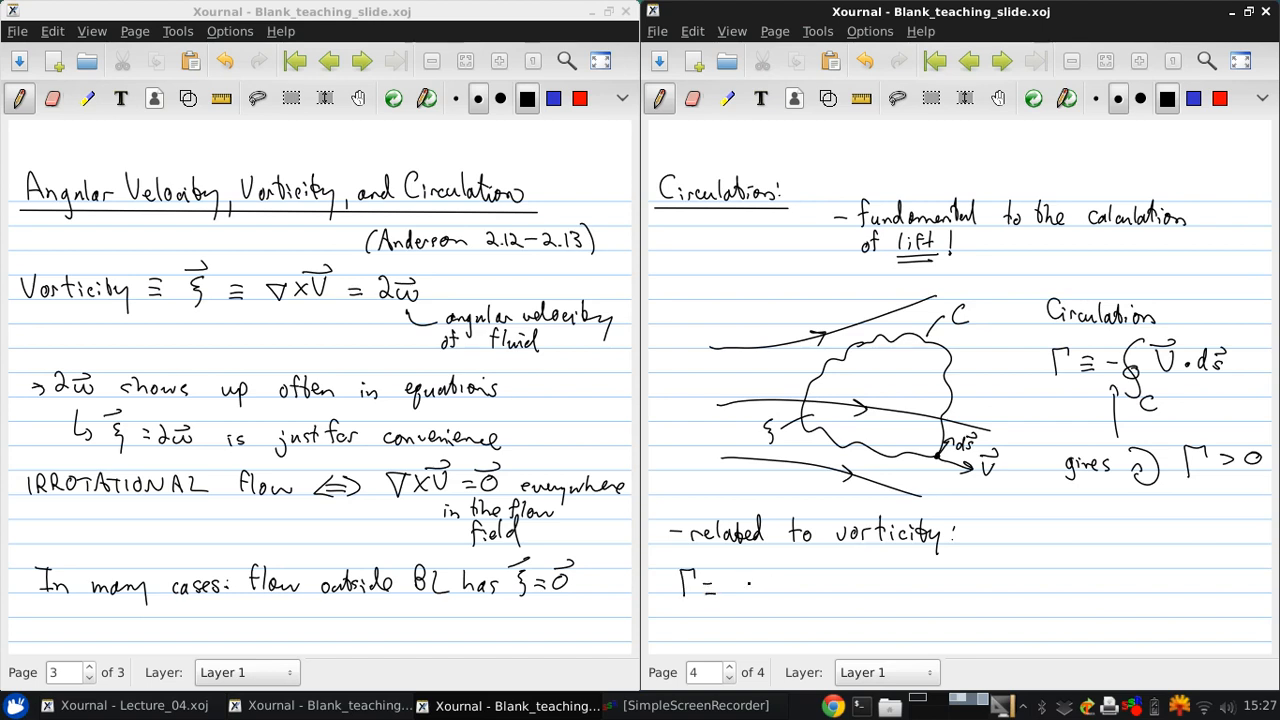
{"action": "left_click_drag", "start_coordinate": [744, 600], "coordinate": [796, 576]}
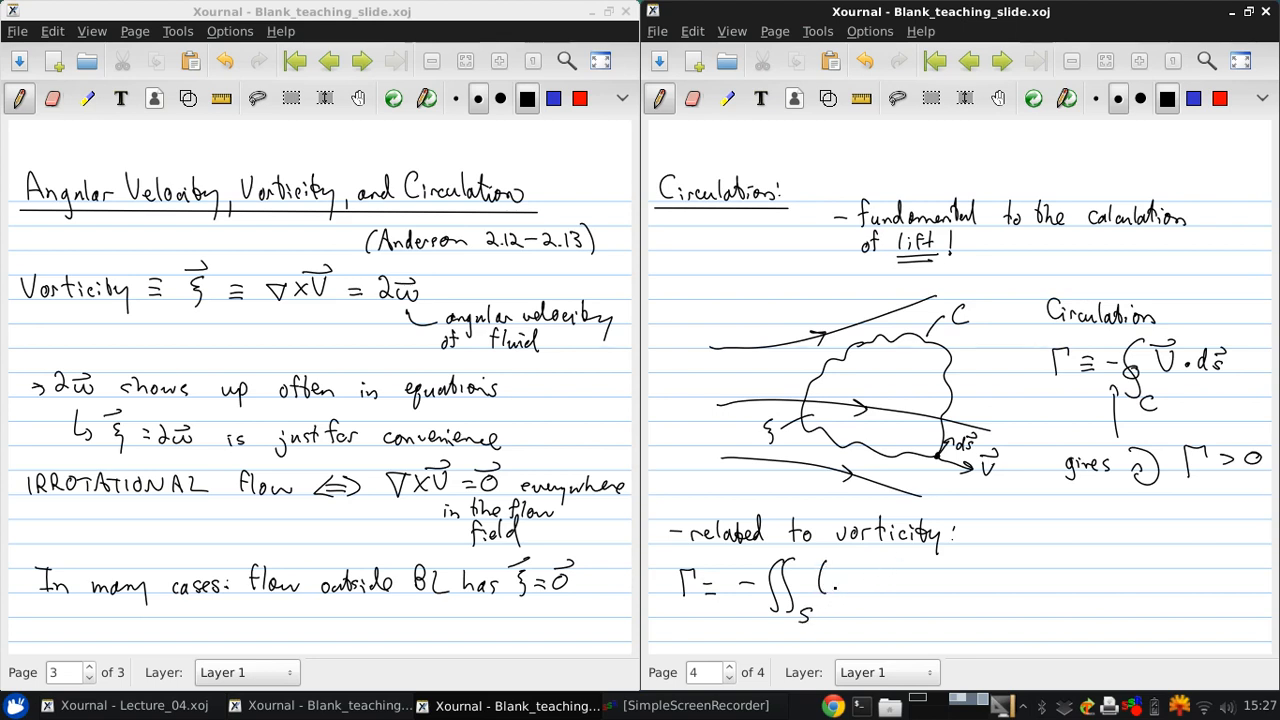
Step: Complete the integrand (∇×V⃗)·dS⃗, labelling the enclosed surface S in the sketch
{"action": "left_click_drag", "start_coordinate": [824, 576], "coordinate": [844, 596]}
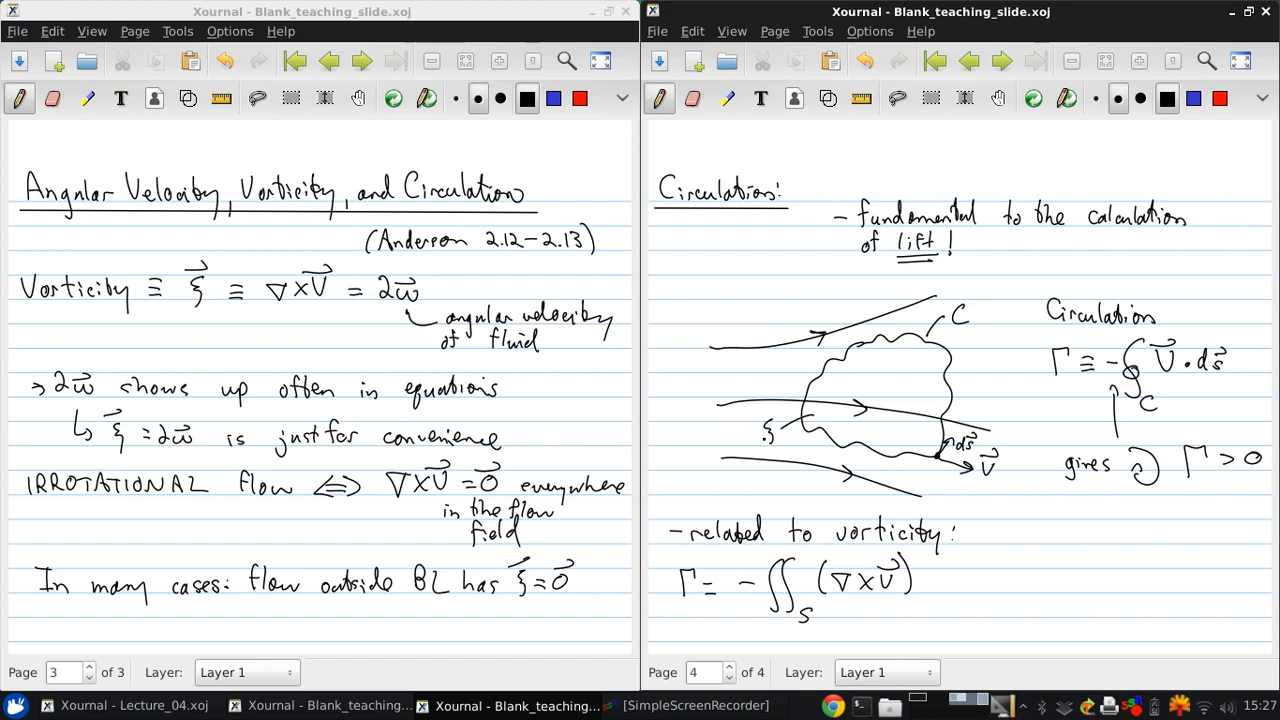
{"action": "left_click", "coordinate": [768, 432]}
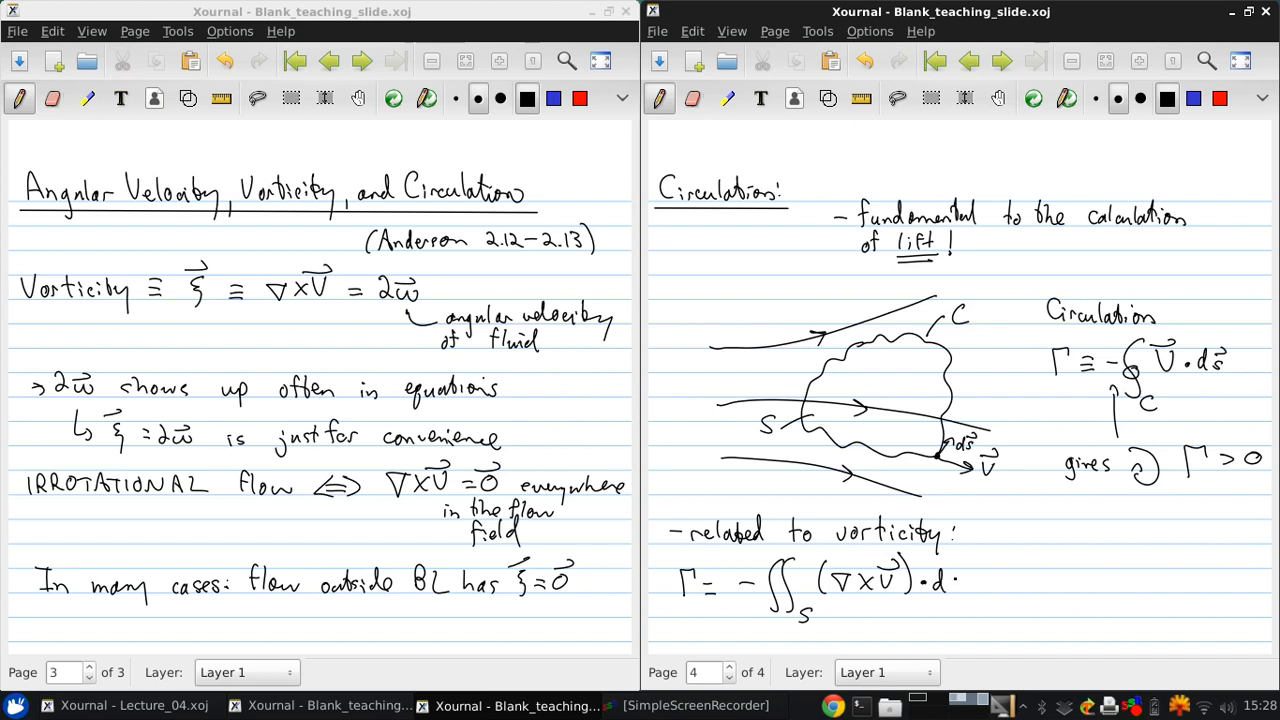
{"action": "left_click_drag", "start_coordinate": [940, 580], "coordinate": [964, 564]}
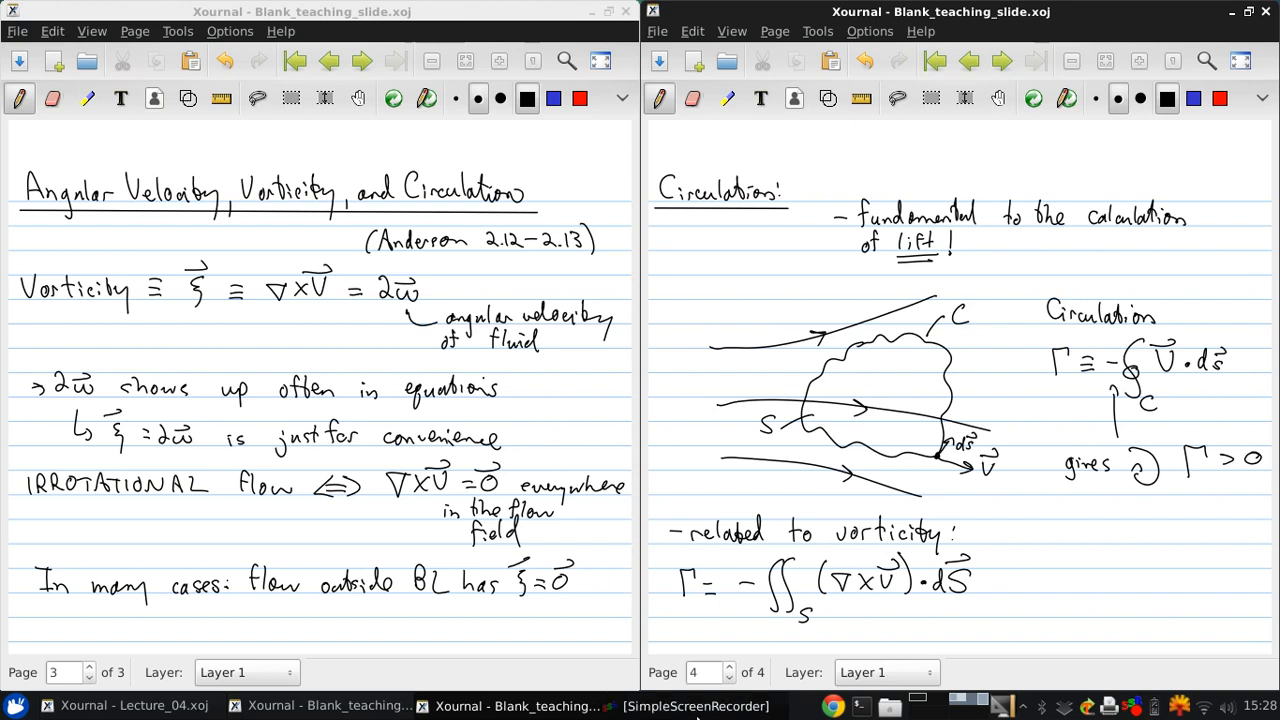
{"action": "left_click", "coordinate": [840, 620]}
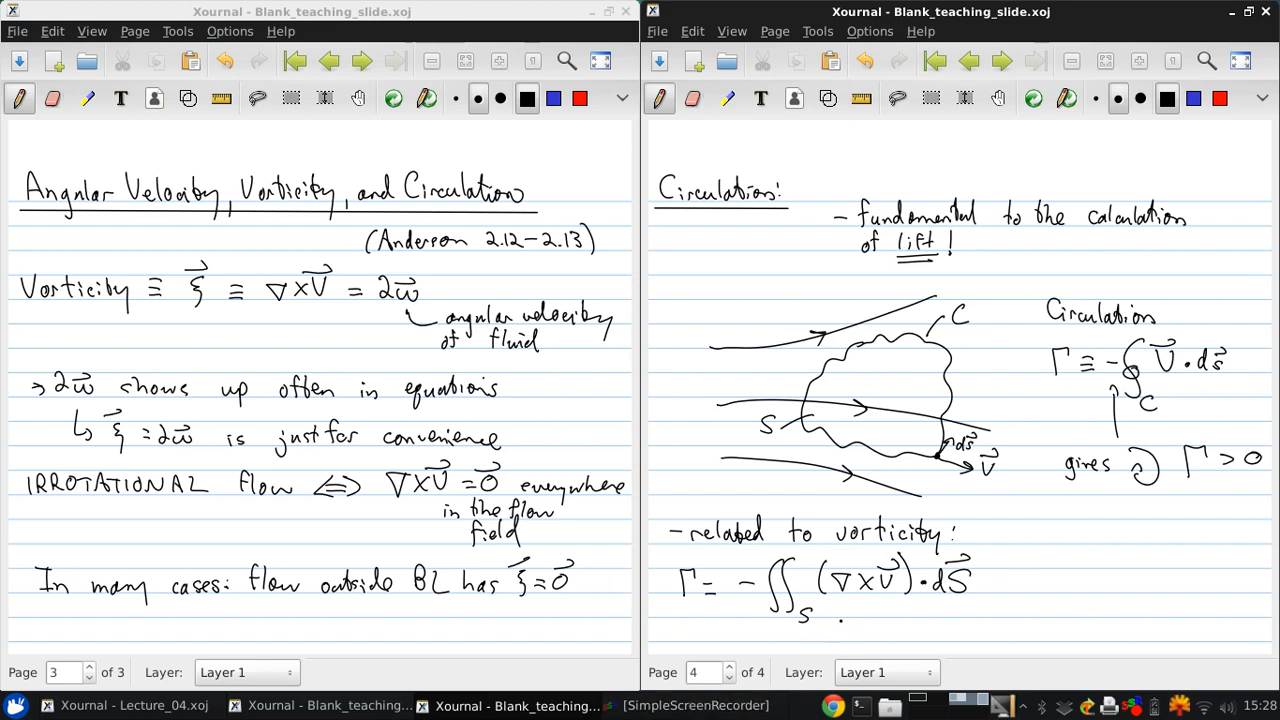
Step: Handwrite '(Stokes' theorem)' under the surface integral and start the side note '(S ≡ surf'
{"action": "type", "text": "(Stokes' theorem"}
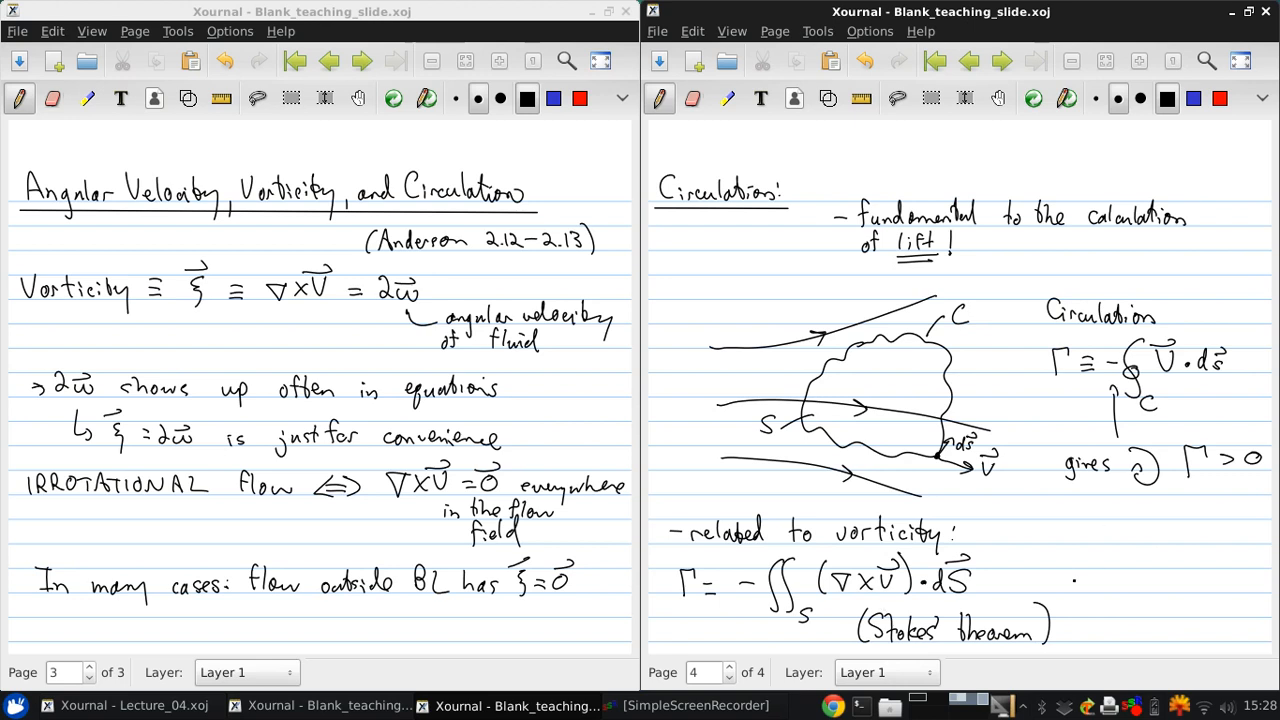
{"action": "left_click_drag", "start_coordinate": [1070, 576], "coordinate": [1120, 576]}
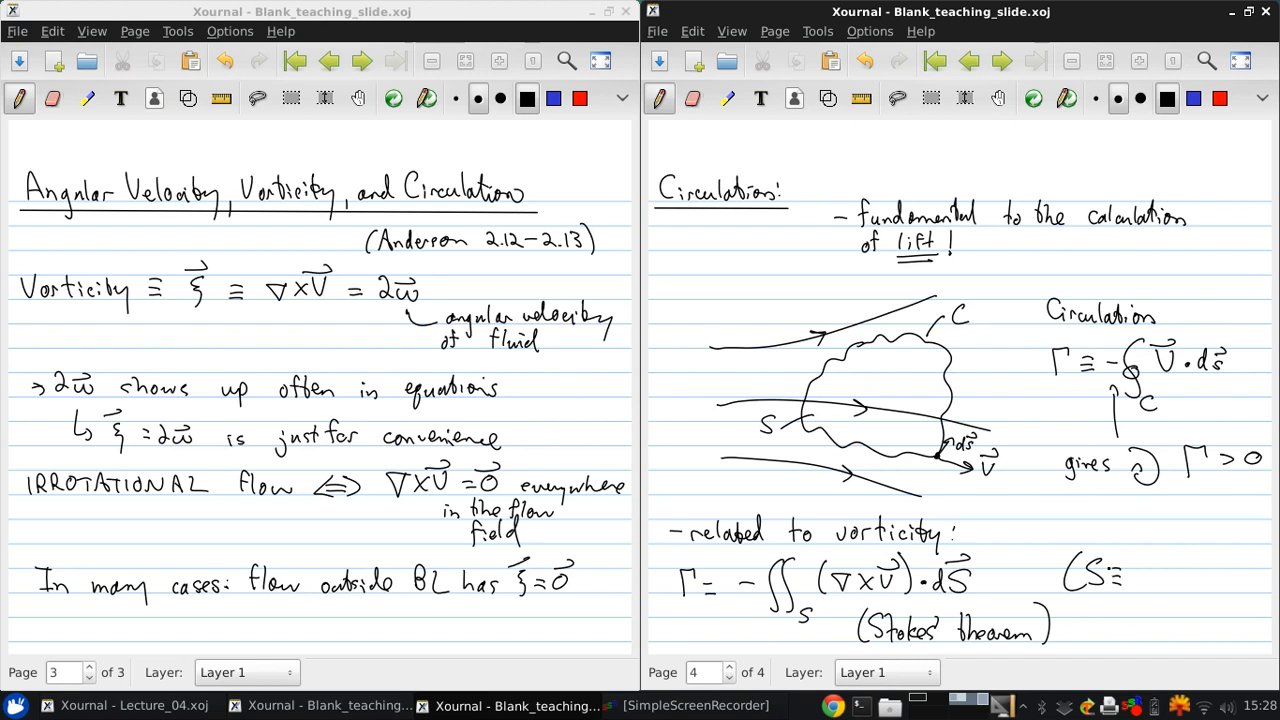
{"action": "type", "text": "surf"}
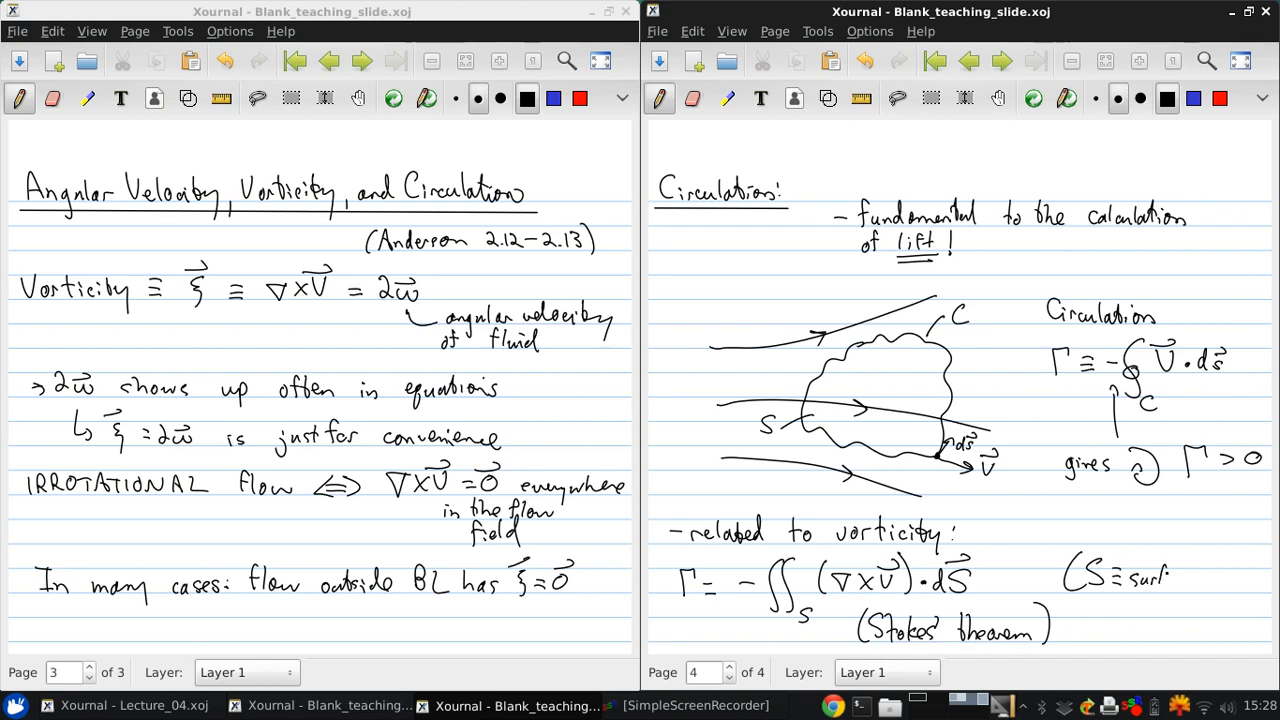